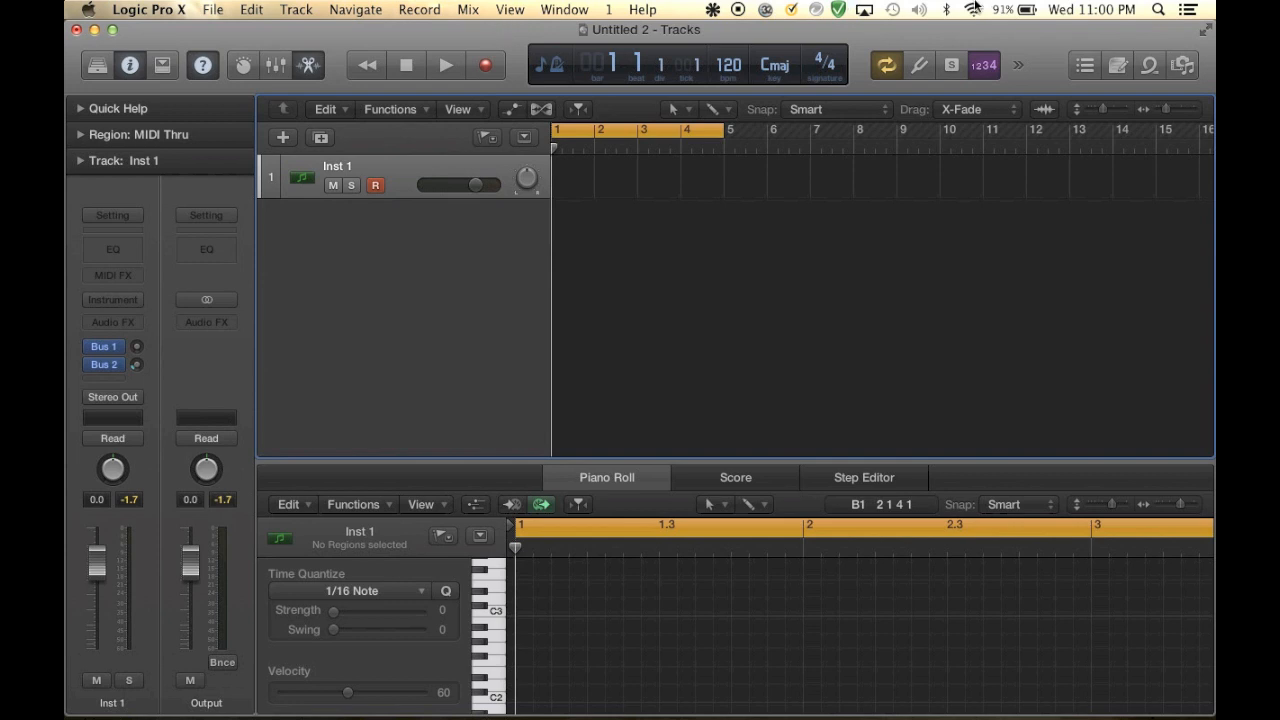
mouse_move(410, 45)
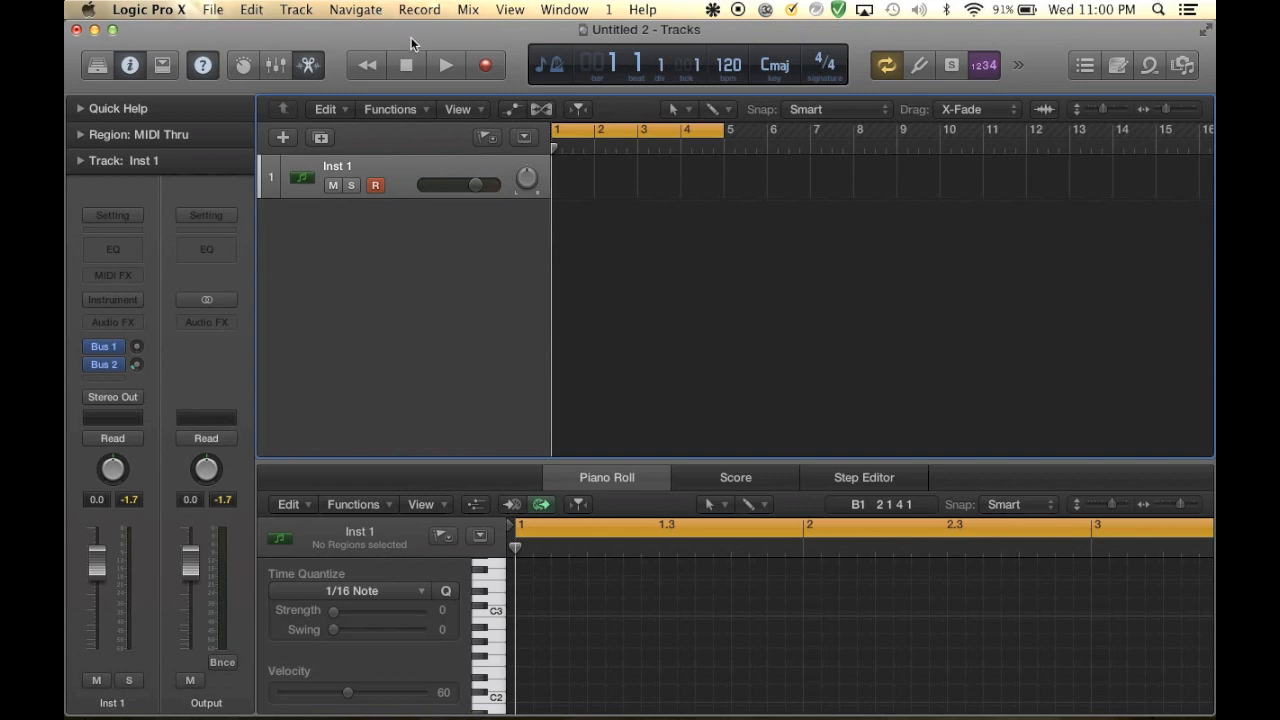
mouse_move(618, 458)
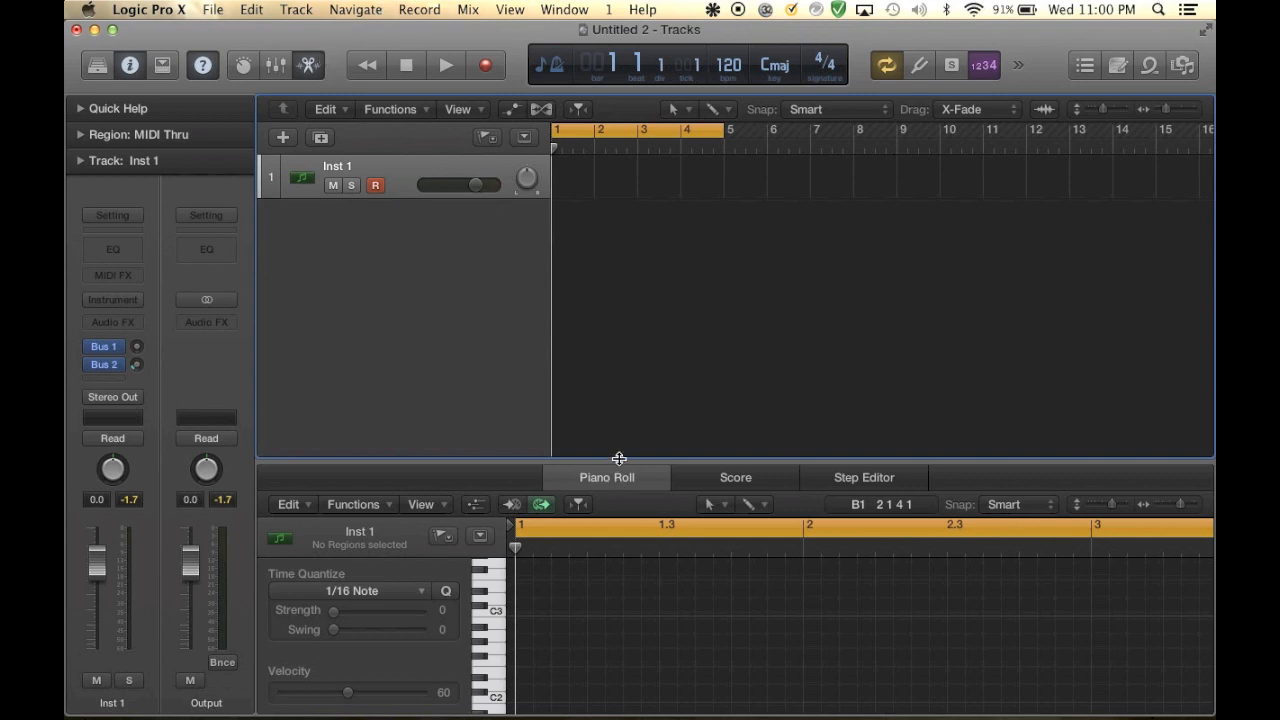
Drag the tracks/editor divider up so the piano roll's quantize settings are fully visible
drag(647, 458, 647, 394)
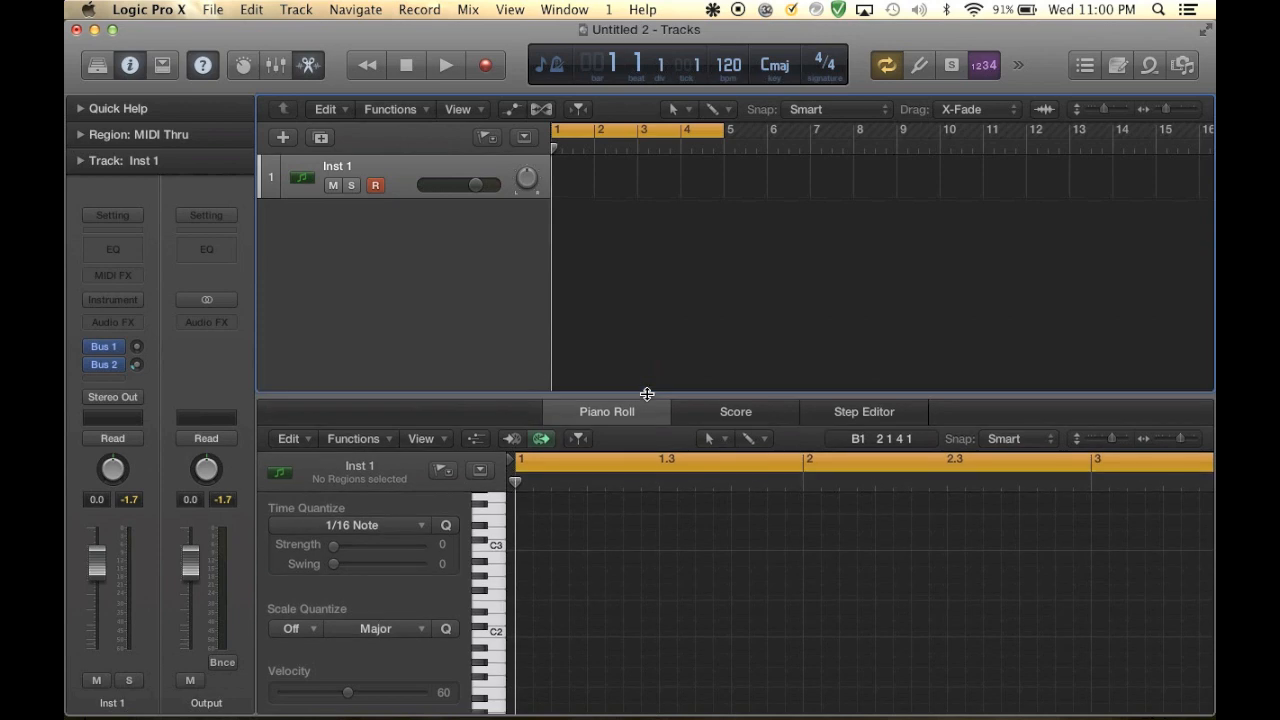
mouse_move(322, 7)
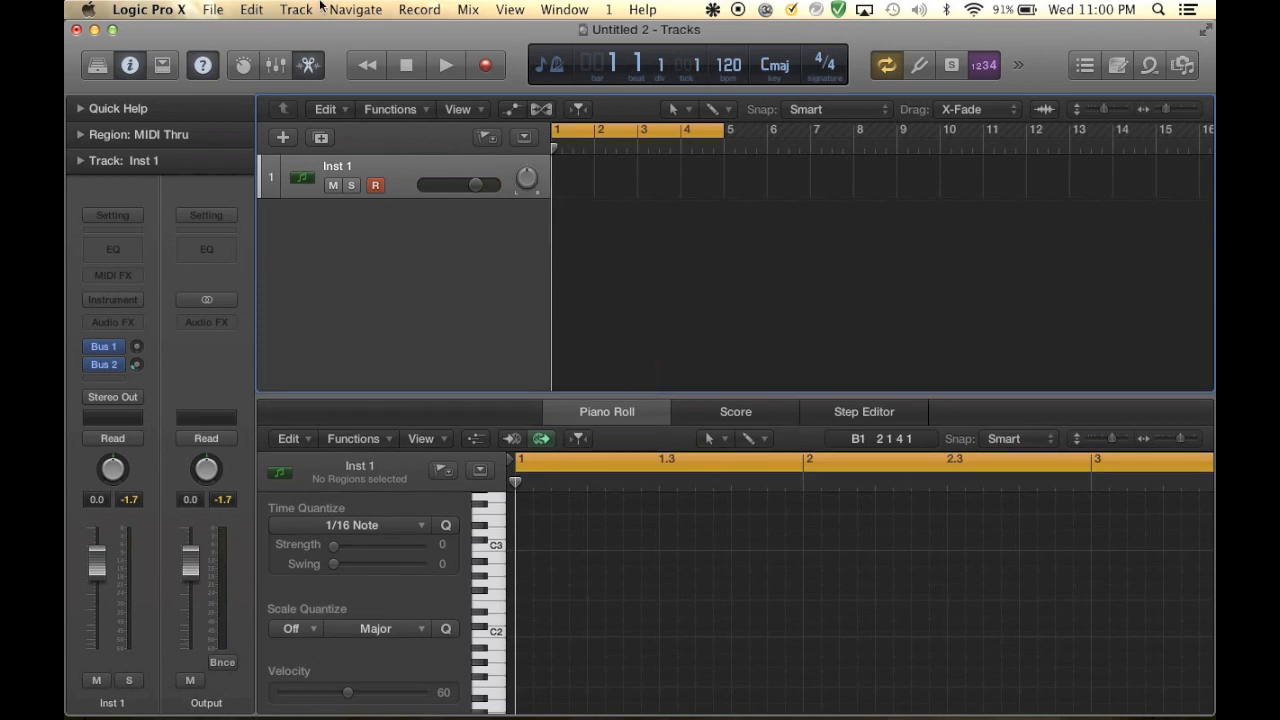
drag(640, 29, 660, 242)
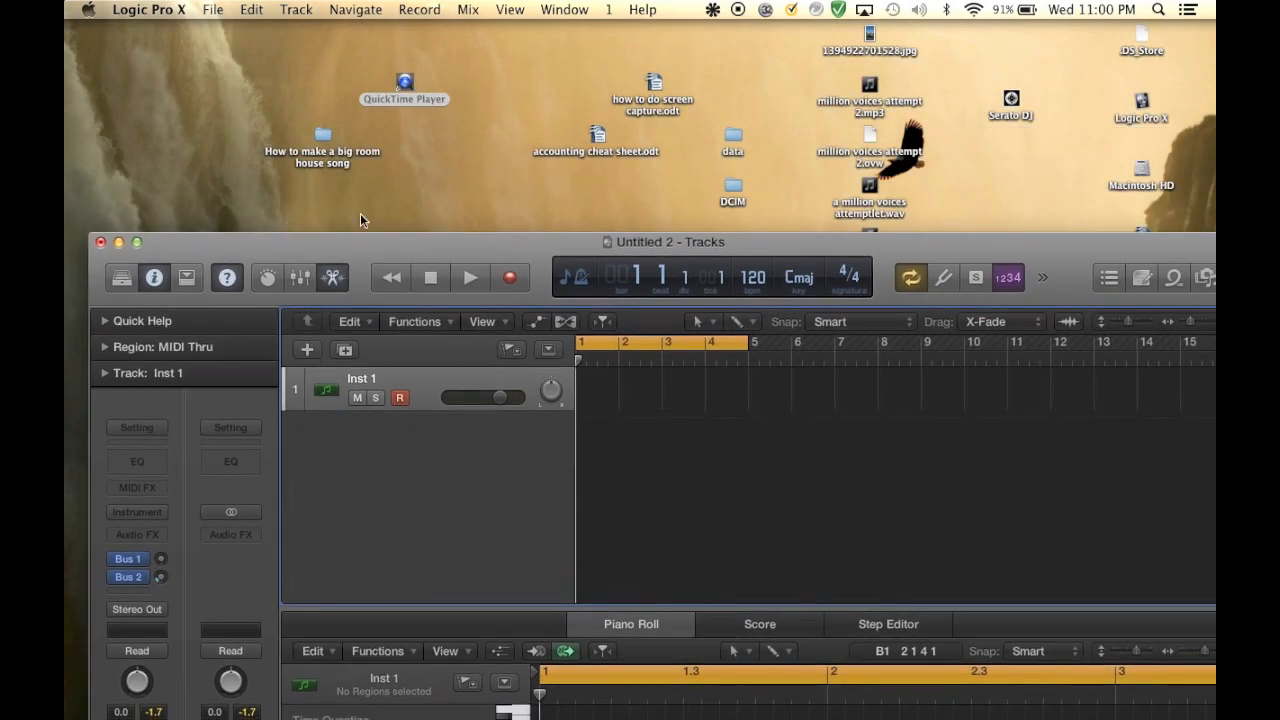
click(321, 150)
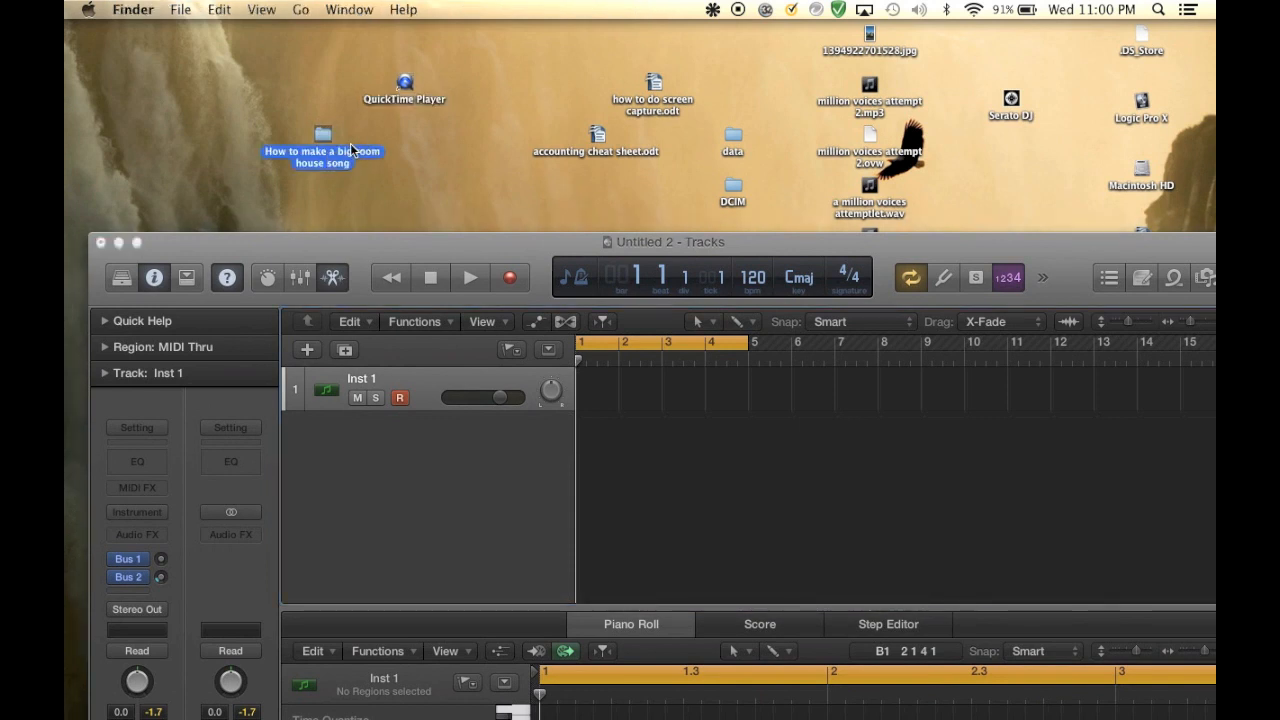
double_click(321, 132)
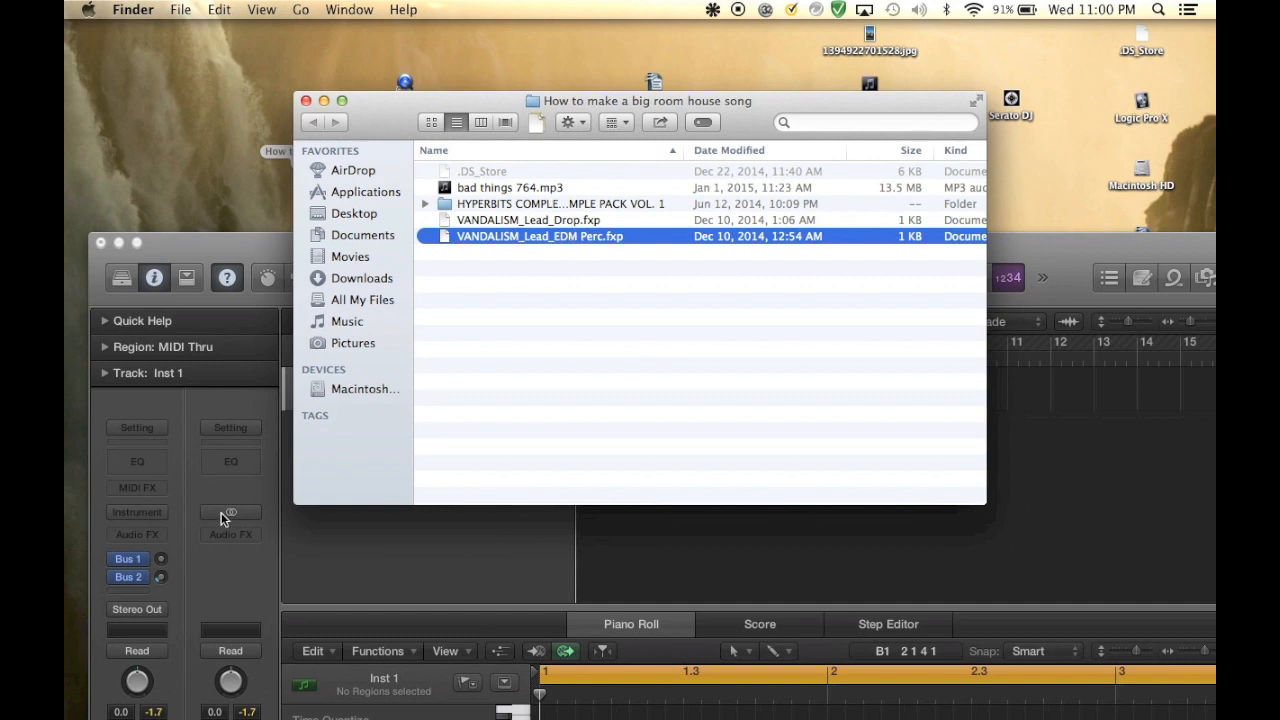
mouse_move(588, 240)
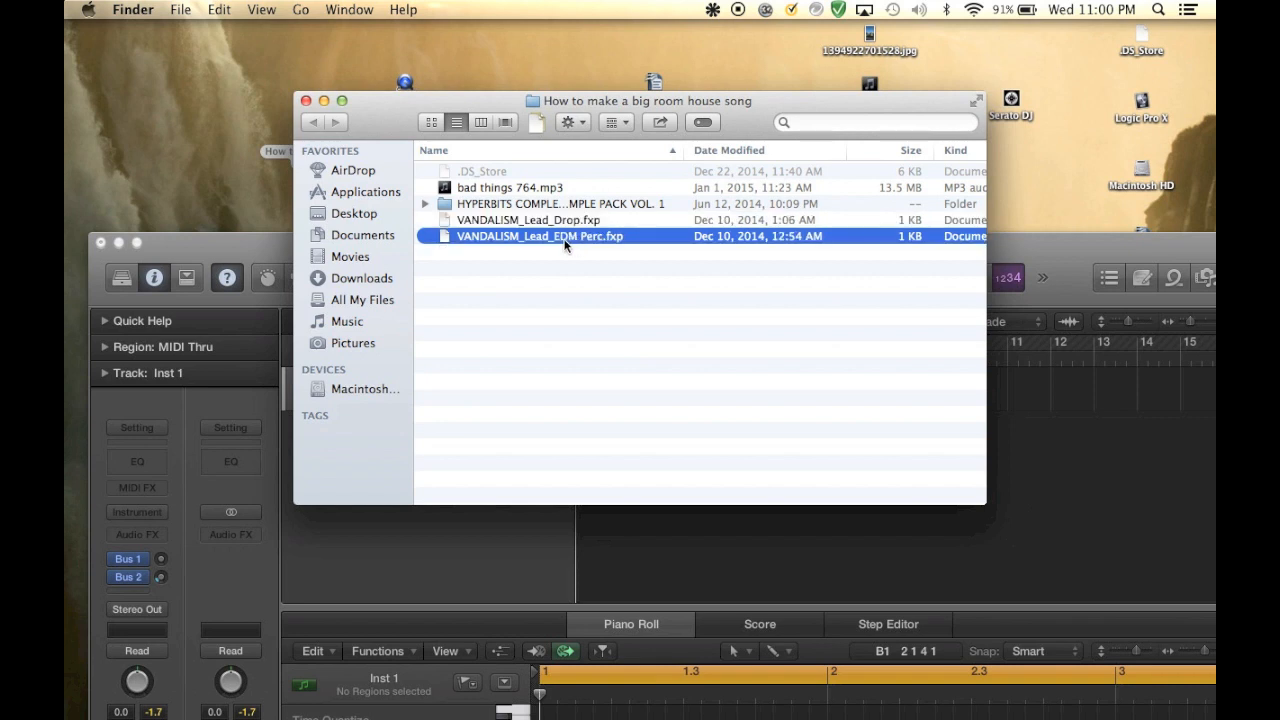
mouse_move(540, 220)
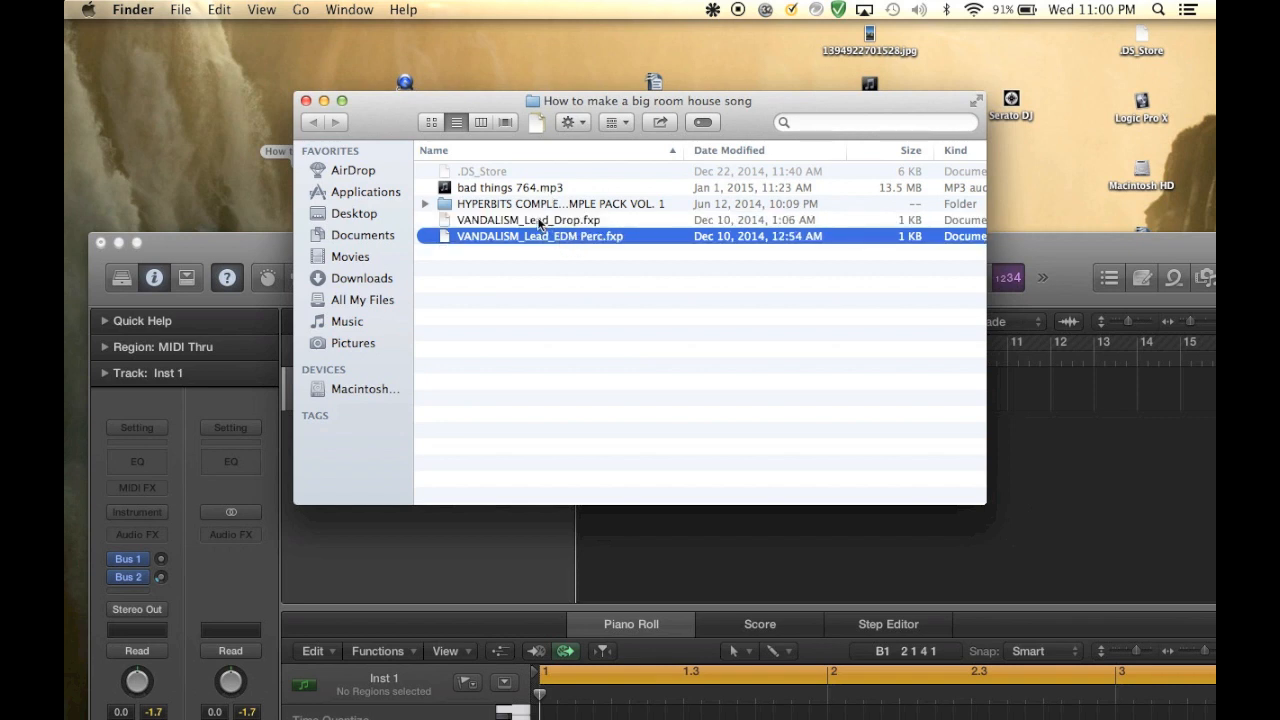
mouse_move(412, 200)
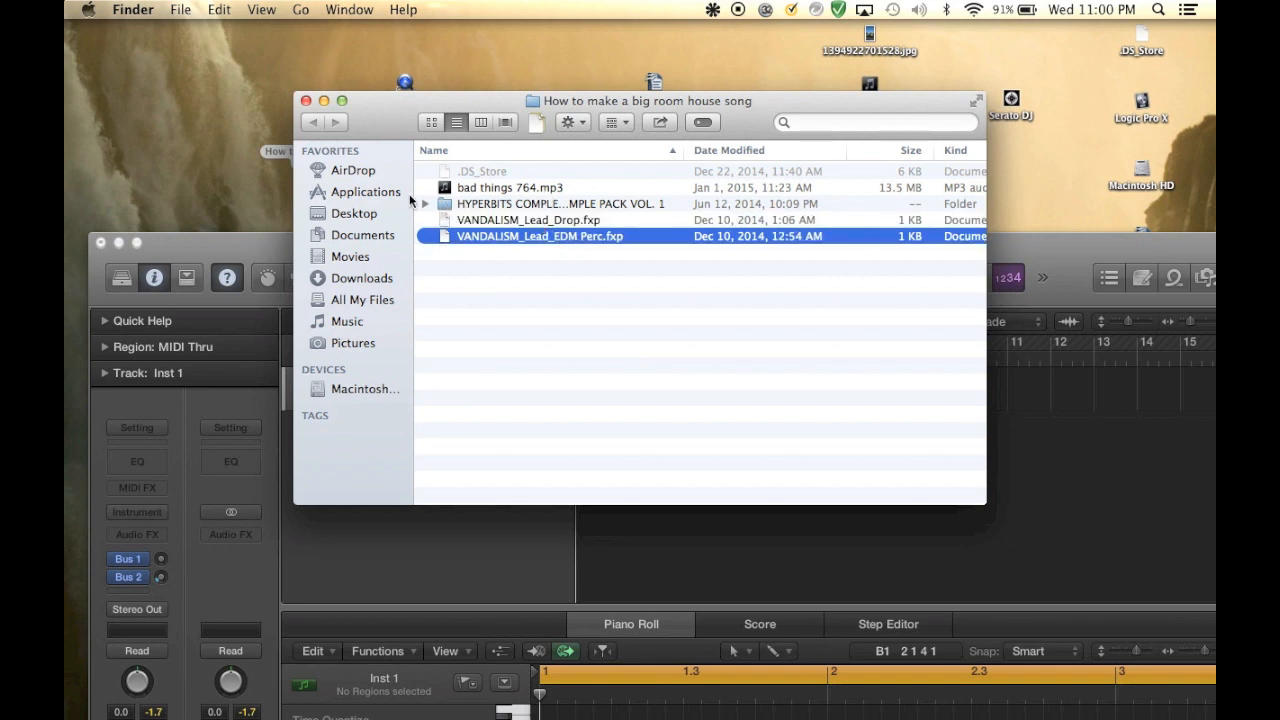
click(426, 204)
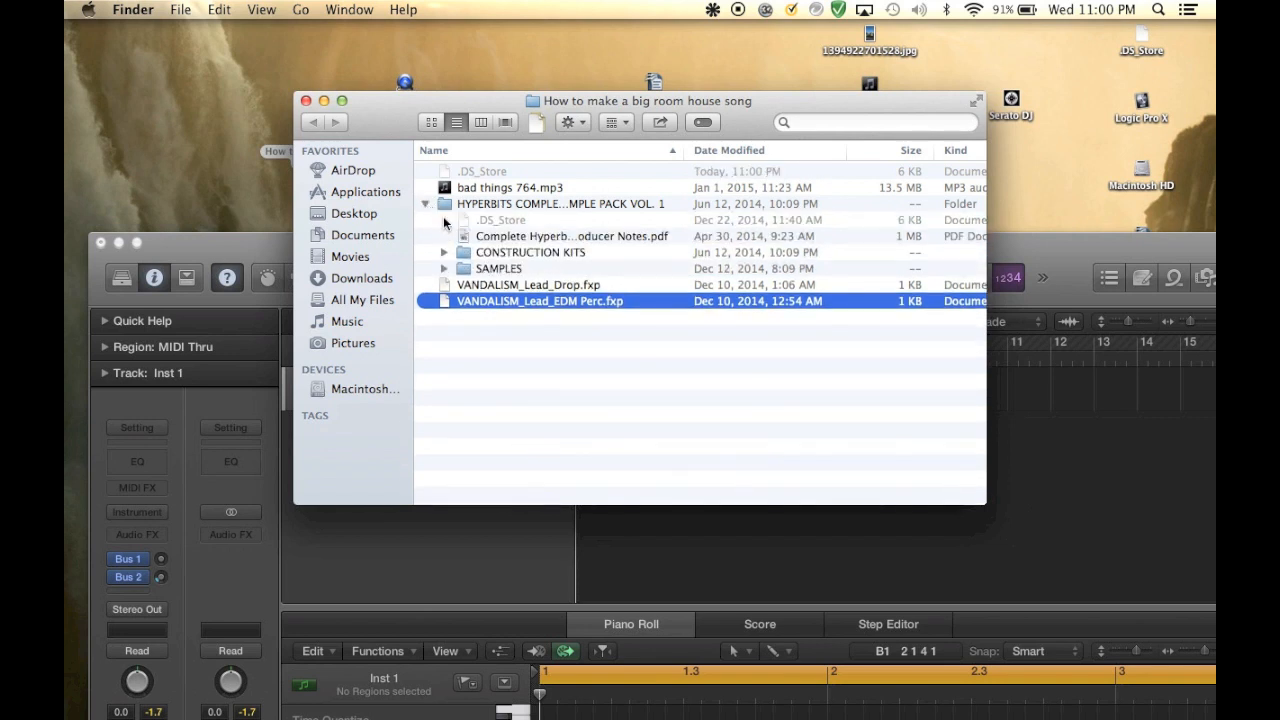
click(444, 252)
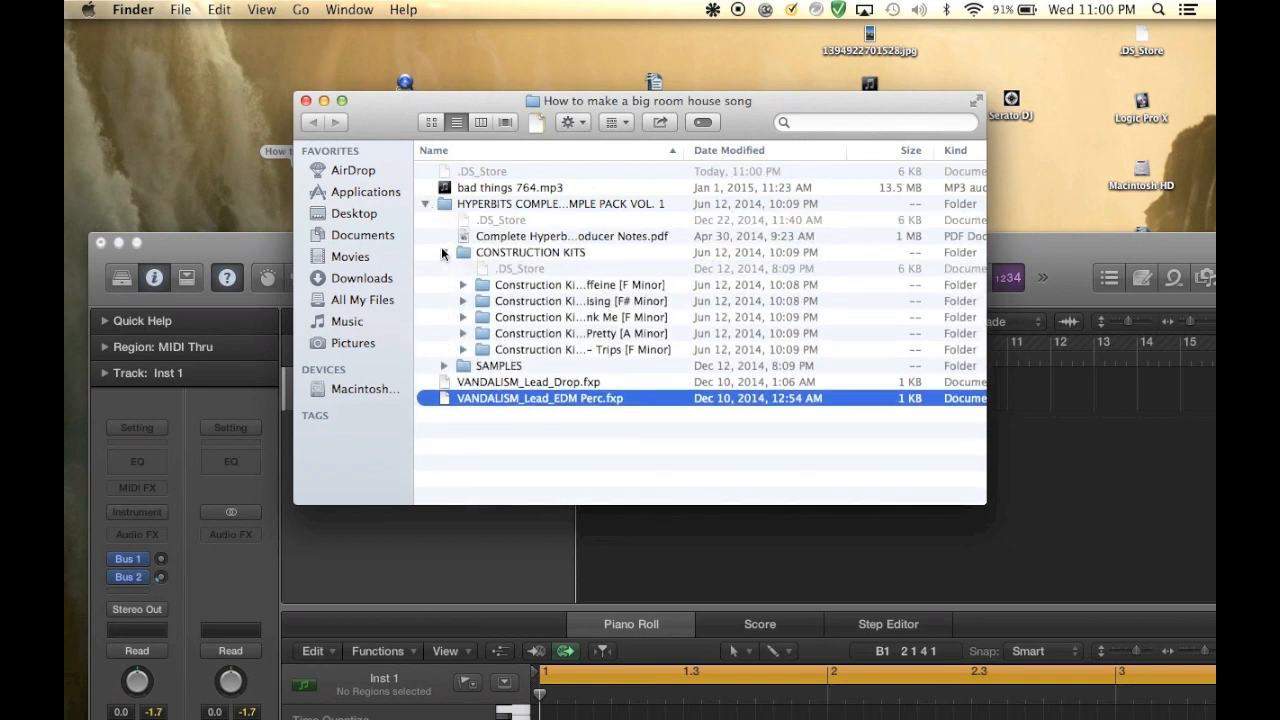
click(445, 365)
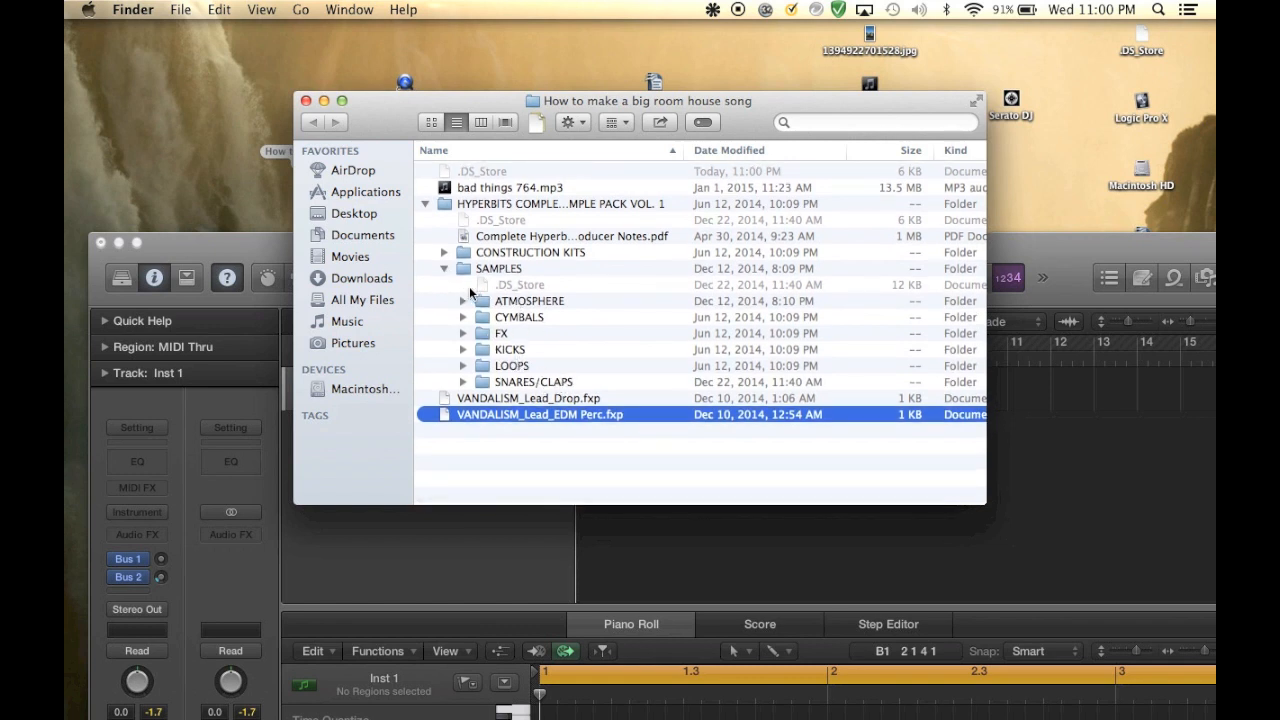
click(448, 268)
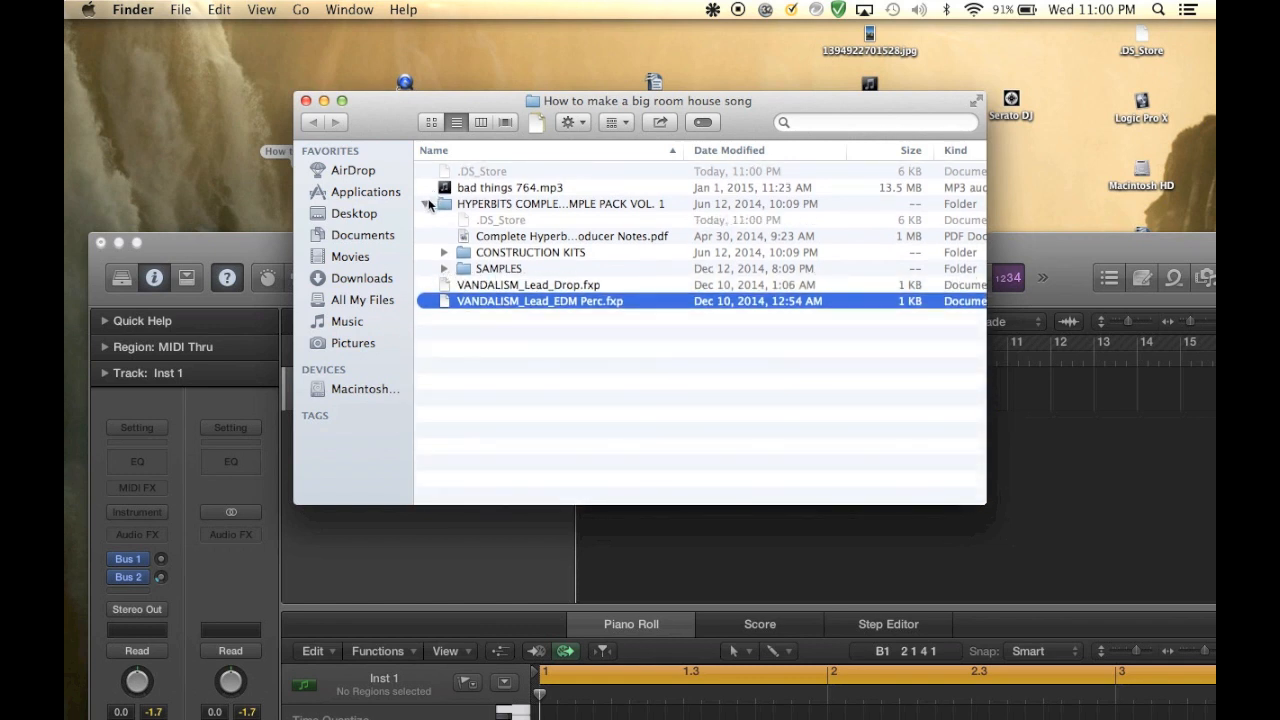
click(427, 204)
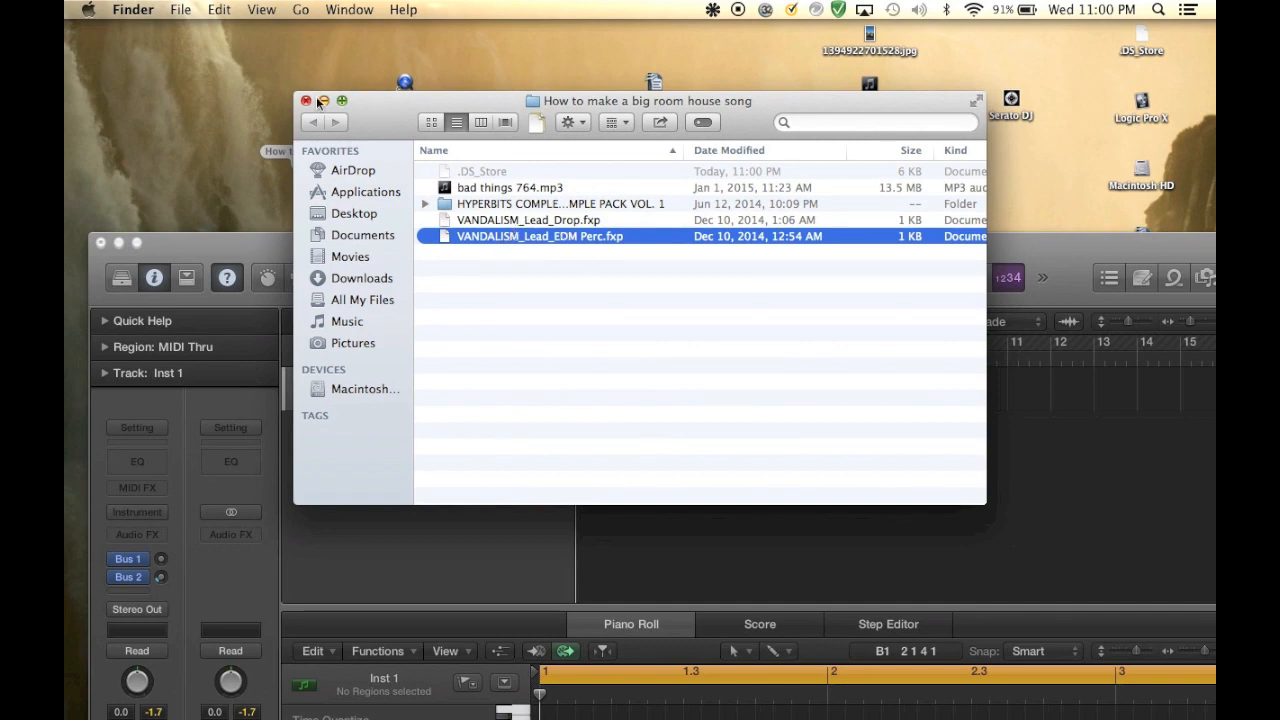
click(306, 100)
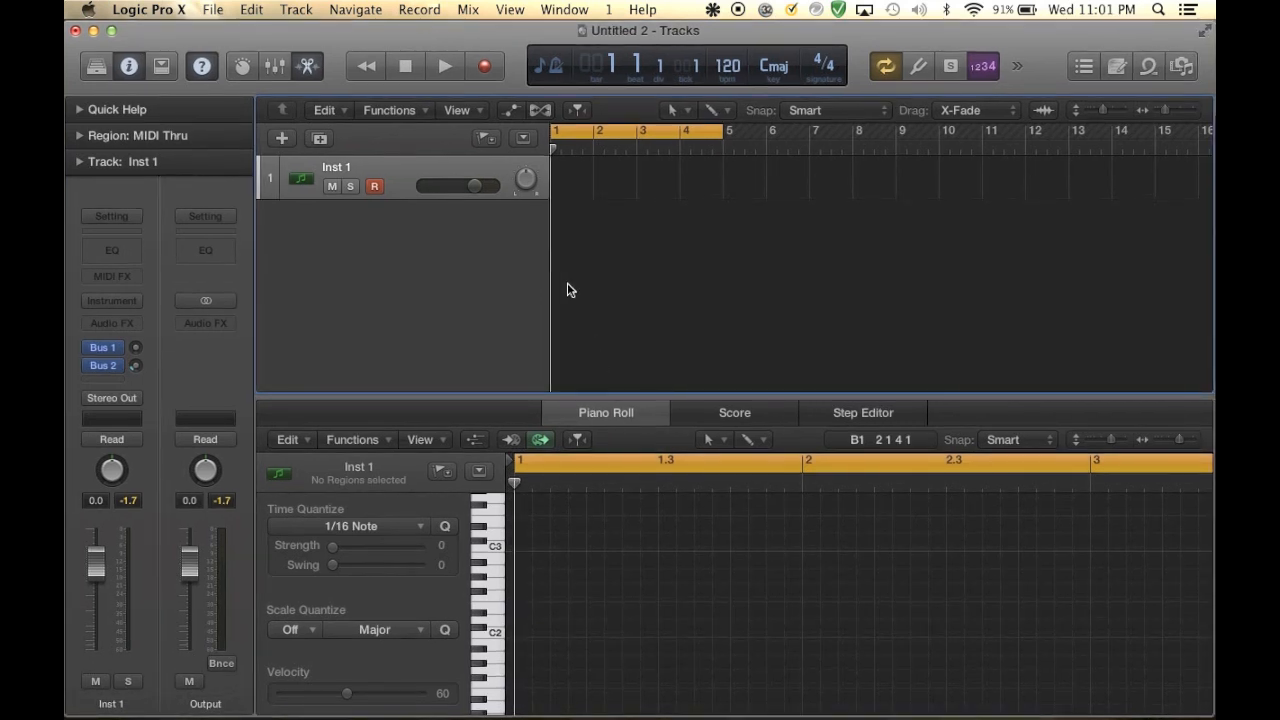
mouse_move(466, 397)
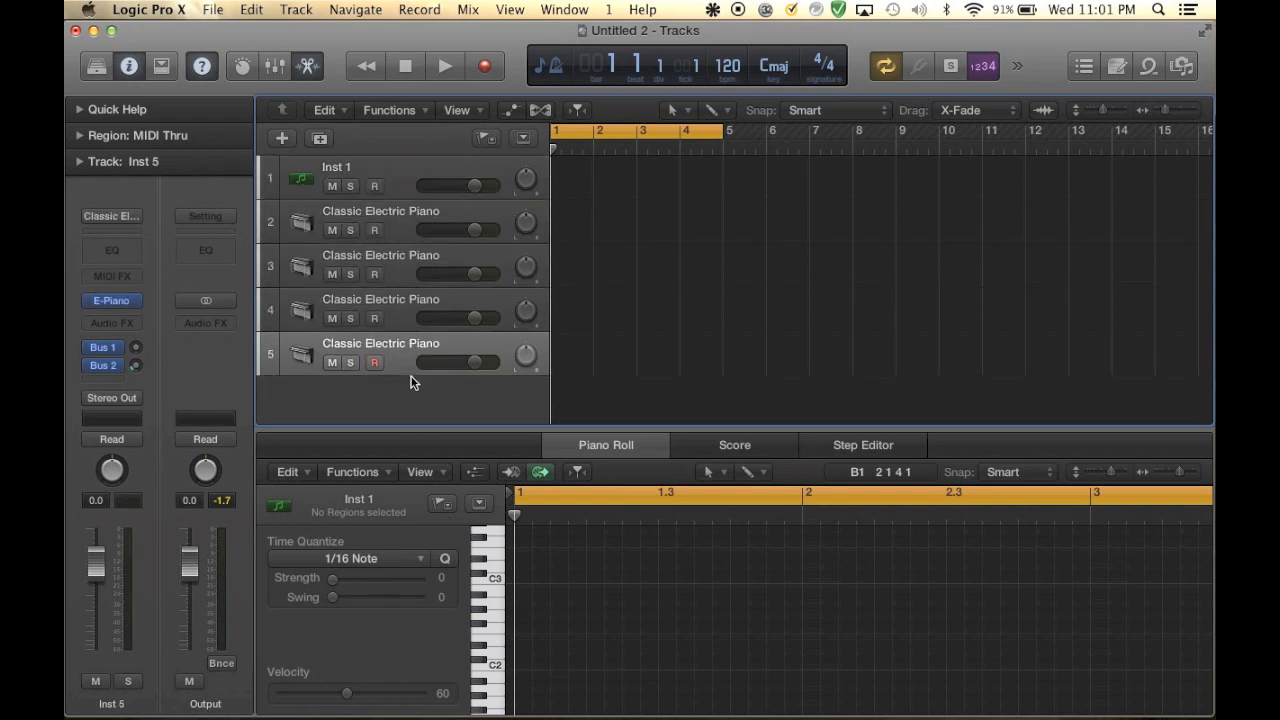
Name the first three tracks 'lead', 'bass' and 'chord'
double_click(336, 167)
text(lead)
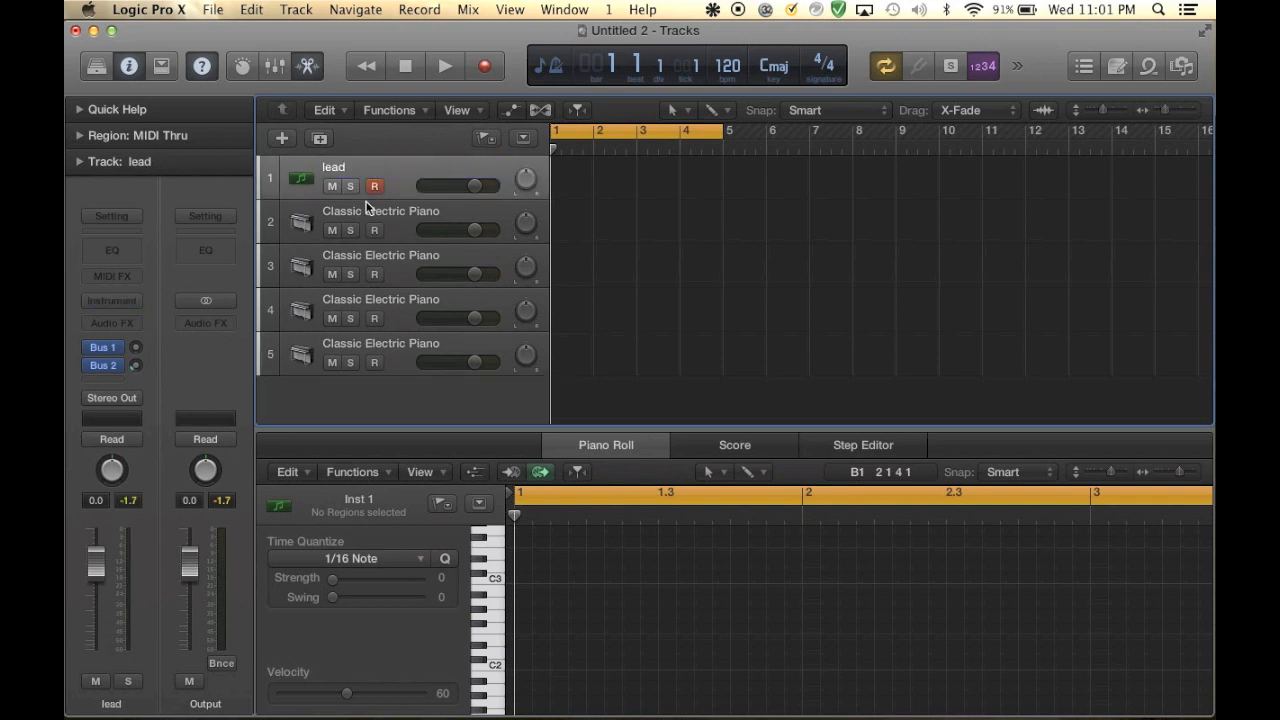
double_click(380, 210)
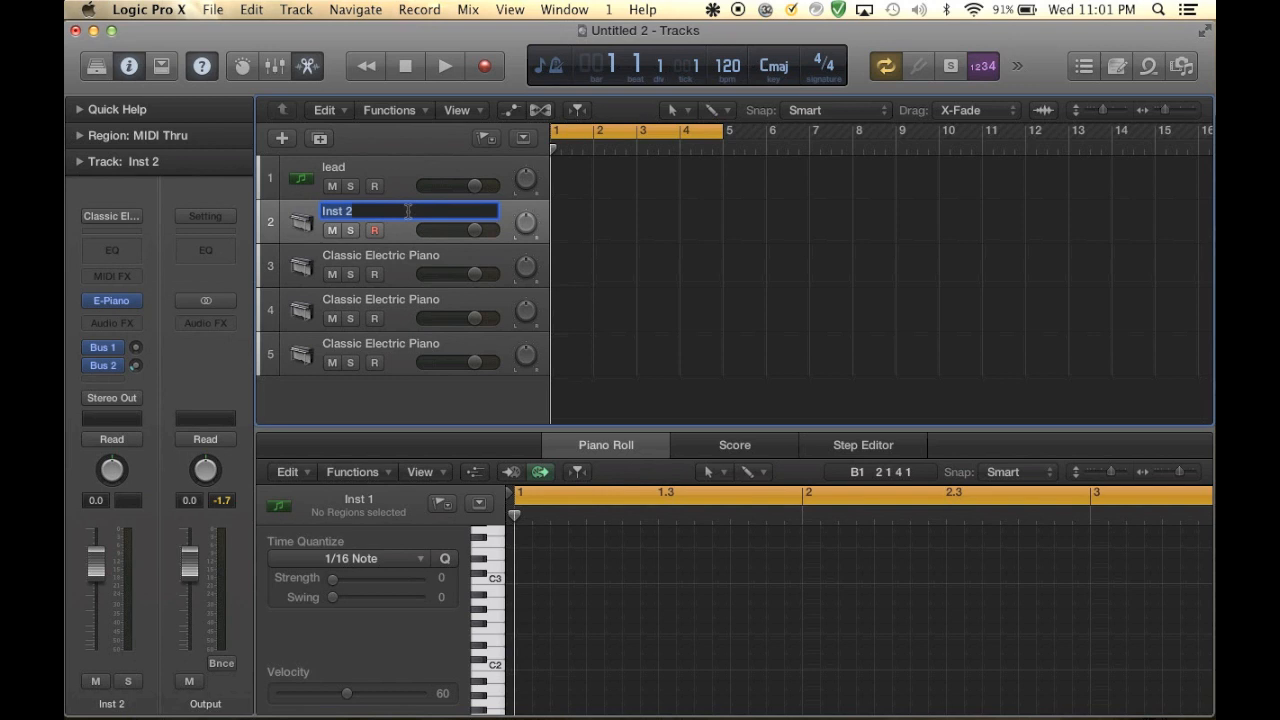
text(bass)
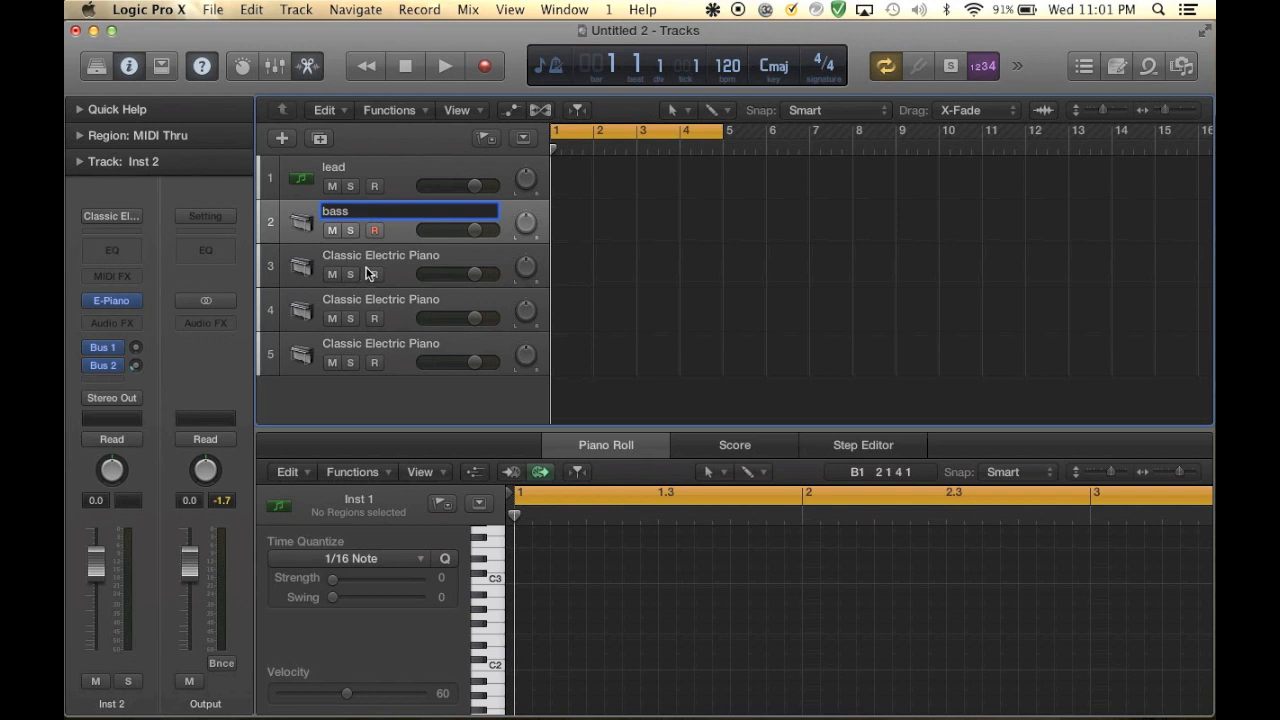
double_click(380, 255)
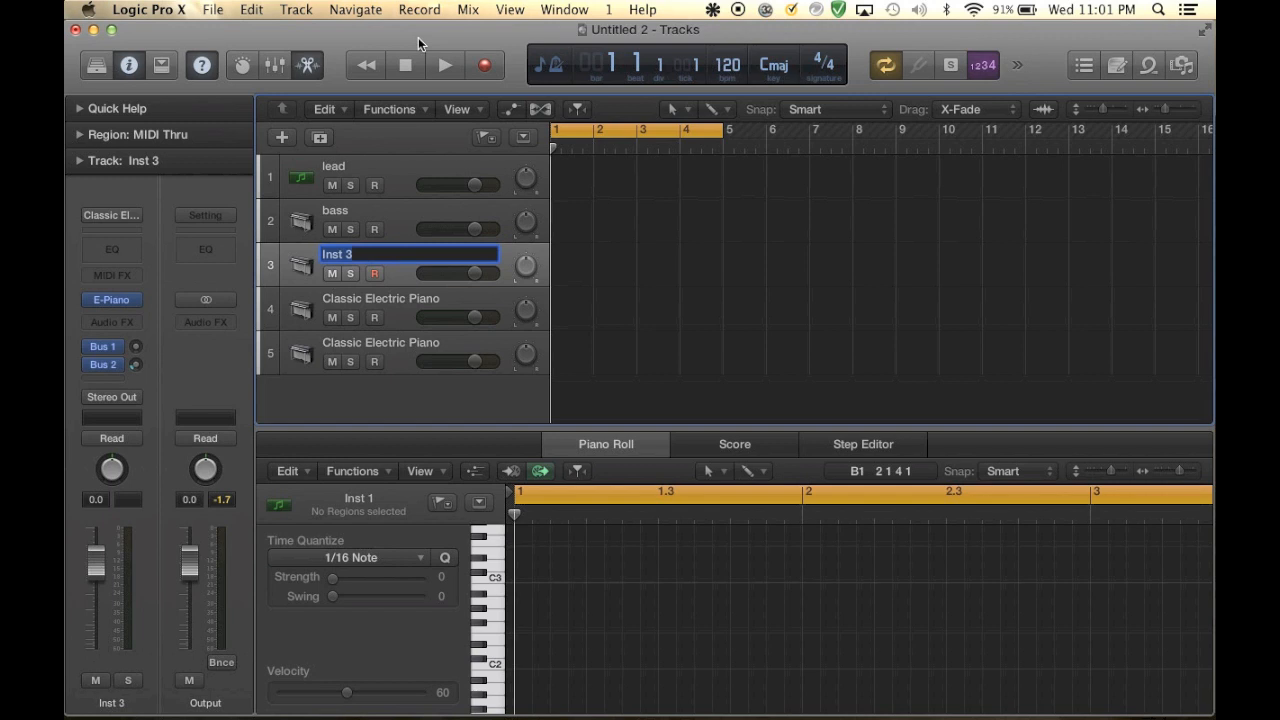
mouse_move(418, 331)
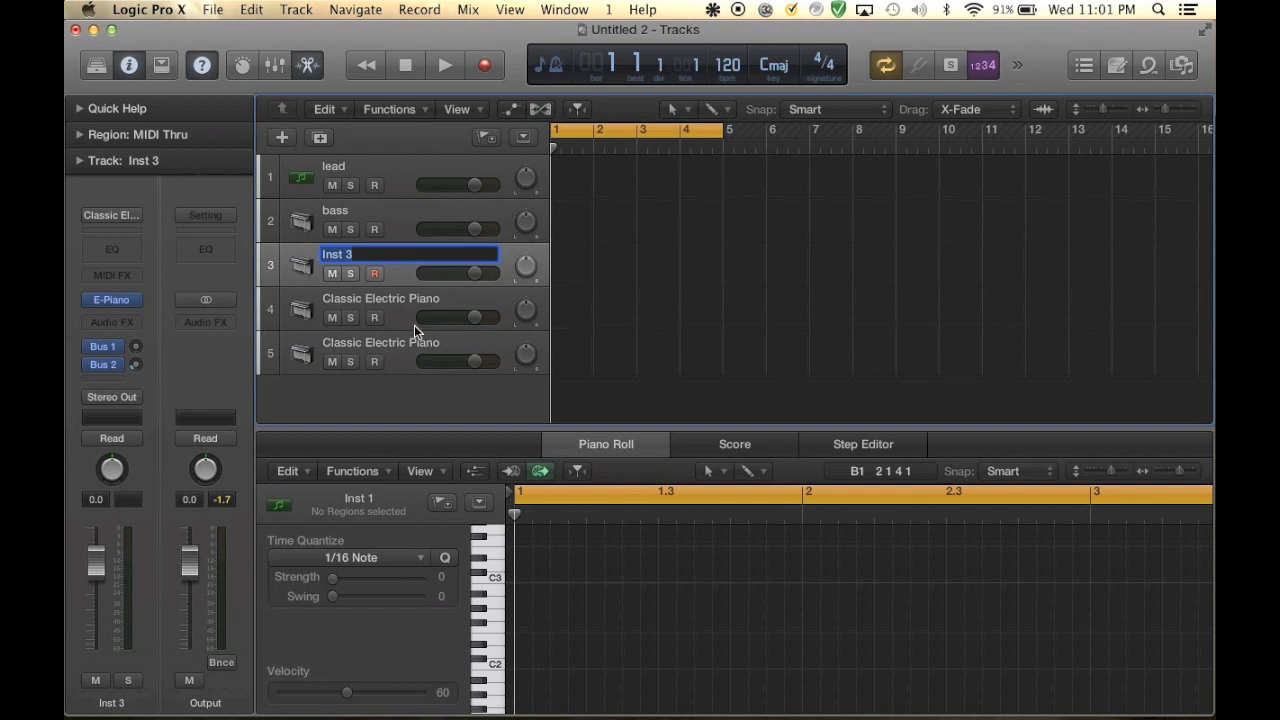
mouse_move(390, 255)
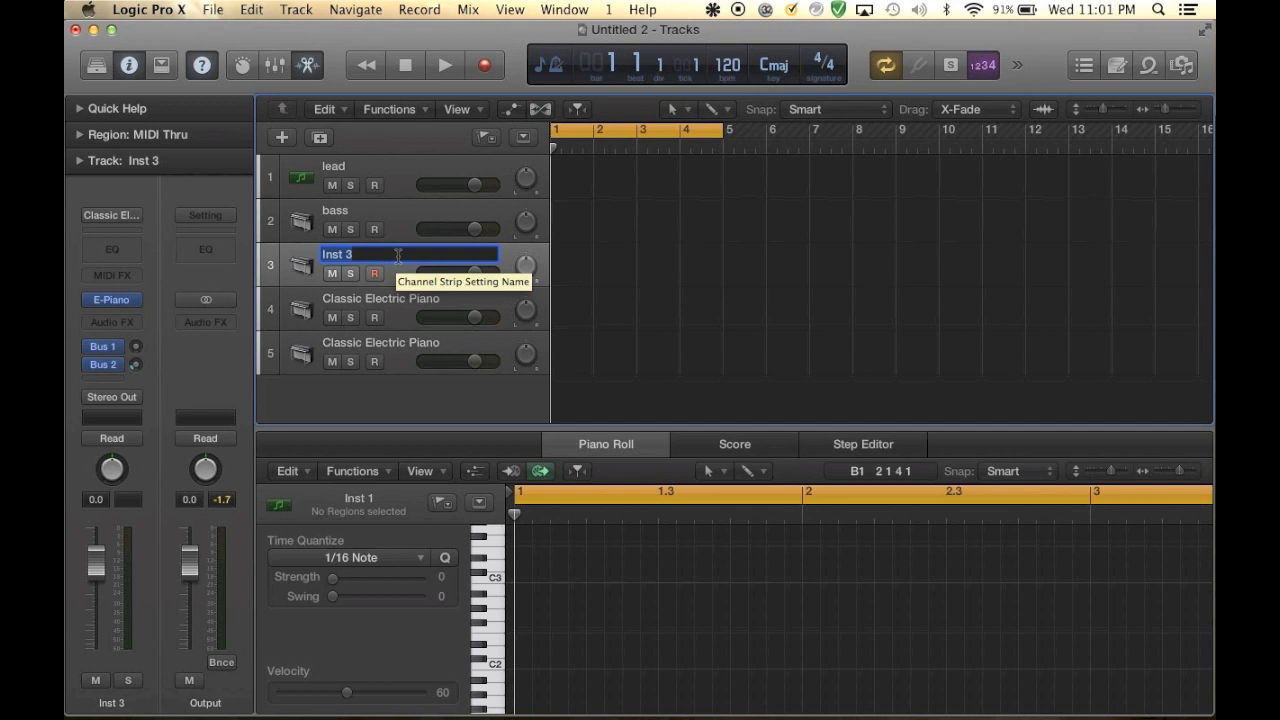
text(chord)
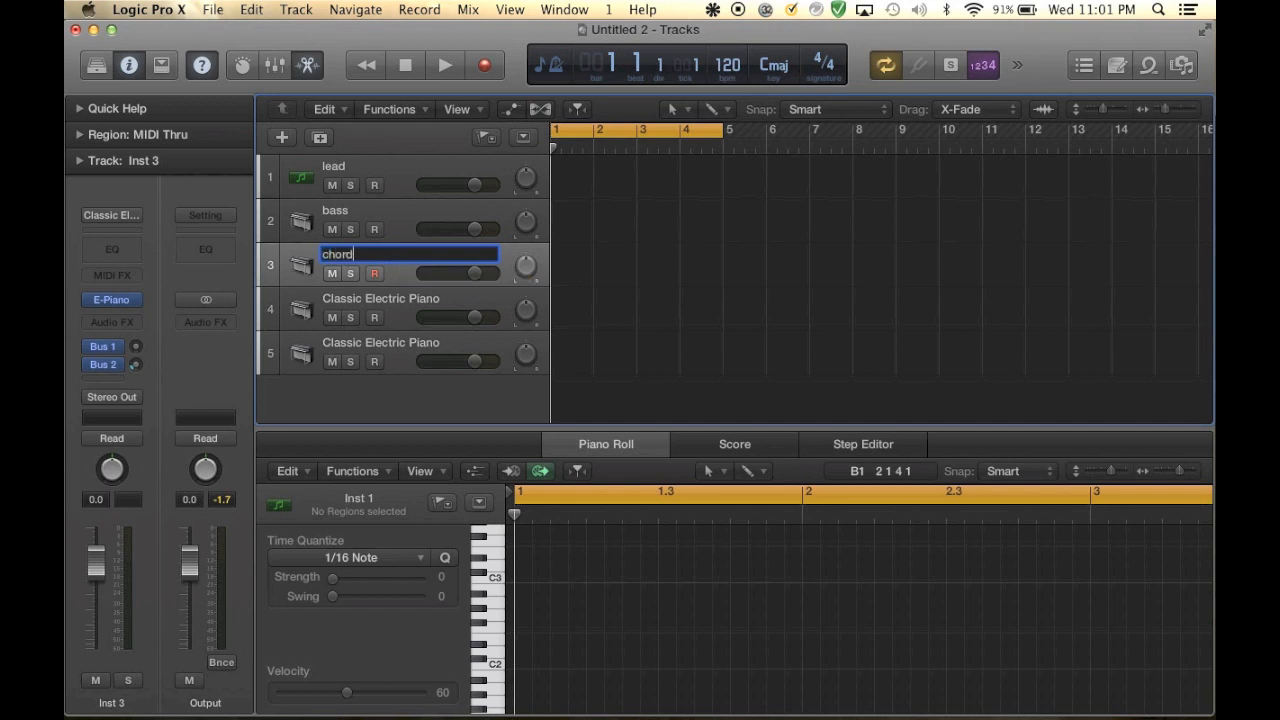
key(return)
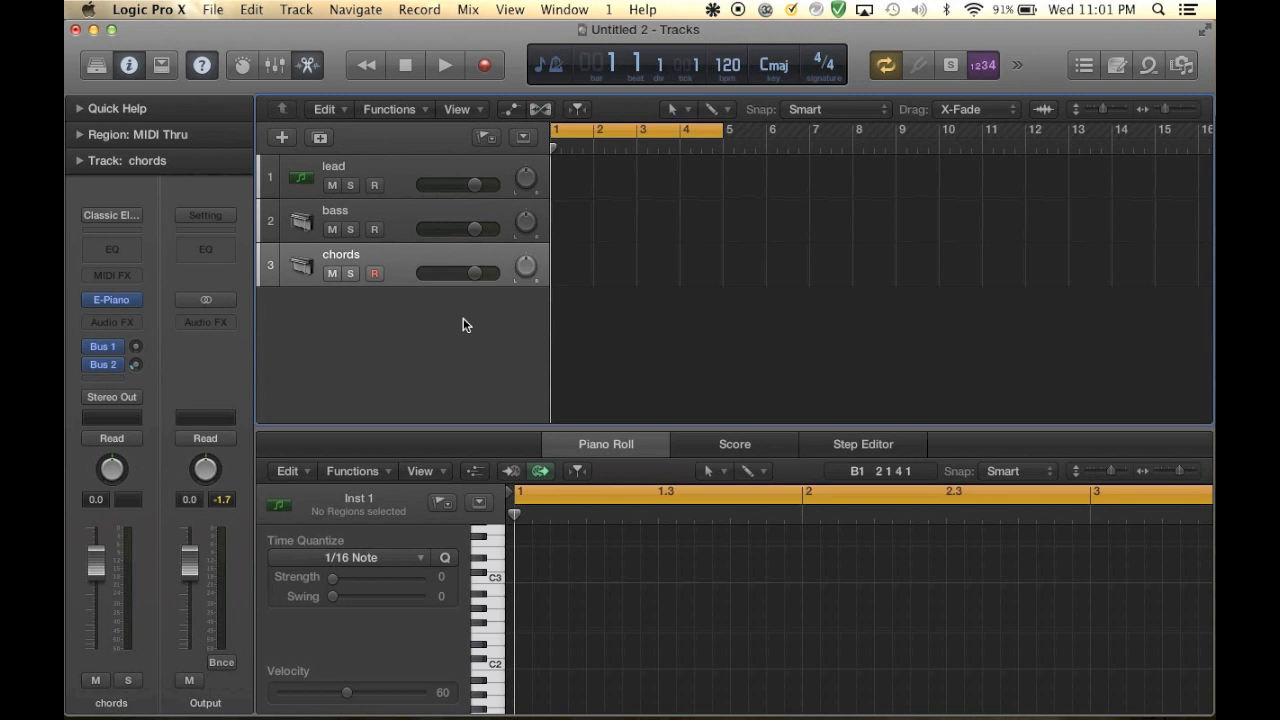
Lower the lead, bass and chords track volumes to about -9 dB and arm the lead track
drag(475, 185, 460, 185)
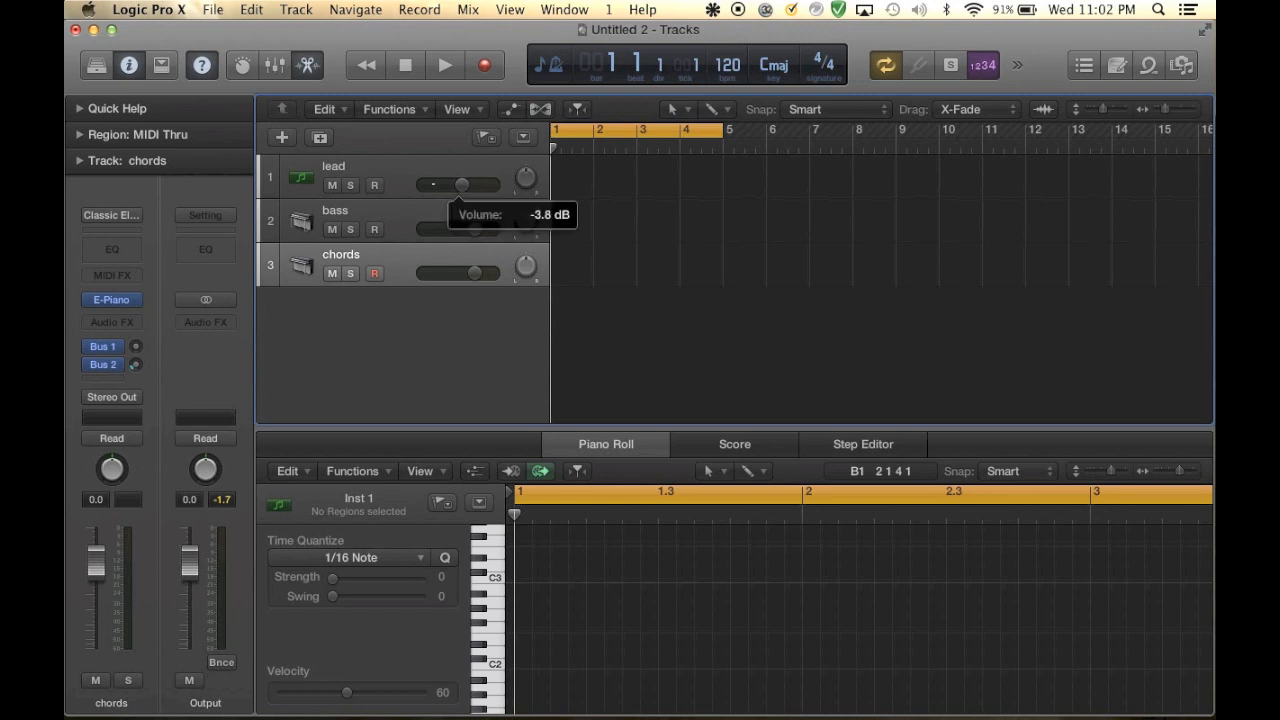
drag(475, 229, 455, 229)
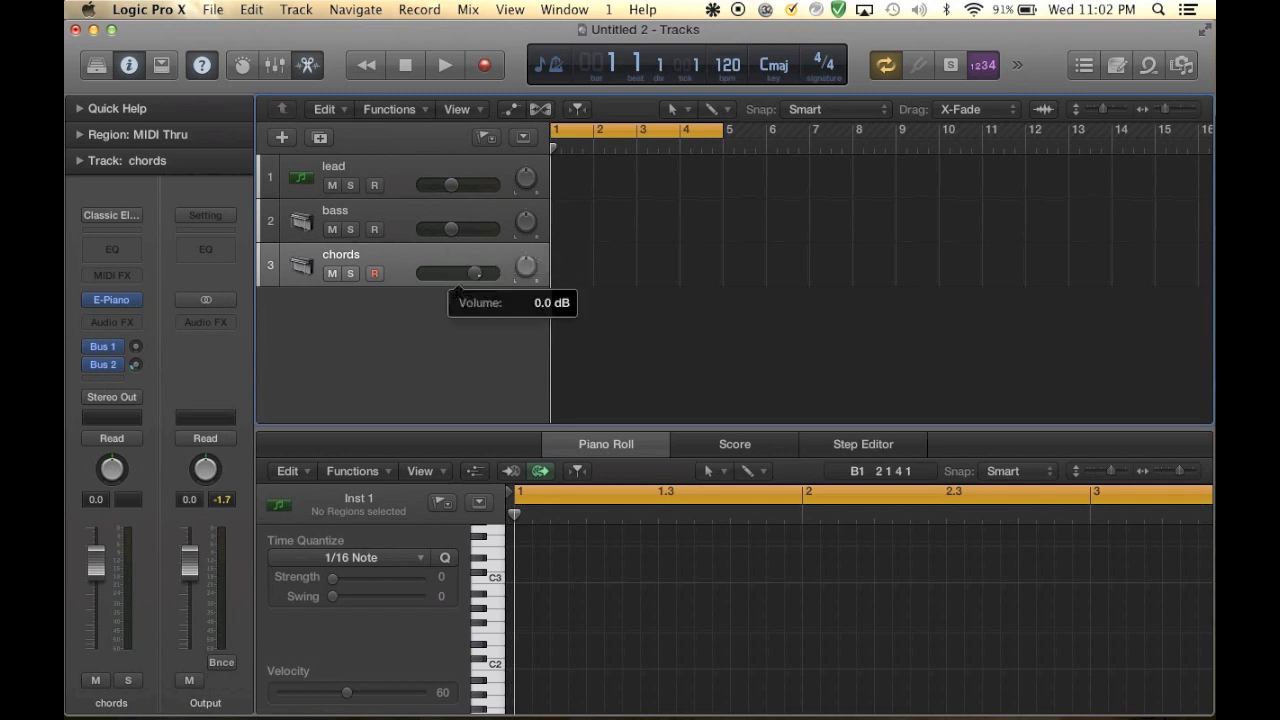
drag(475, 273, 450, 273)
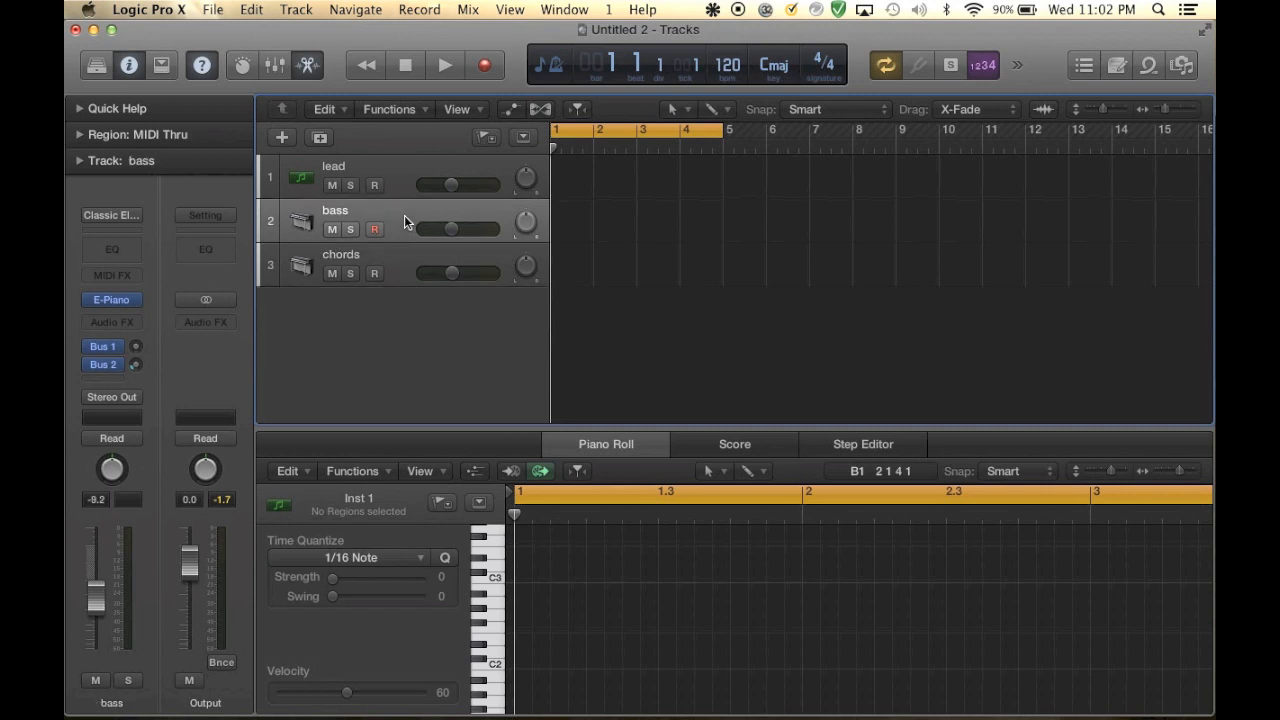
click(333, 166)
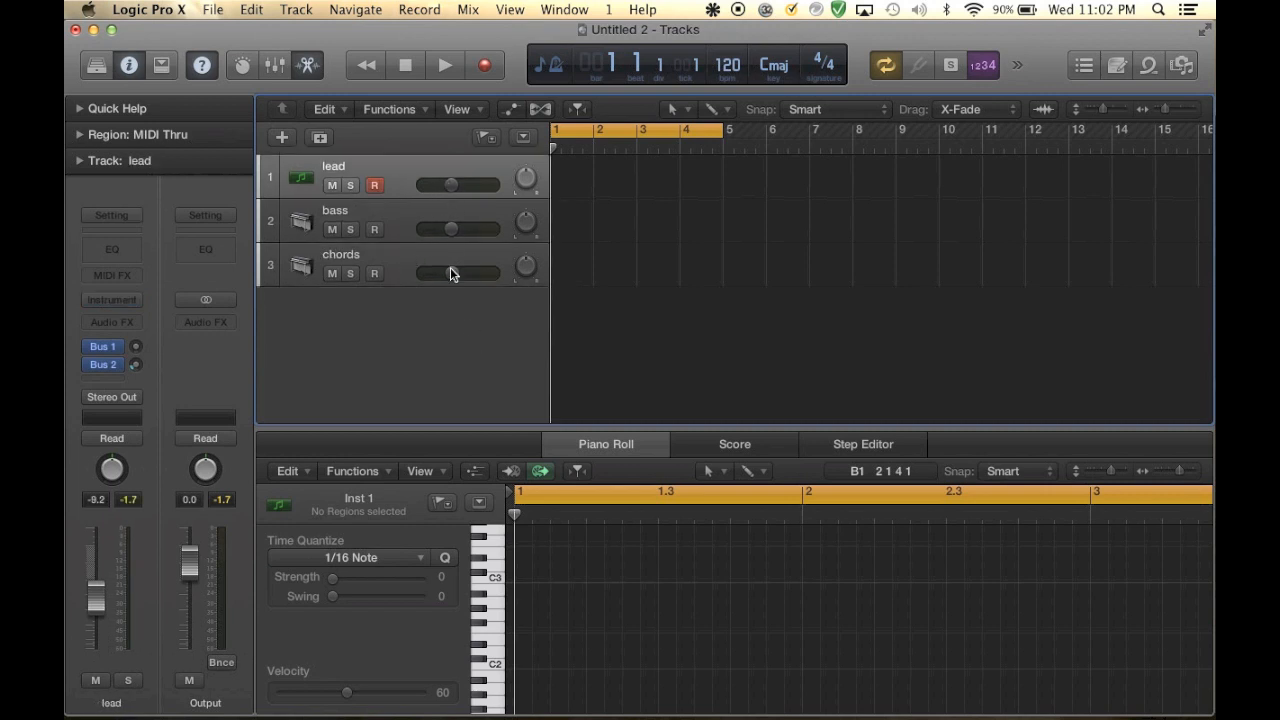
mouse_move(205, 321)
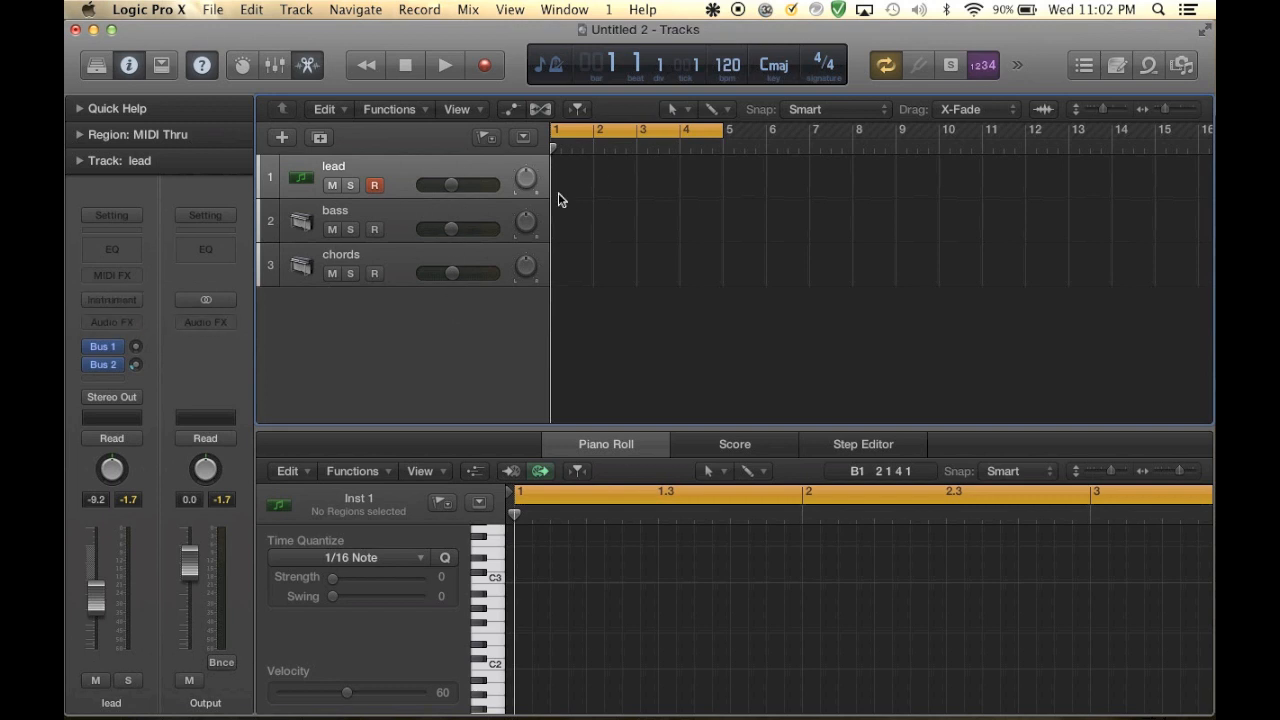
mouse_move(485, 197)
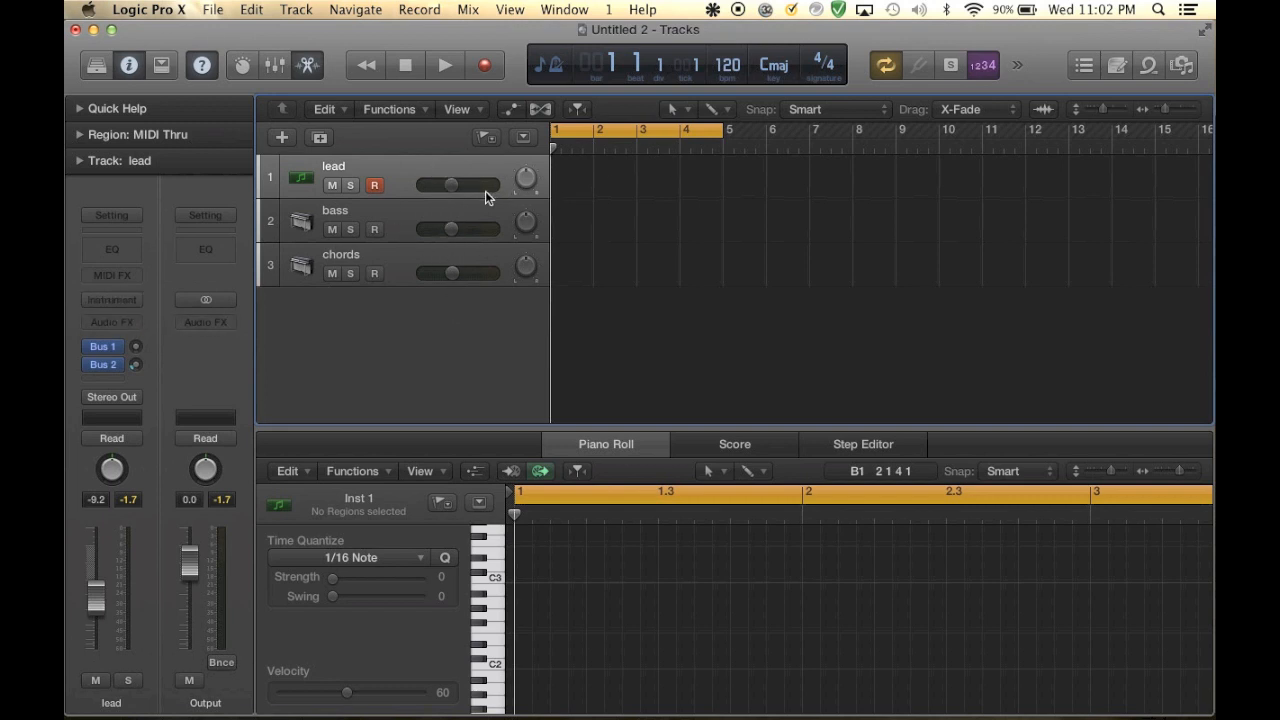
mouse_move(111, 322)
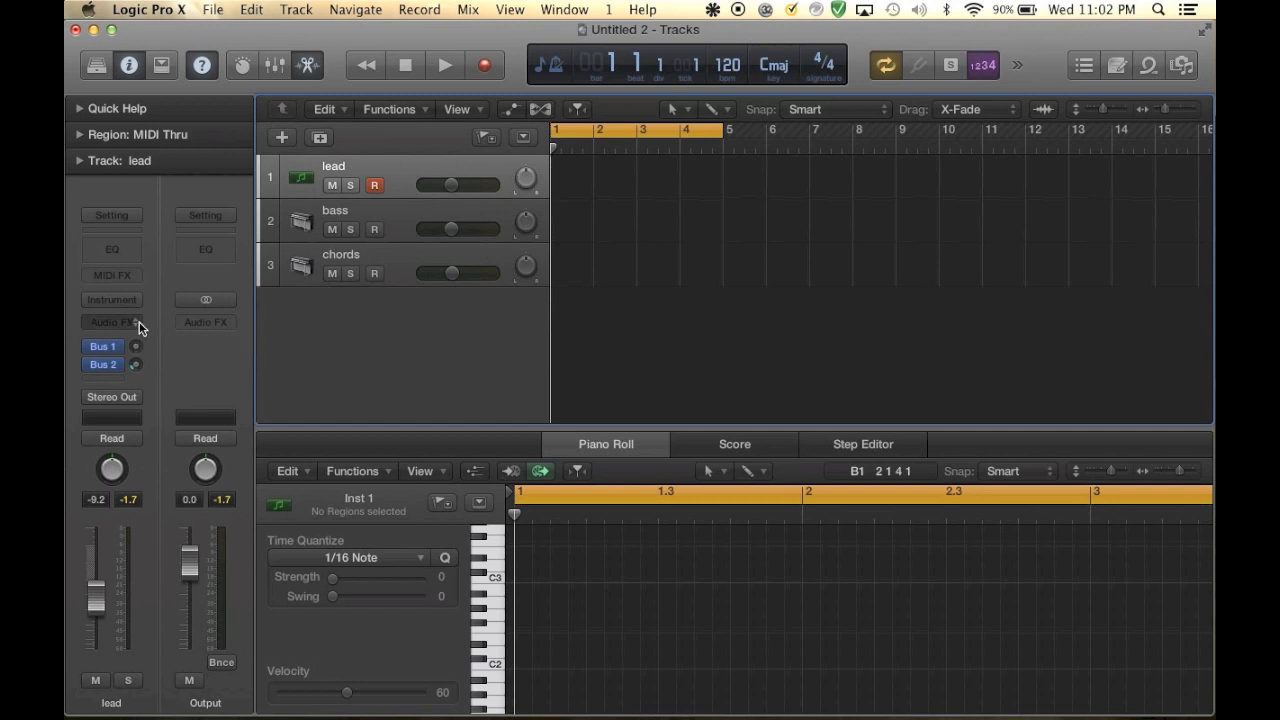
Load Sylenth1 (Stereo) as the lead track's instrument and close its plugin window
click(111, 299)
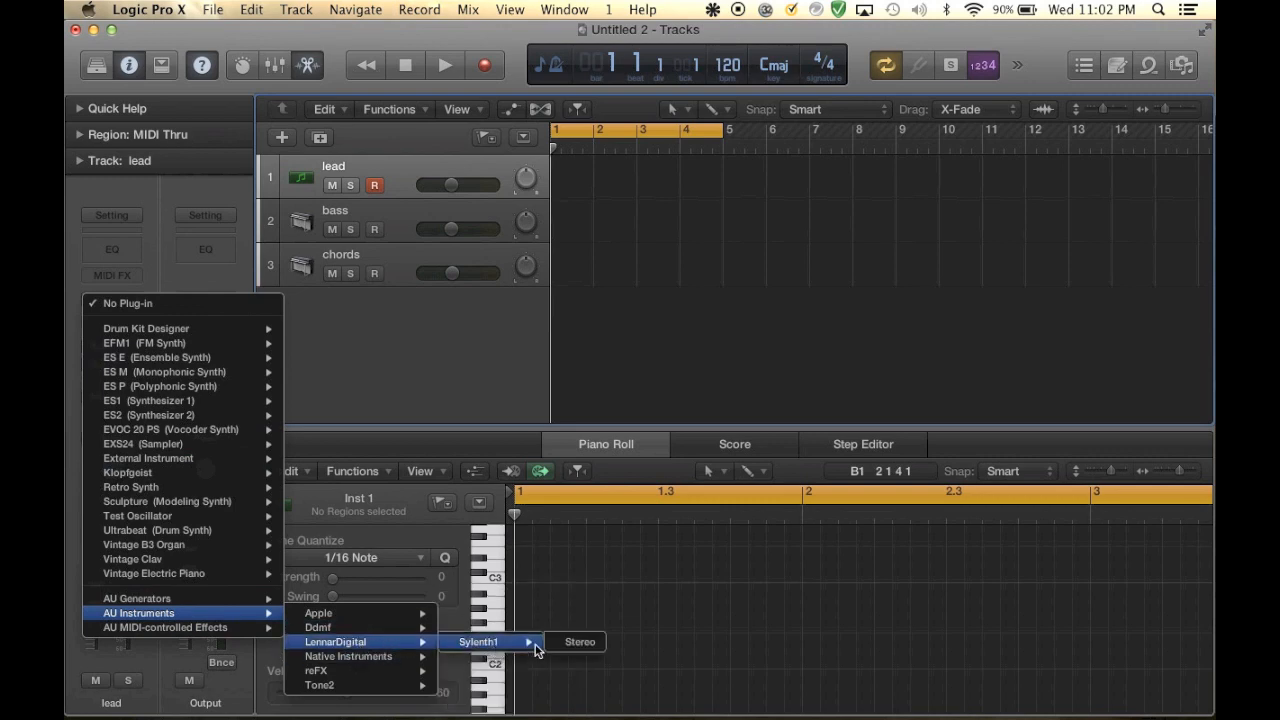
click(580, 641)
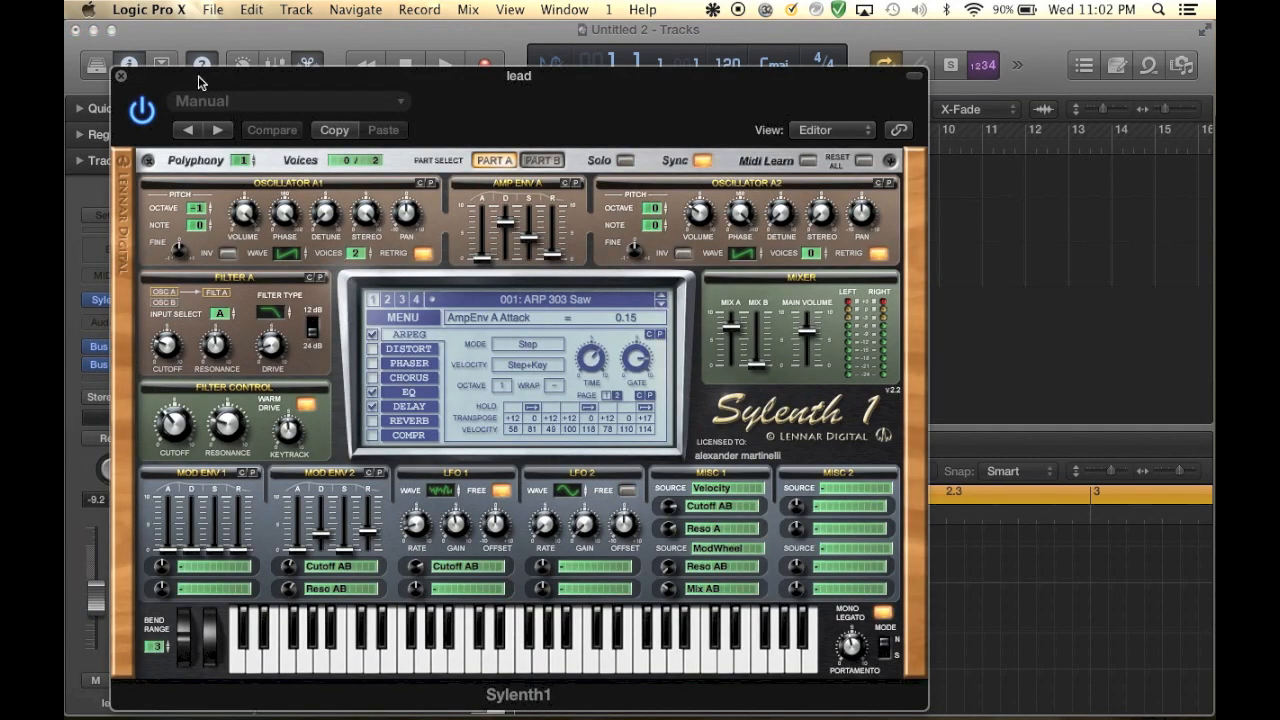
click(120, 76)
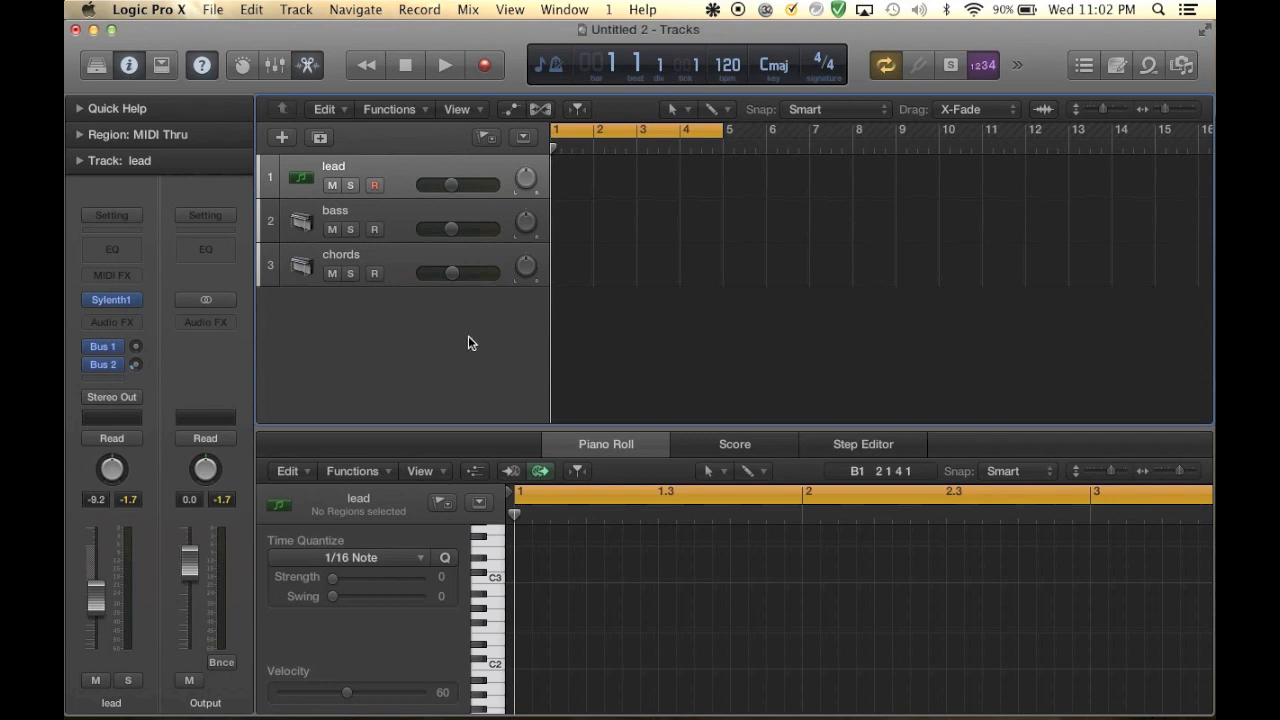
mouse_move(363, 140)
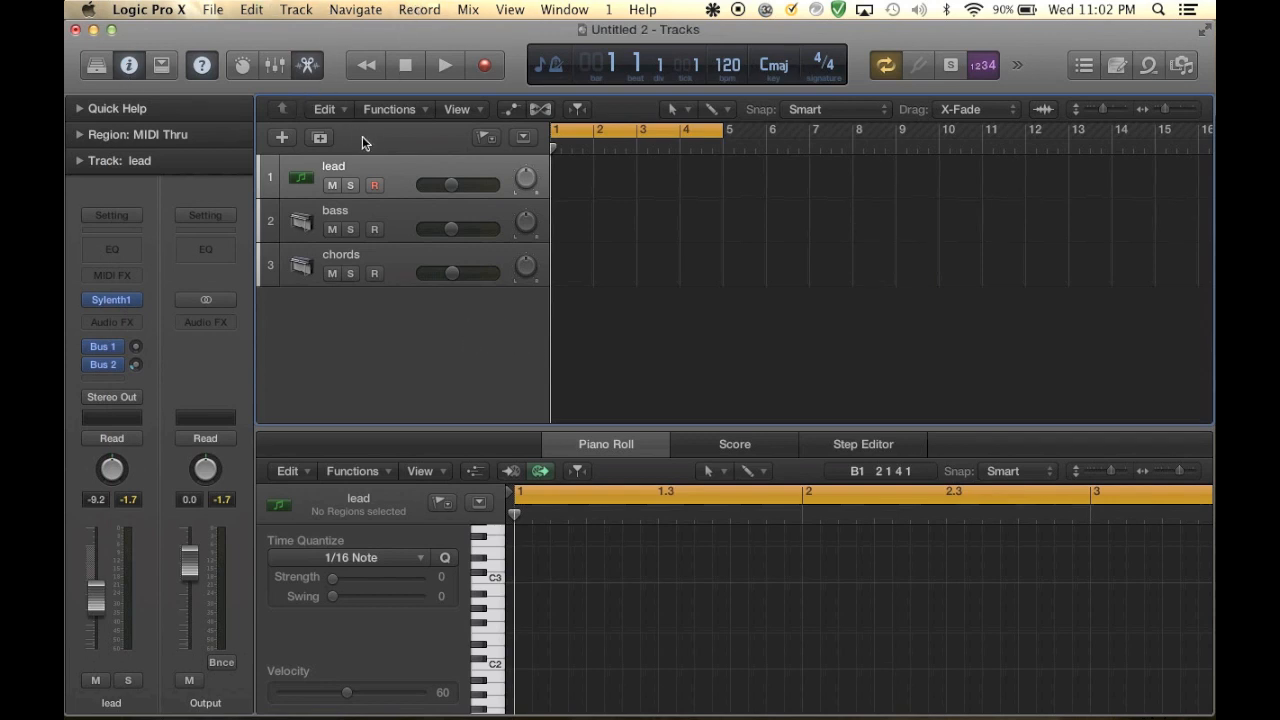
mouse_move(390, 45)
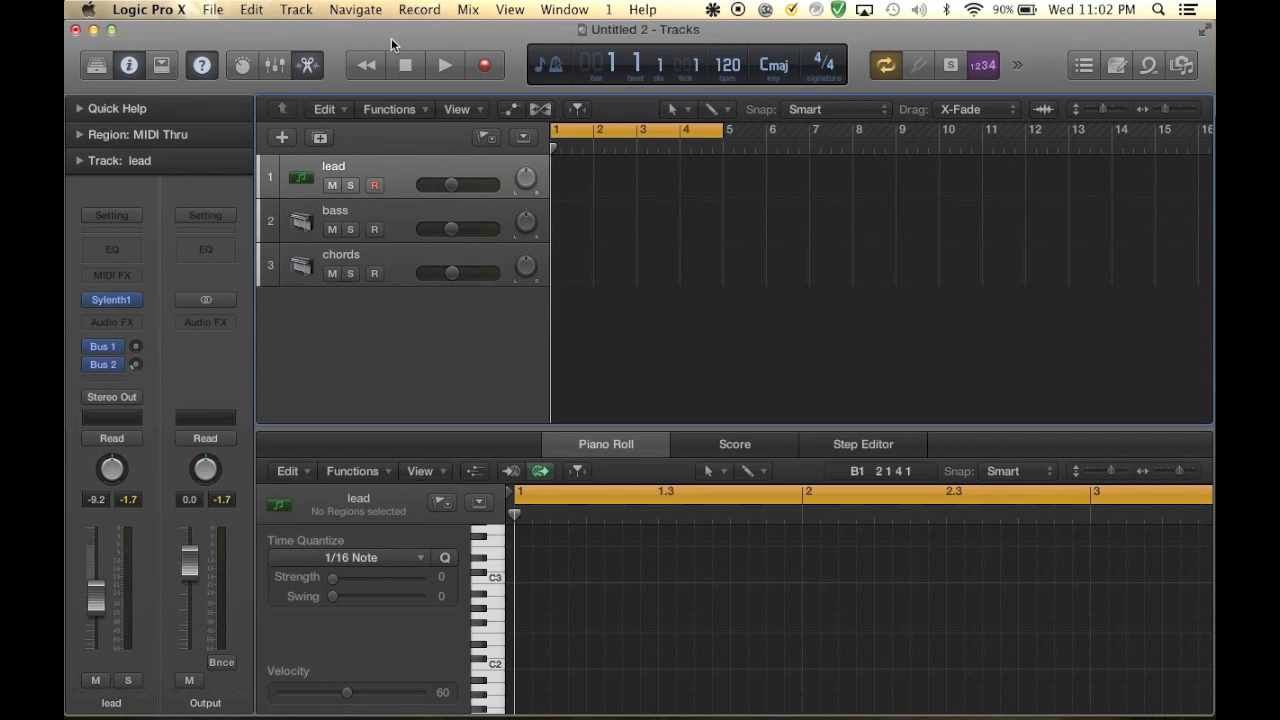
Create the Audio 1 track and turn off its record-enable button
click(295, 9)
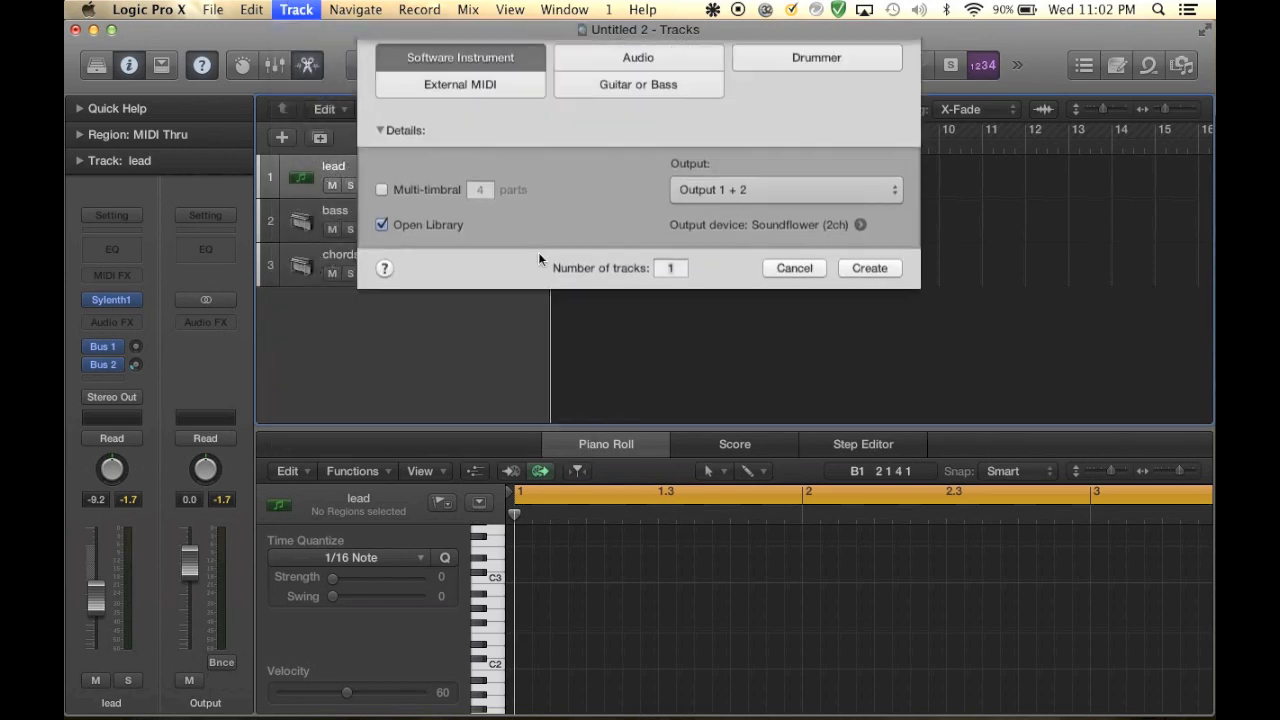
click(638, 57)
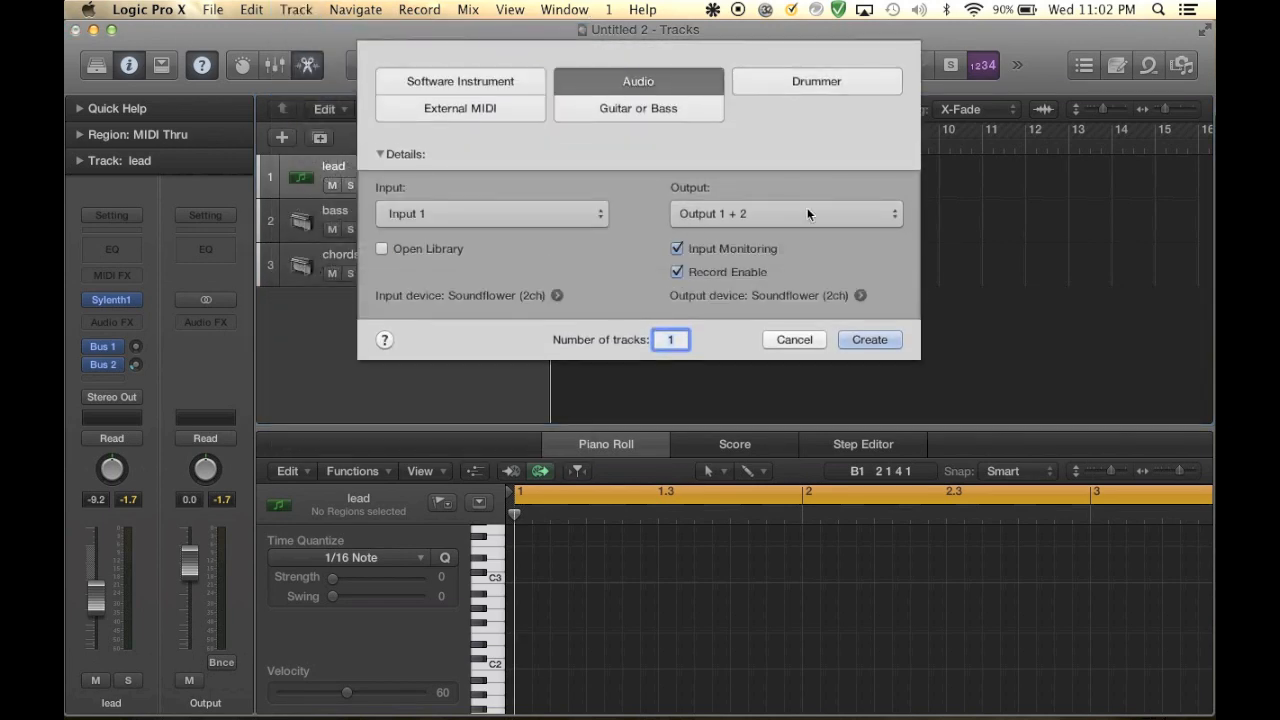
click(868, 339)
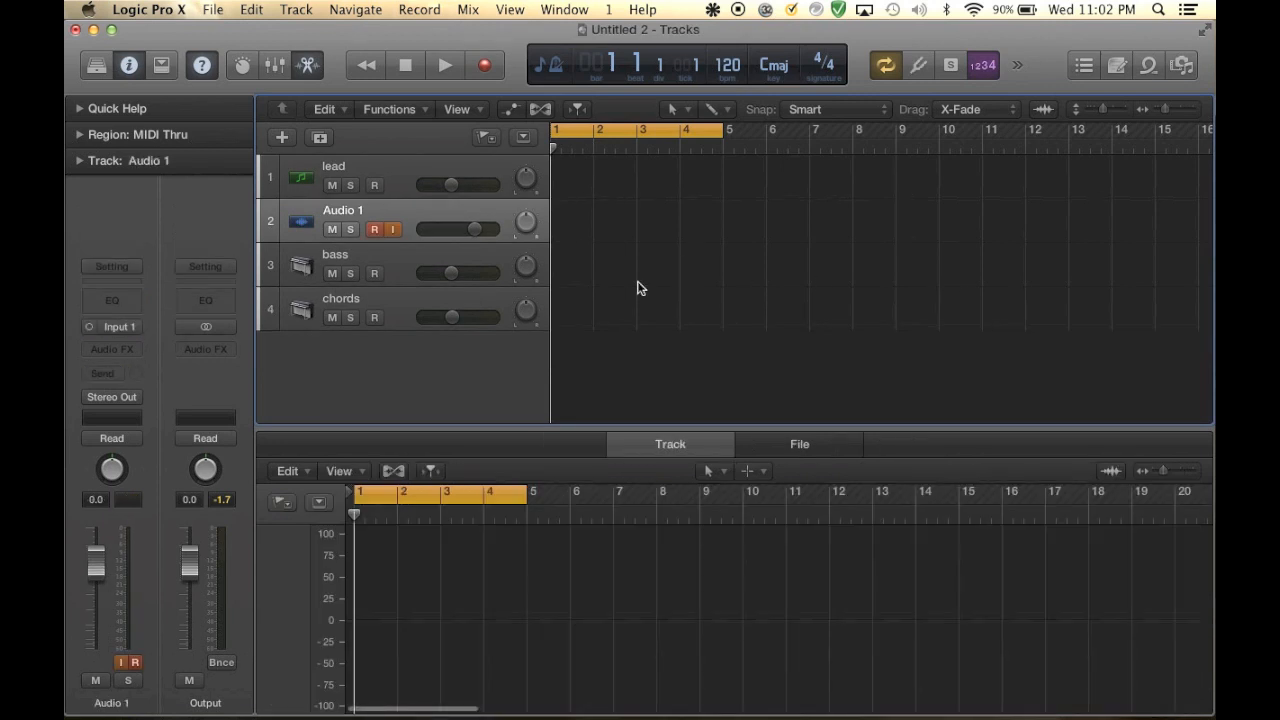
click(392, 229)
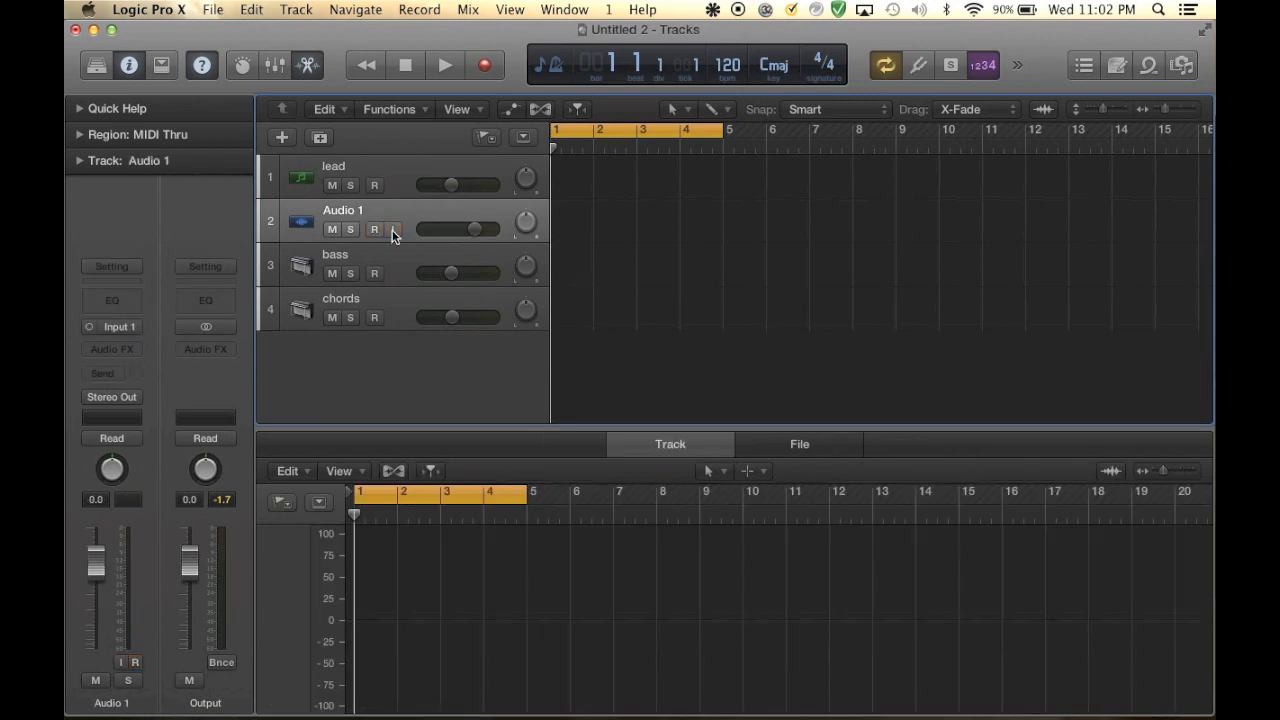
Turn off Audio 1 input monitoring and start an audio file import from Downloads
click(393, 230)
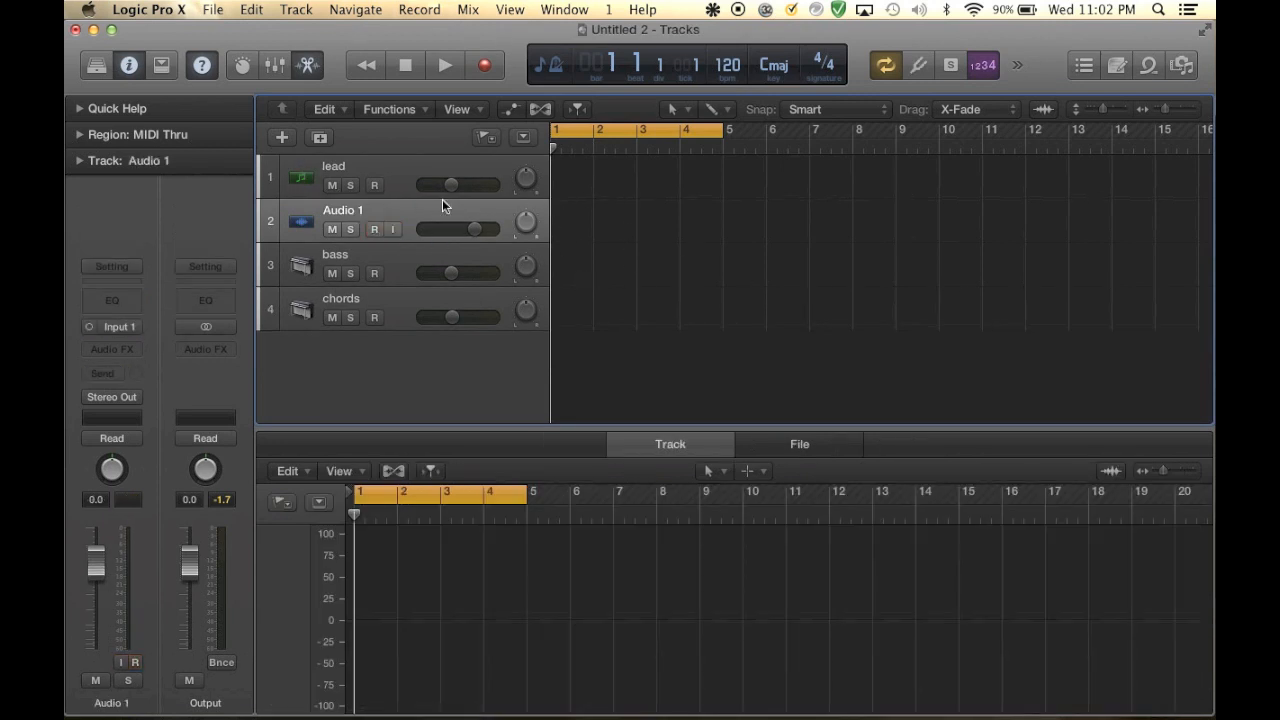
click(213, 9)
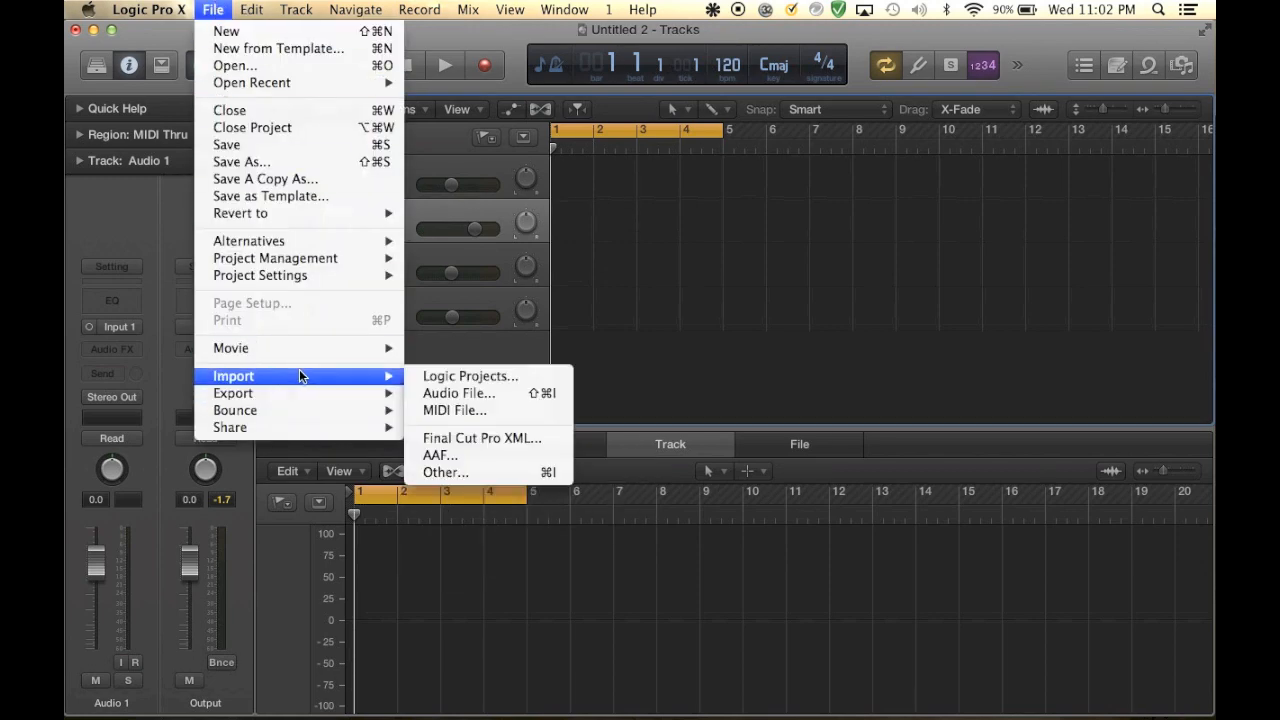
click(458, 393)
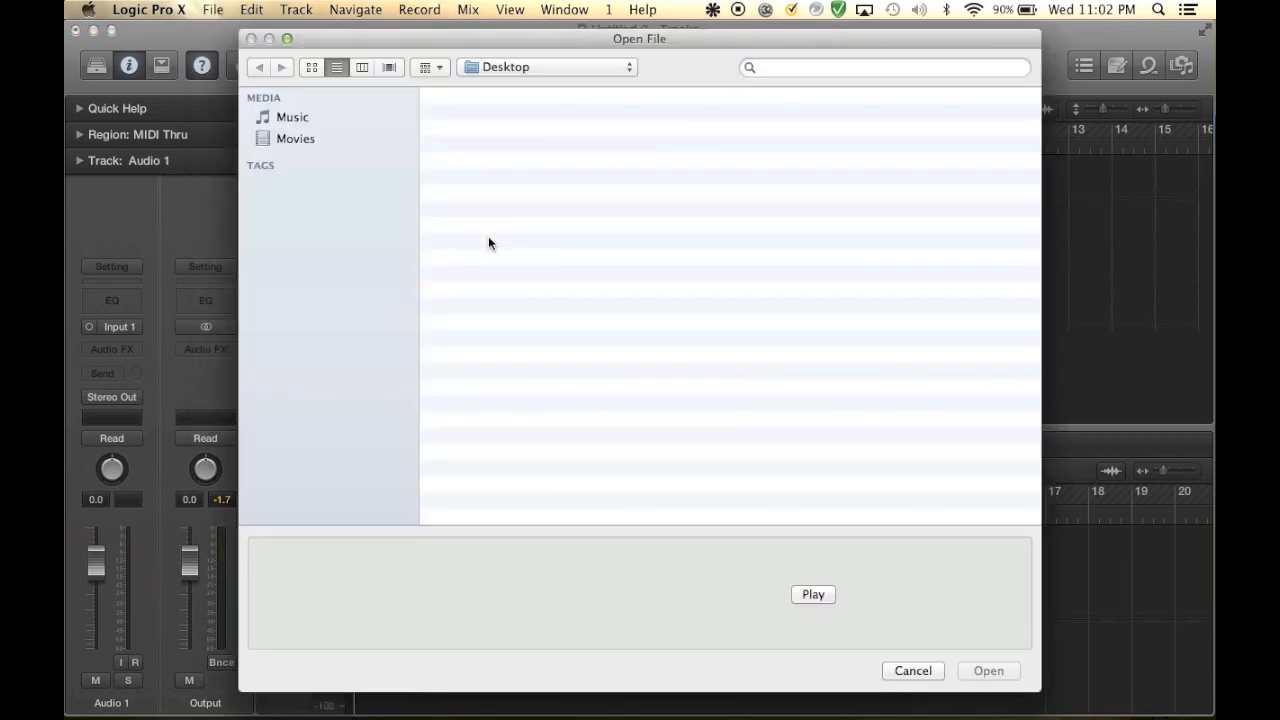
click(301, 138)
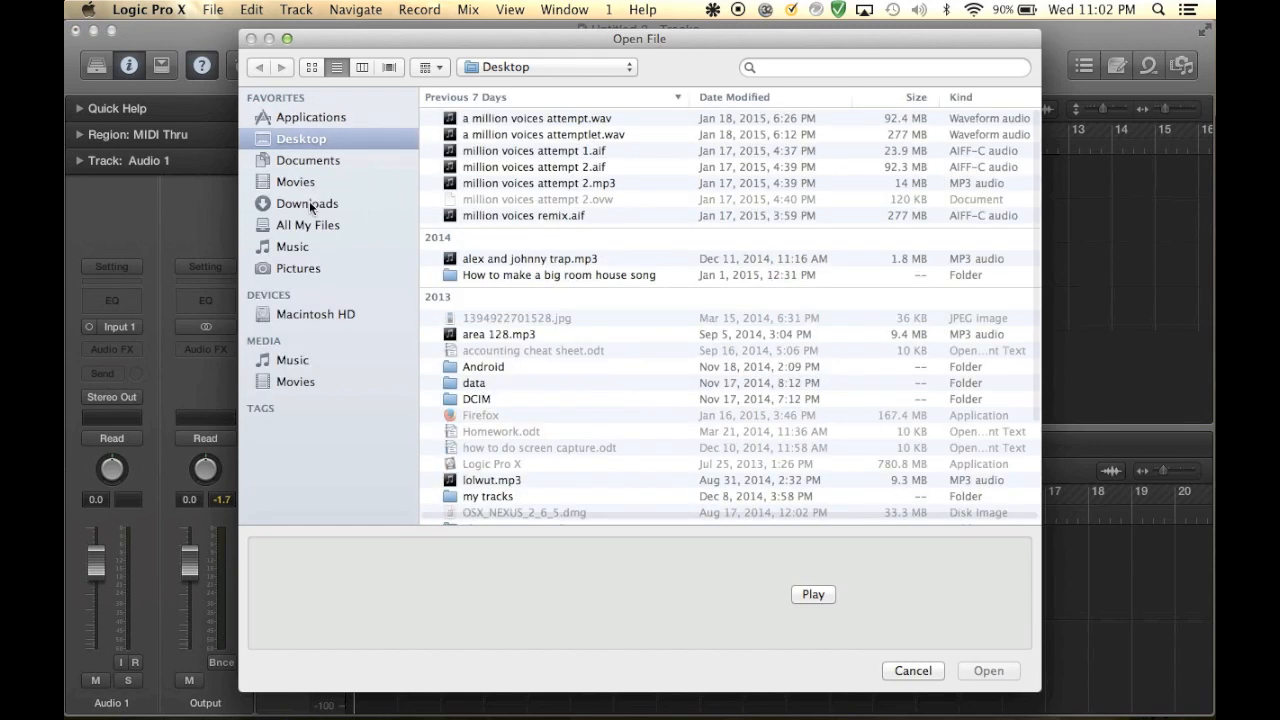
click(307, 203)
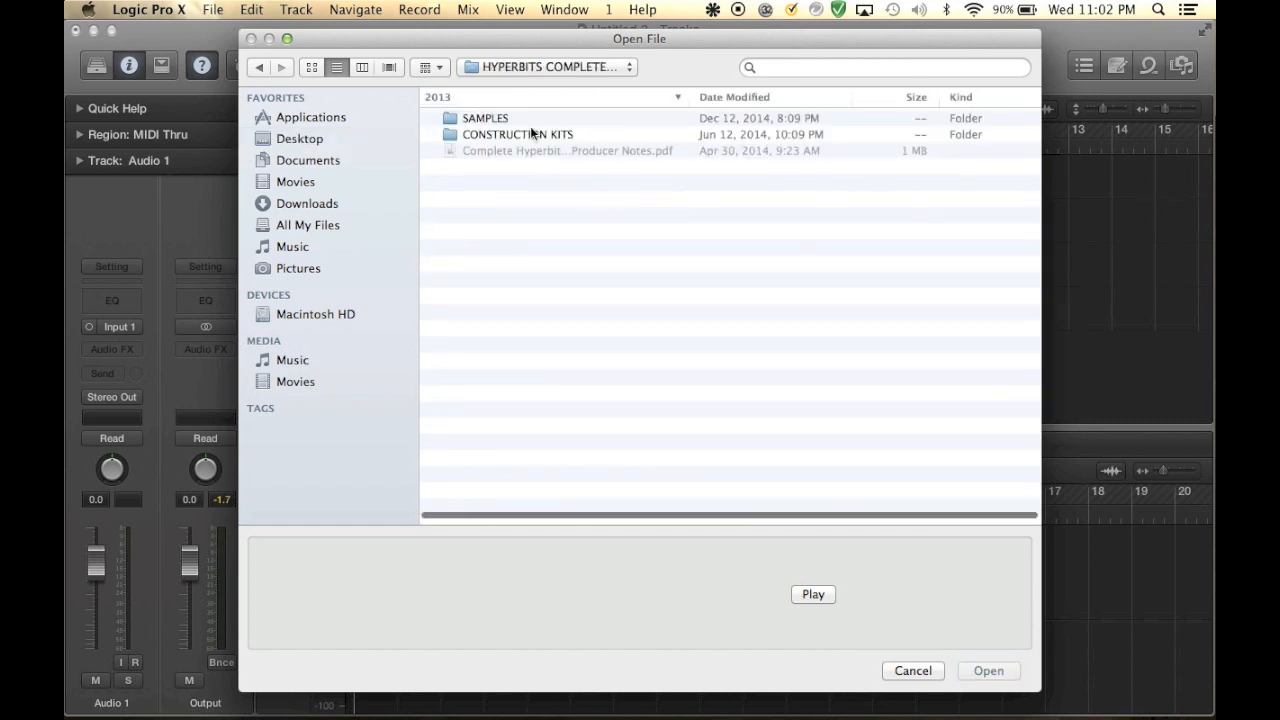
Preview Kick_Club 08, 04, 01 and 06 in SAMPLES/KICKS/CLUBBY KICKS, then import Kick_Club_06.wav
double_click(485, 118)
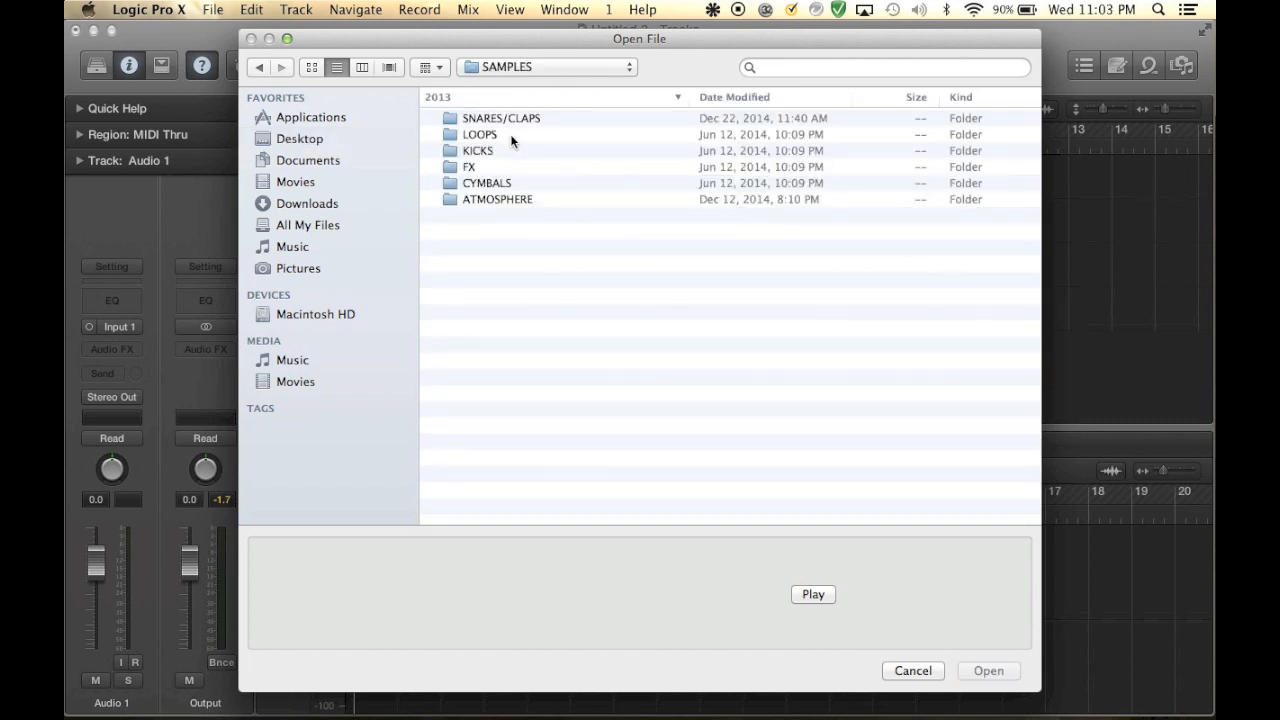
double_click(478, 150)
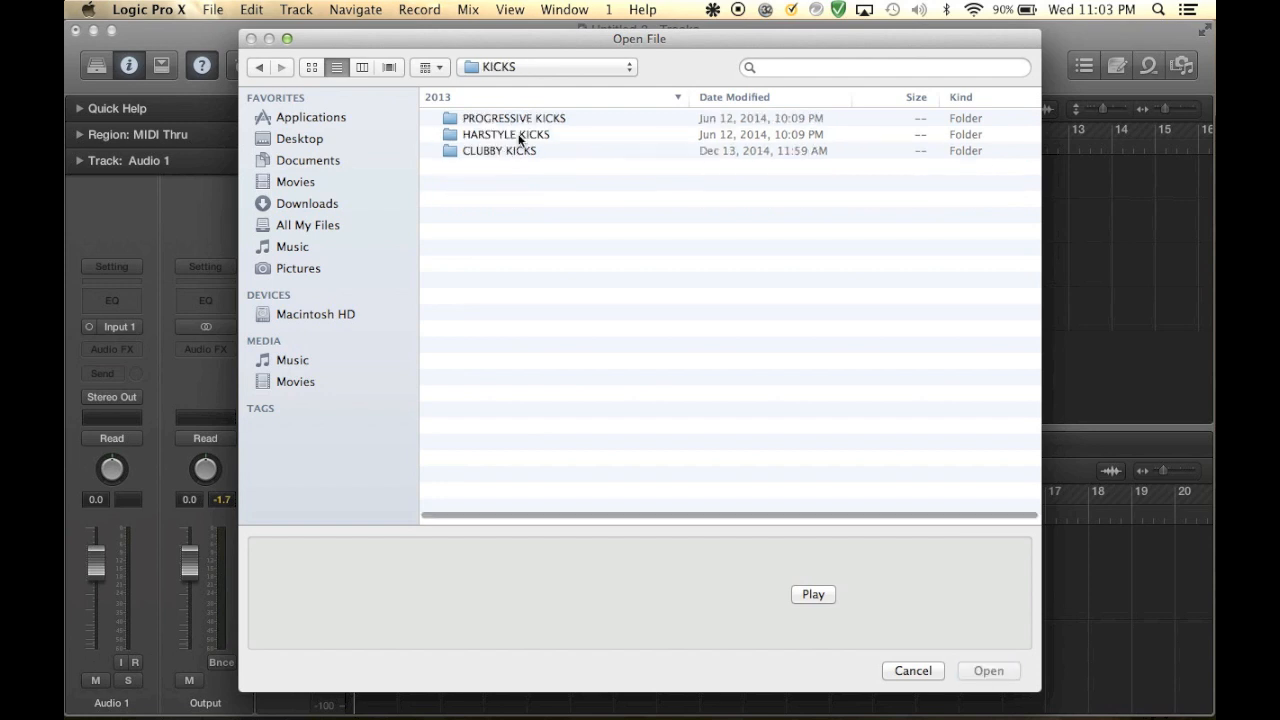
double_click(499, 150)
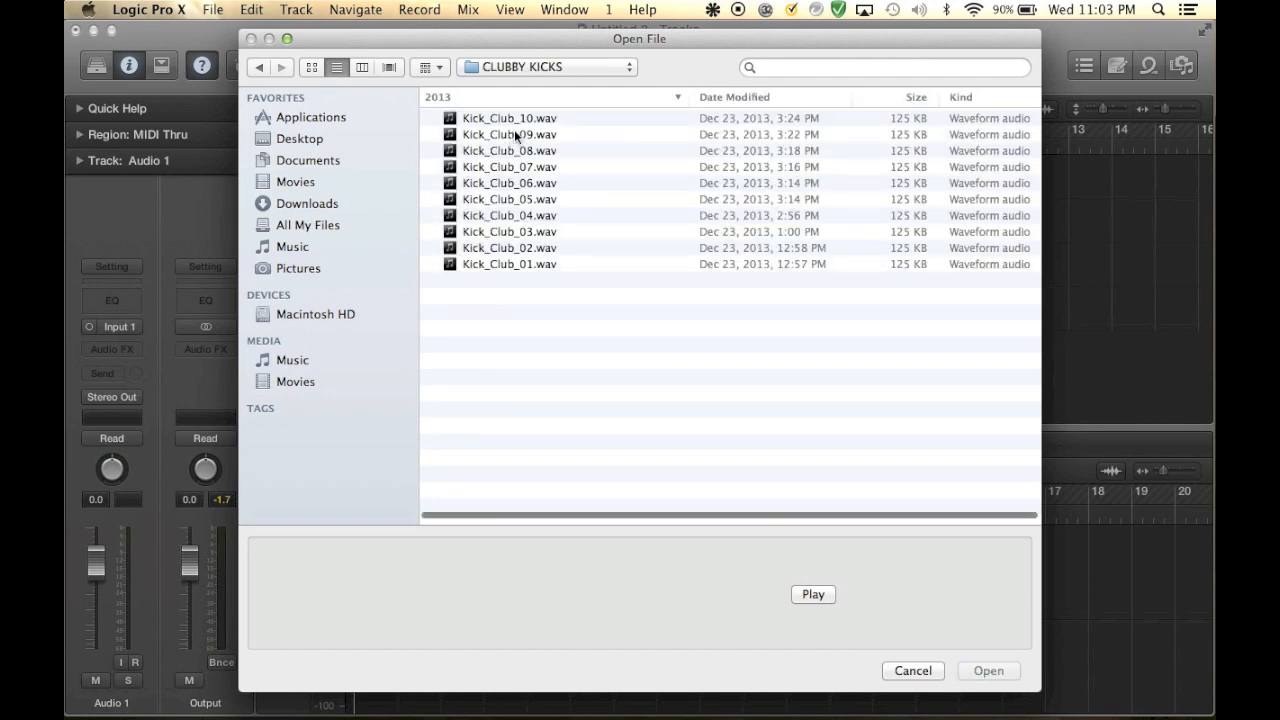
click(509, 117)
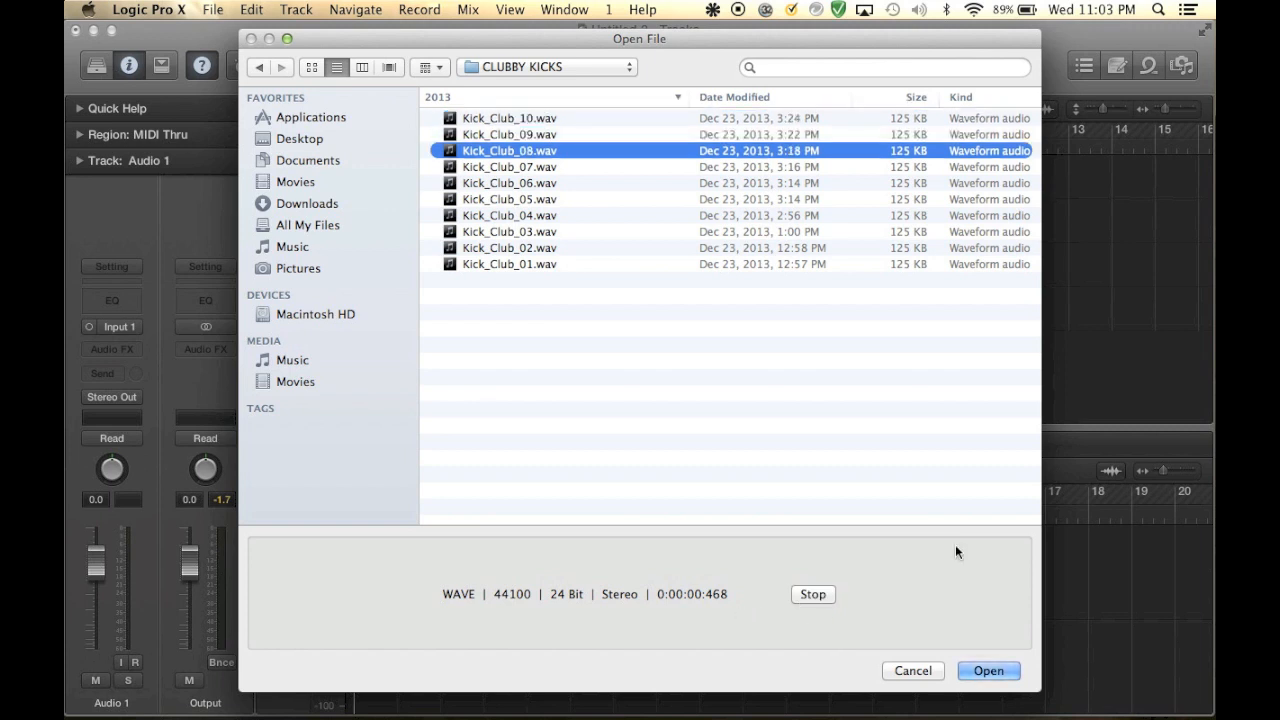
click(509, 215)
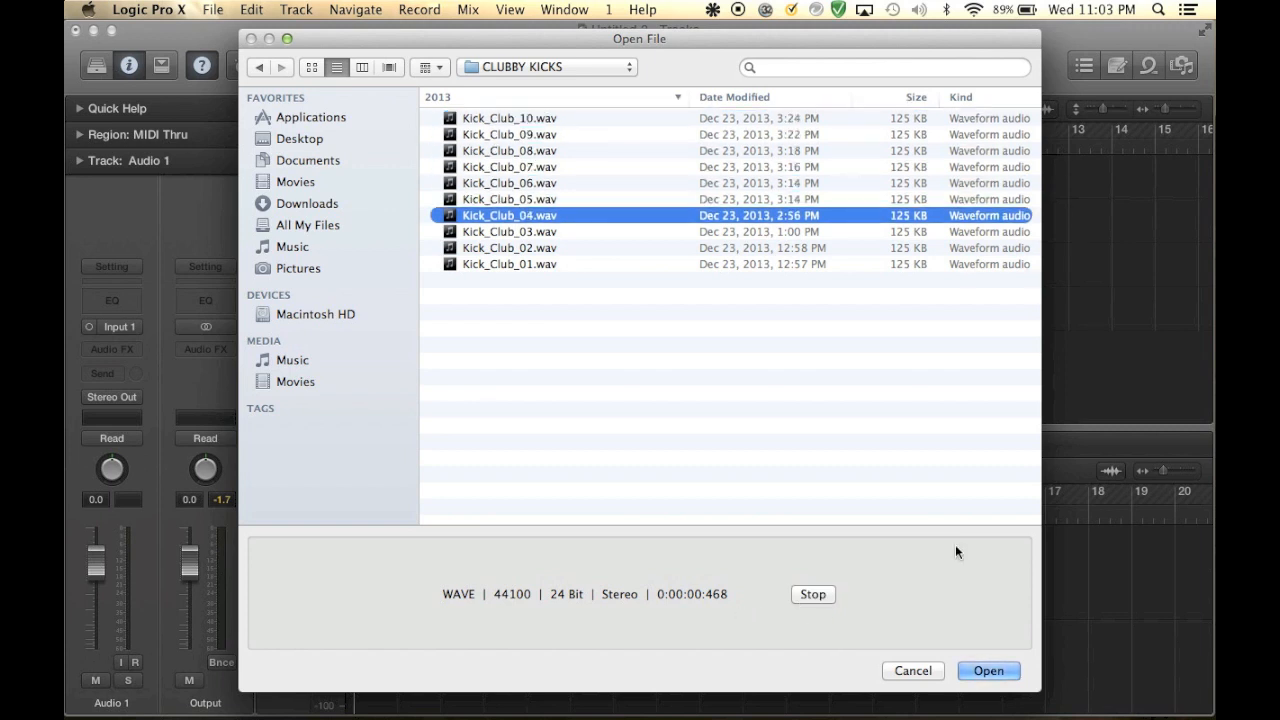
click(509, 264)
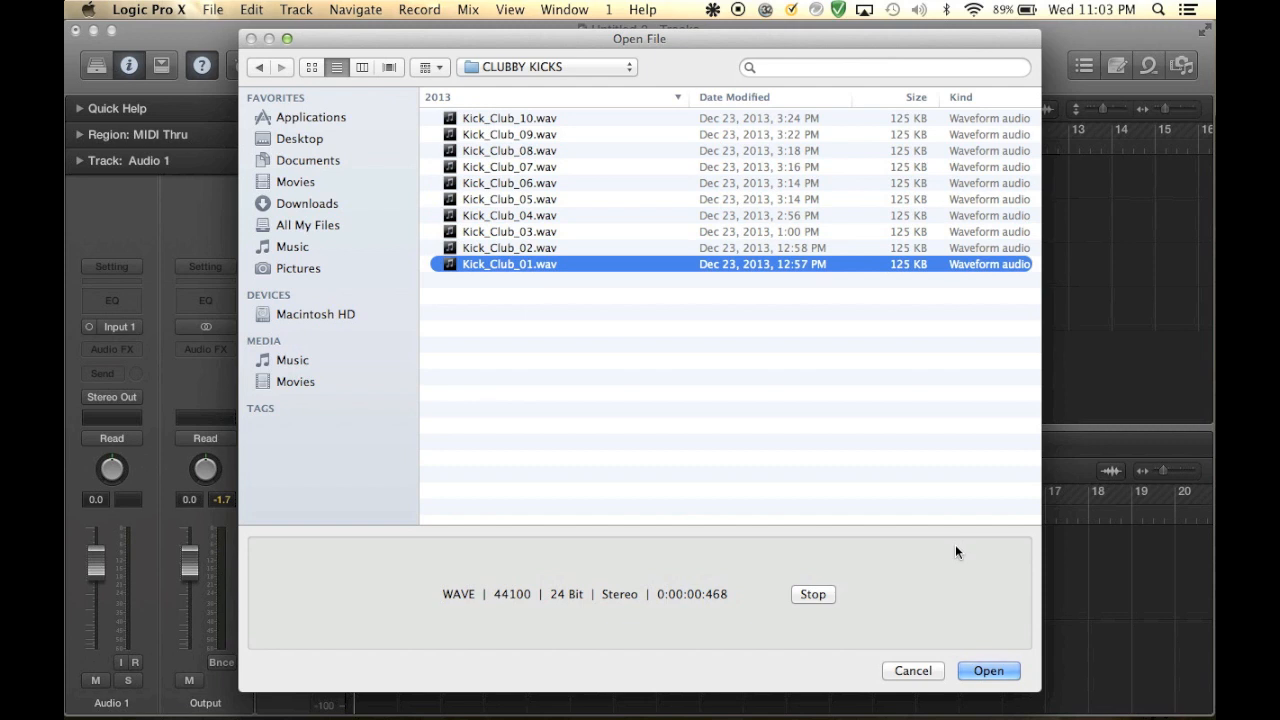
click(508, 182)
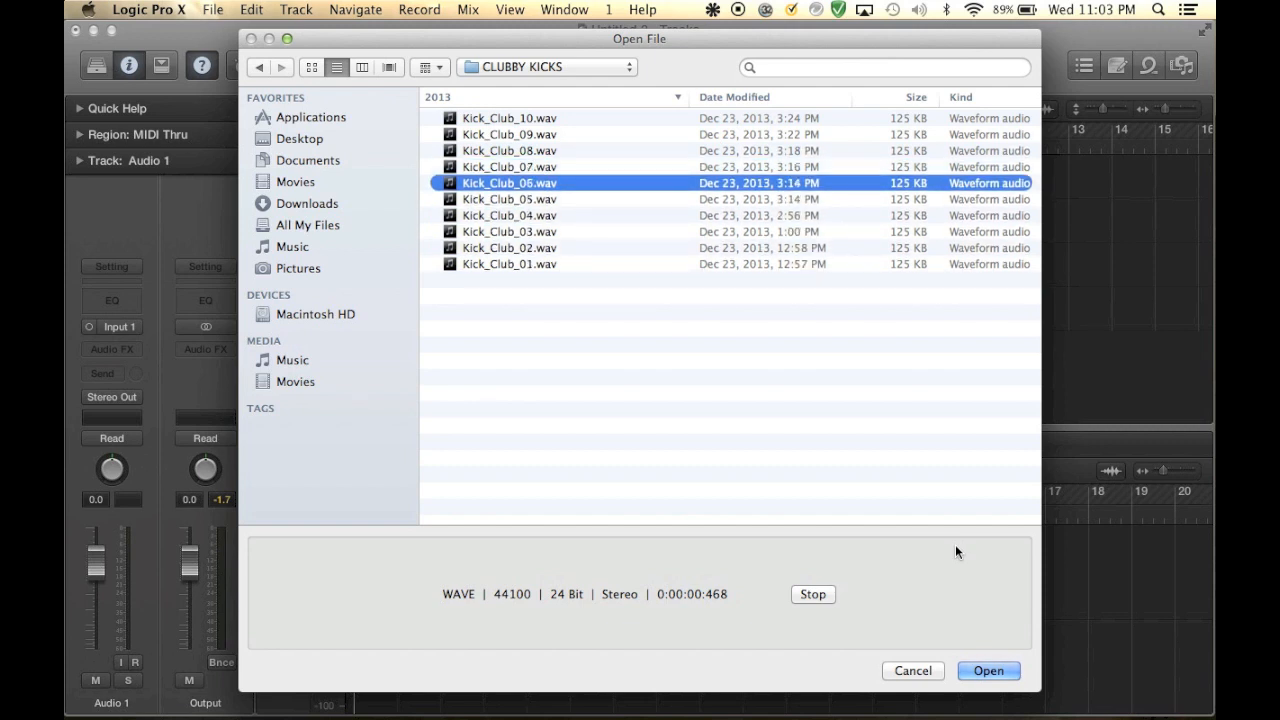
click(987, 670)
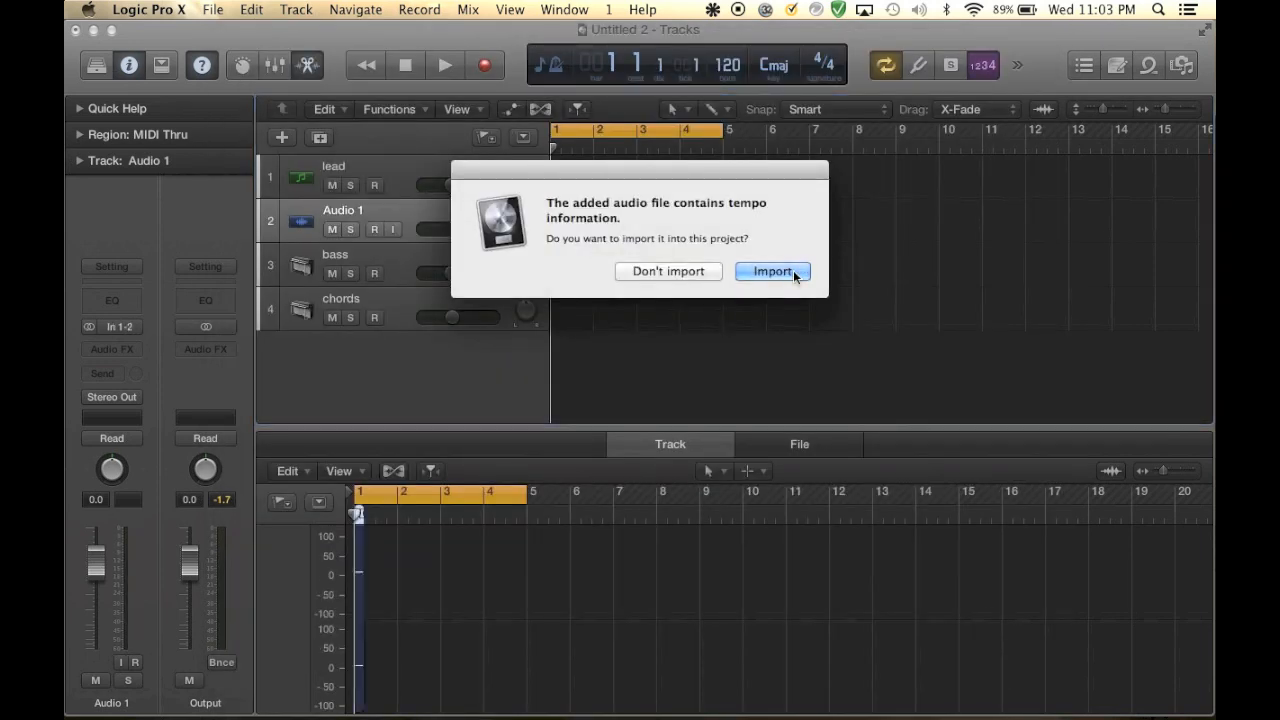
Accept the sample's 128 BPM tempo and repeat the kick regions through bar 5
click(771, 271)
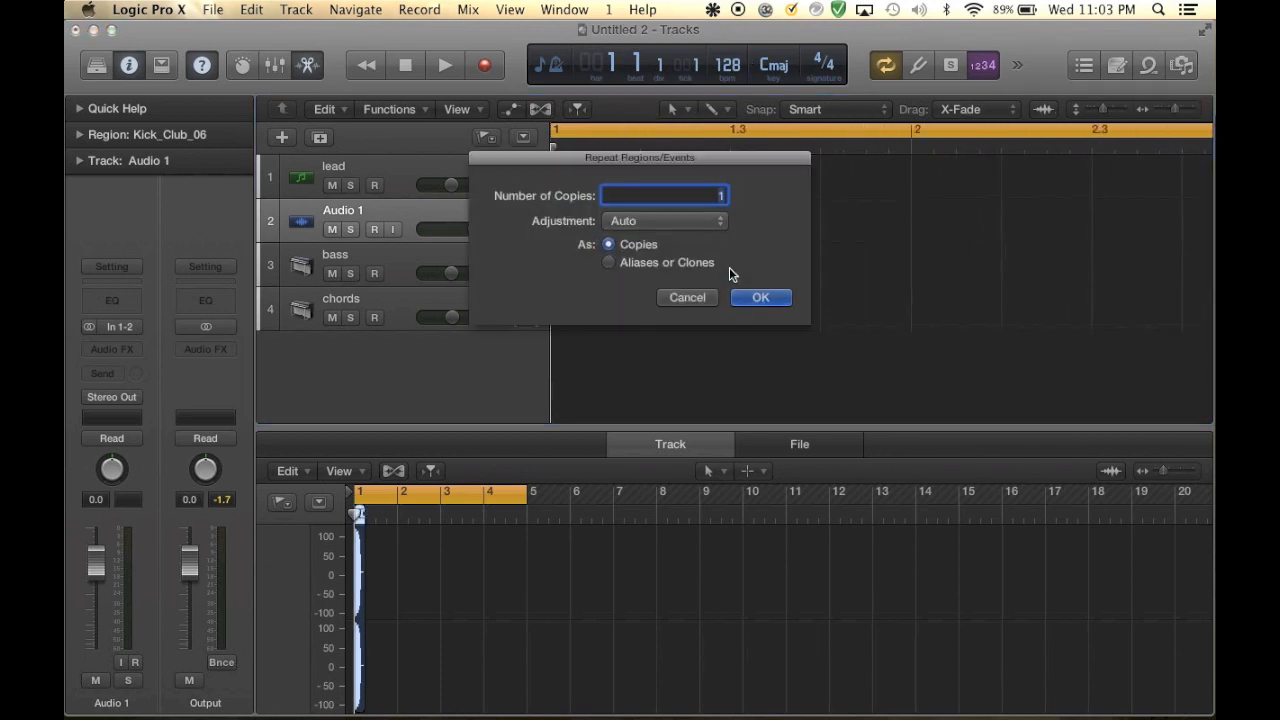
click(760, 297)
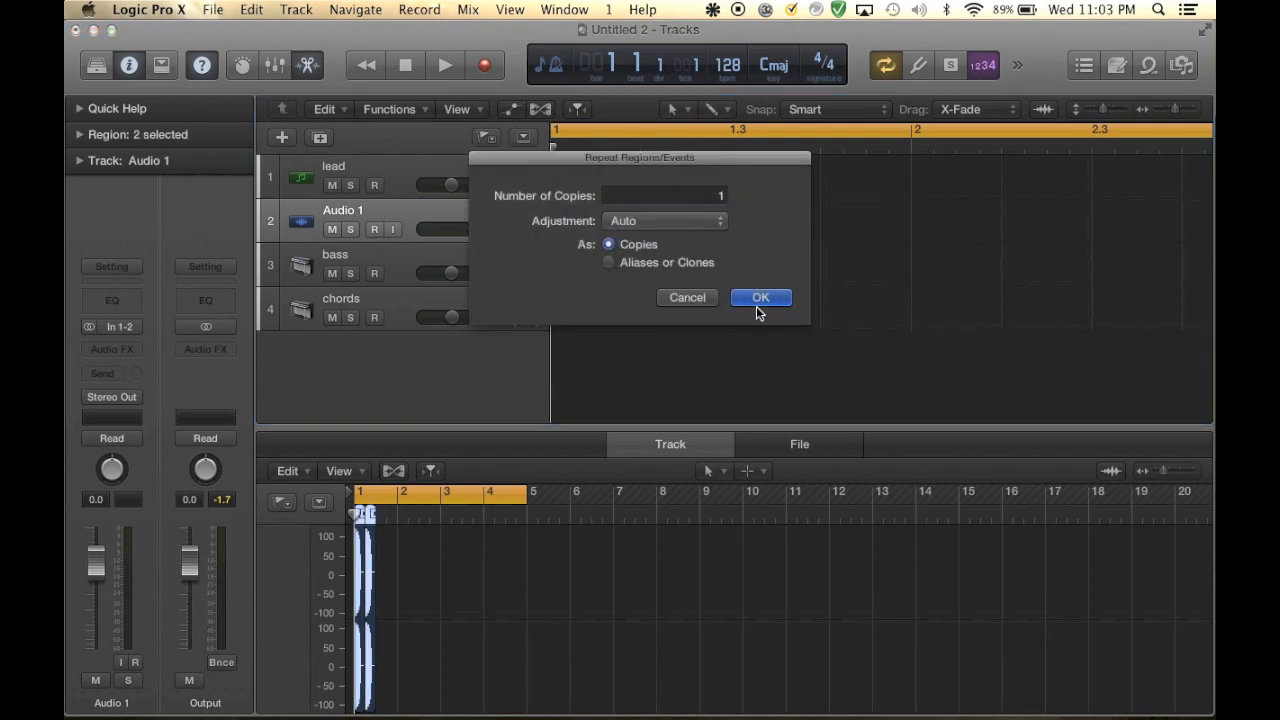
click(760, 297)
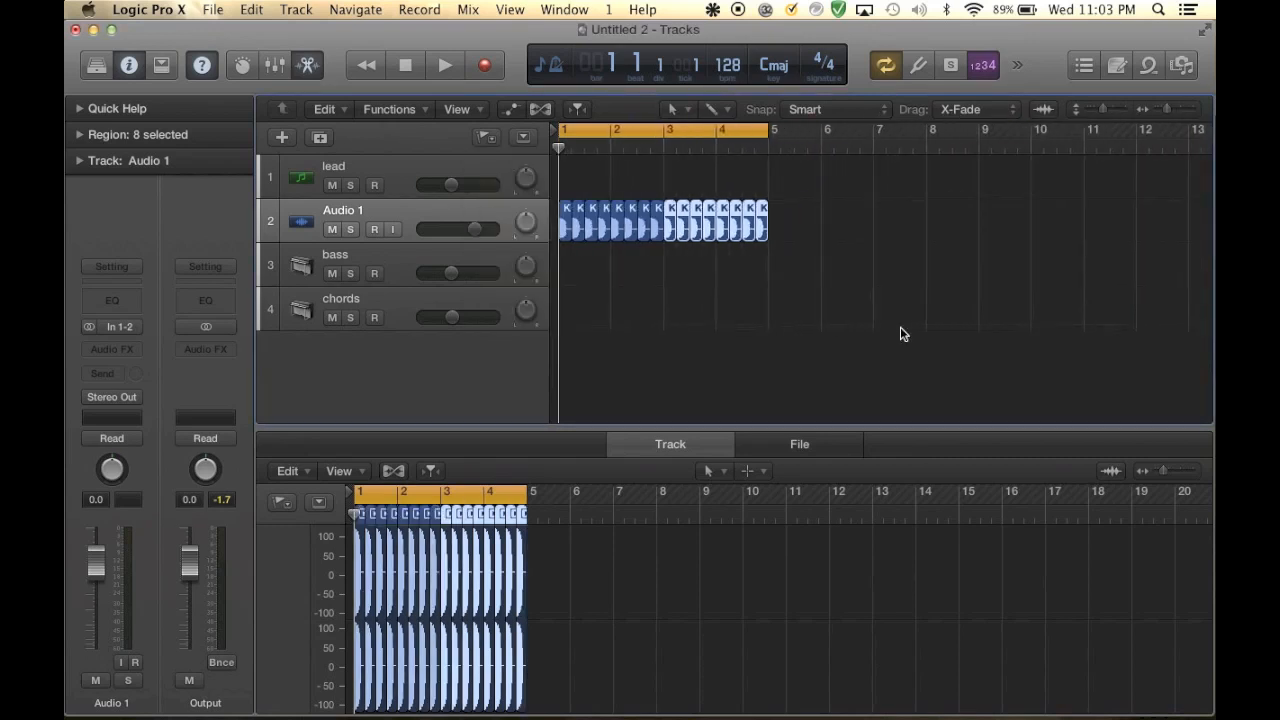
Play back the kick pattern and select the lead synth track
click(444, 65)
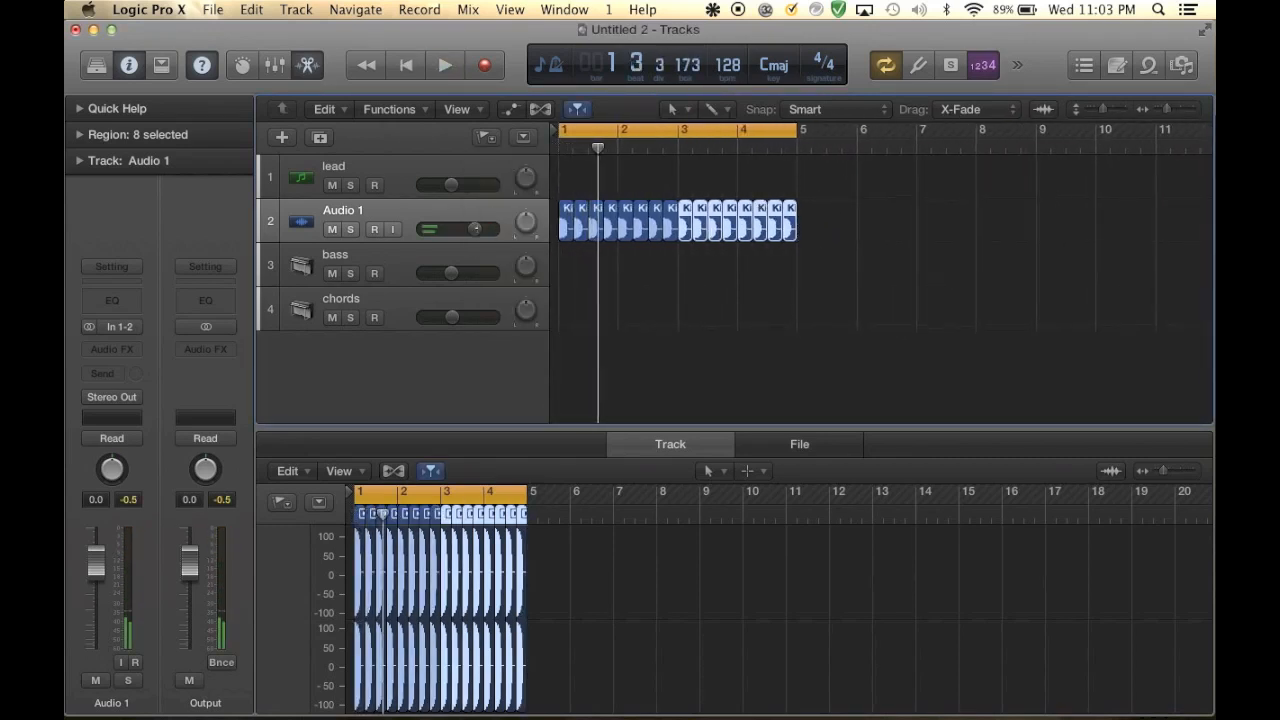
click(444, 65)
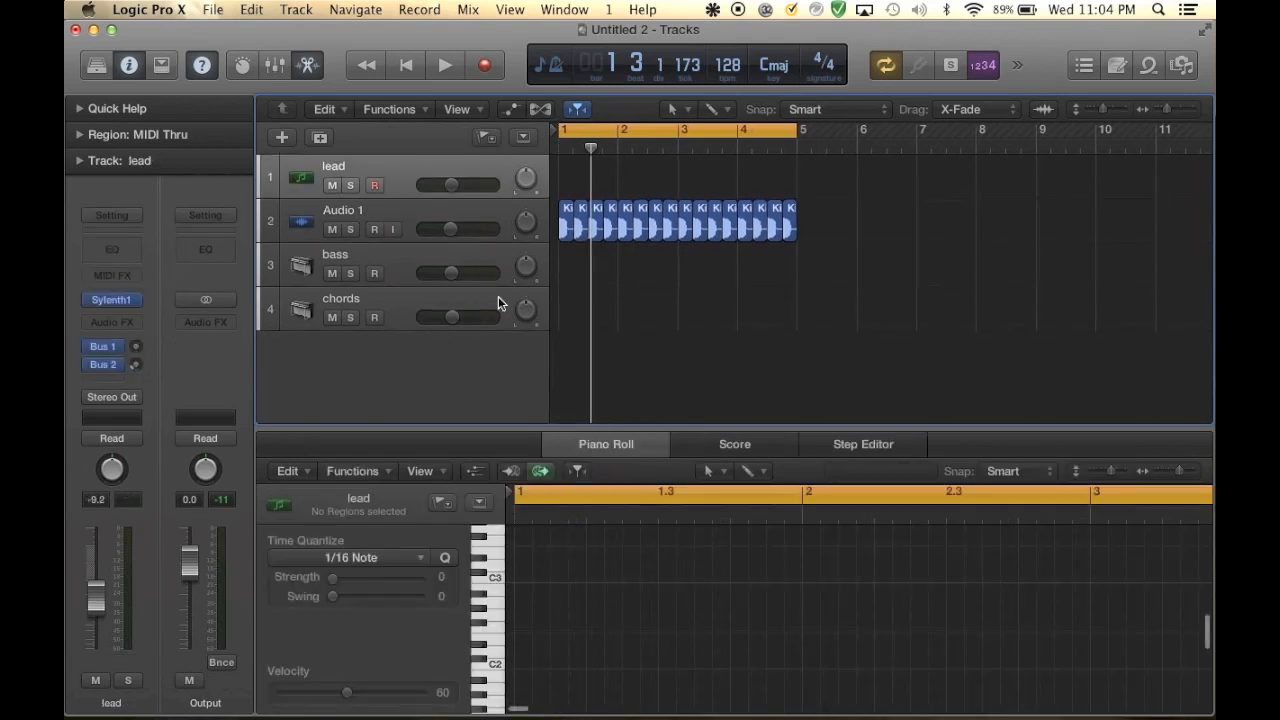
mouse_move(313, 253)
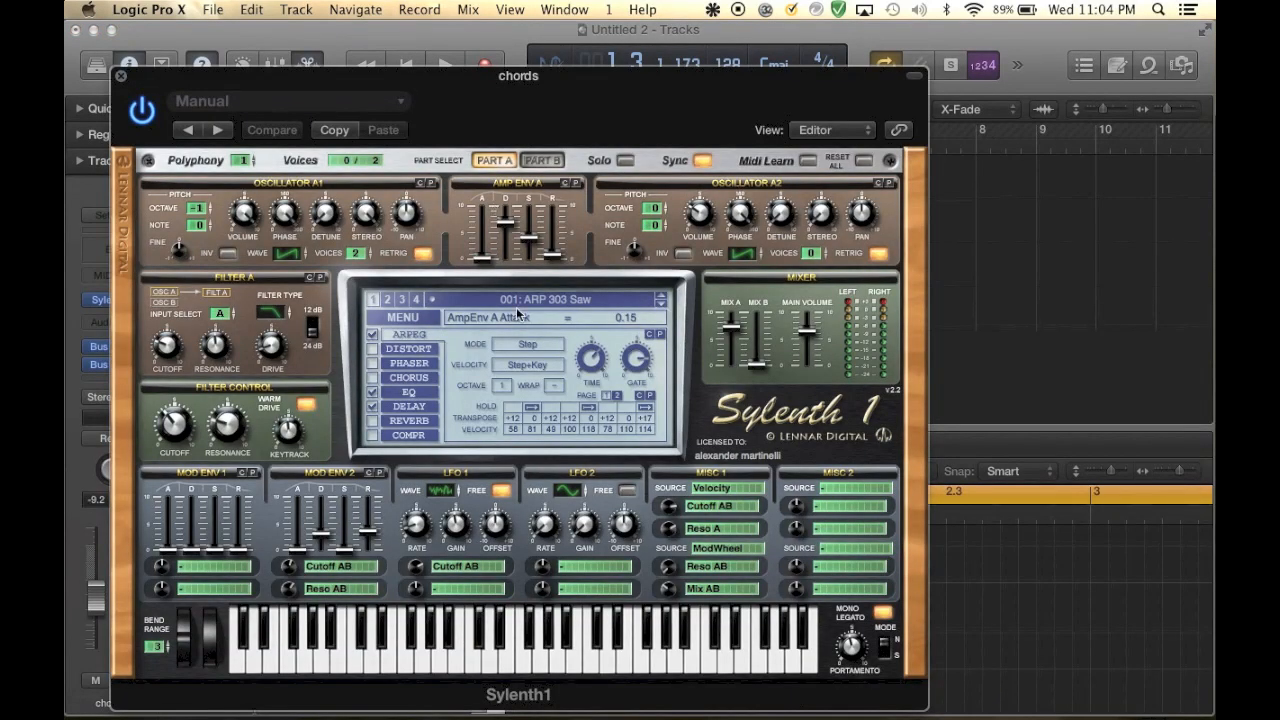
Replace Sylenth1's ARP 303 Saw patch with the blank Init preset
click(402, 317)
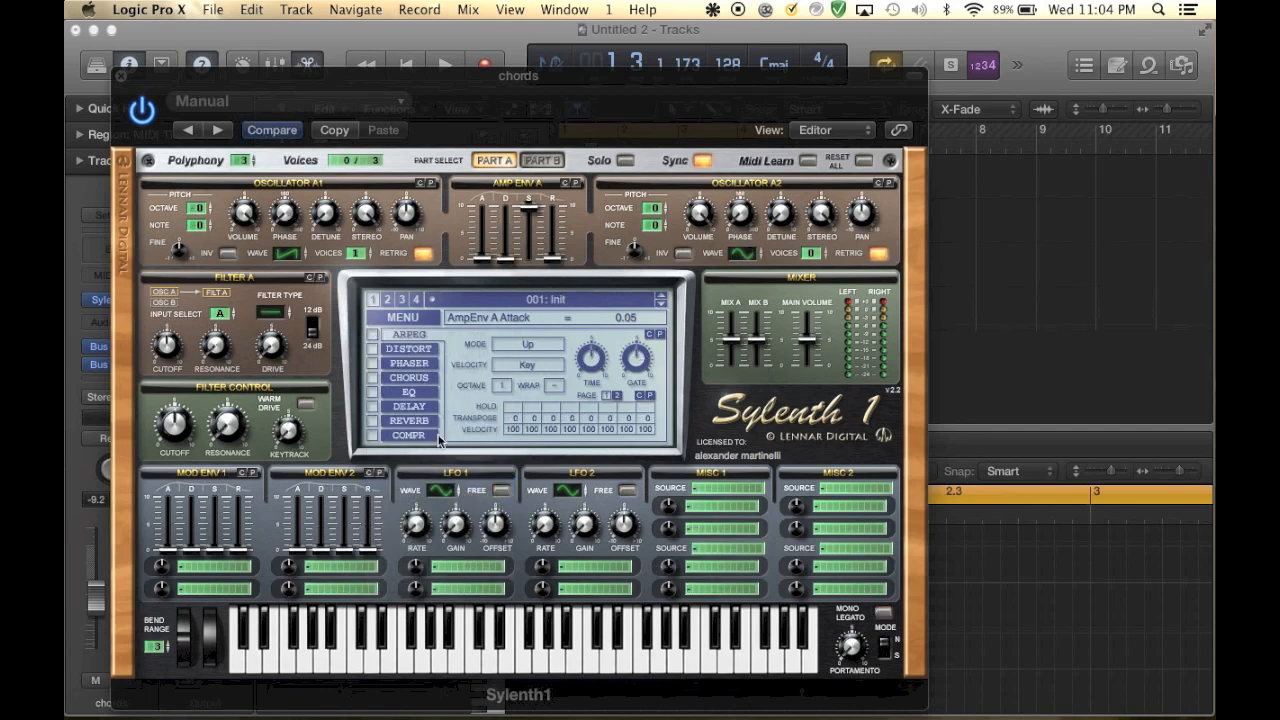
mouse_move(438, 253)
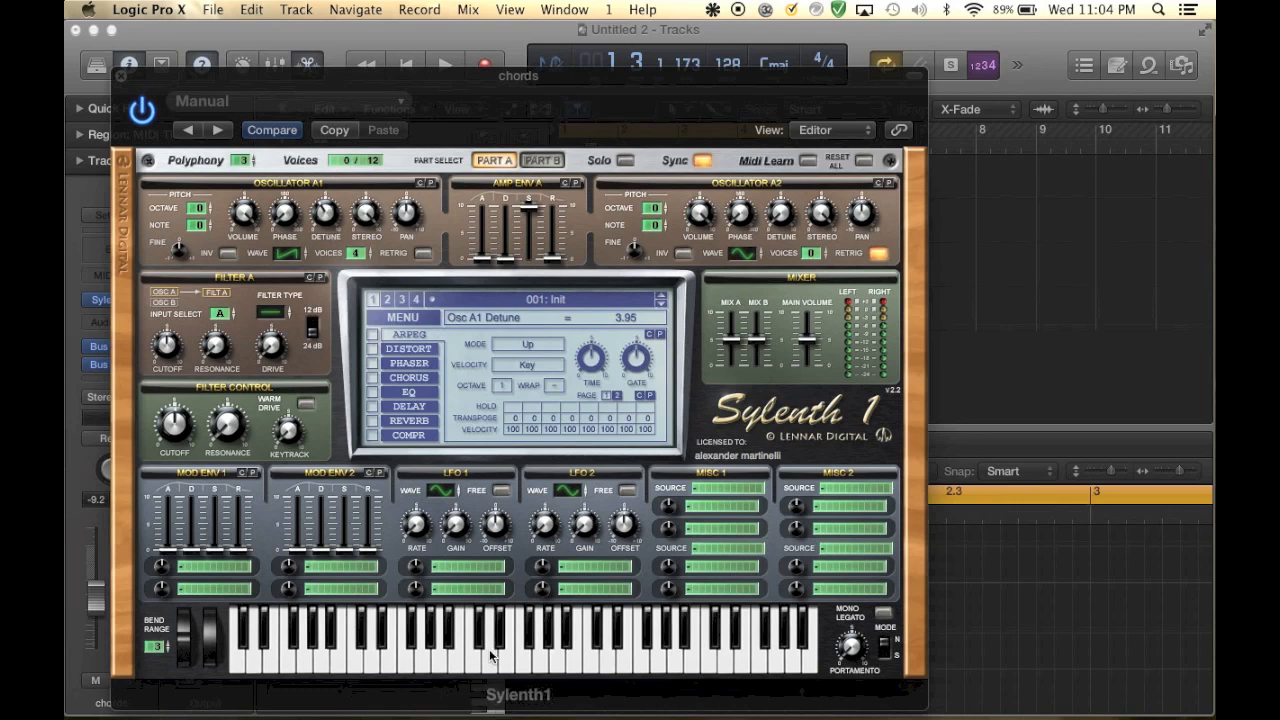
mouse_move(460, 443)
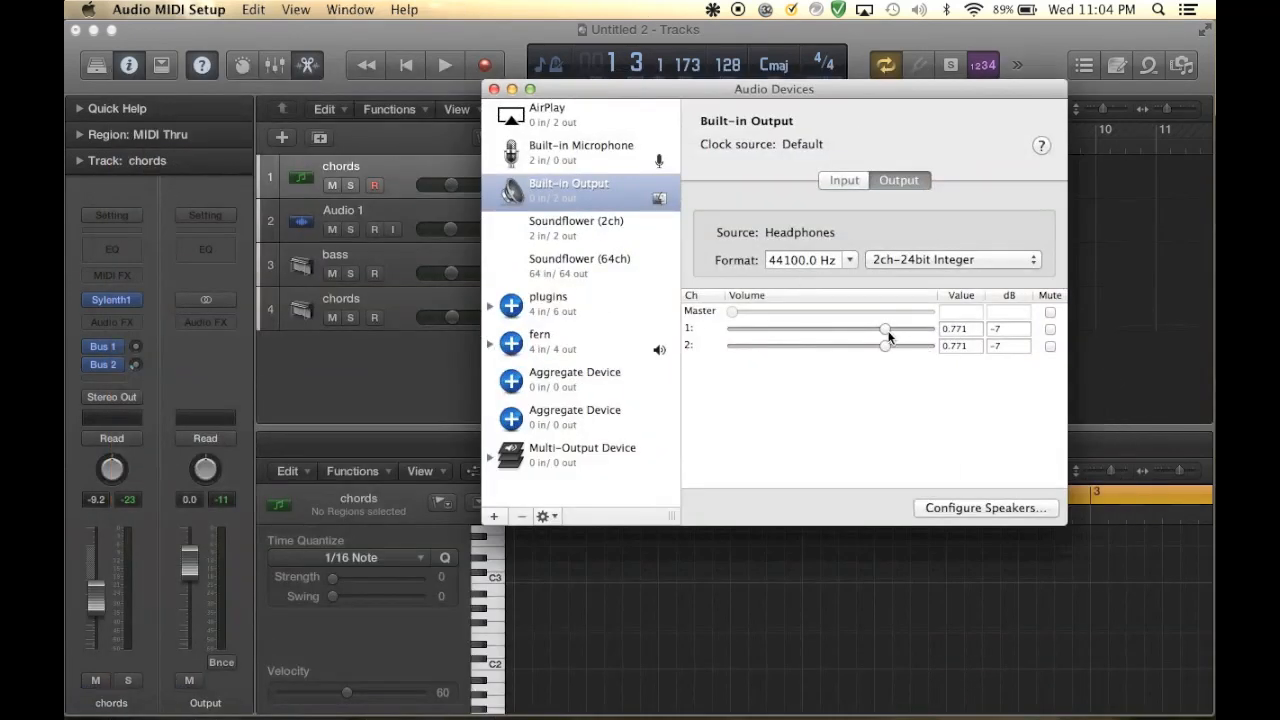
Raise Built-in Output channels 1 and 2 to 0.882 (-3.5 dB)
drag(885, 329, 893, 329)
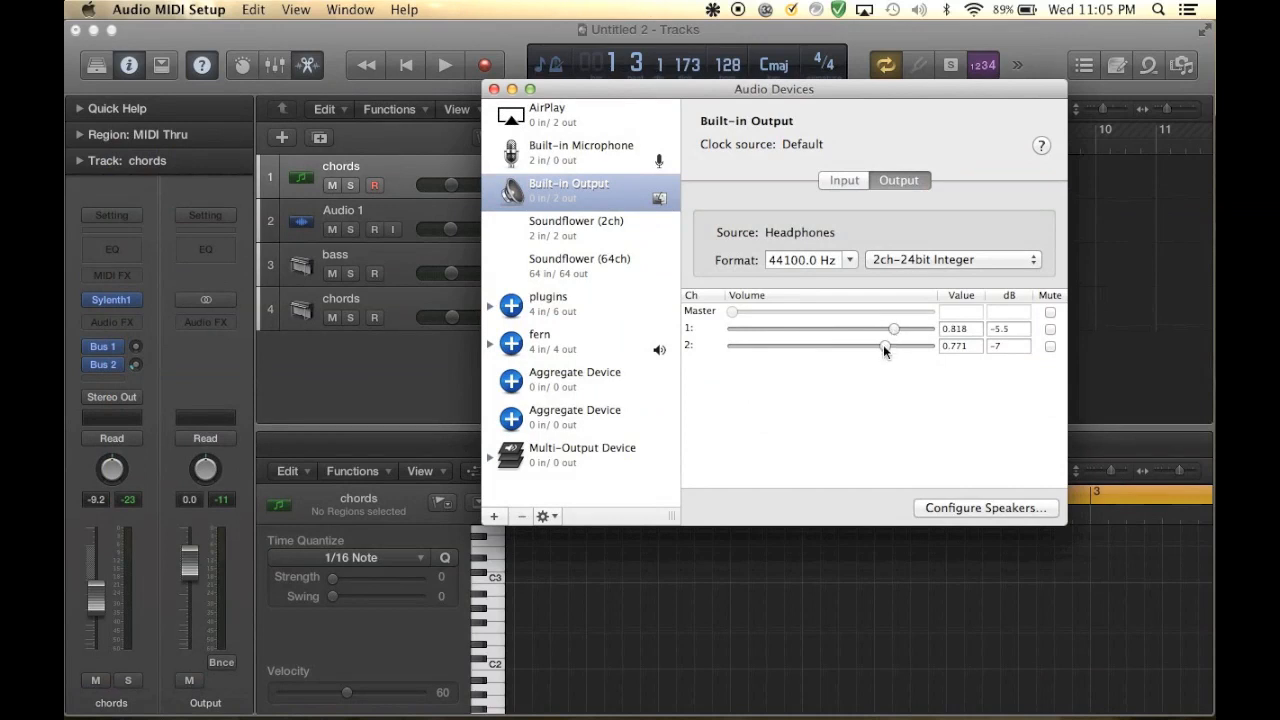
drag(882, 346, 905, 346)
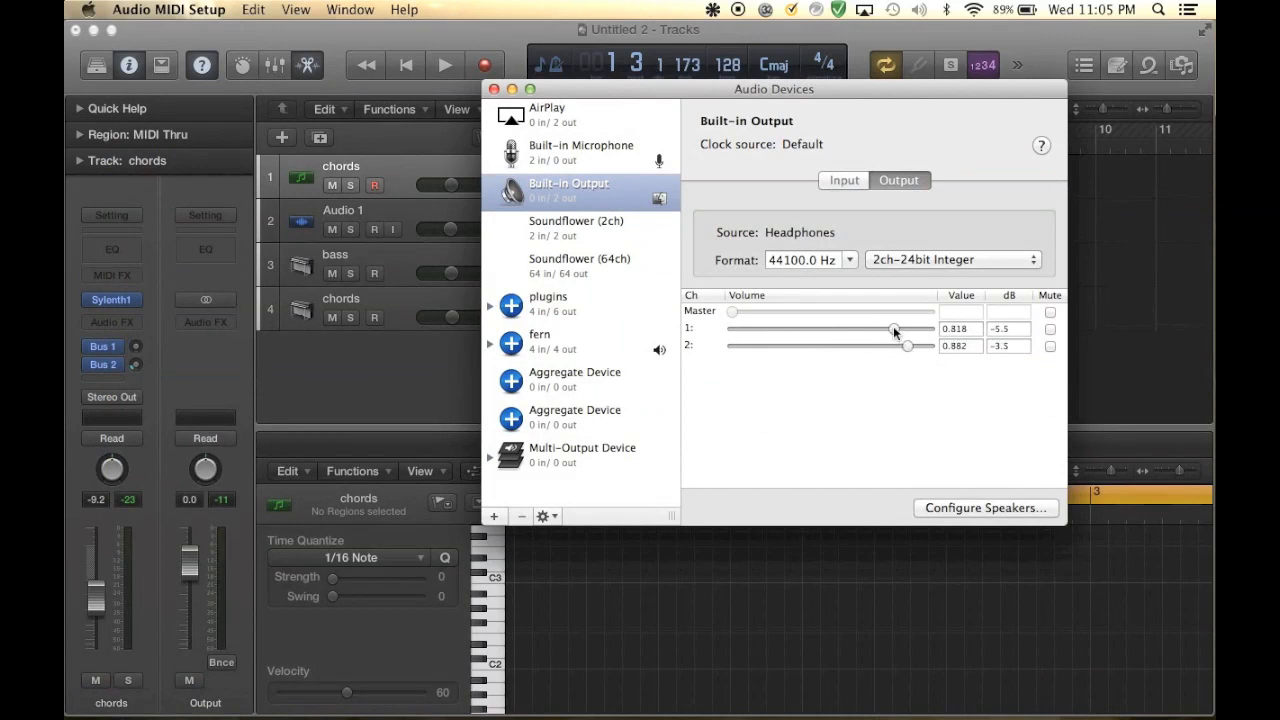
drag(895, 328, 907, 328)
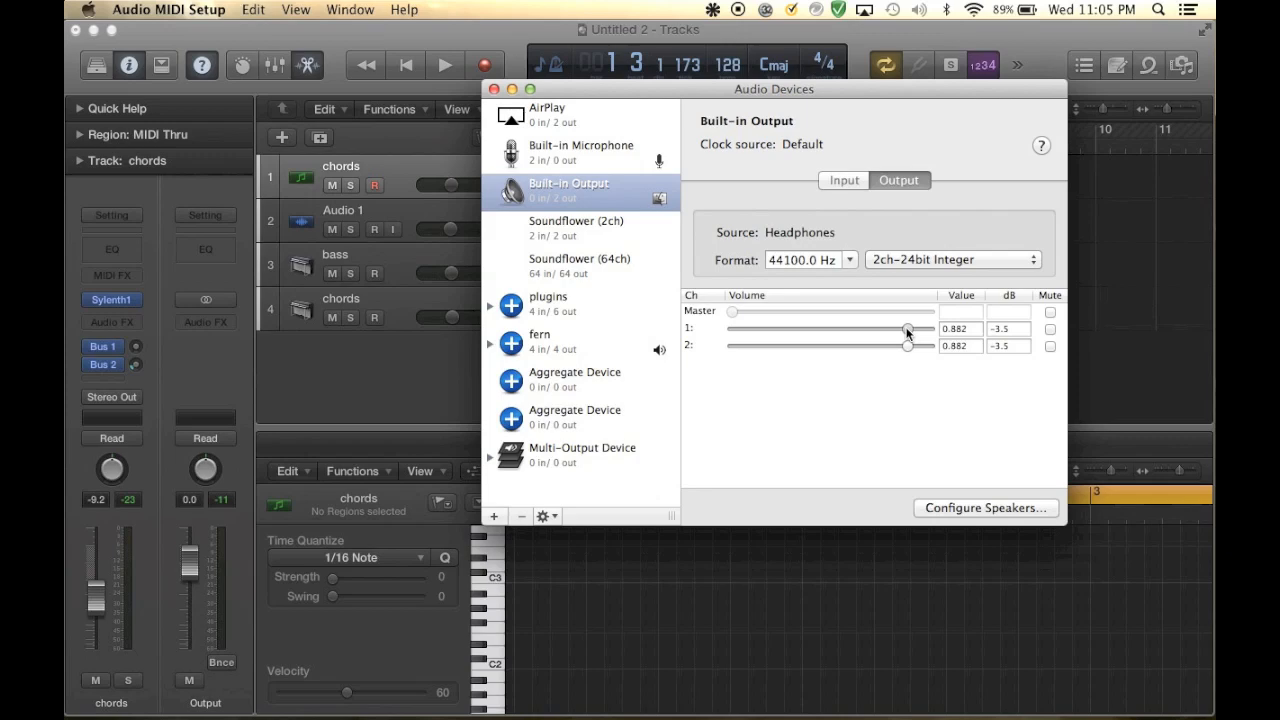
click(112, 299)
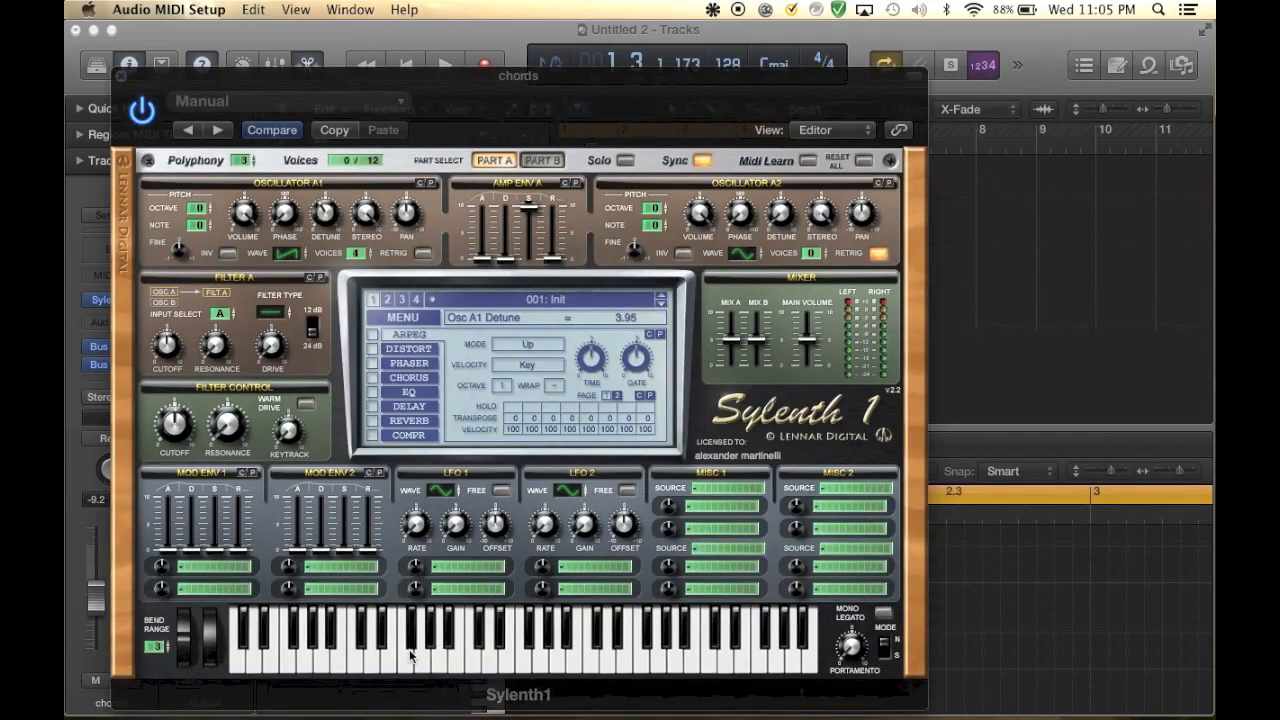
mouse_move(390, 443)
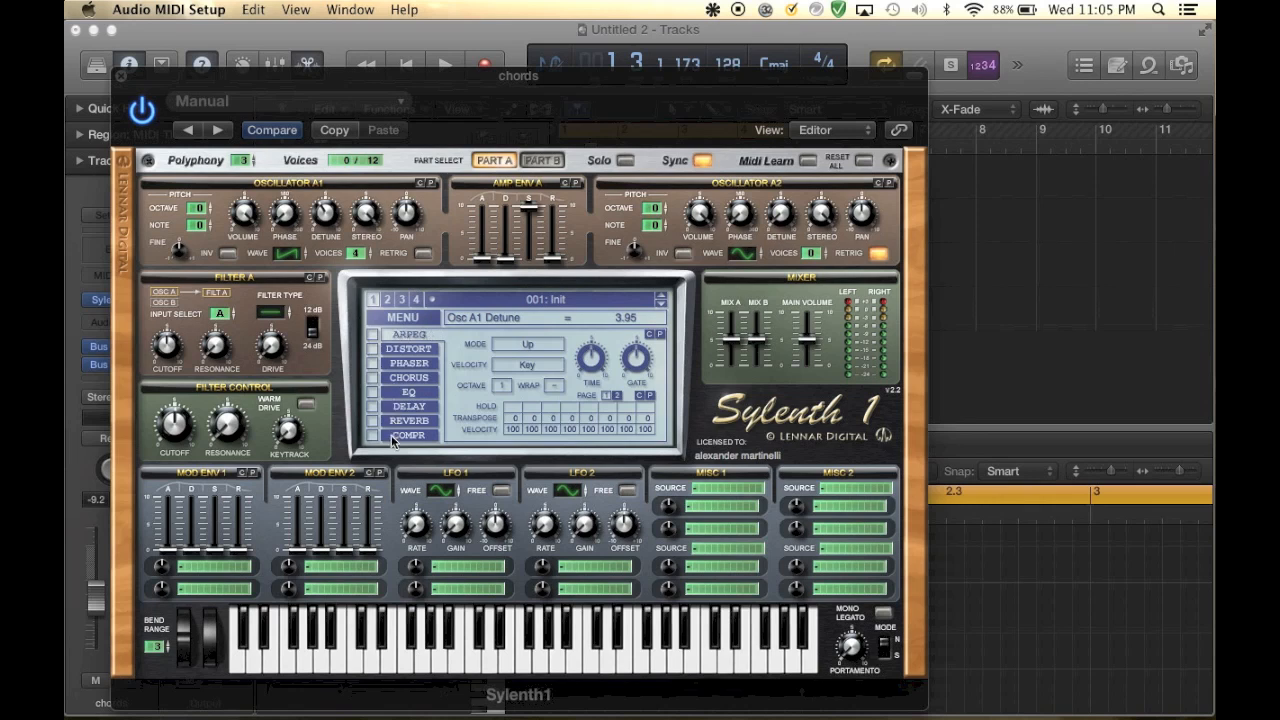
Enable Sylenth1's COMPR effect and raise the Filter A cutoff to 3.96, auditioning a note
click(372, 420)
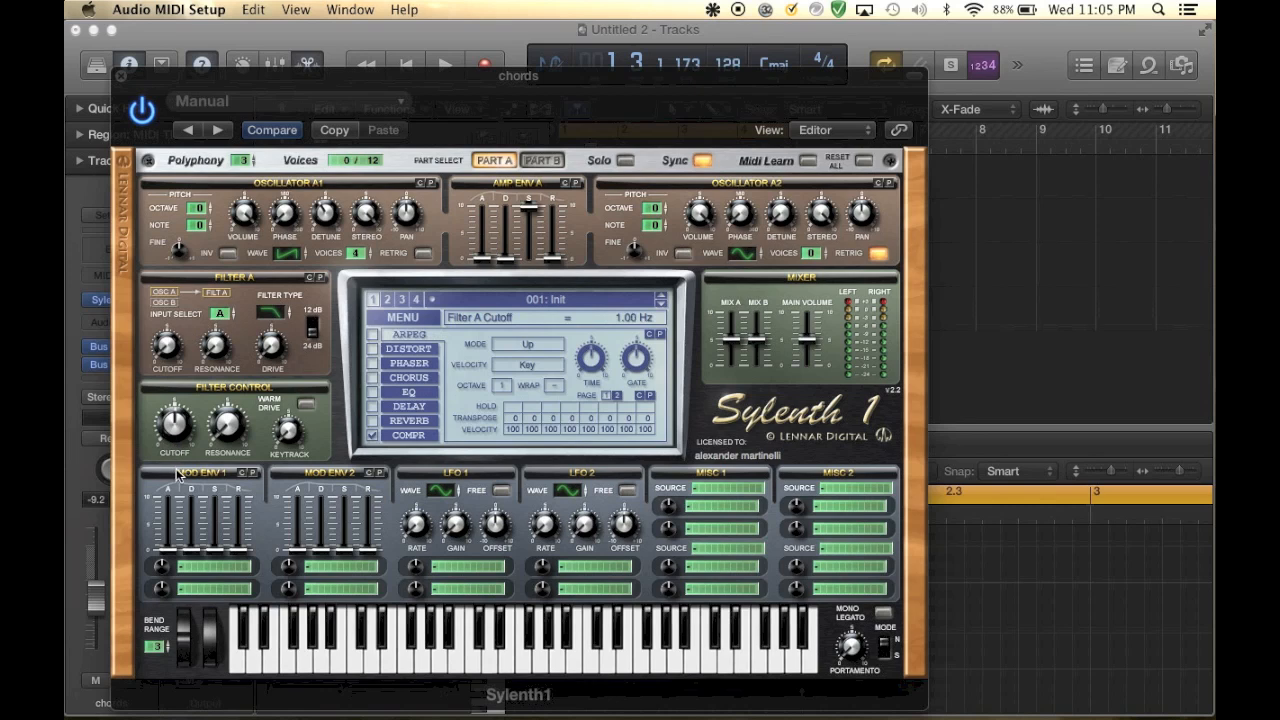
mouse_move(185, 373)
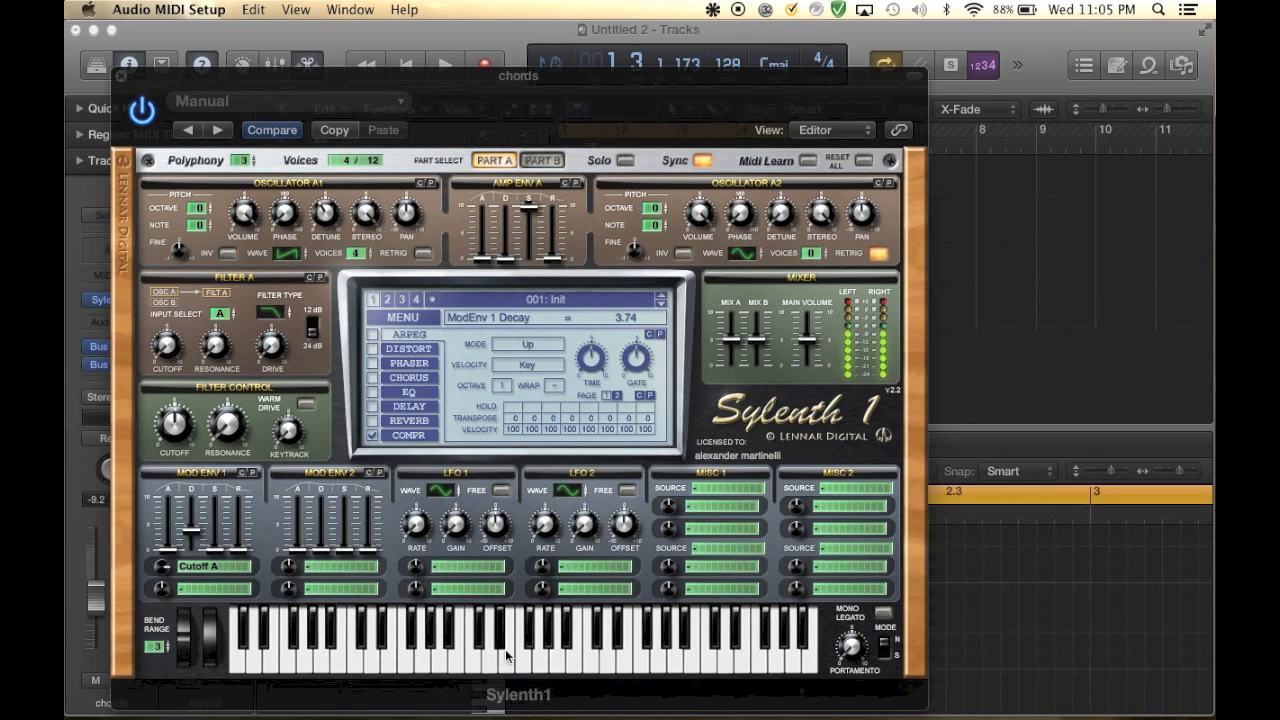
click(166, 345)
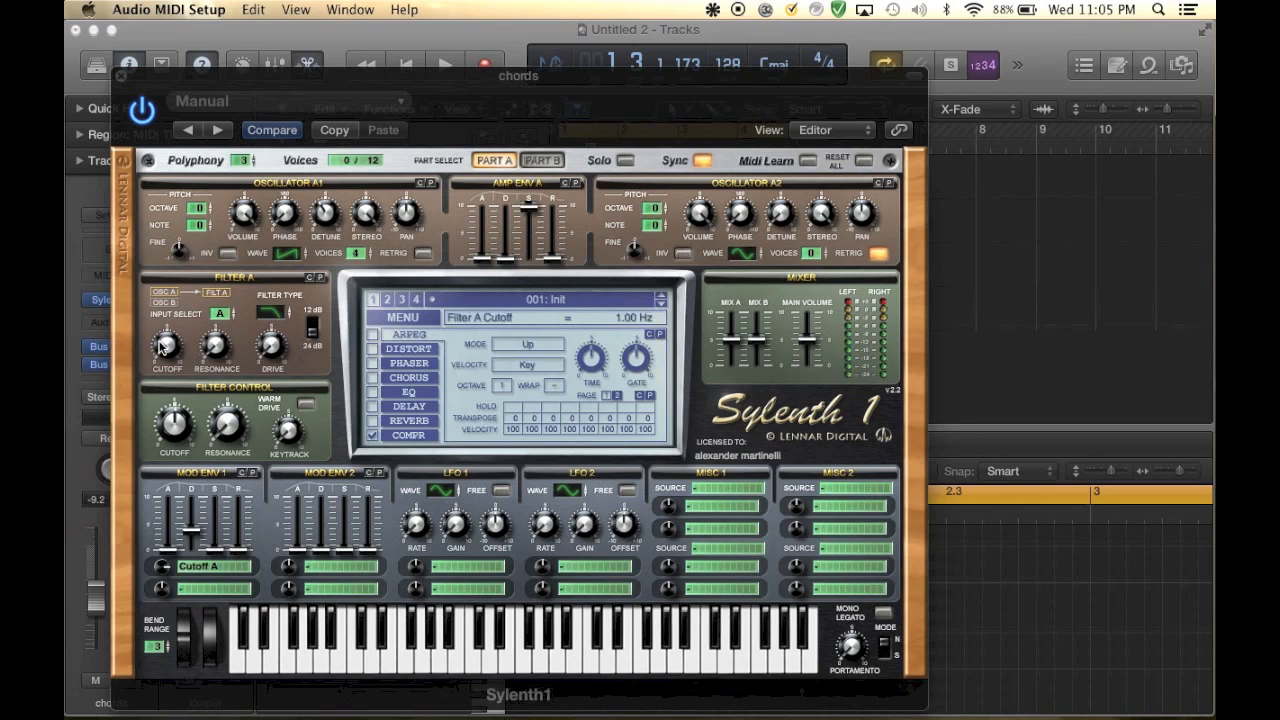
drag(166, 347, 166, 320)
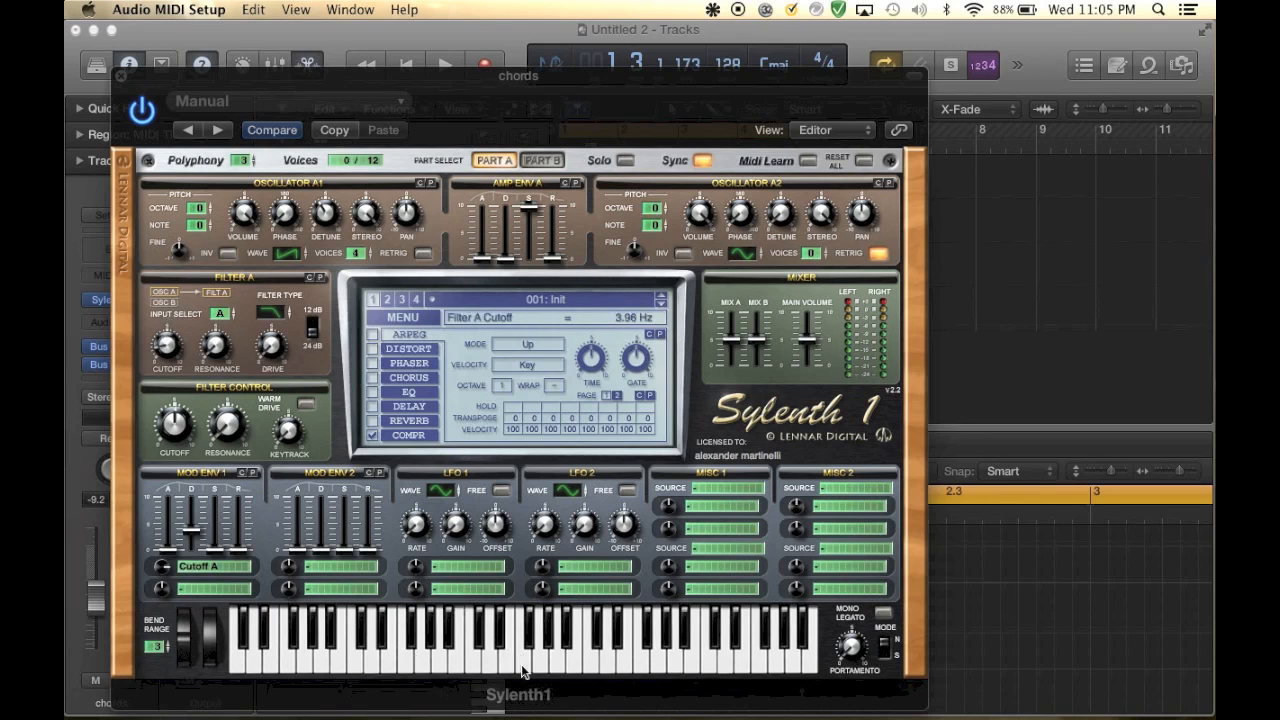
click(475, 660)
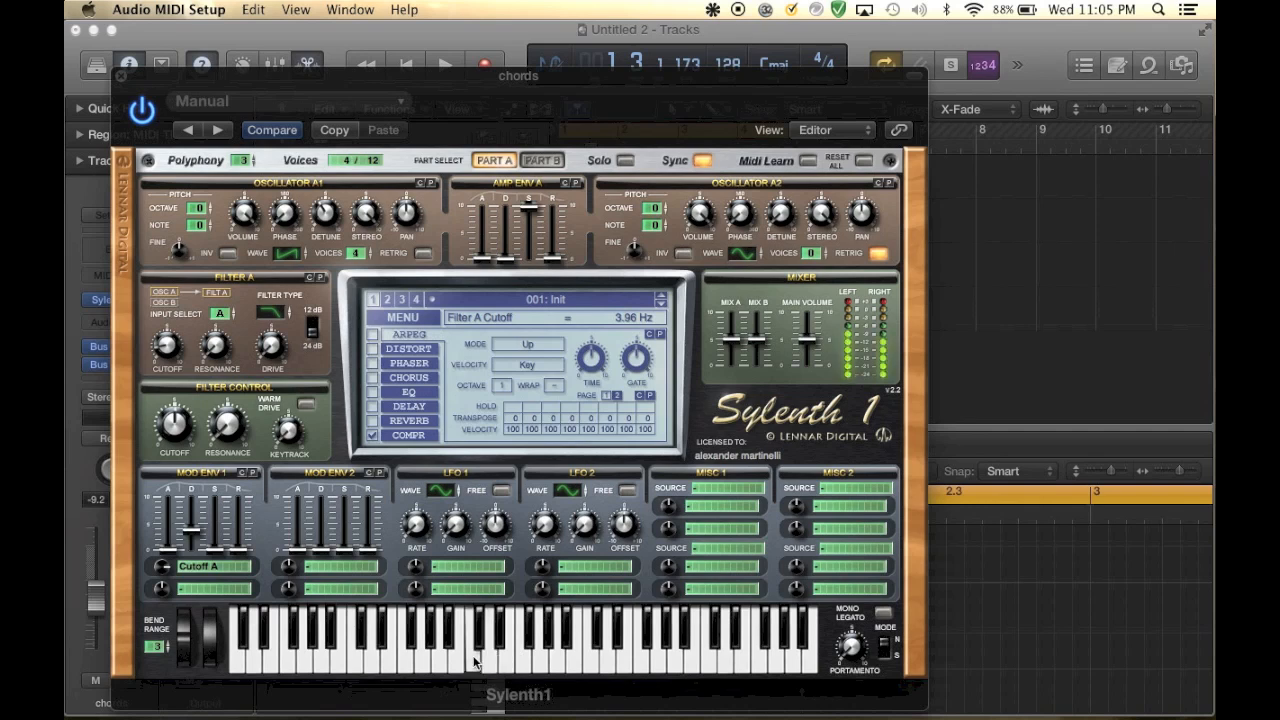
drag(170, 345, 170, 360)
text(aud)
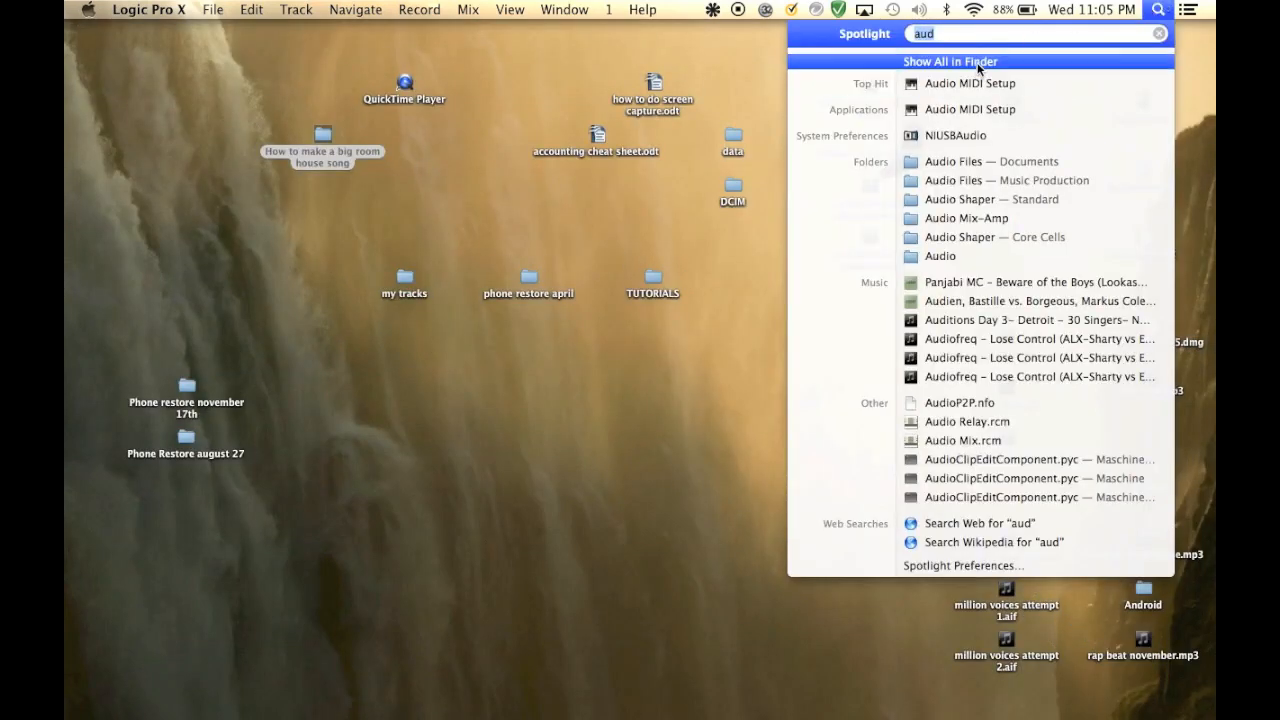
Raise Built-in Output channels 1 and 2 to 0.966 (−1 dB), then return to Sylenth1
click(971, 83)
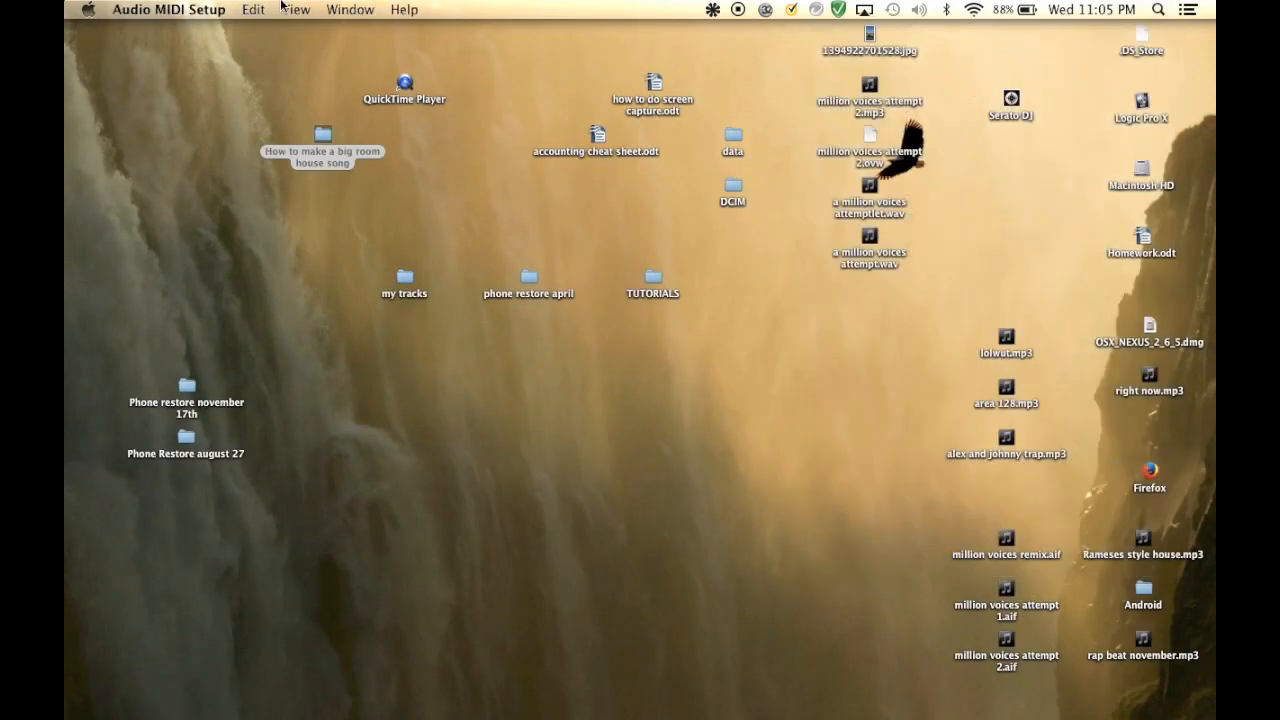
click(253, 9)
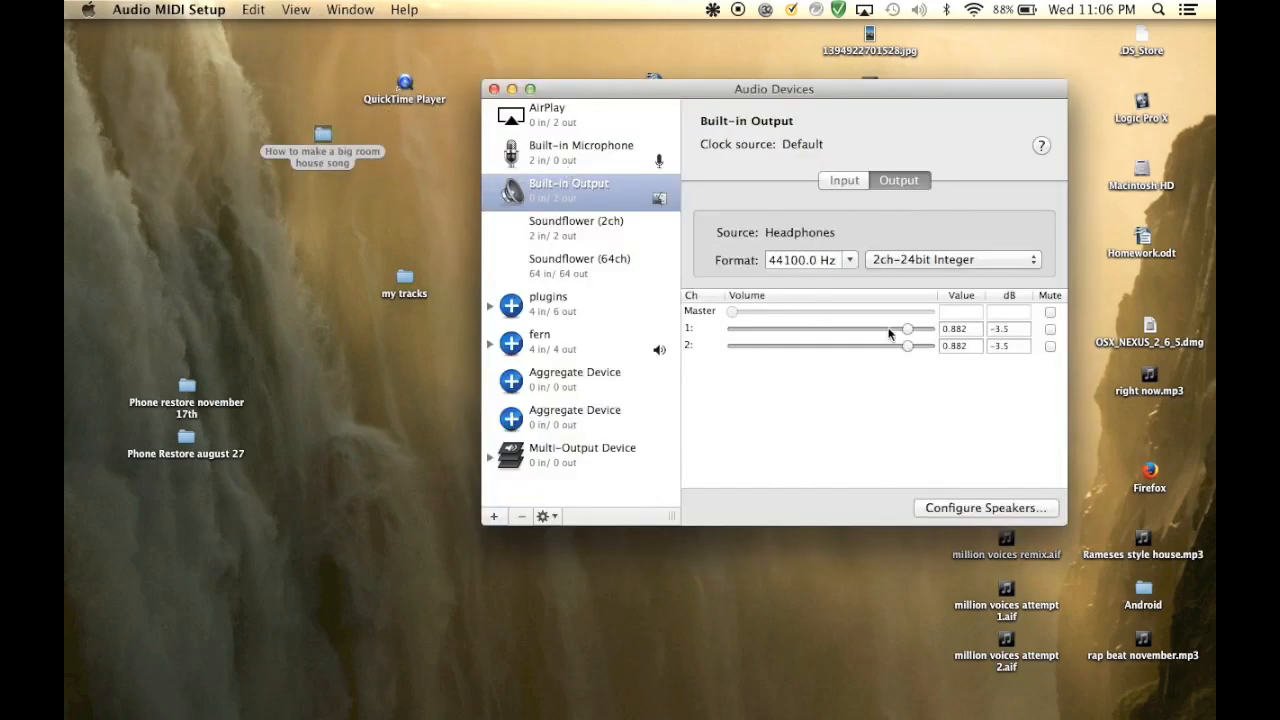
drag(904, 329, 925, 328)
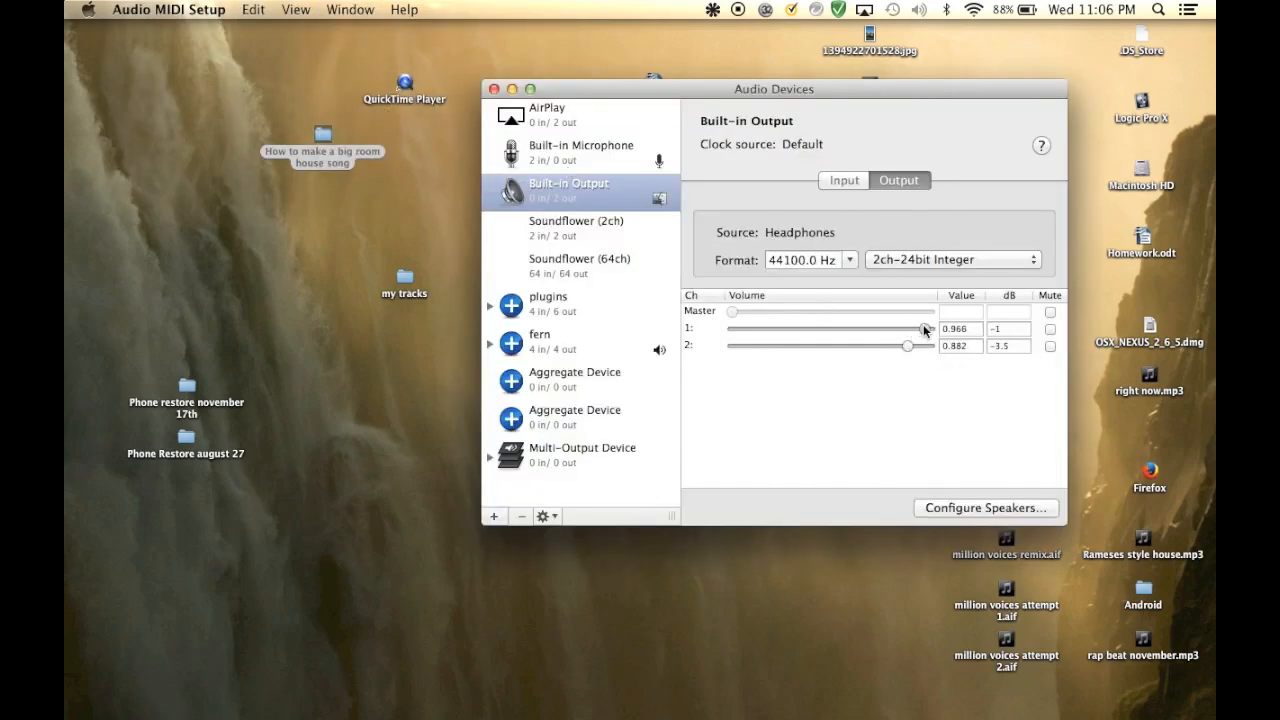
drag(907, 345, 925, 345)
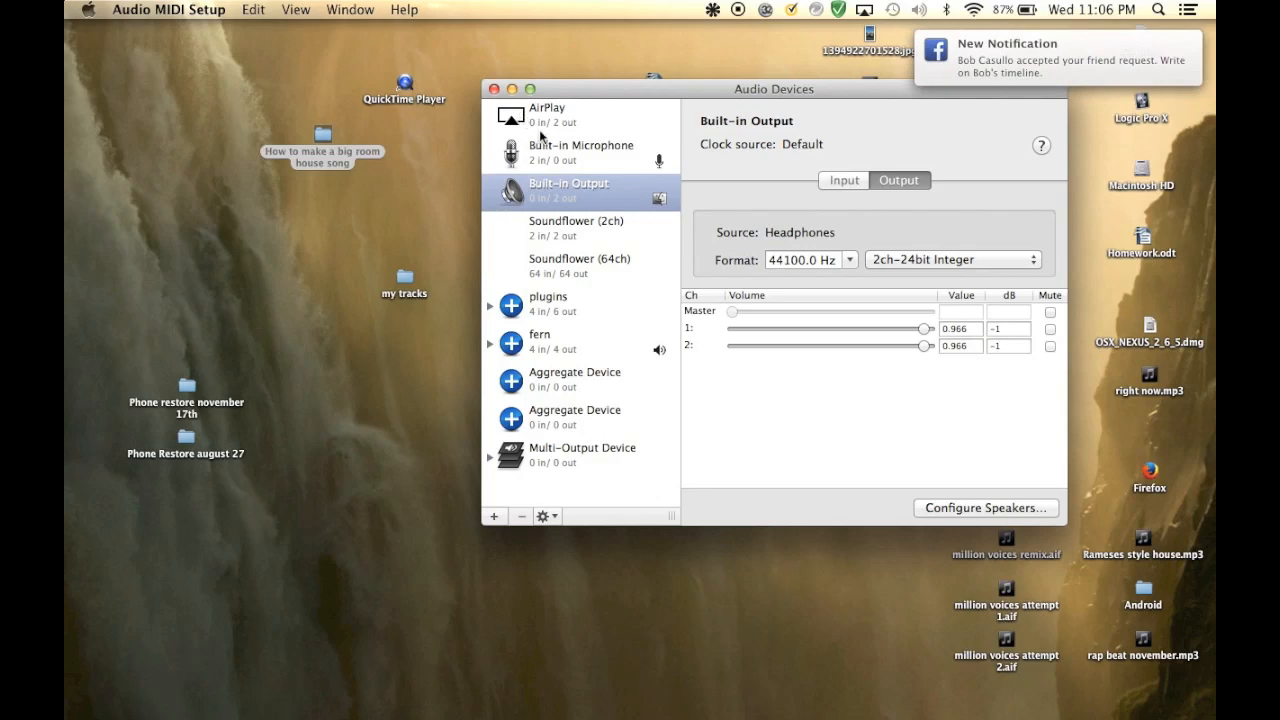
click(484, 88)
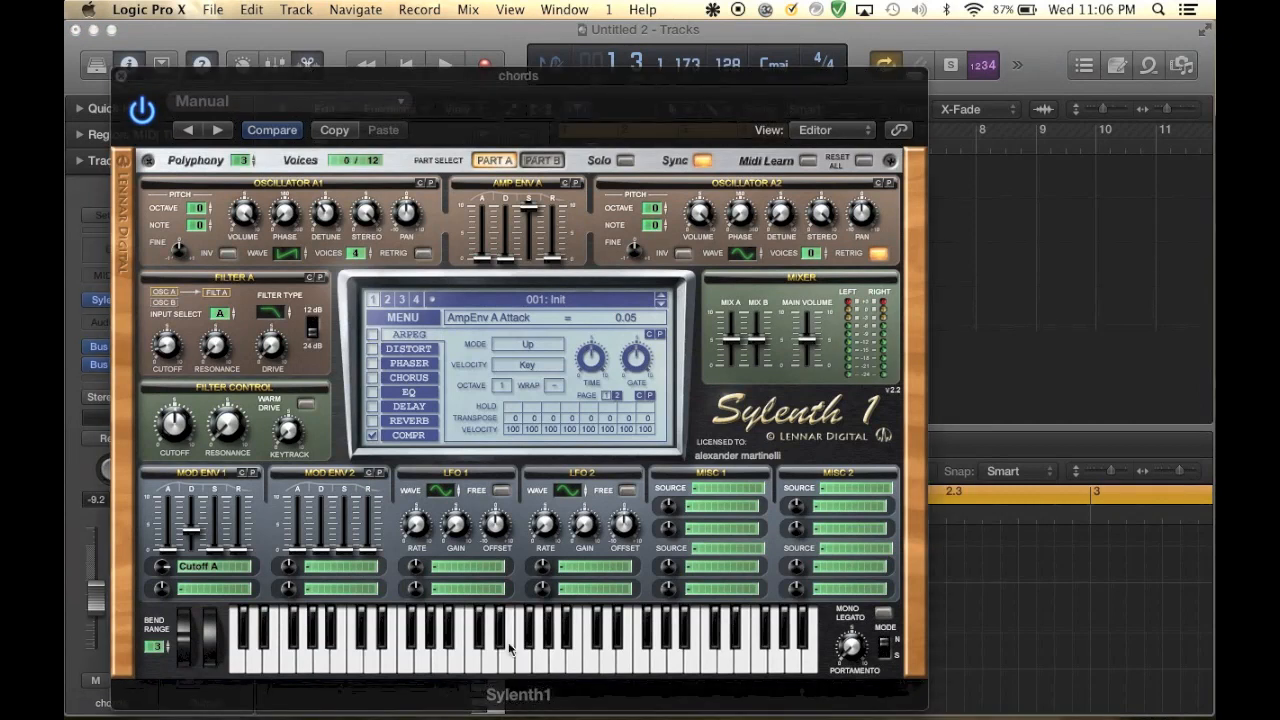
mouse_move(490, 273)
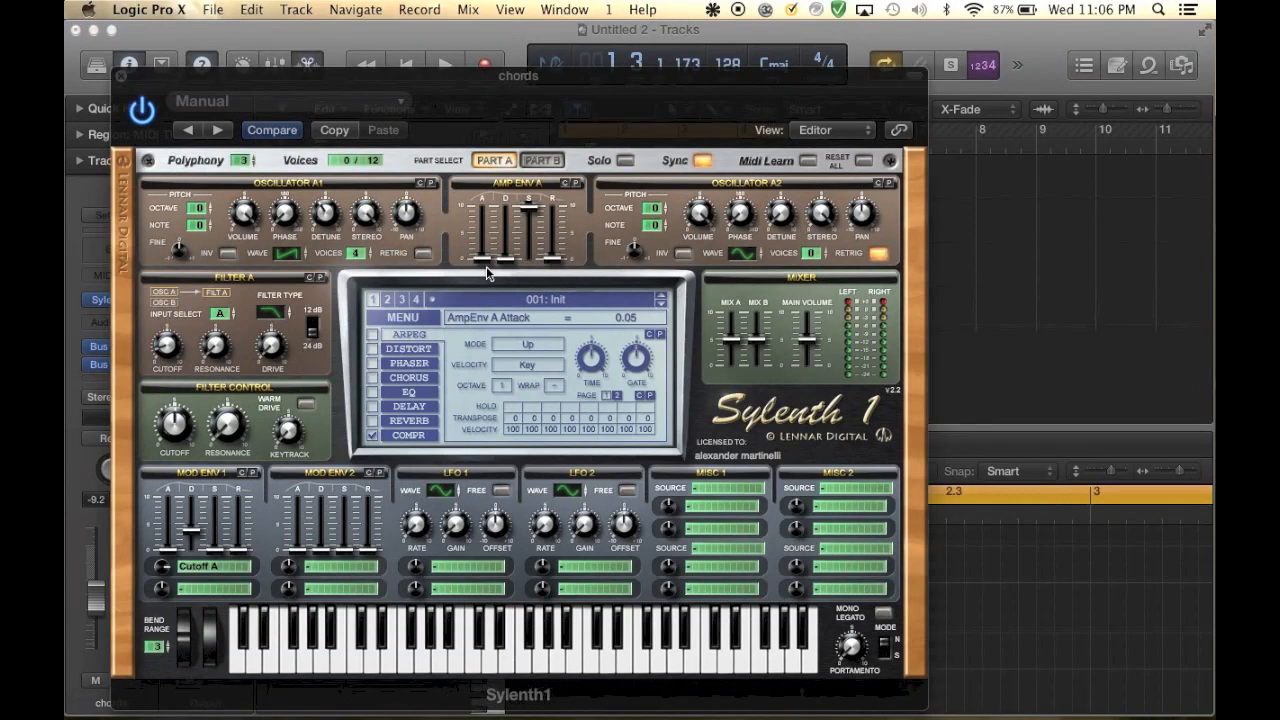
mouse_move(205, 388)
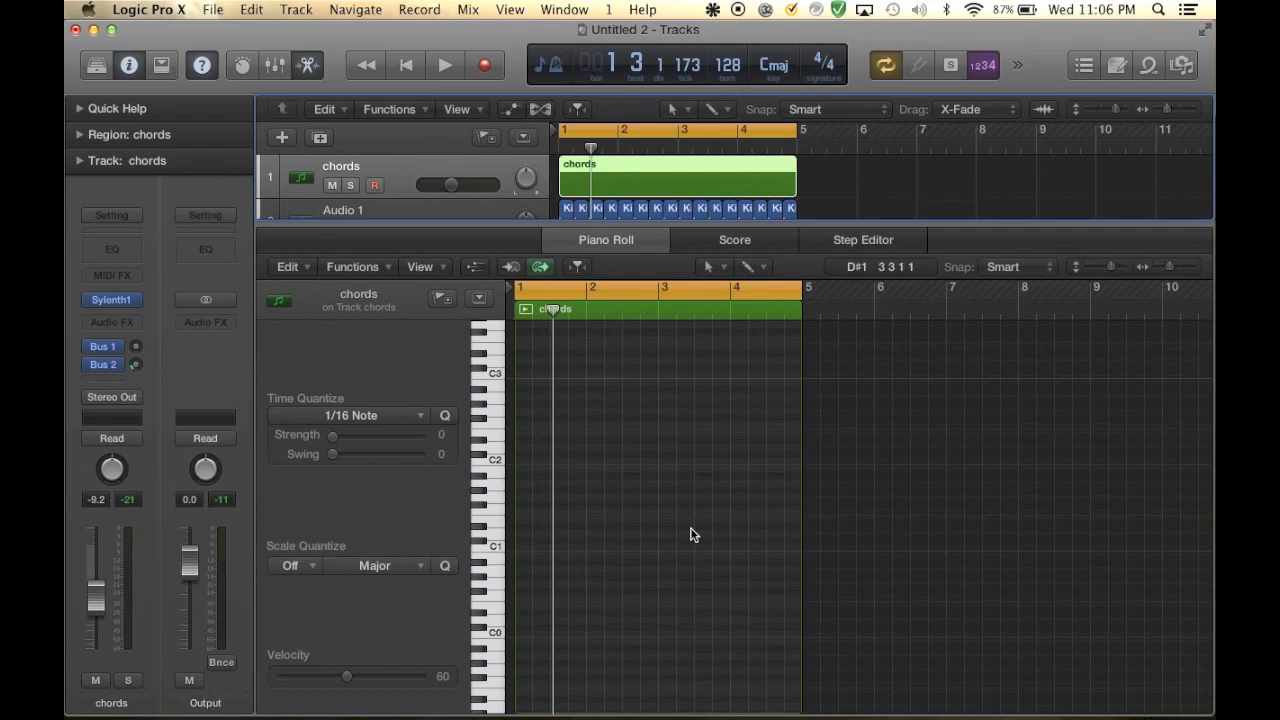
Add a short note at bar 1 of the chords region and set its pitch to A1
click(552, 503)
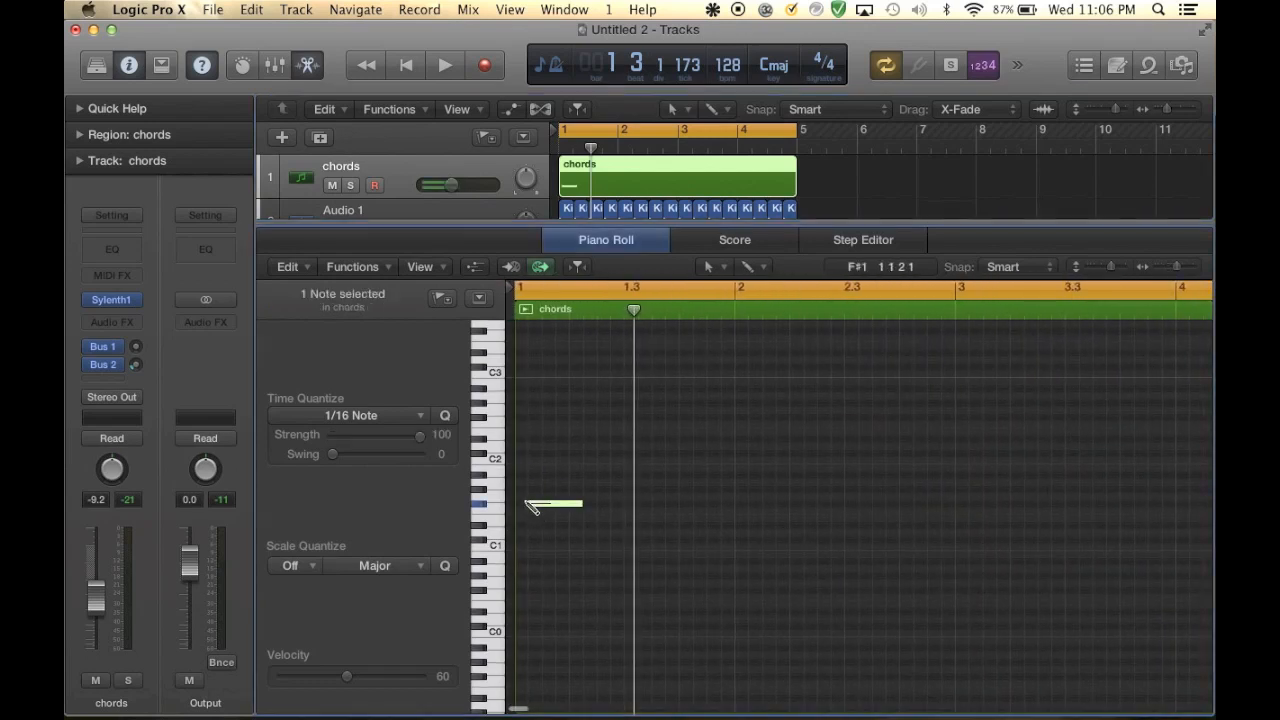
drag(550, 503, 540, 460)
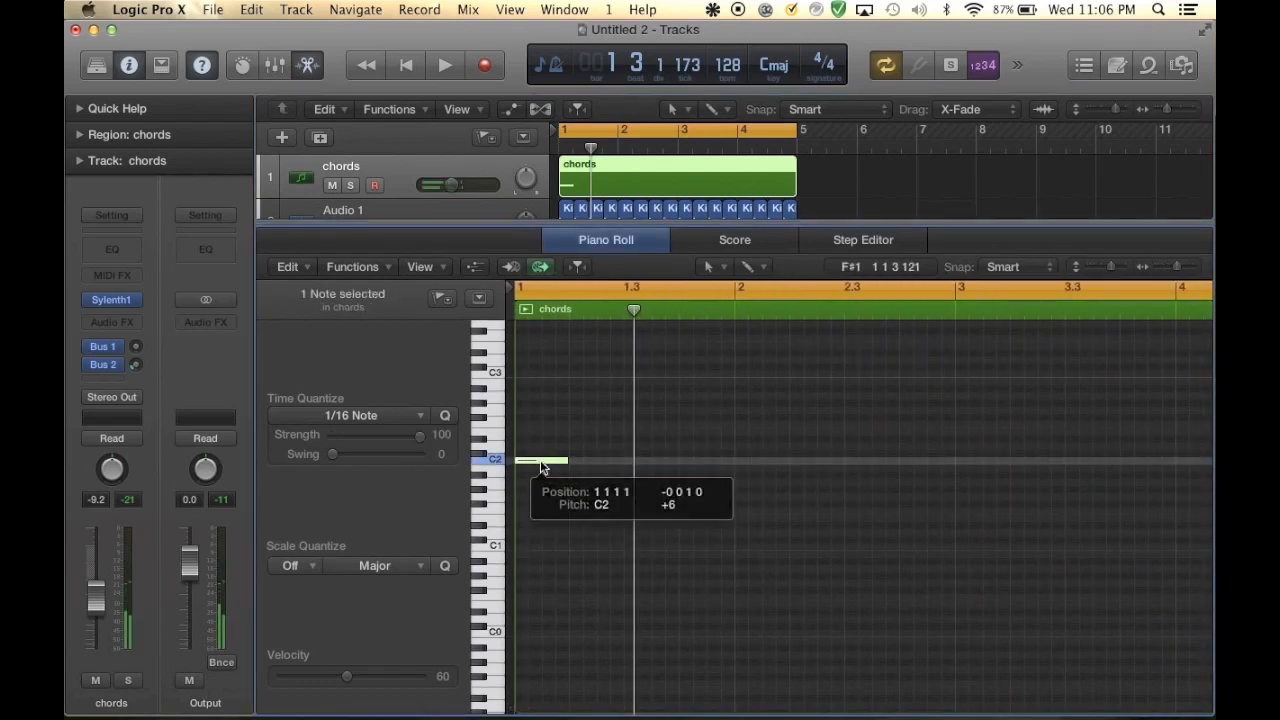
drag(540, 460, 540, 512)
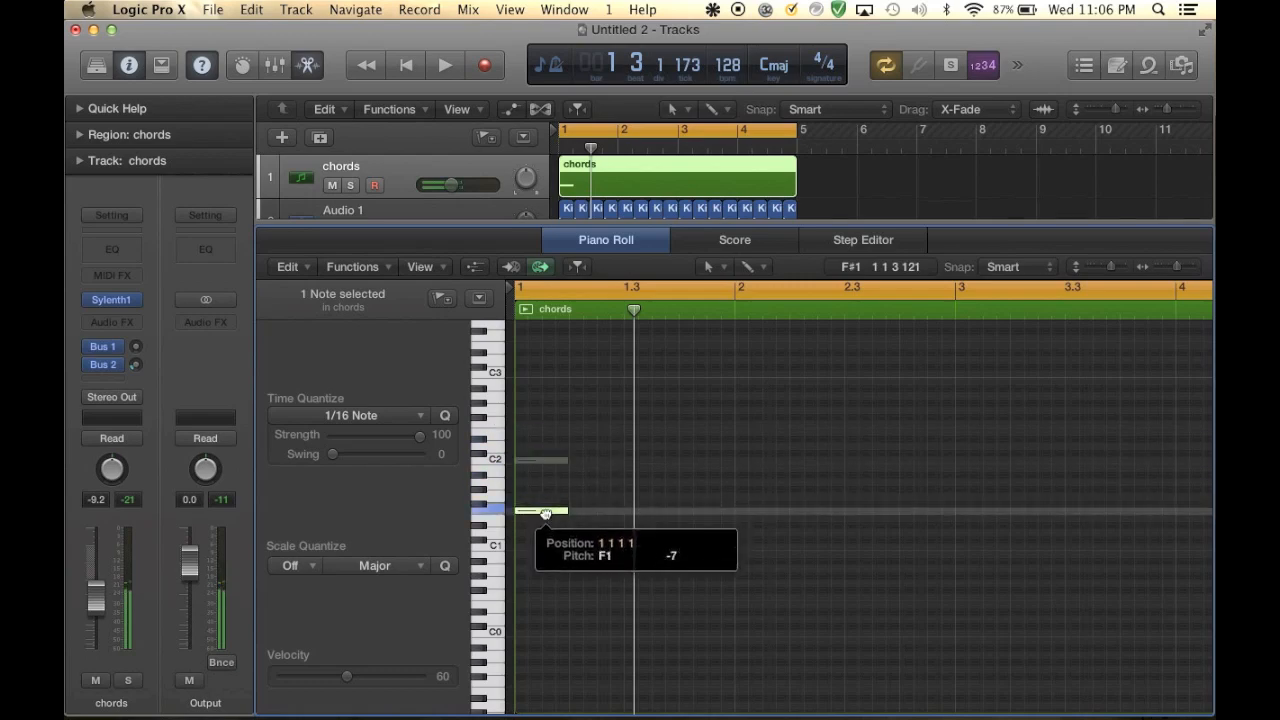
drag(545, 510, 545, 488)
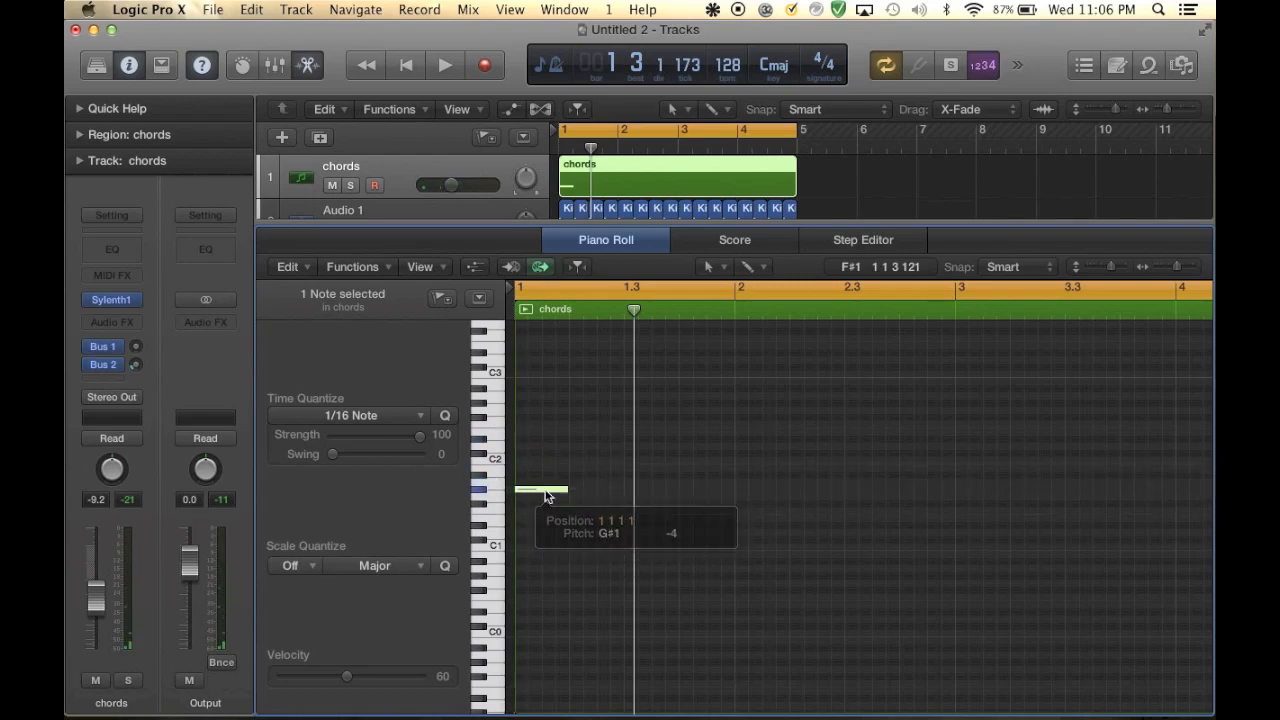
drag(545, 490, 545, 483)
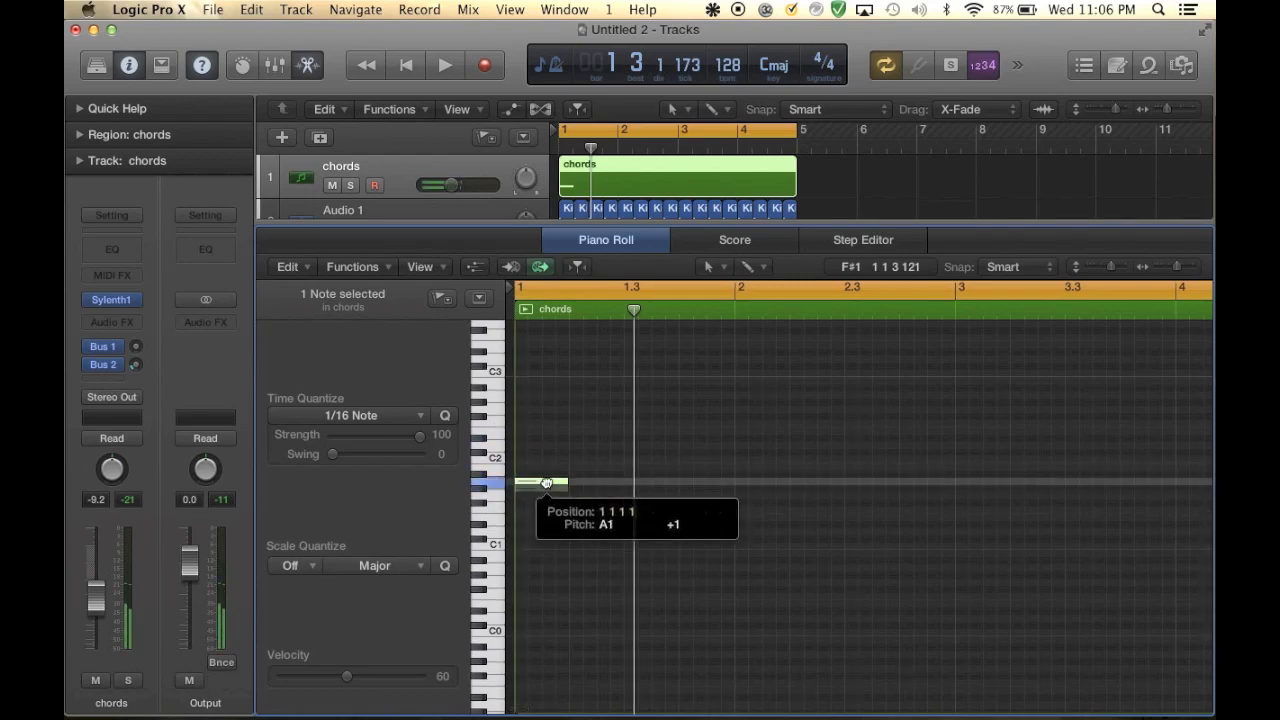
drag(545, 482, 540, 484)
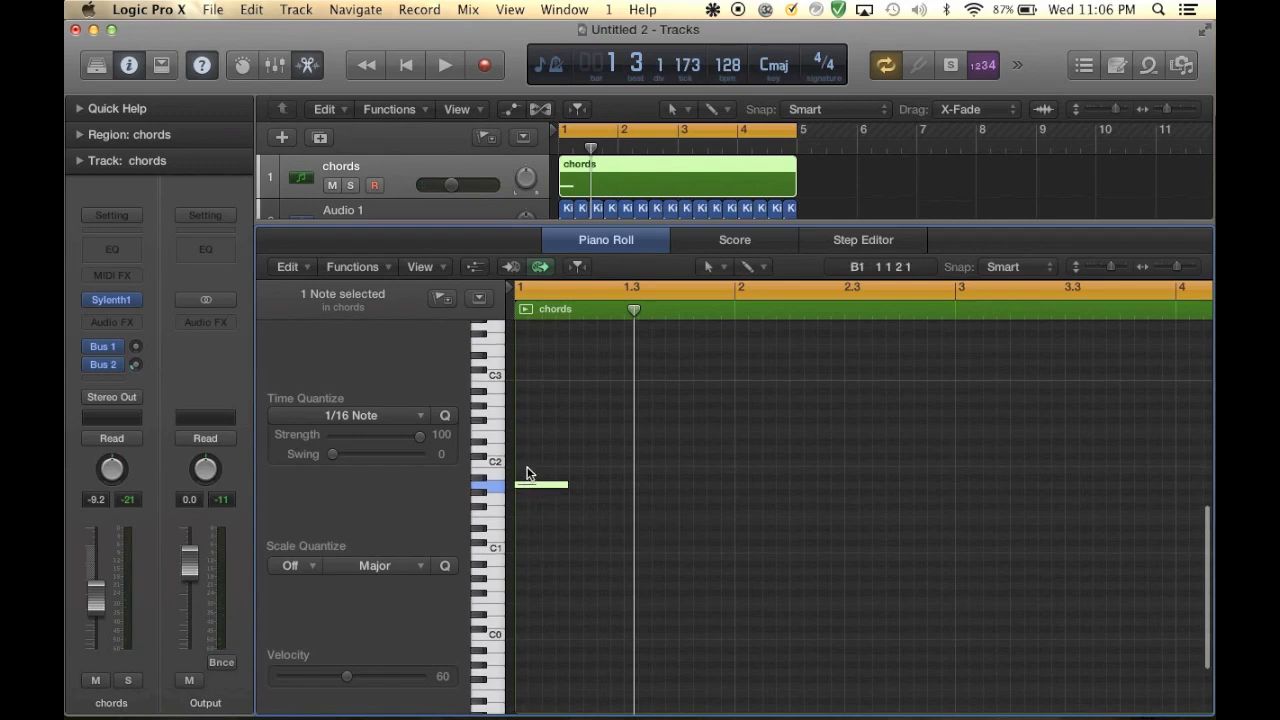
drag(565, 485, 540, 485)
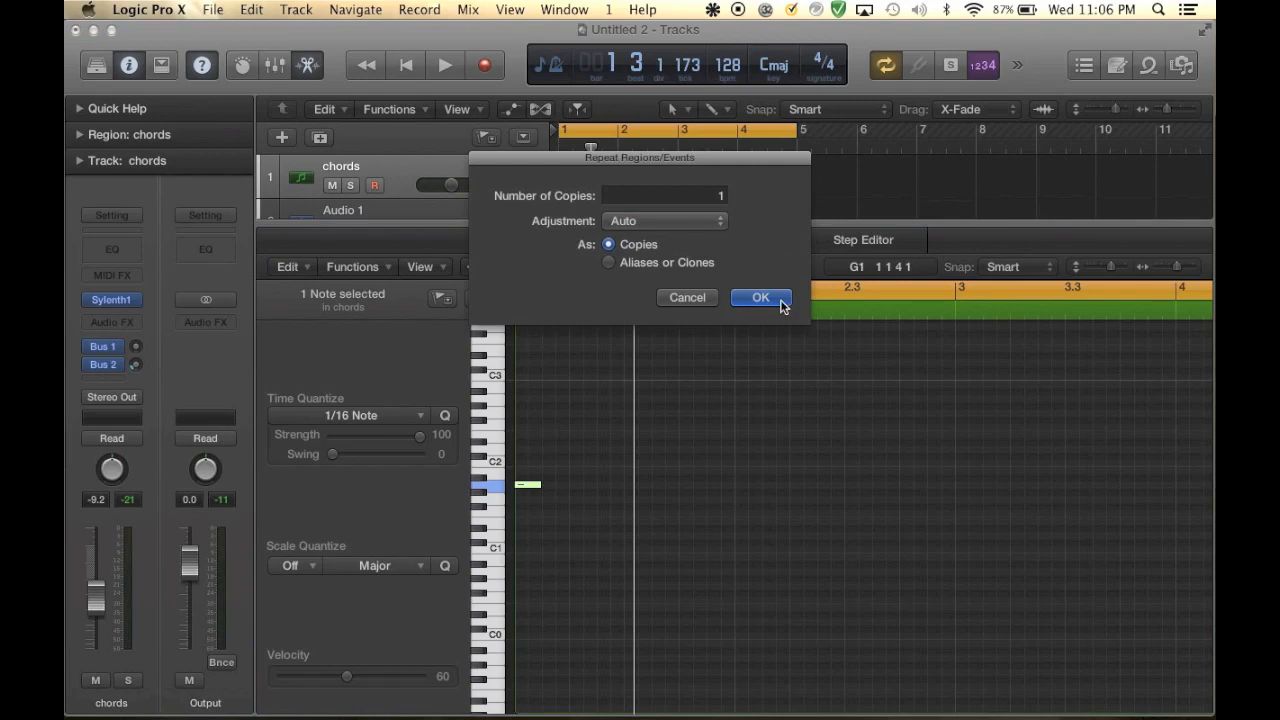
Repeat the A1 note several times until the run fills bars 1–4
click(760, 297)
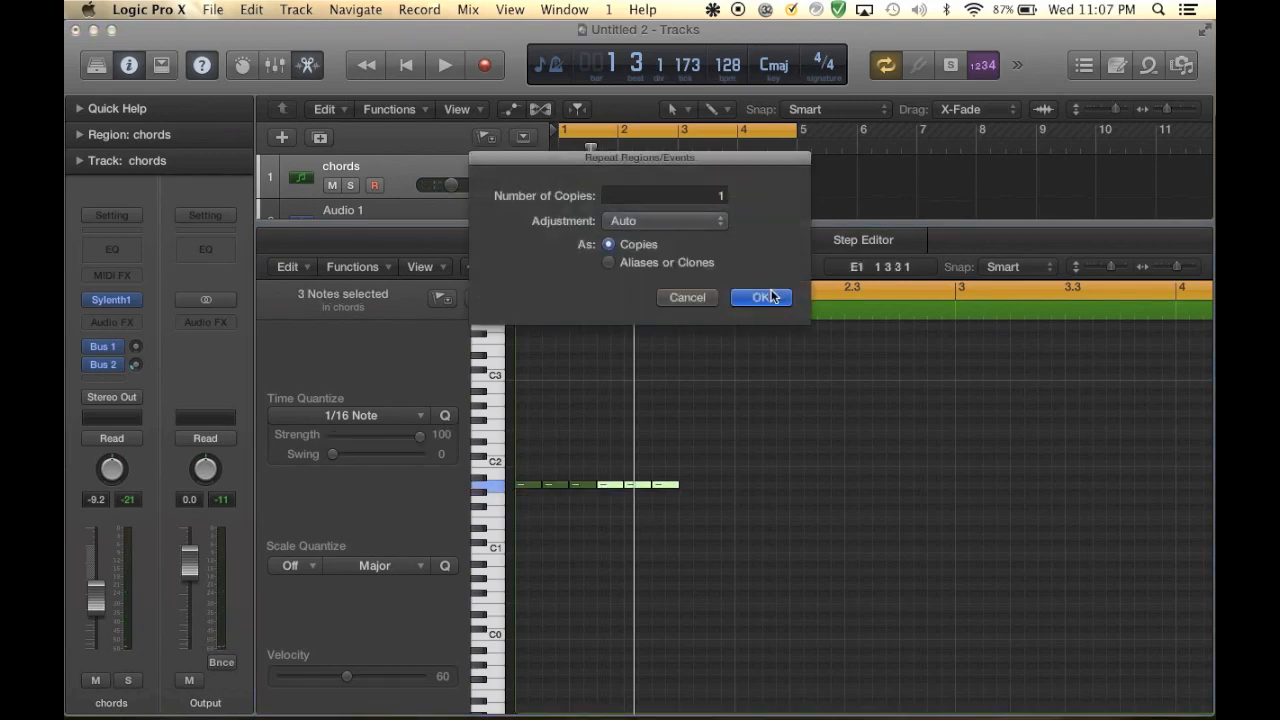
click(761, 297)
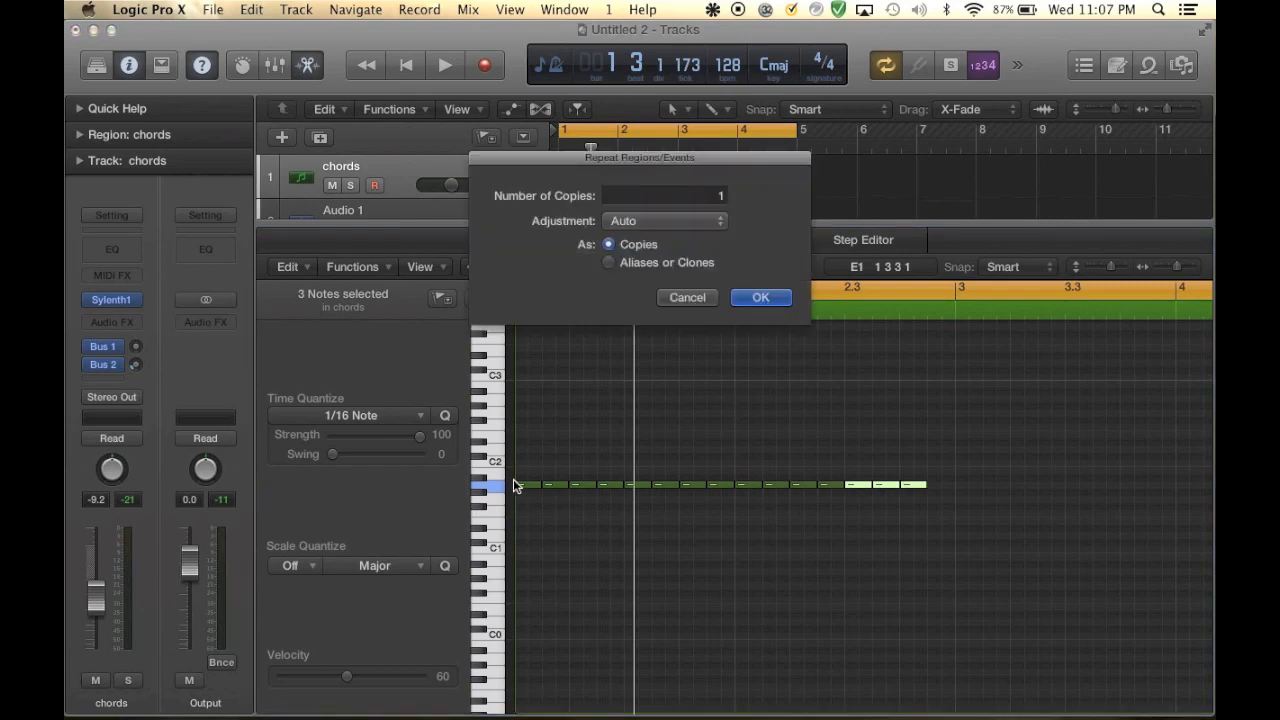
click(760, 297)
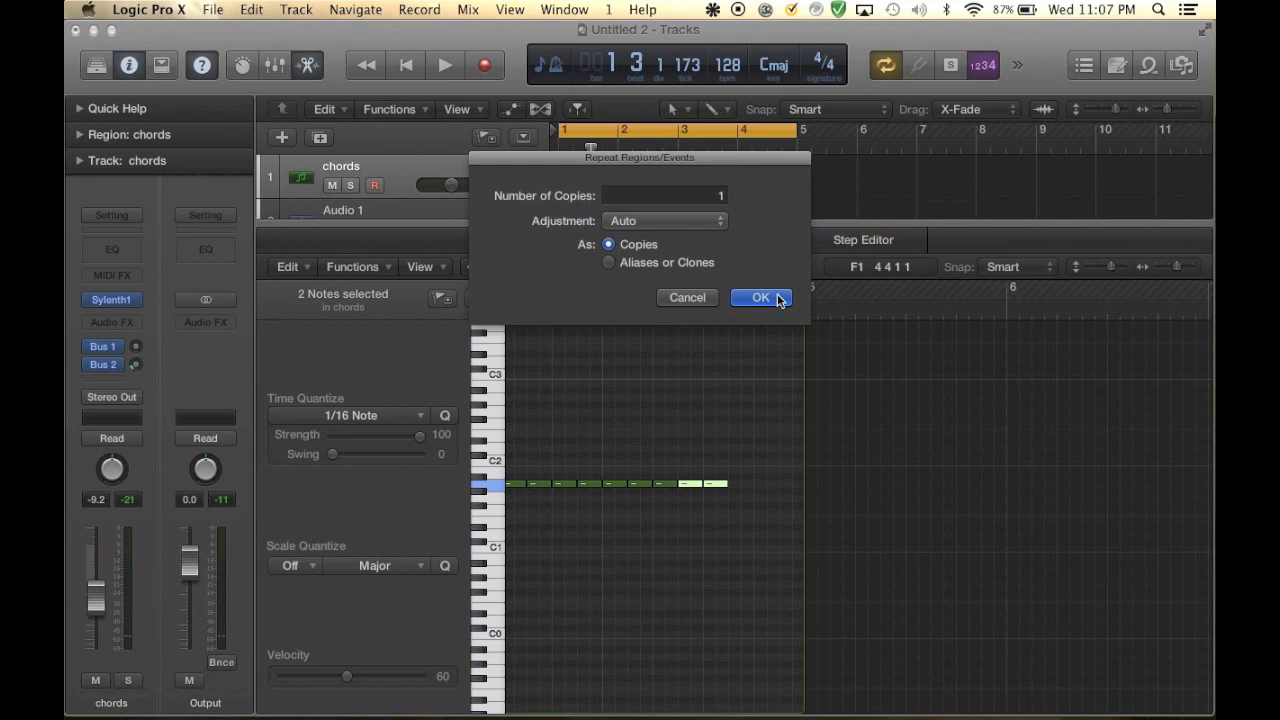
click(760, 297)
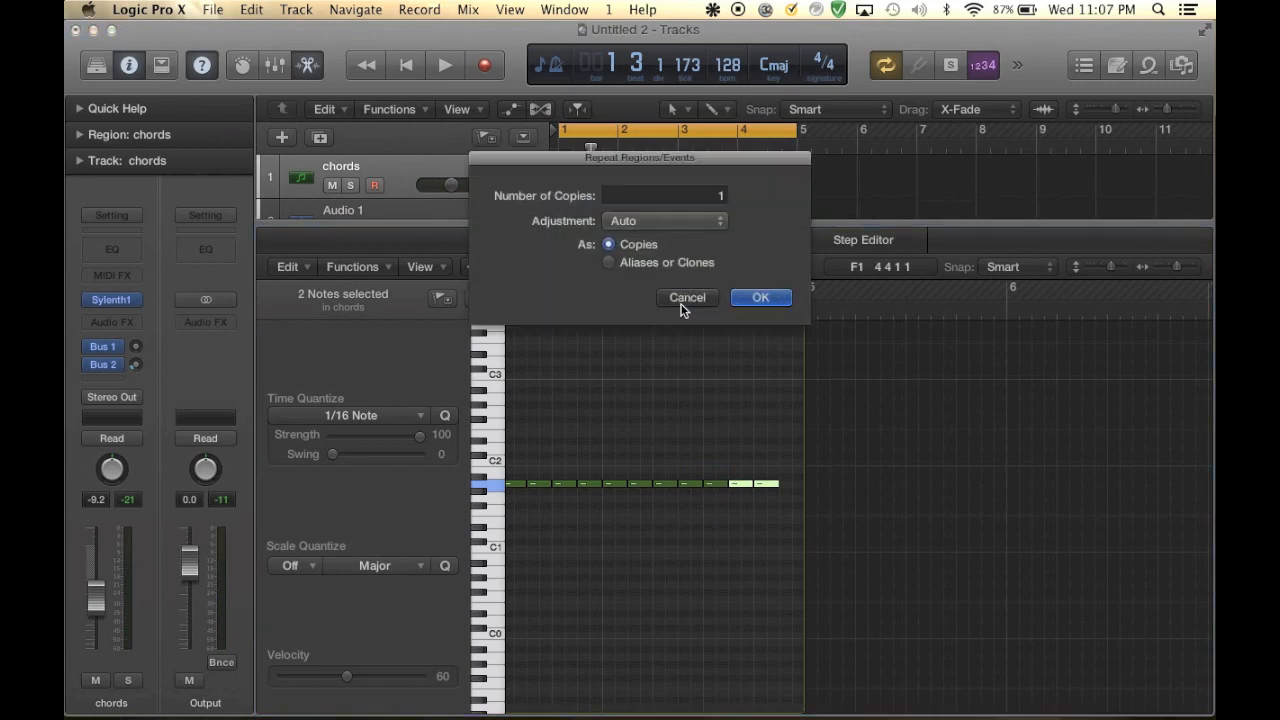
click(760, 297)
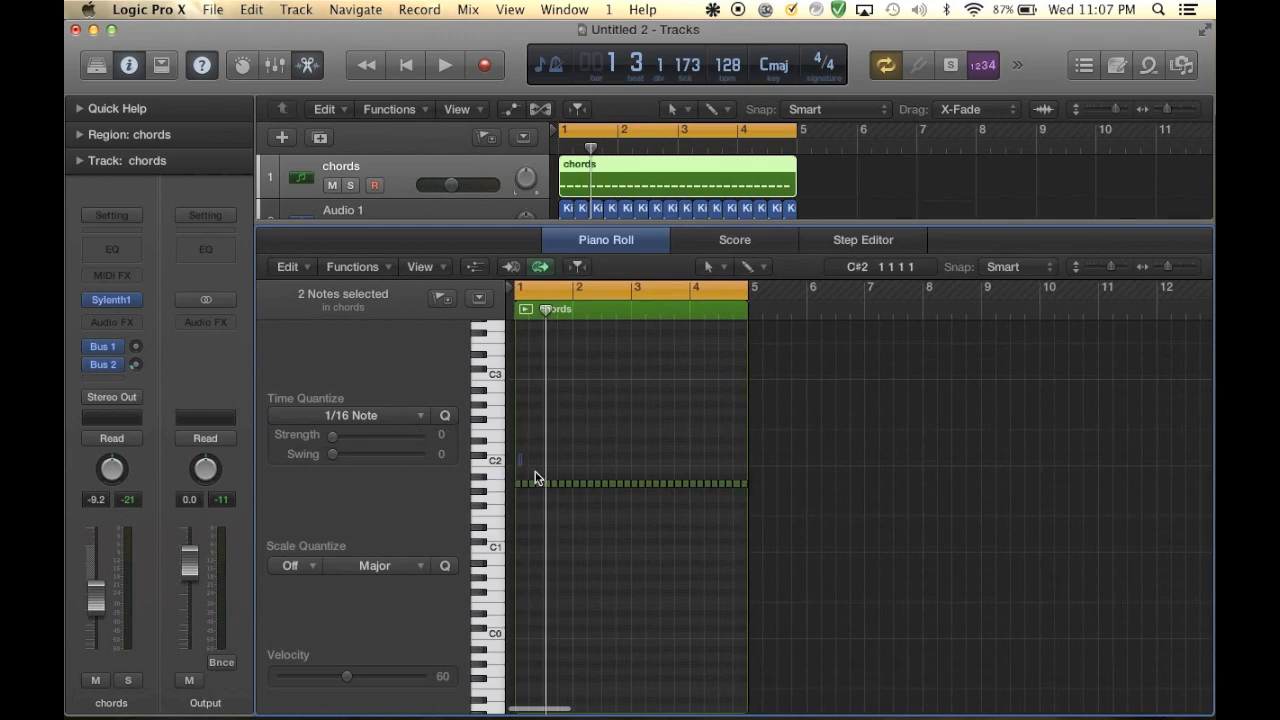
Option-drag copies of the A1 note run up to E2 and D2, then play back
right_click(535, 478)
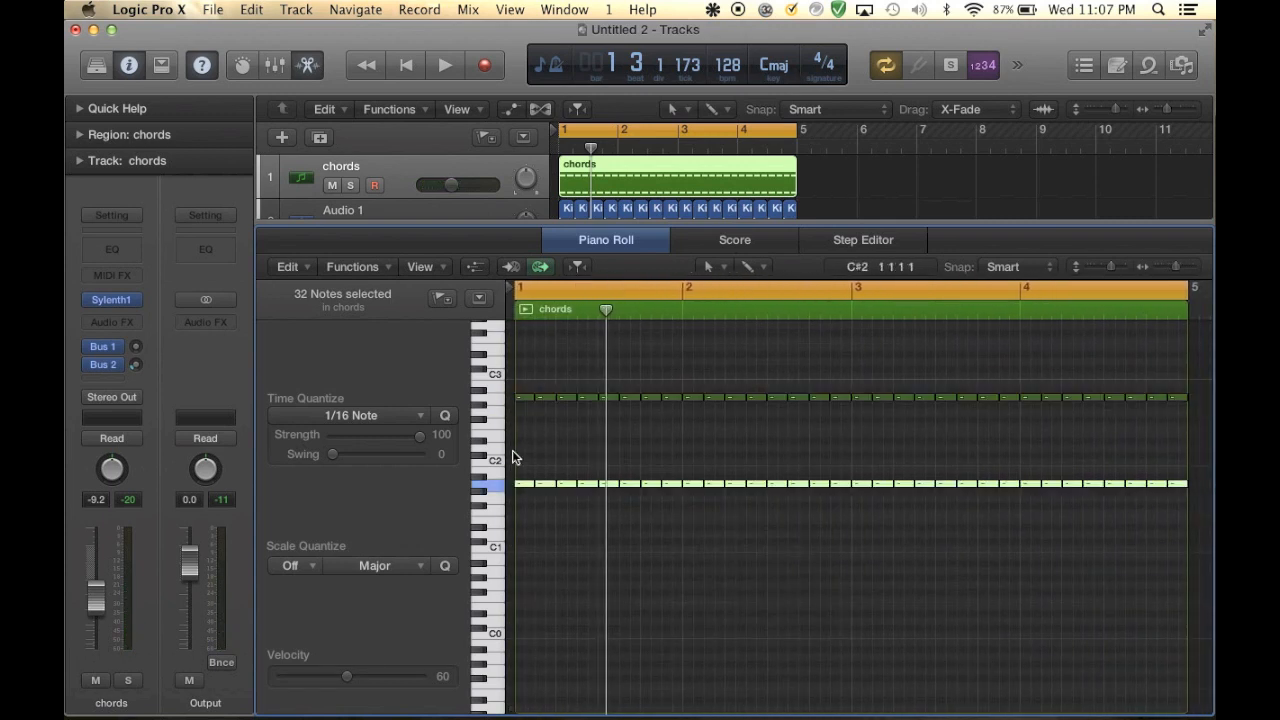
drag(520, 483, 520, 432)
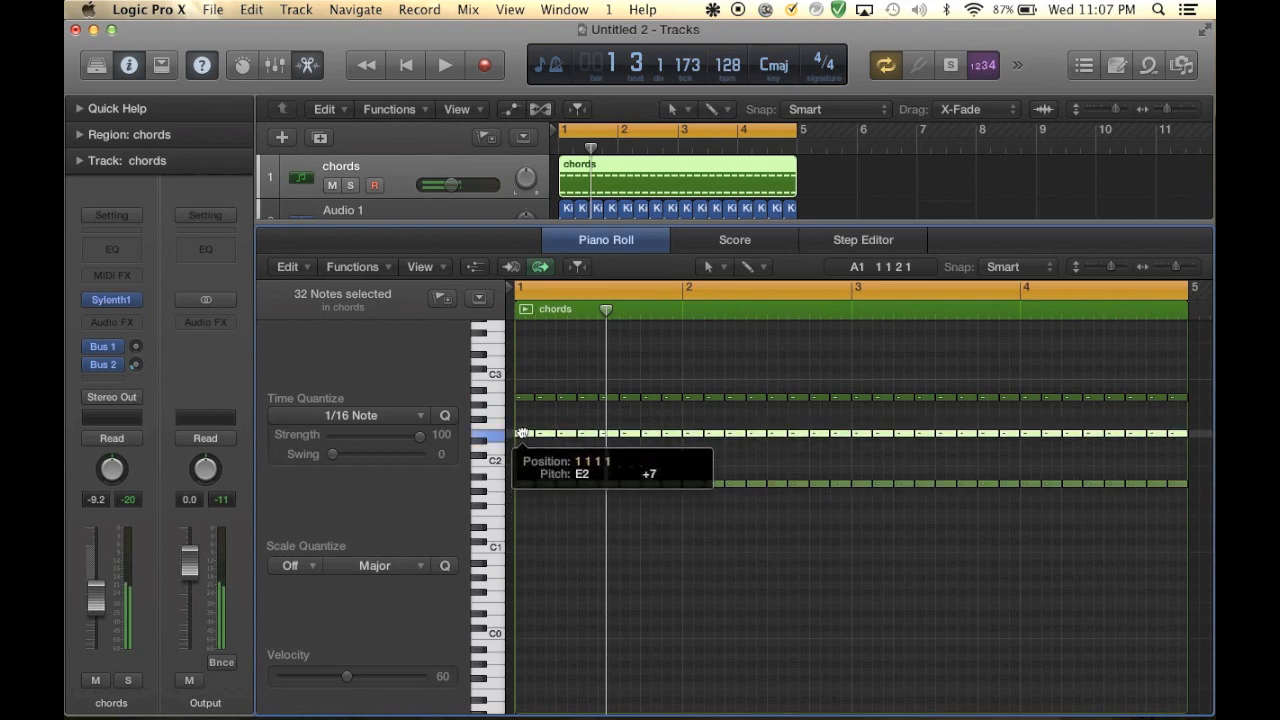
click(444, 65)
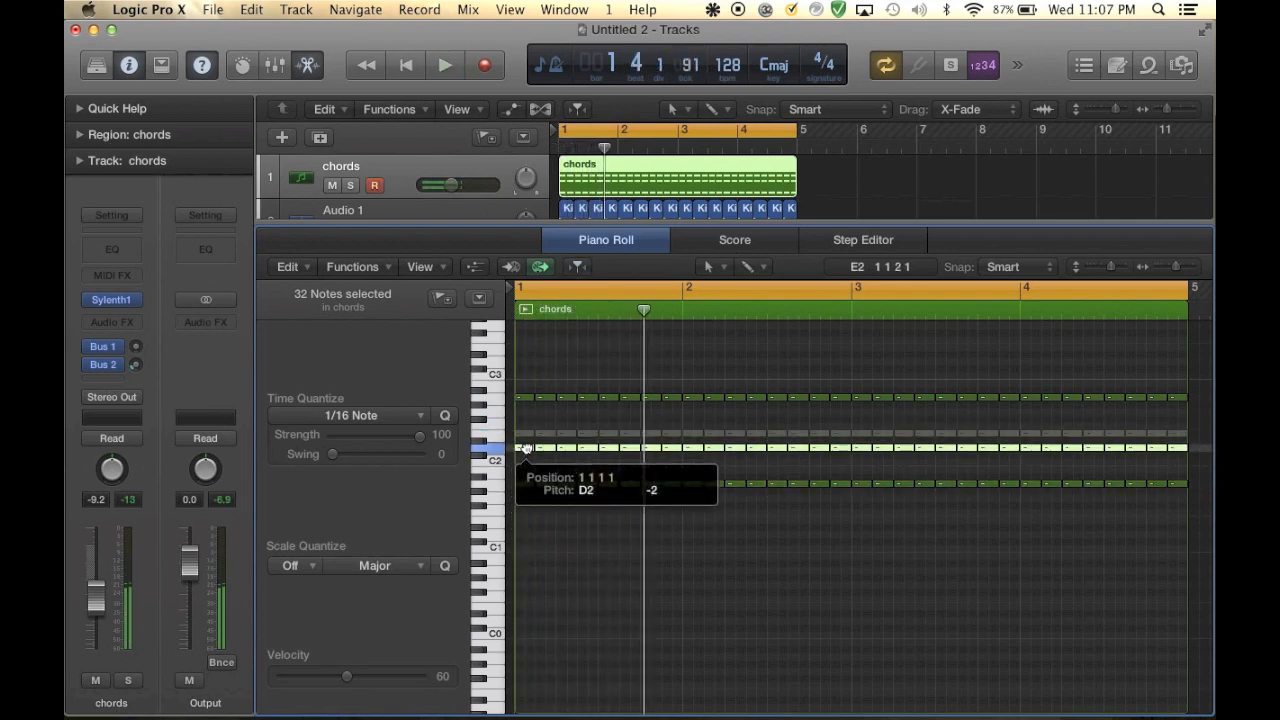
click(444, 64)
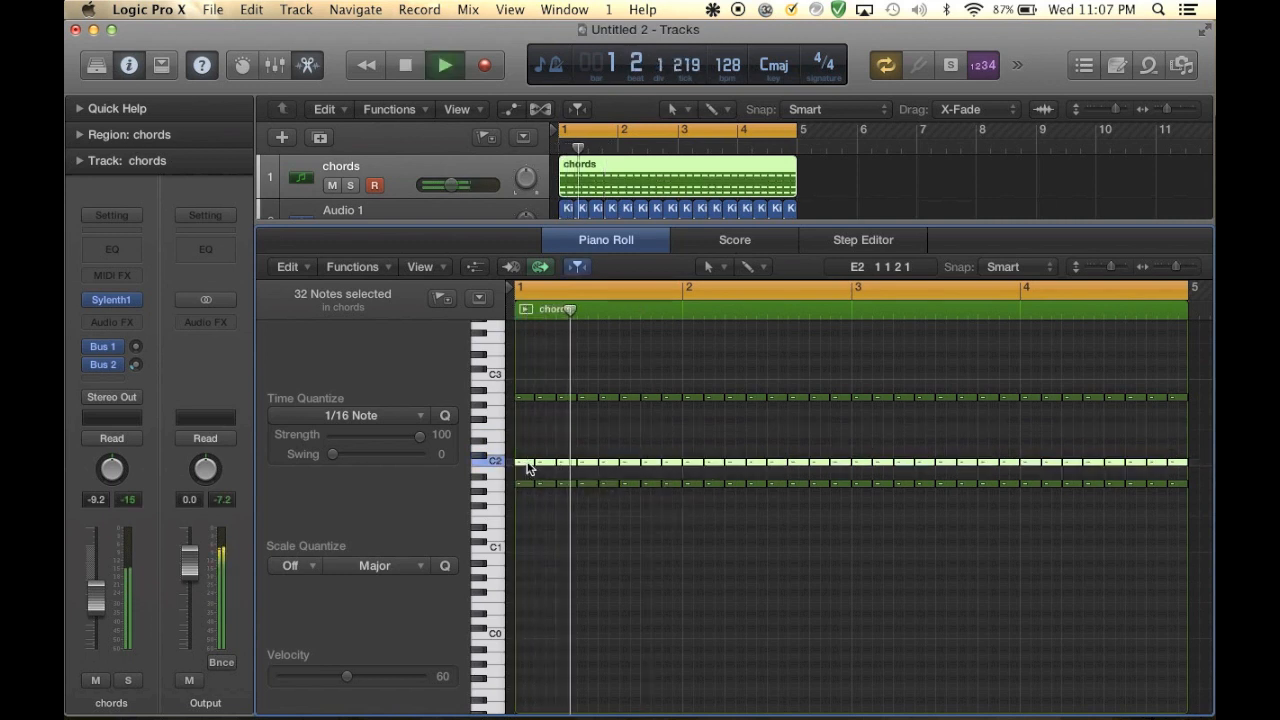
click(747, 290)
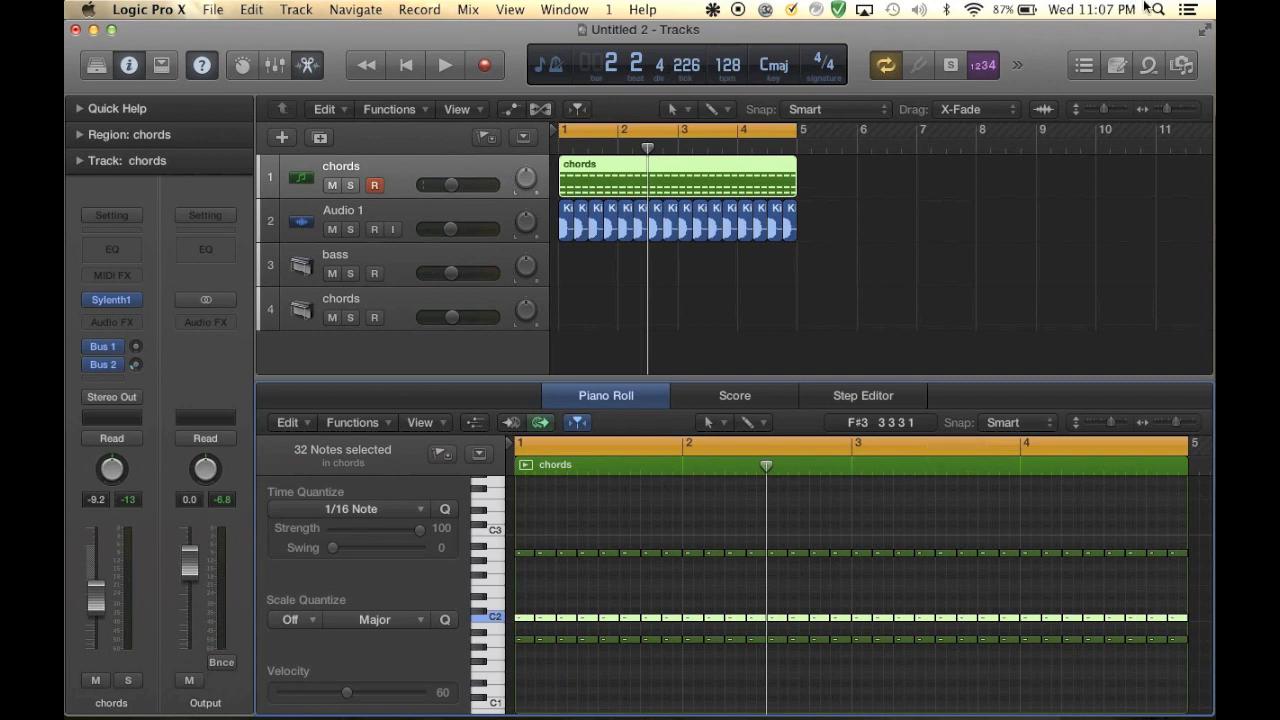
click(1157, 9)
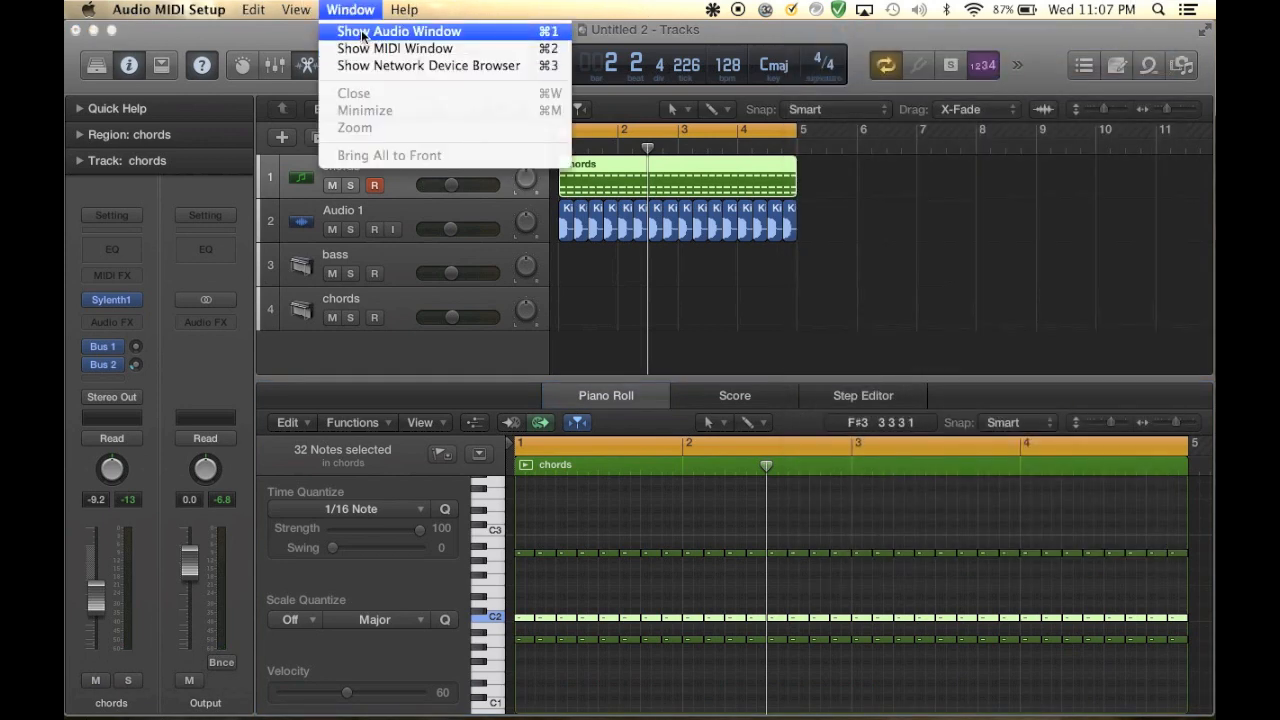
click(405, 31)
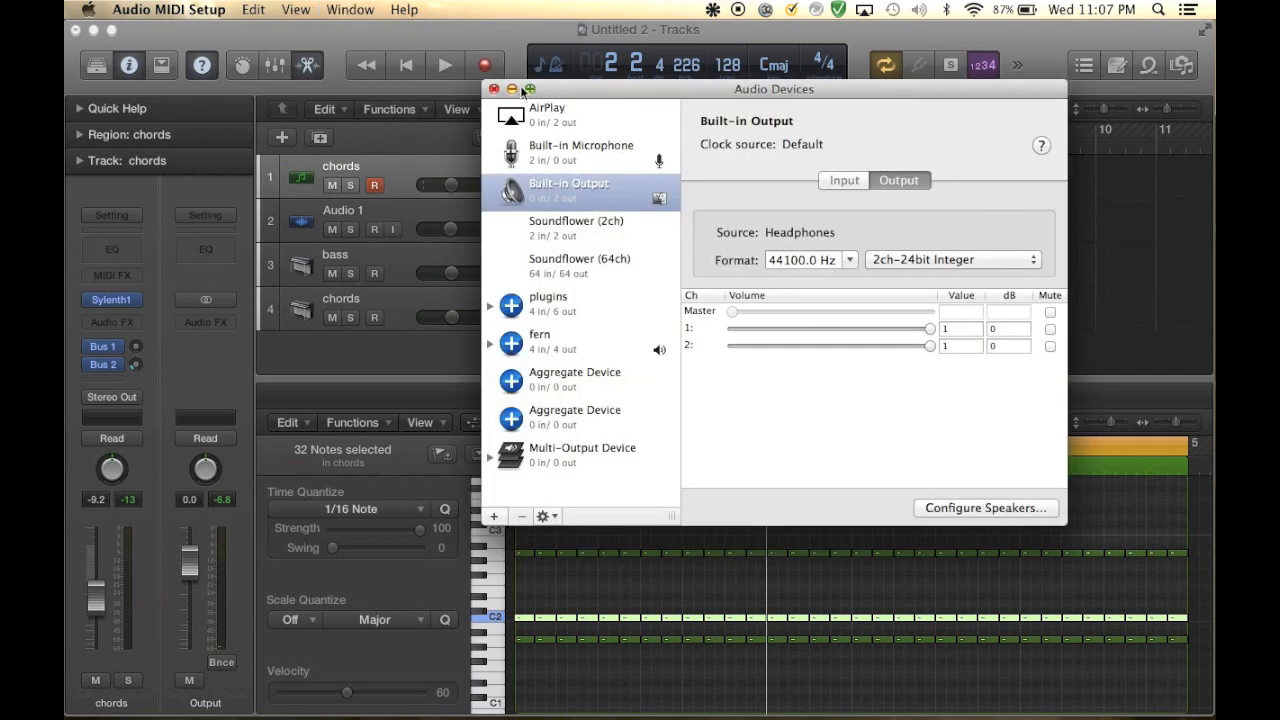
click(492, 89)
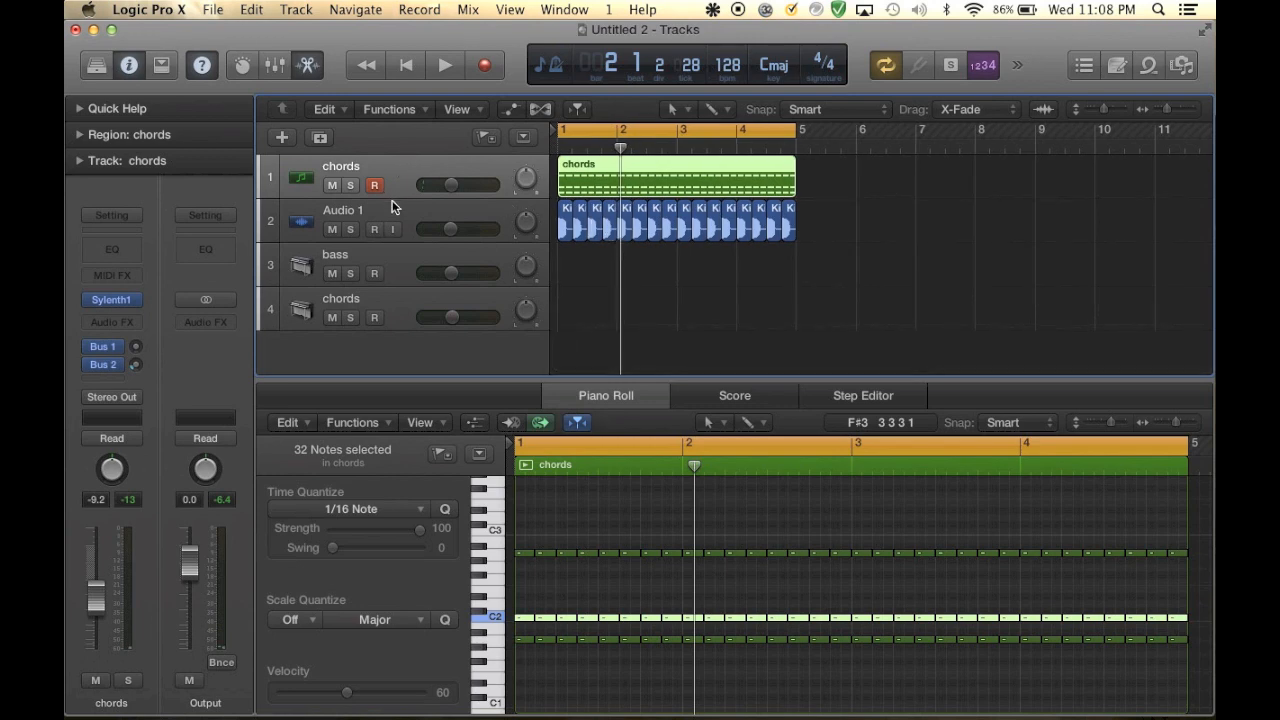
Create a new audio track and import Kick 808 1.wav, found by searching '808'
click(296, 9)
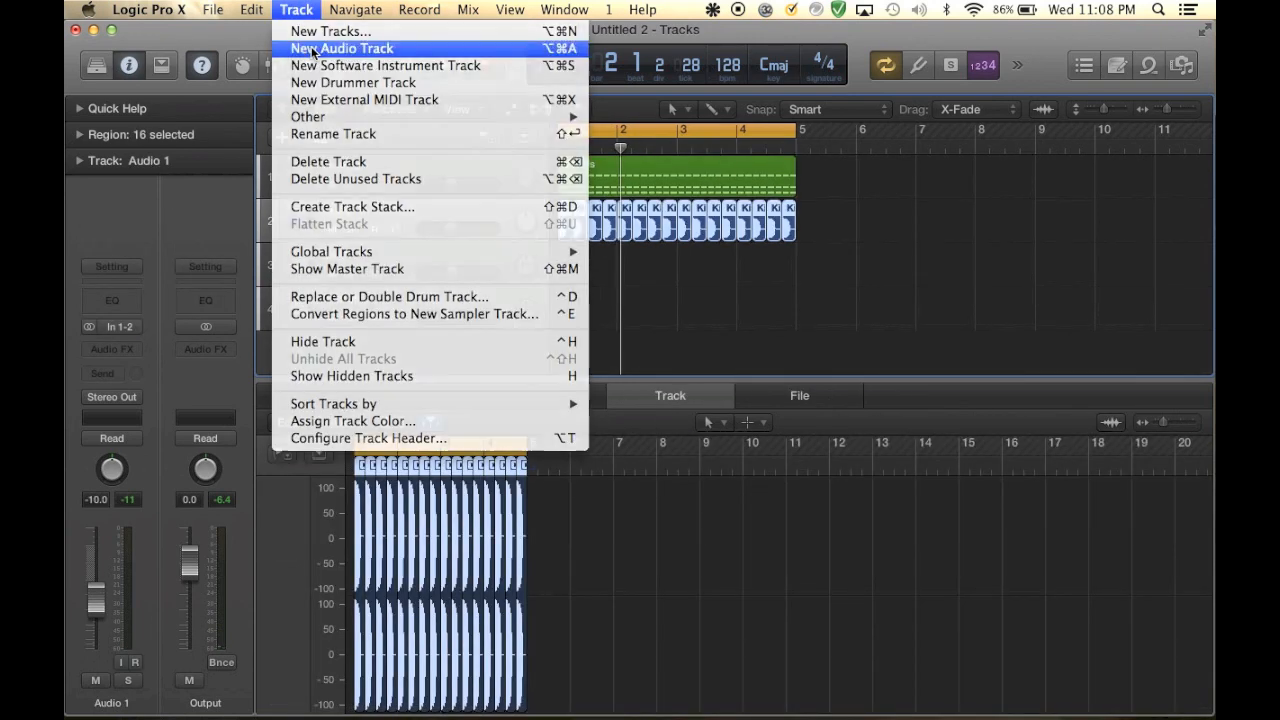
click(342, 48)
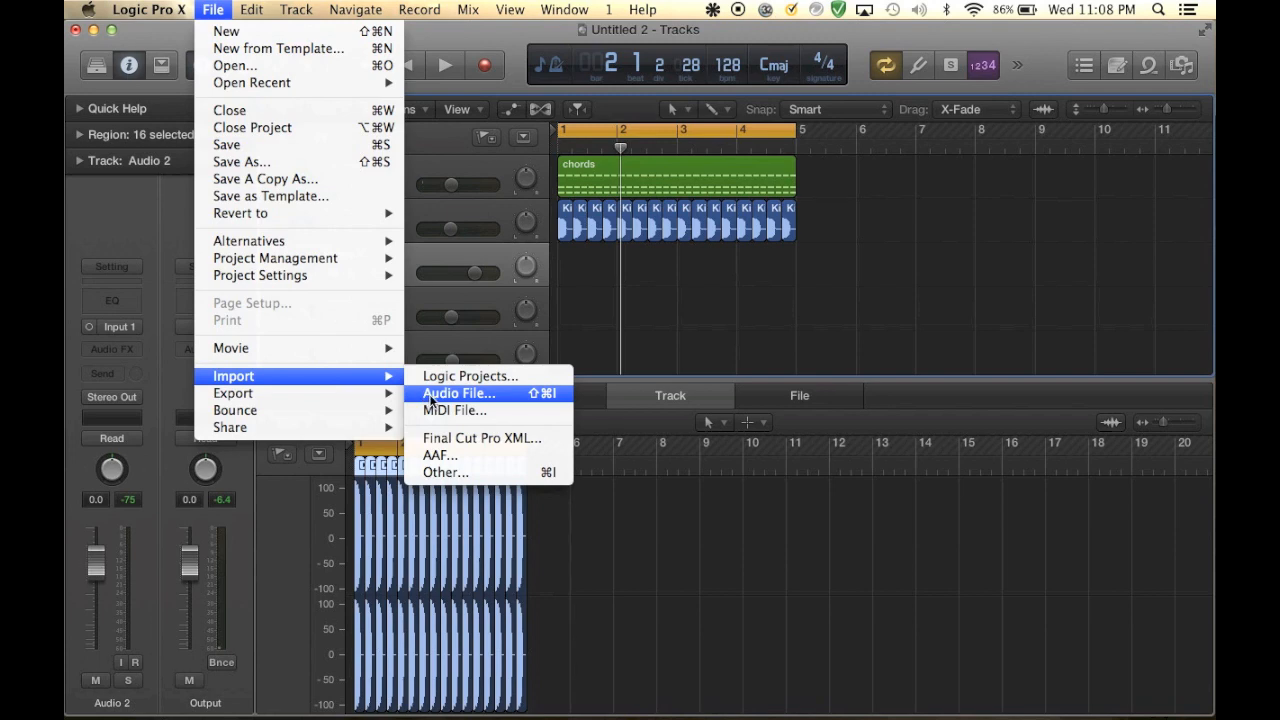
click(457, 393)
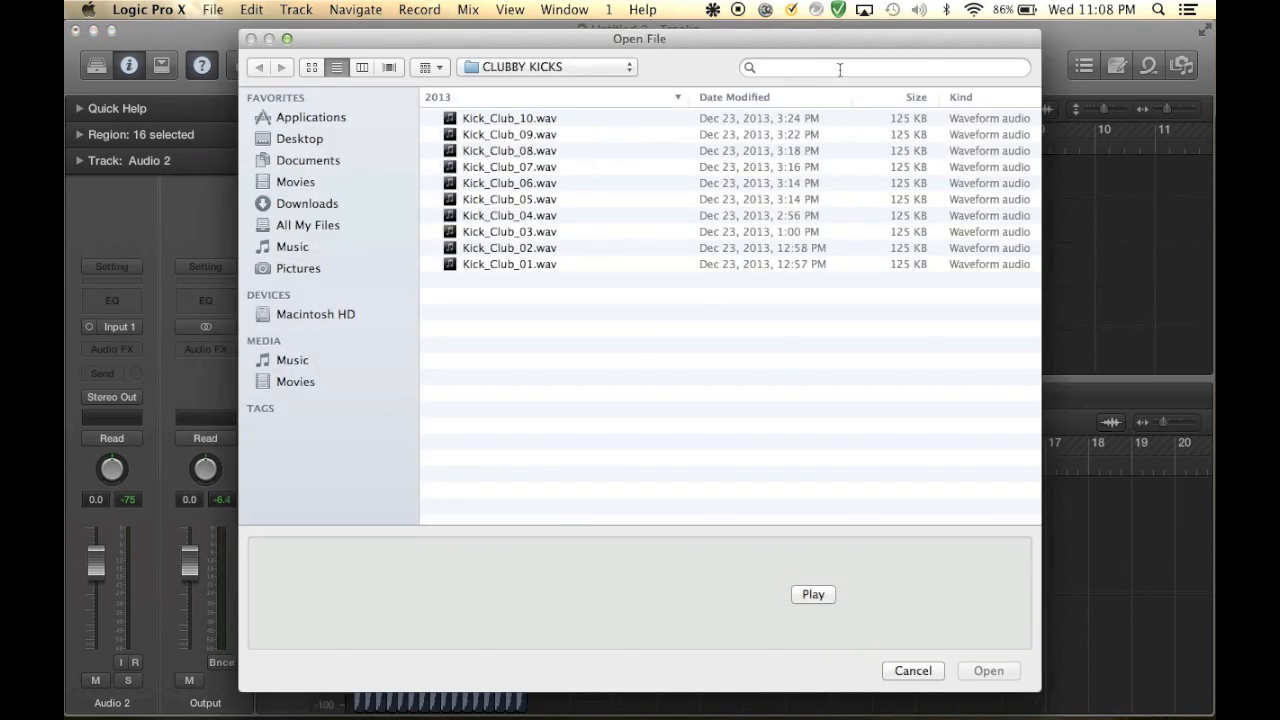
text(808)
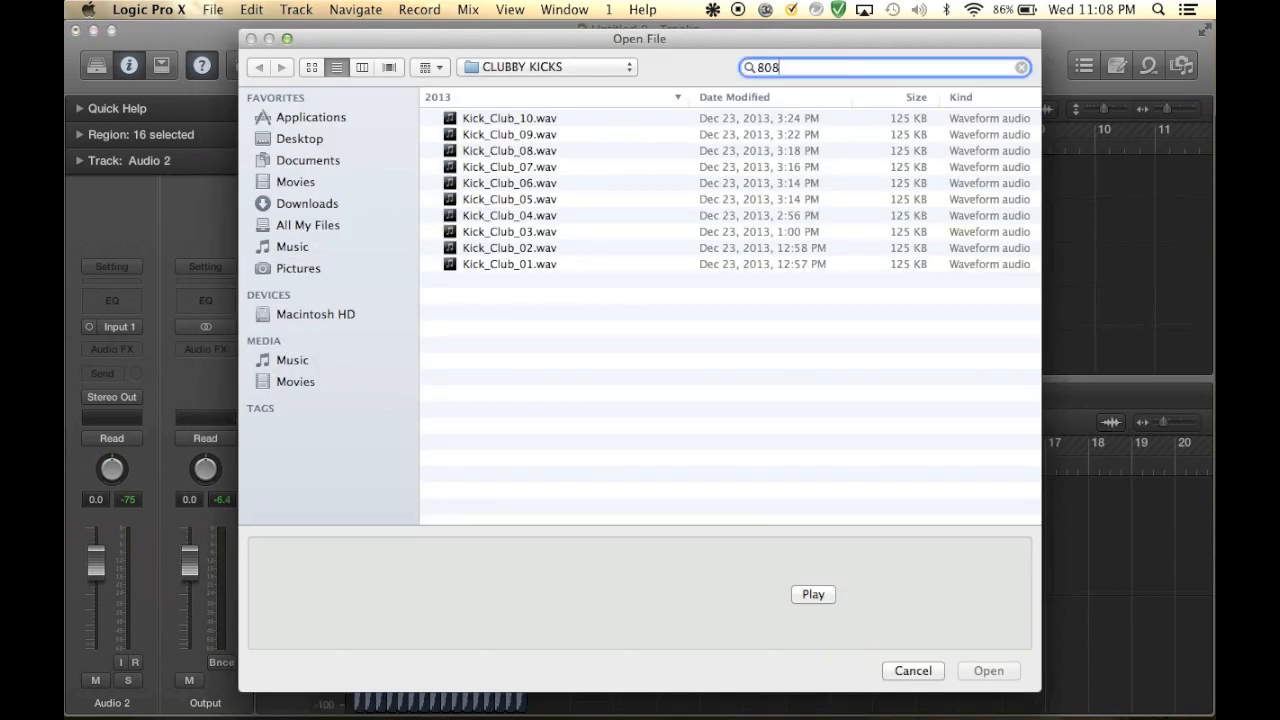
key(Return)
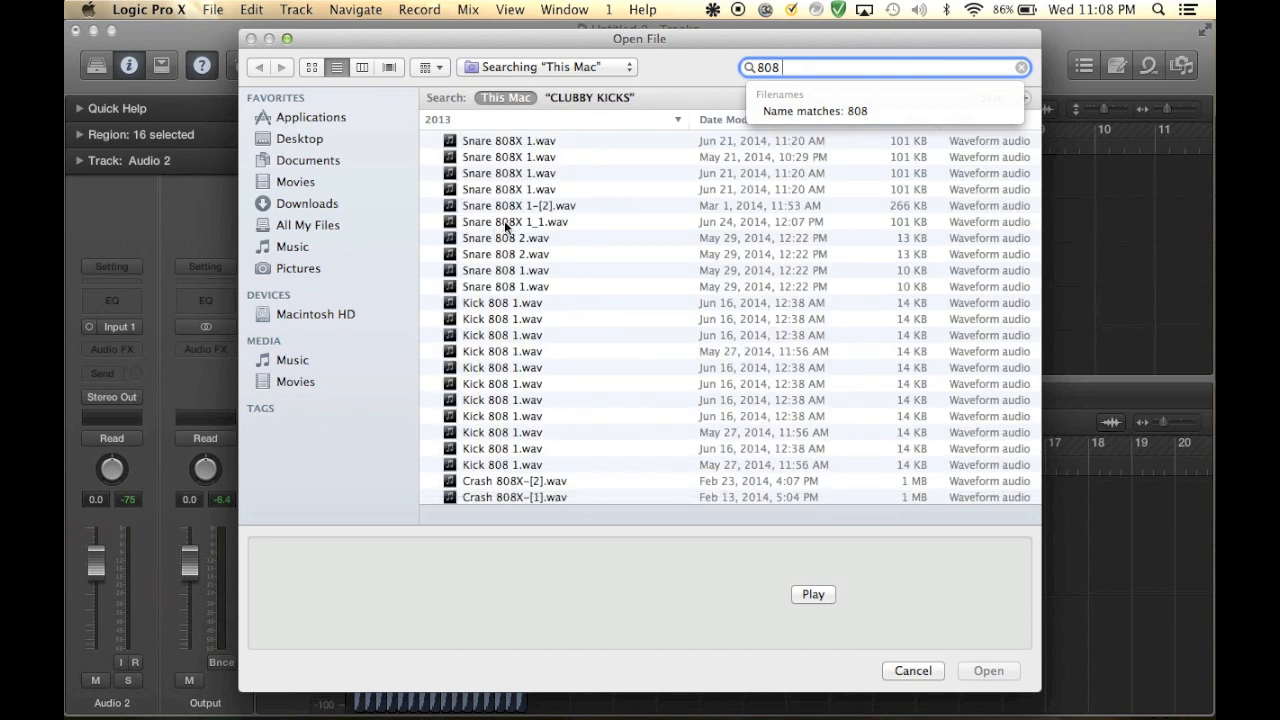
click(508, 140)
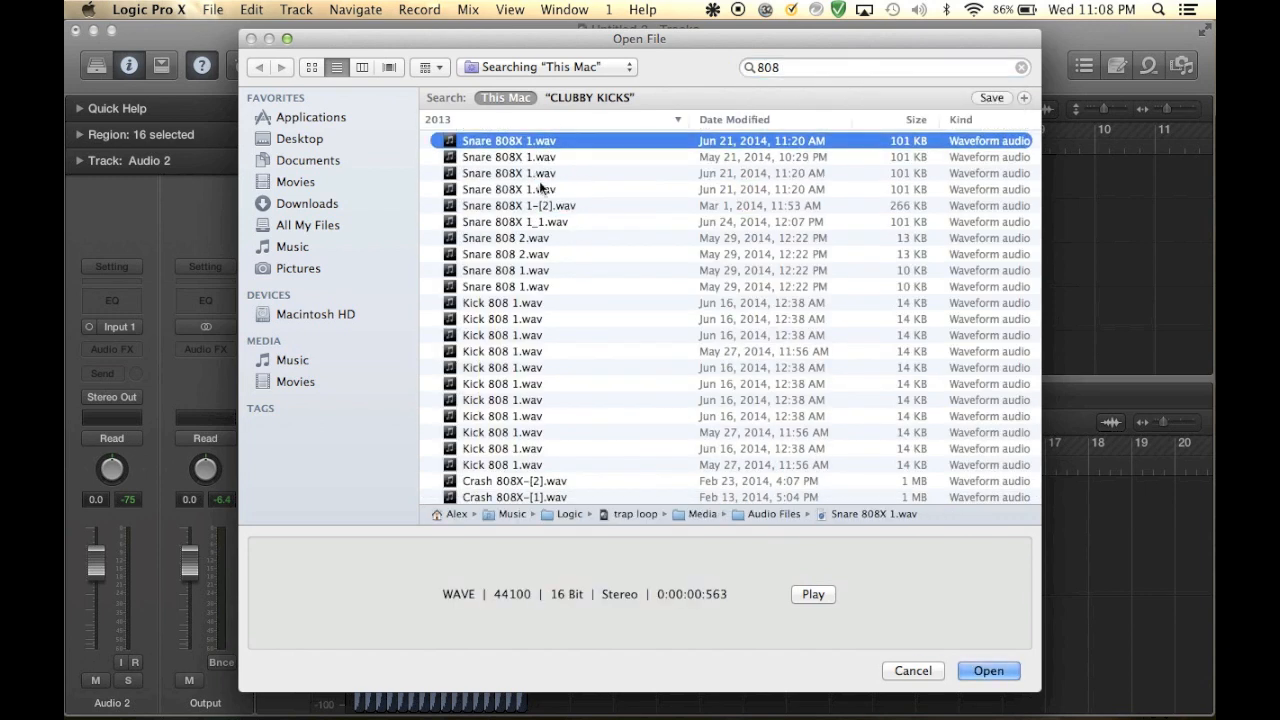
click(502, 302)
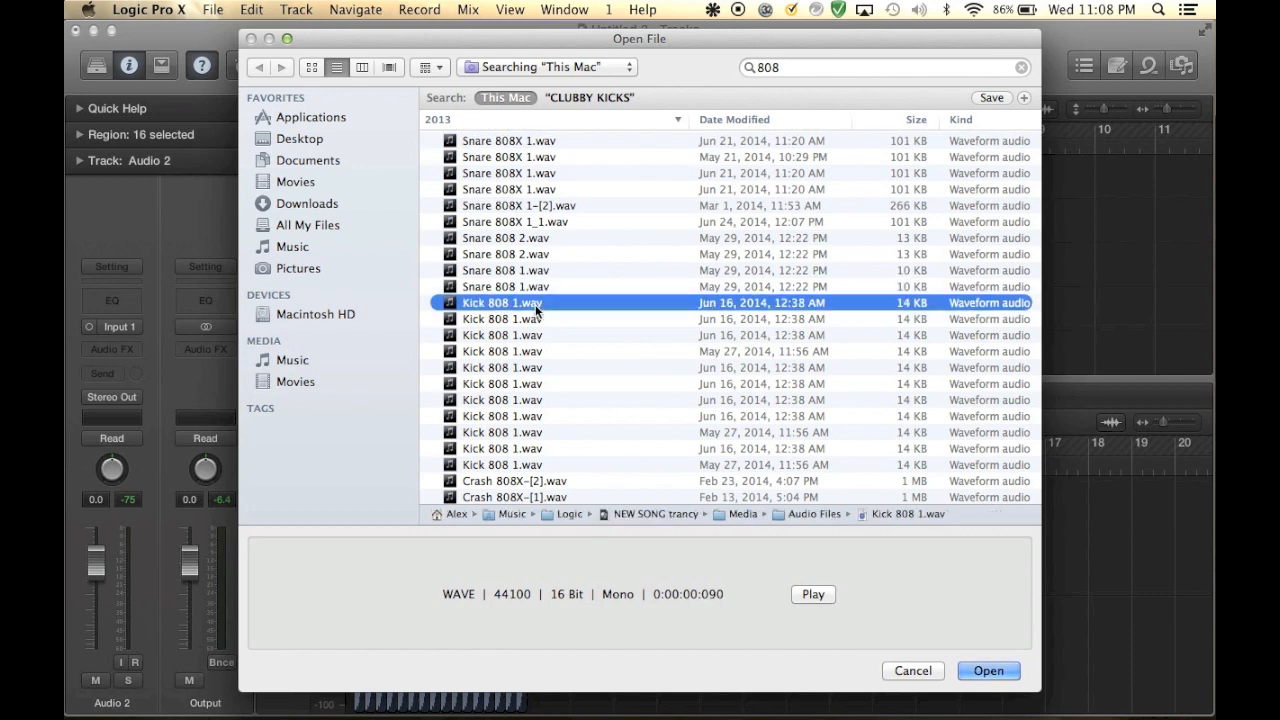
click(987, 670)
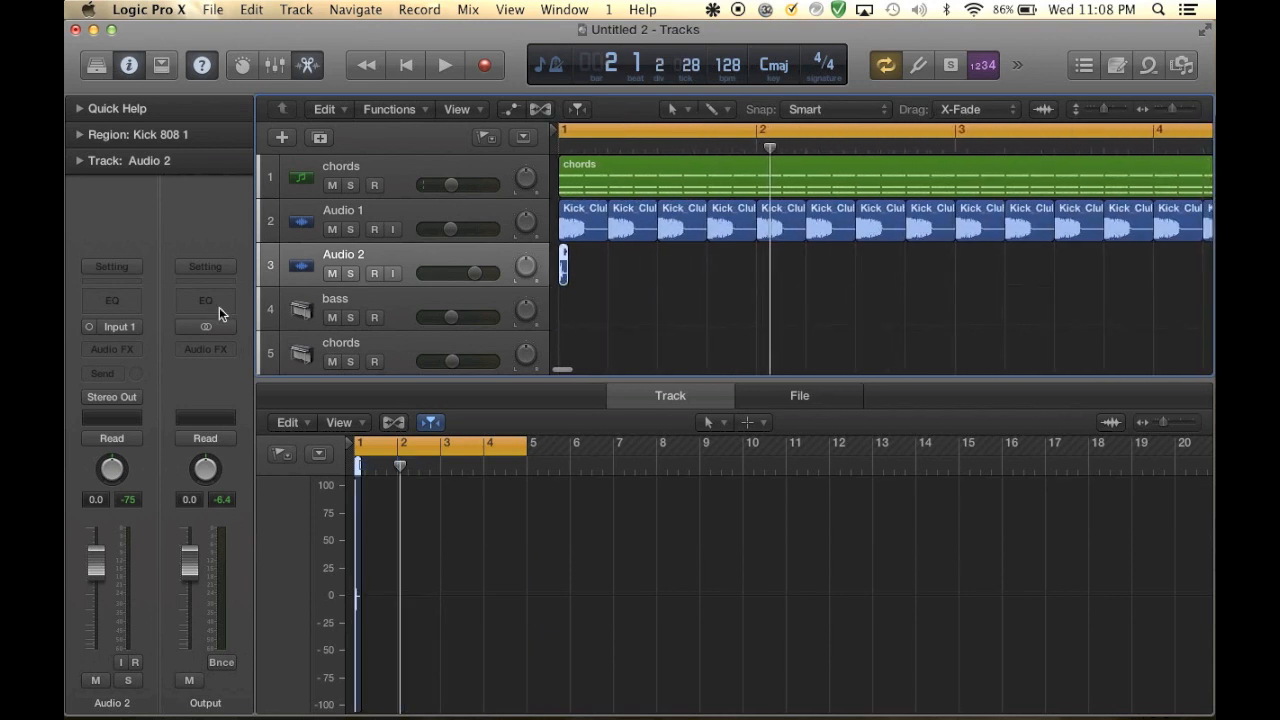
Repeat the Kick 808 1 region so a copy starts on every beat of bars 1–4
click(112, 326)
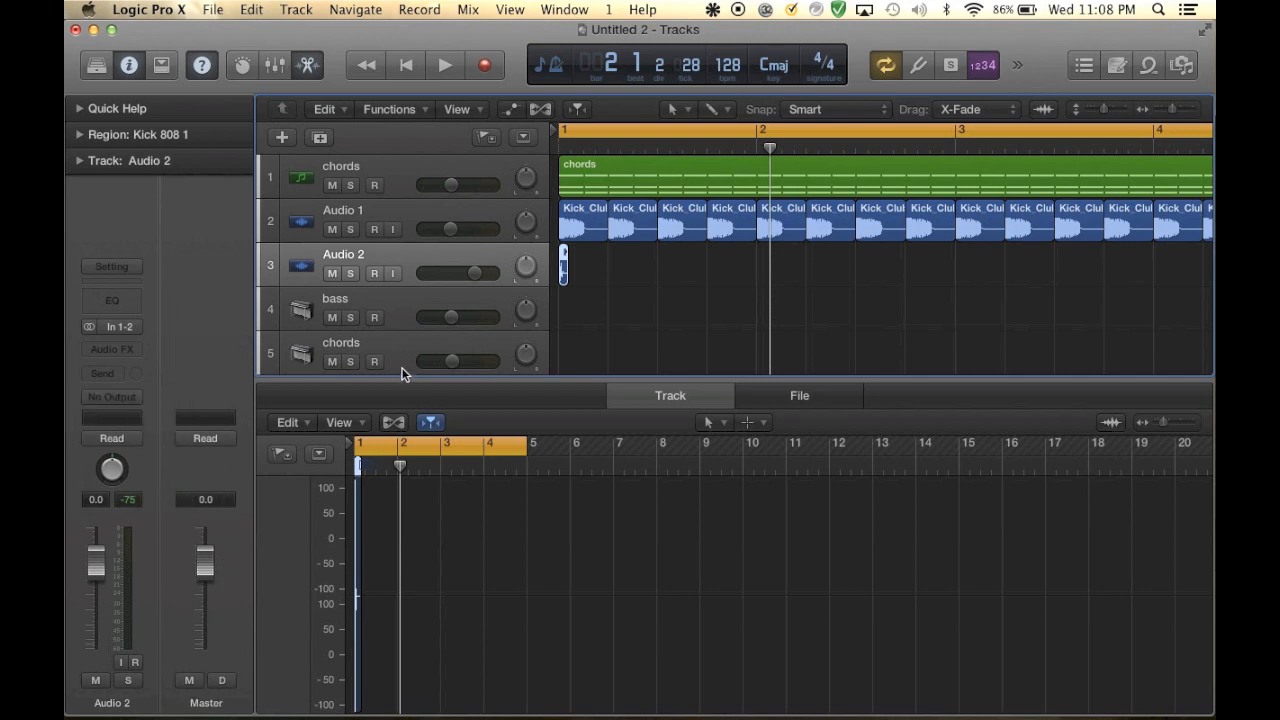
mouse_move(748, 288)
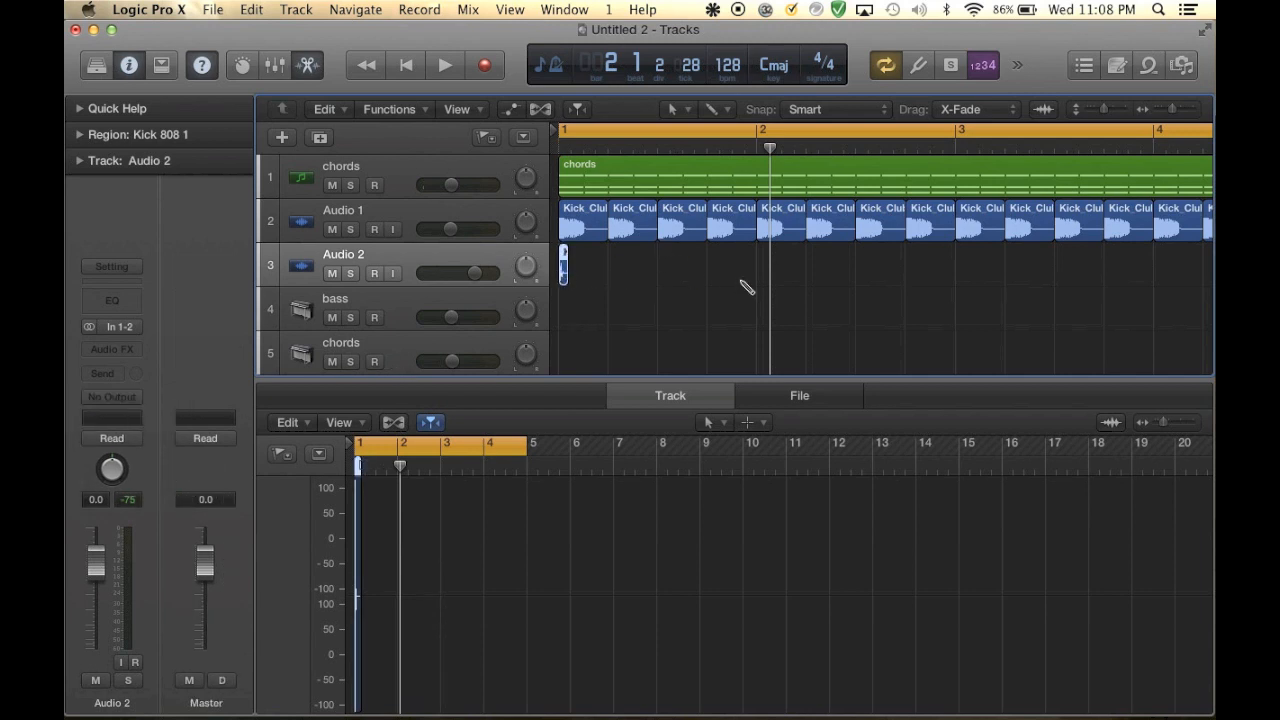
click(568, 265)
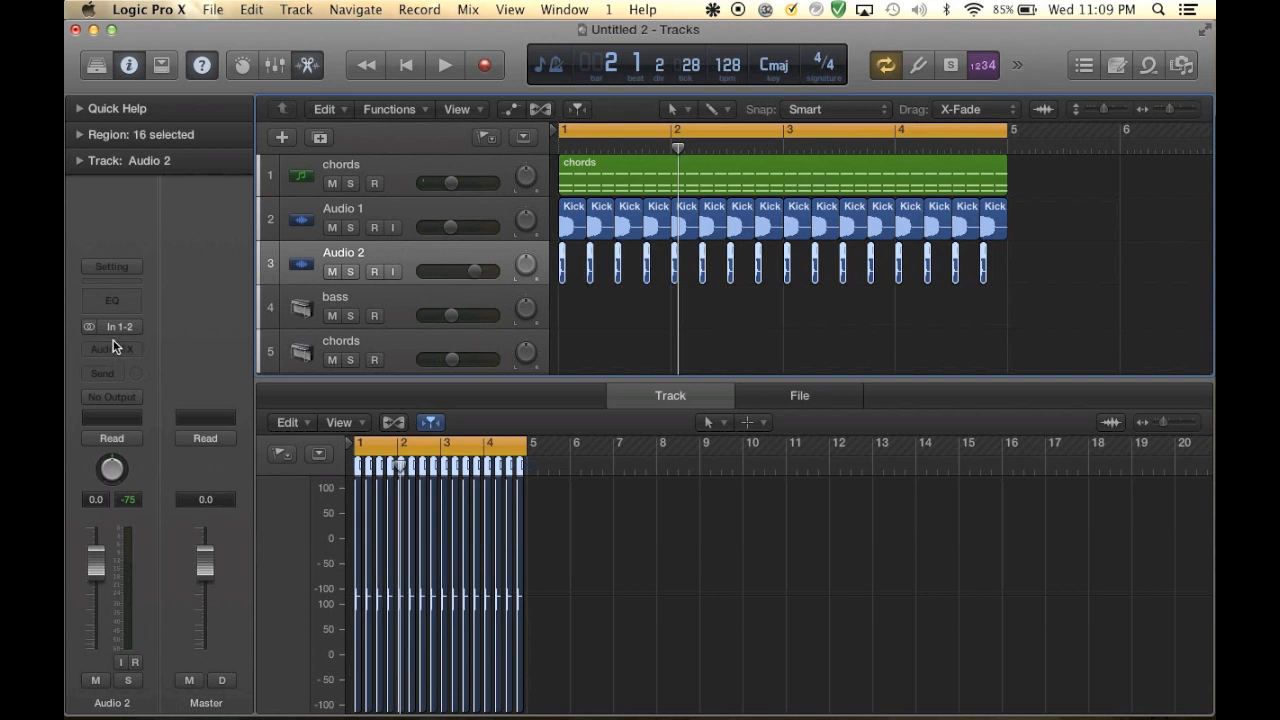
Add a Bus 3 send on the Audio 2 channel strip, creating Aux 3
click(102, 373)
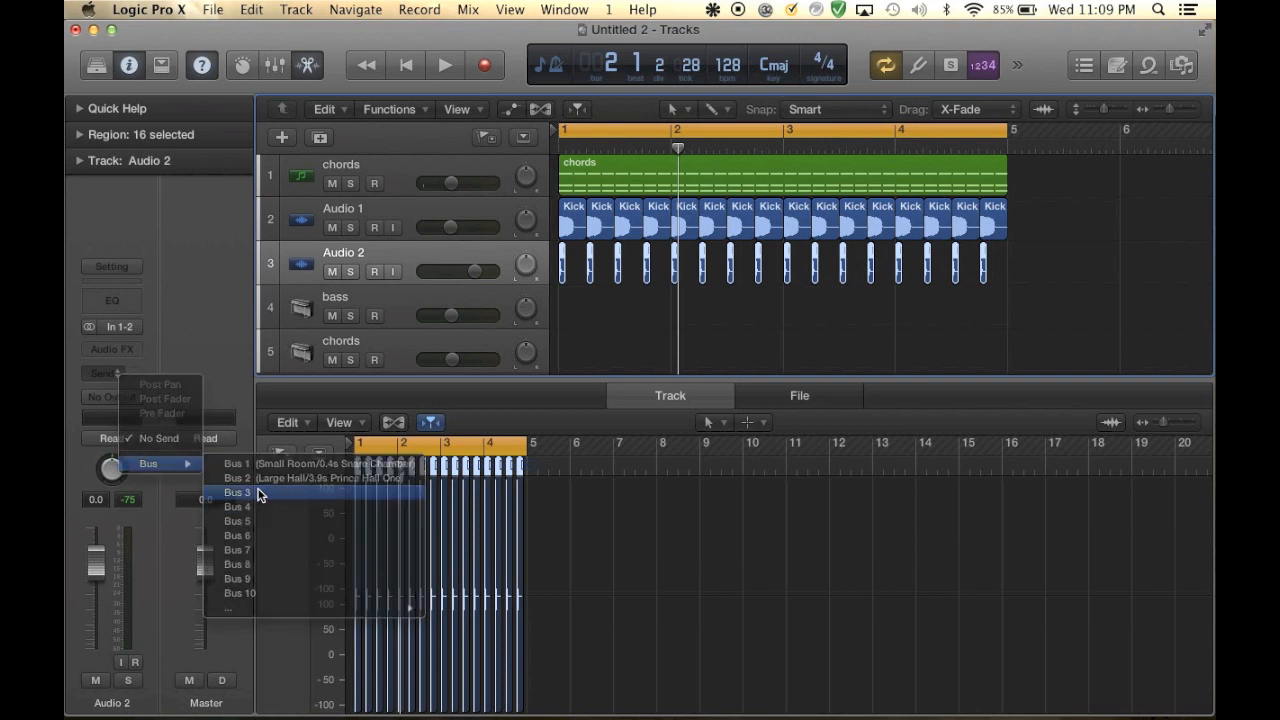
click(237, 492)
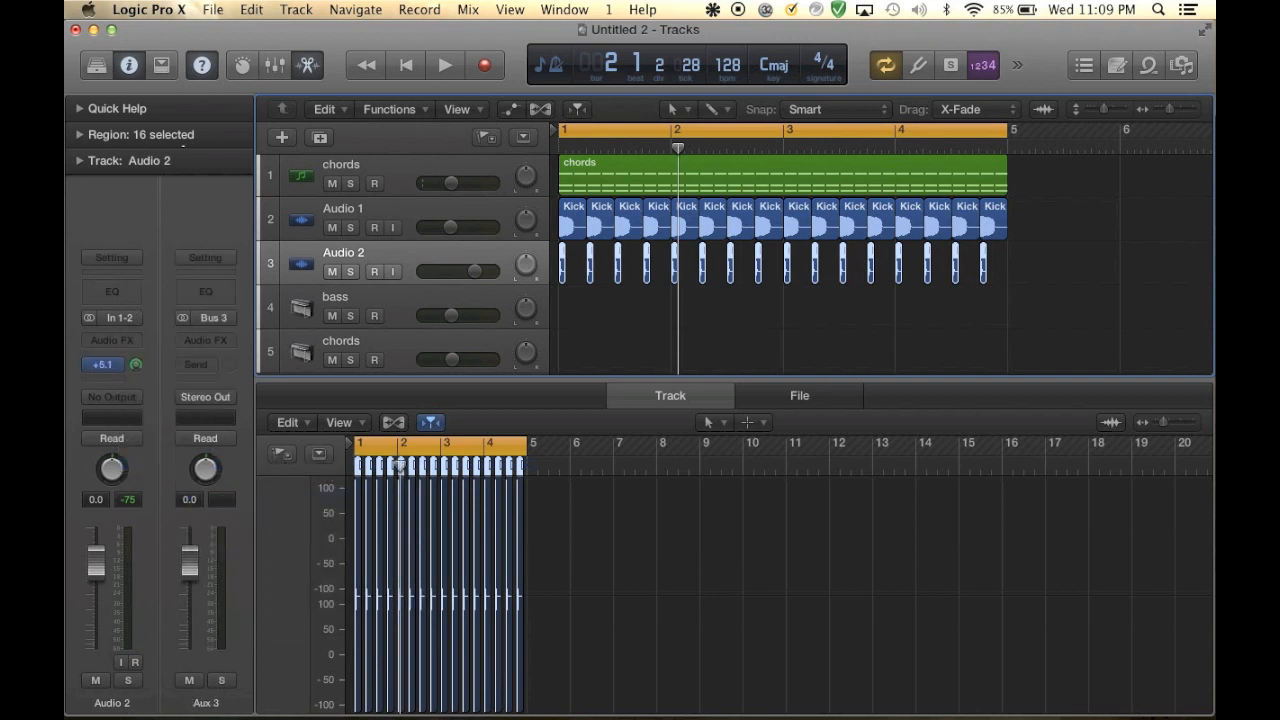
click(102, 363)
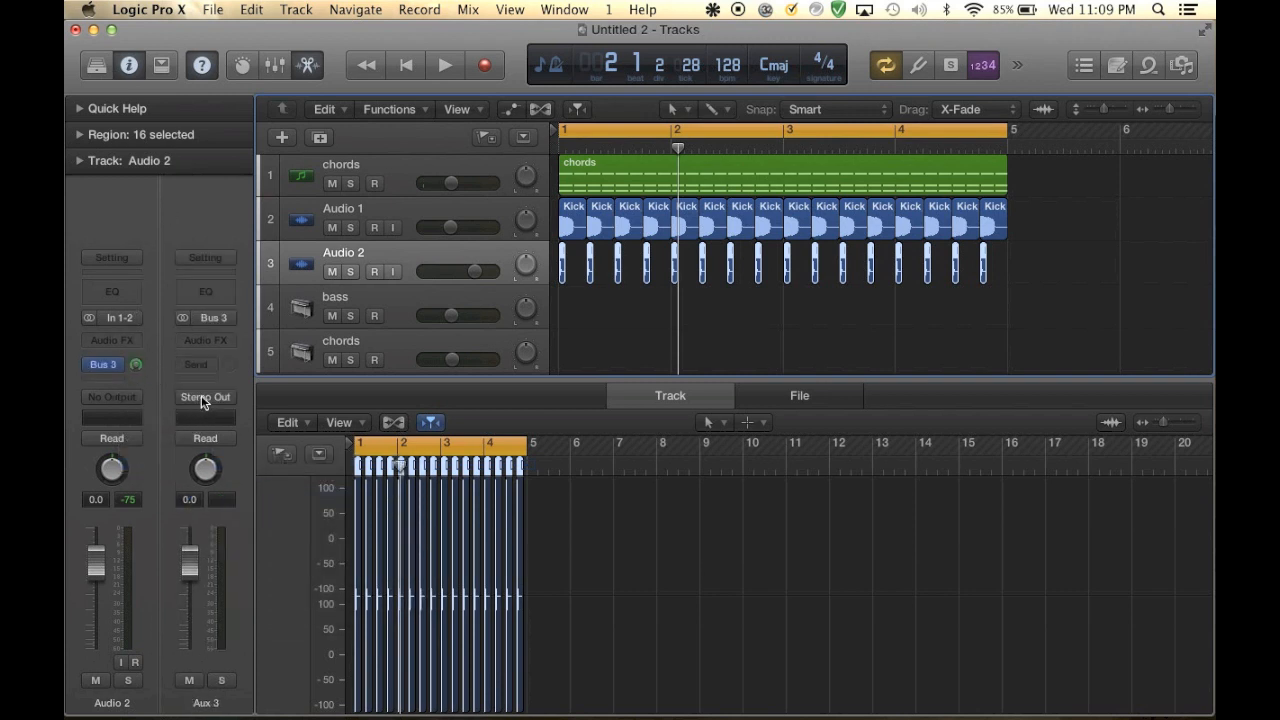
click(205, 397)
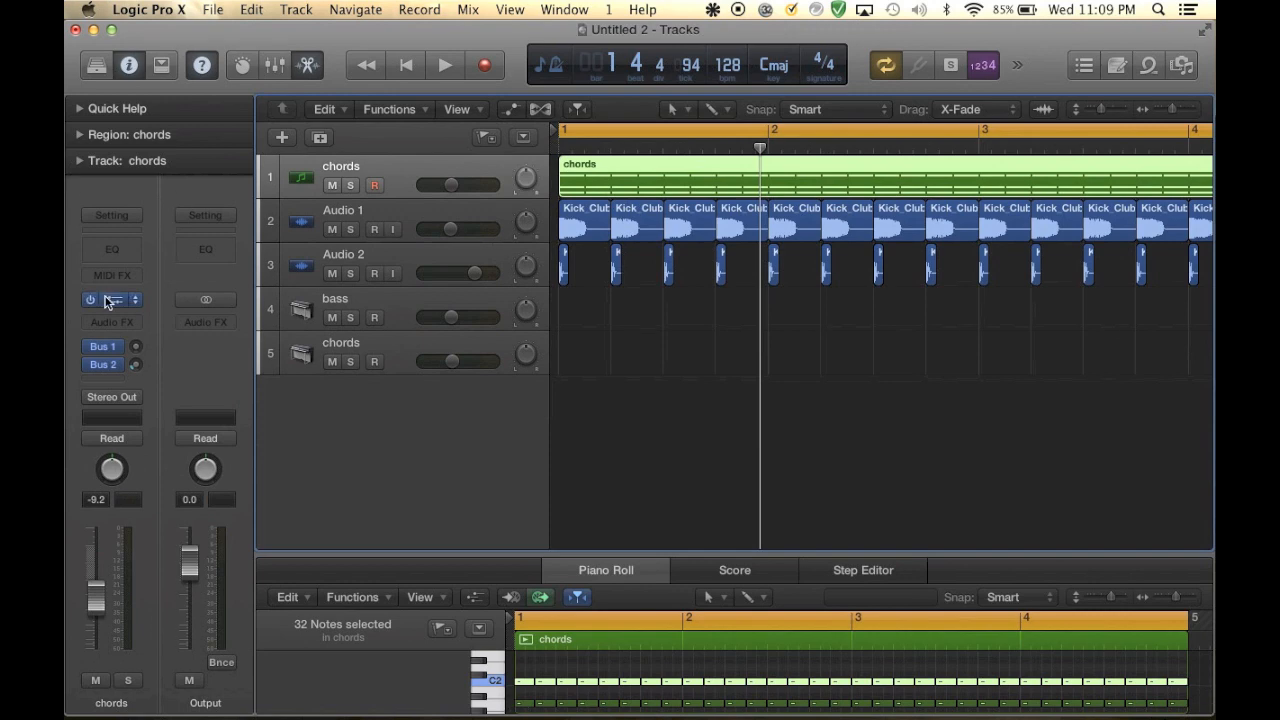
click(112, 299)
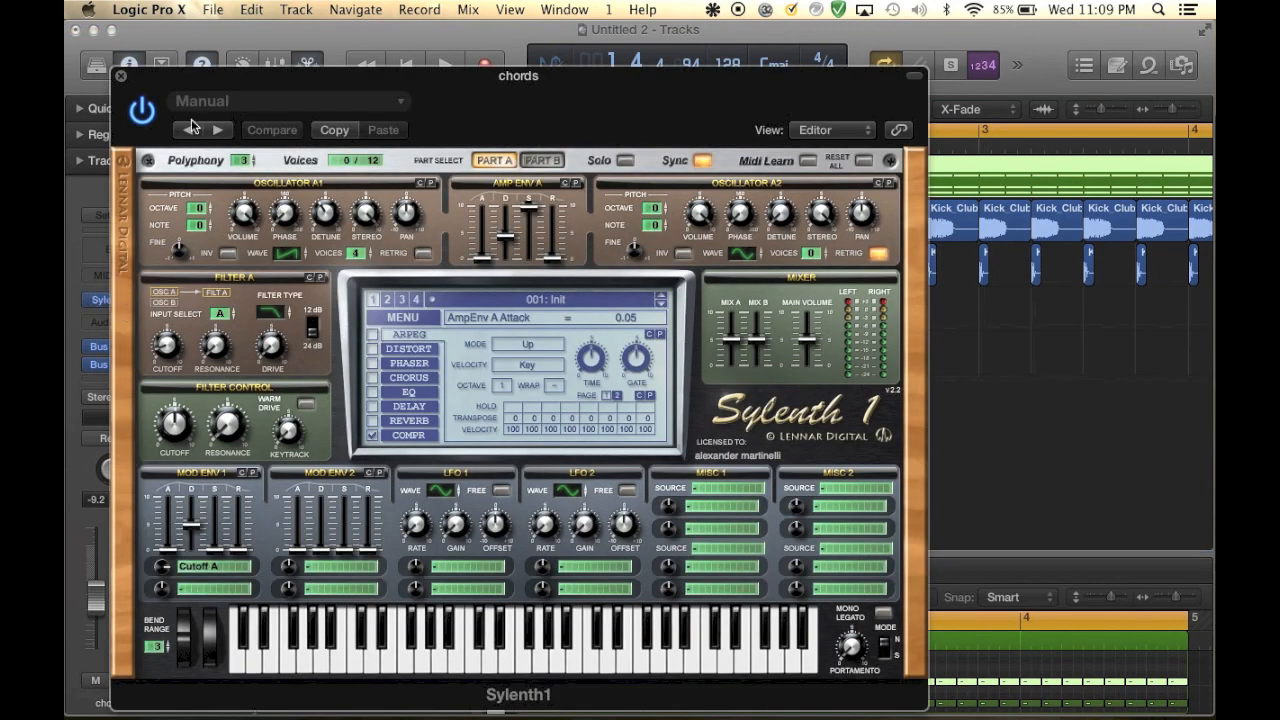
click(409, 406)
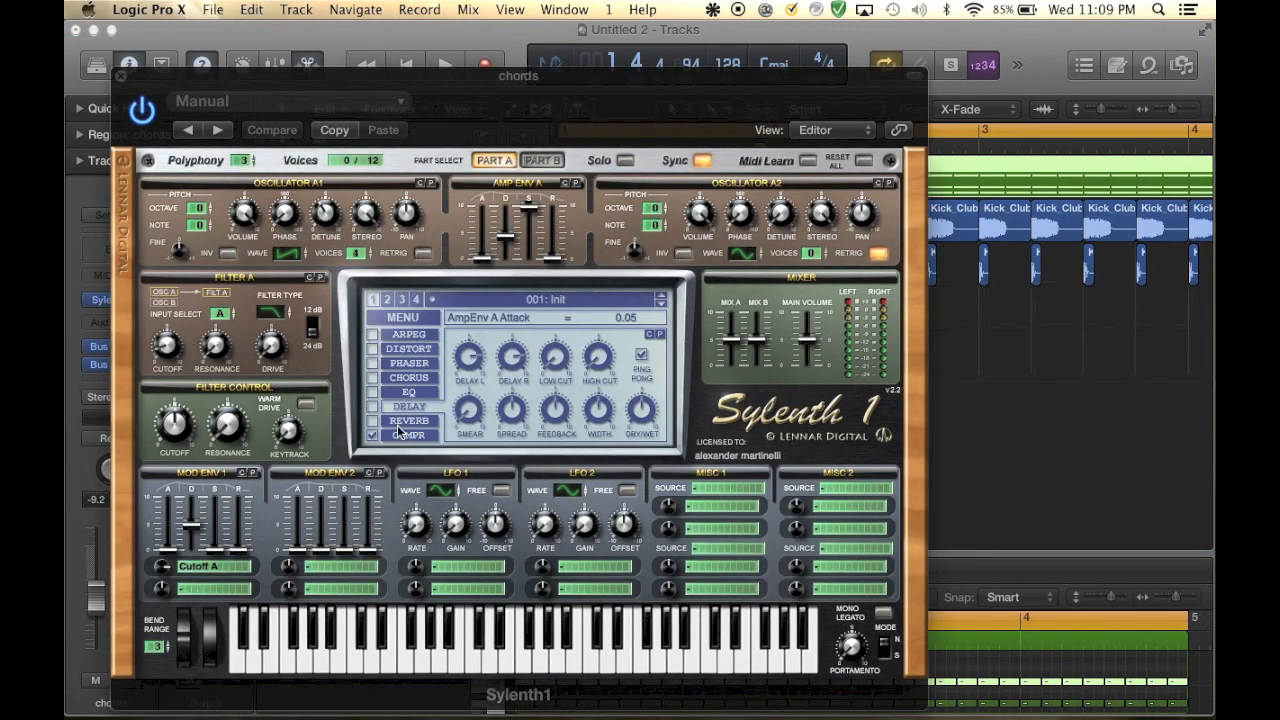
click(408, 420)
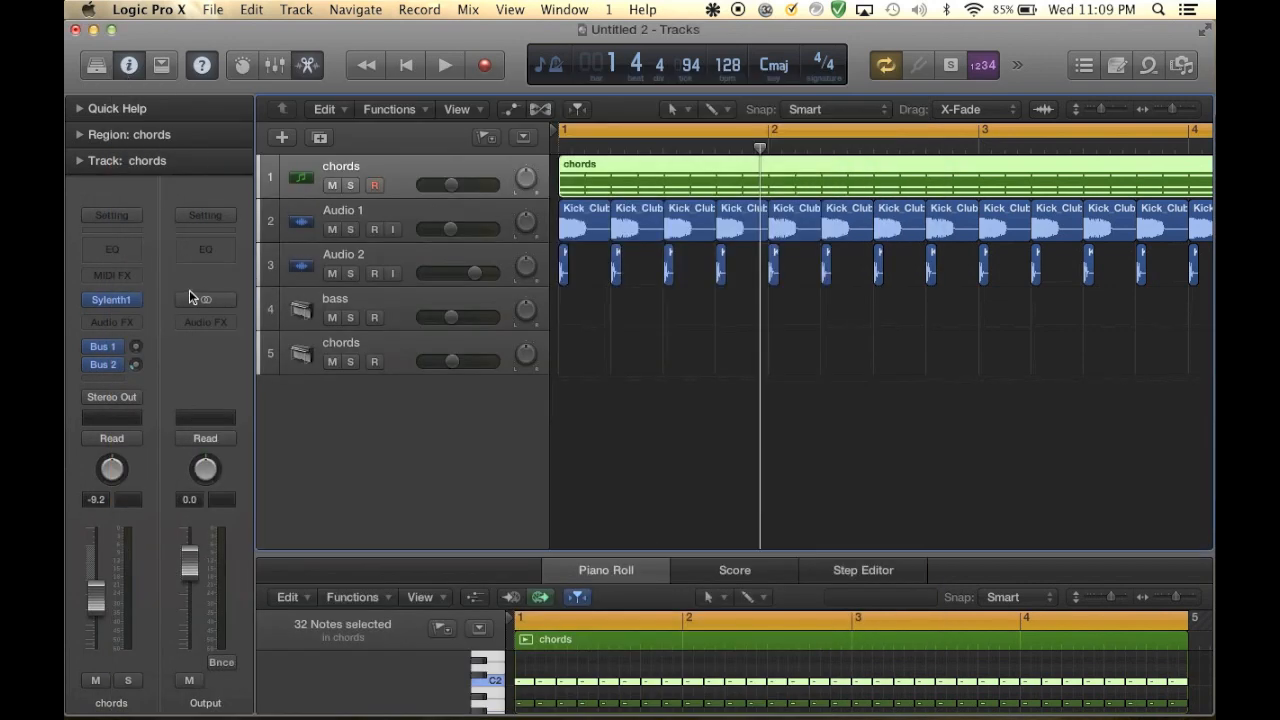
mouse_move(540, 210)
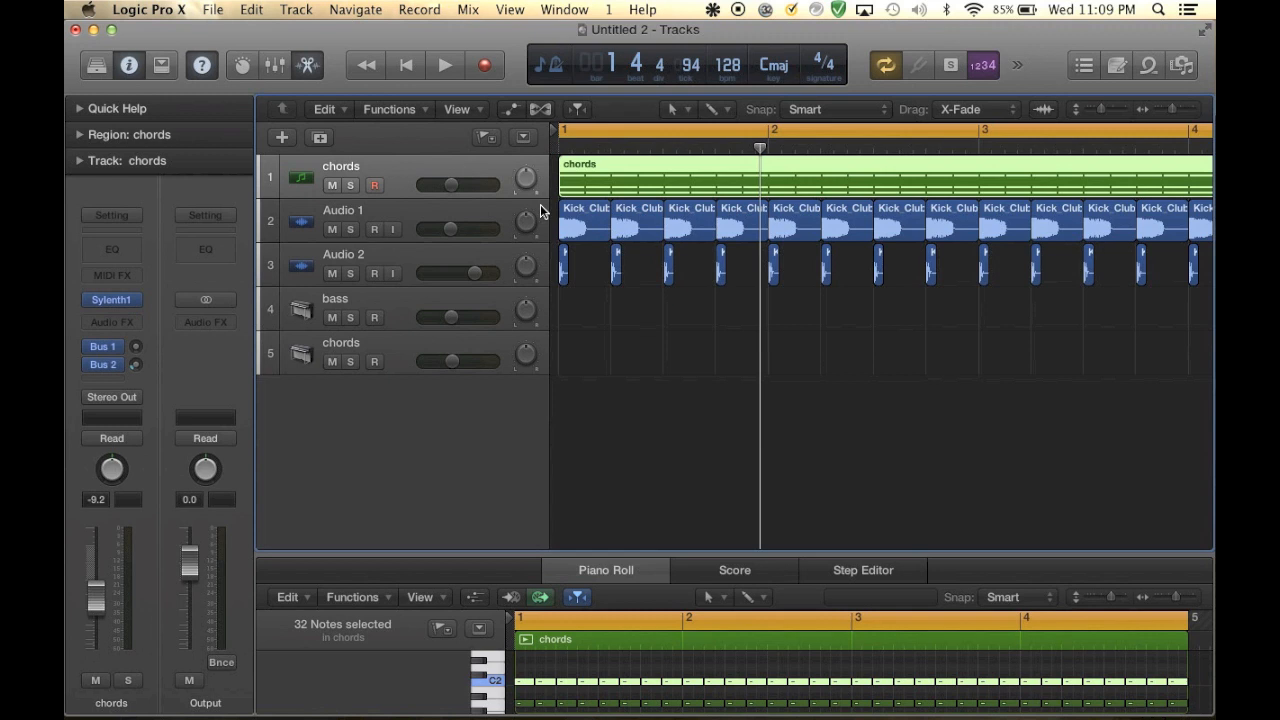
mouse_move(250, 254)
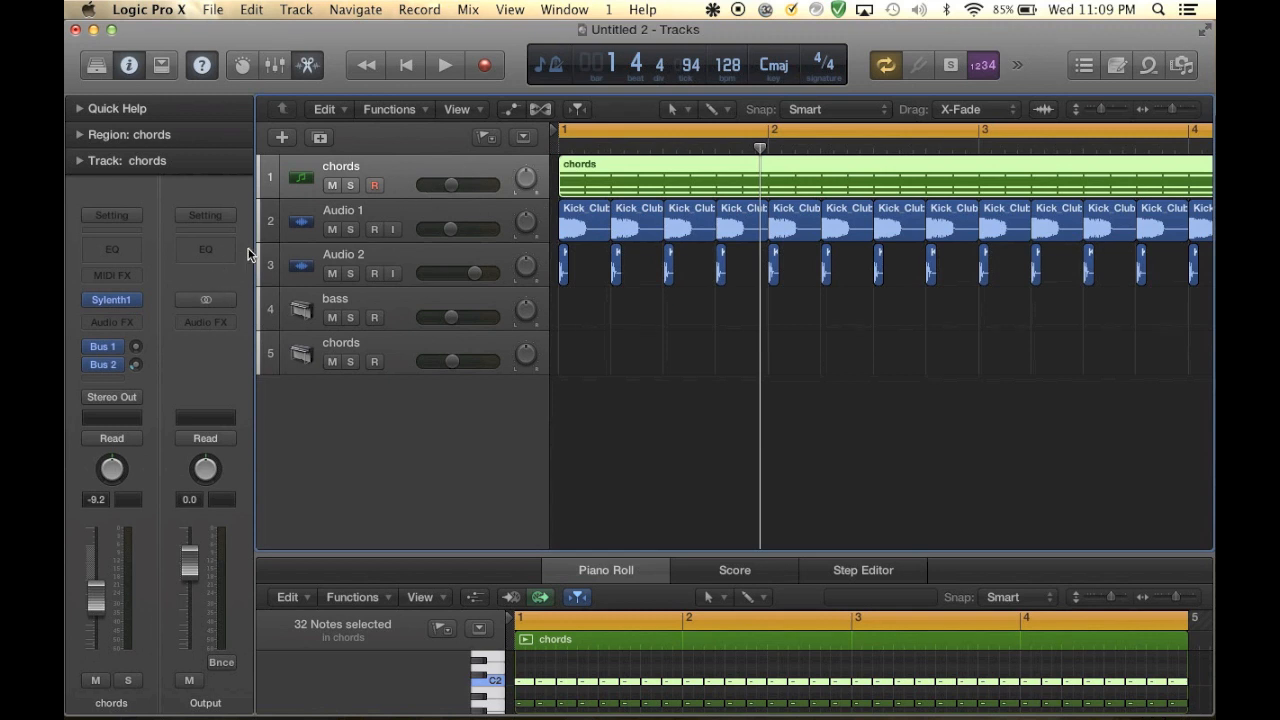
click(444, 64)
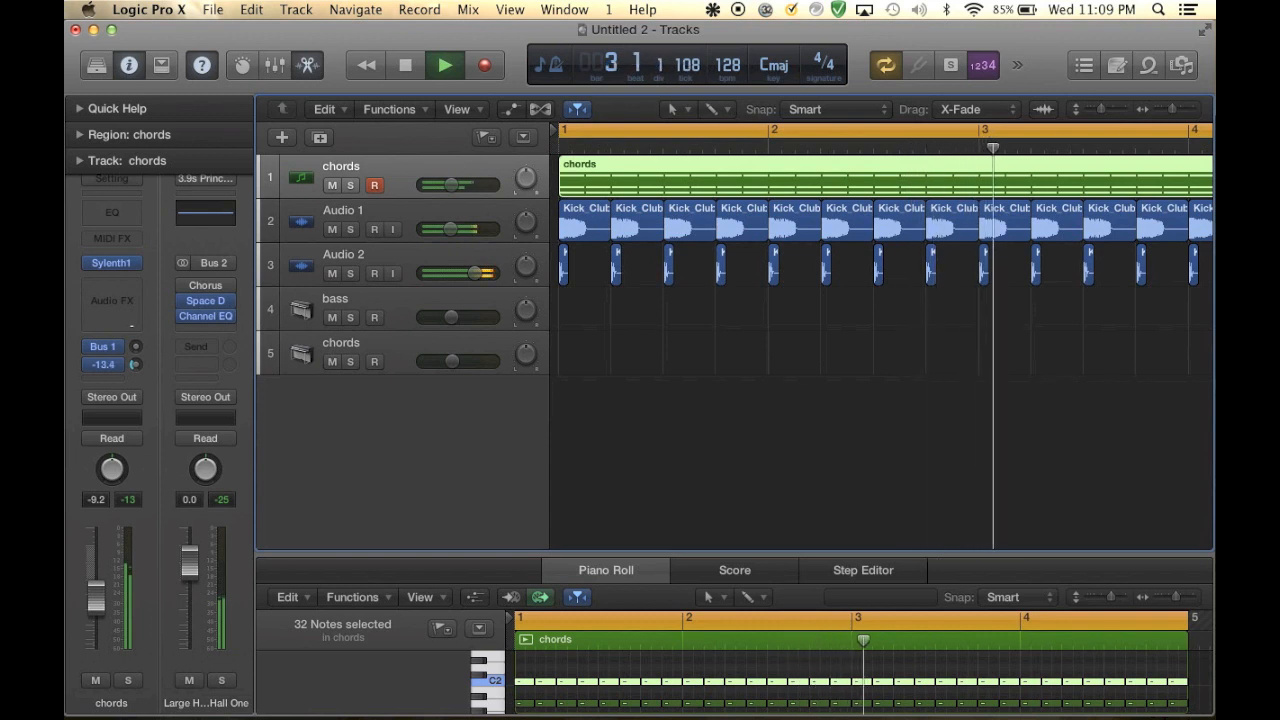
click(405, 64)
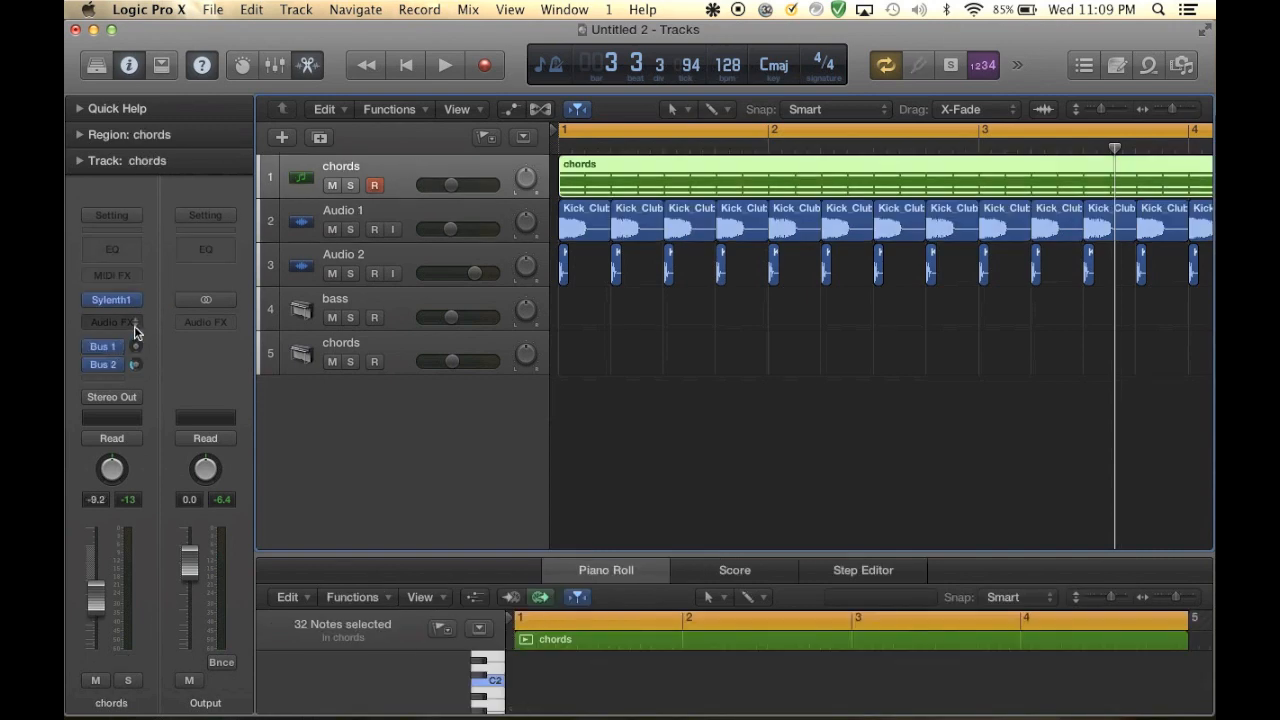
Insert a Compressor on the chords track with its side chain set to Bus 3
click(111, 322)
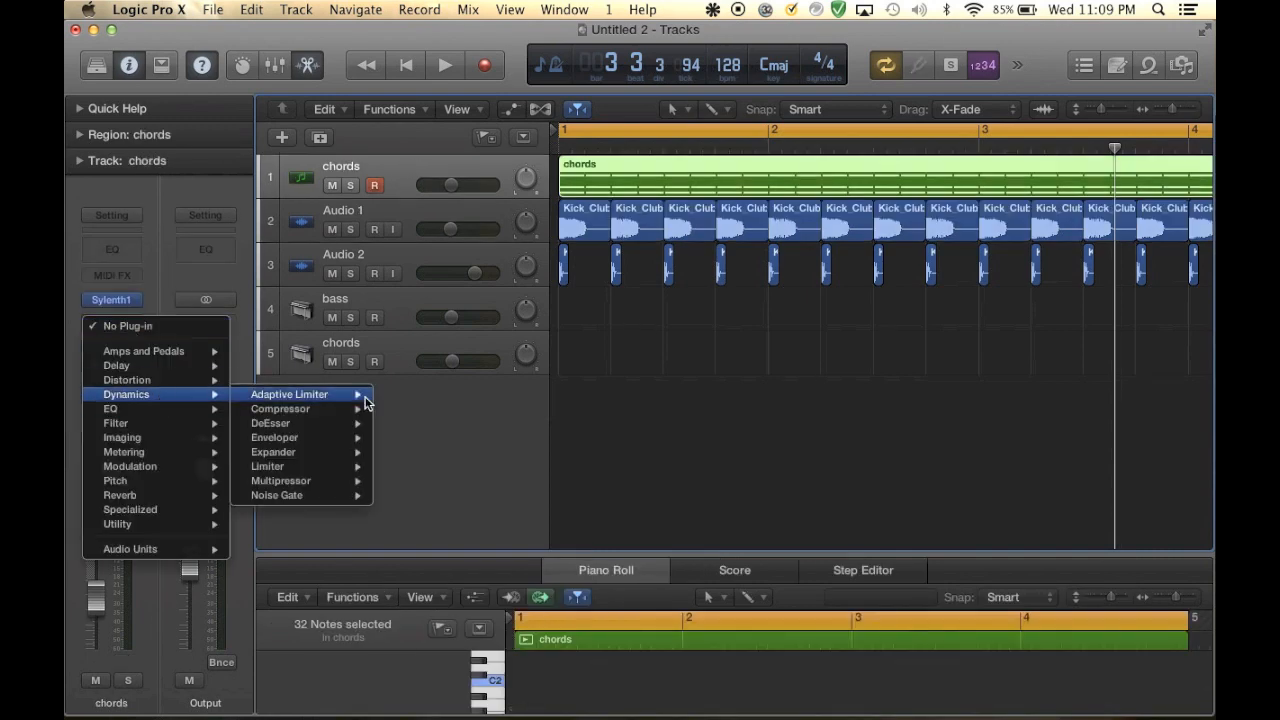
click(280, 408)
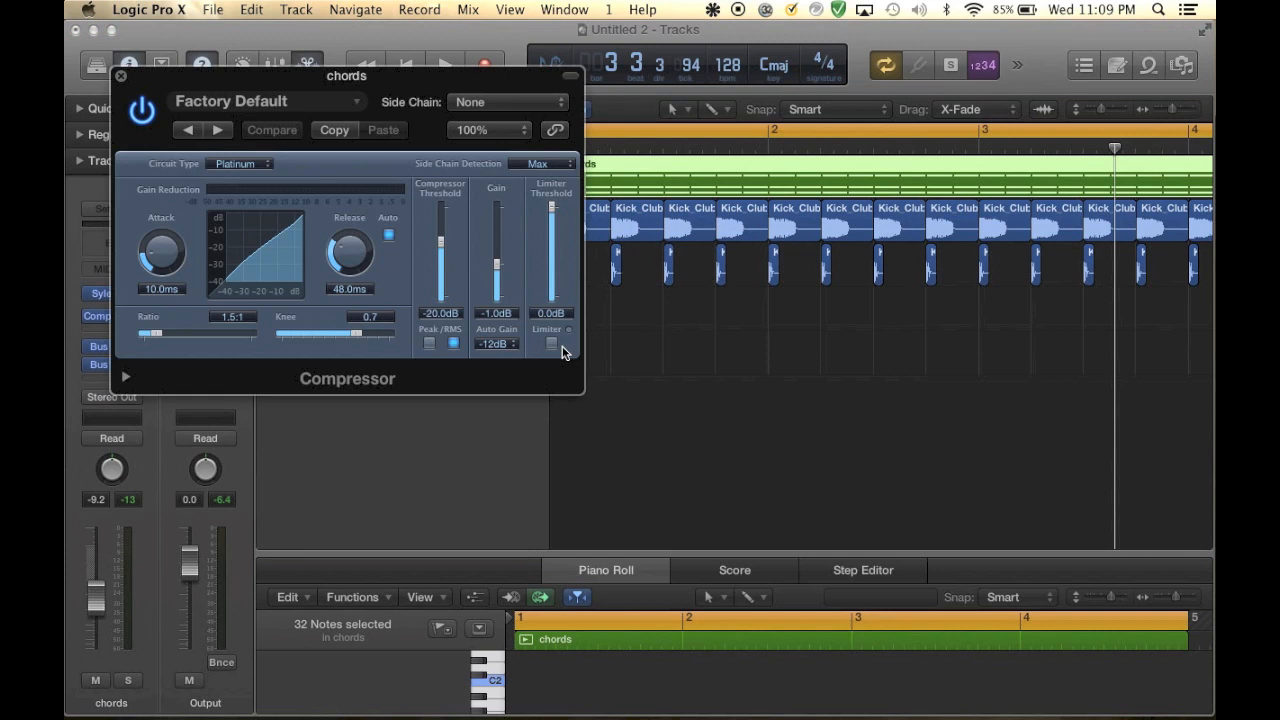
click(508, 101)
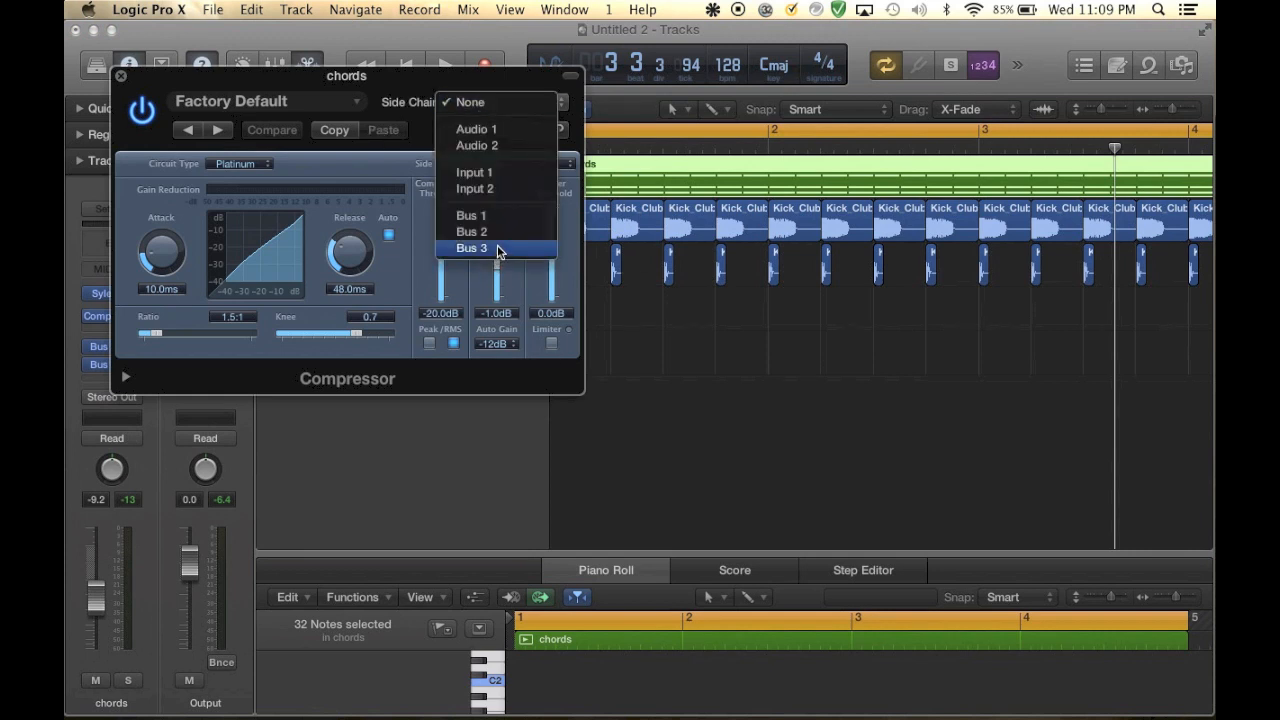
click(471, 248)
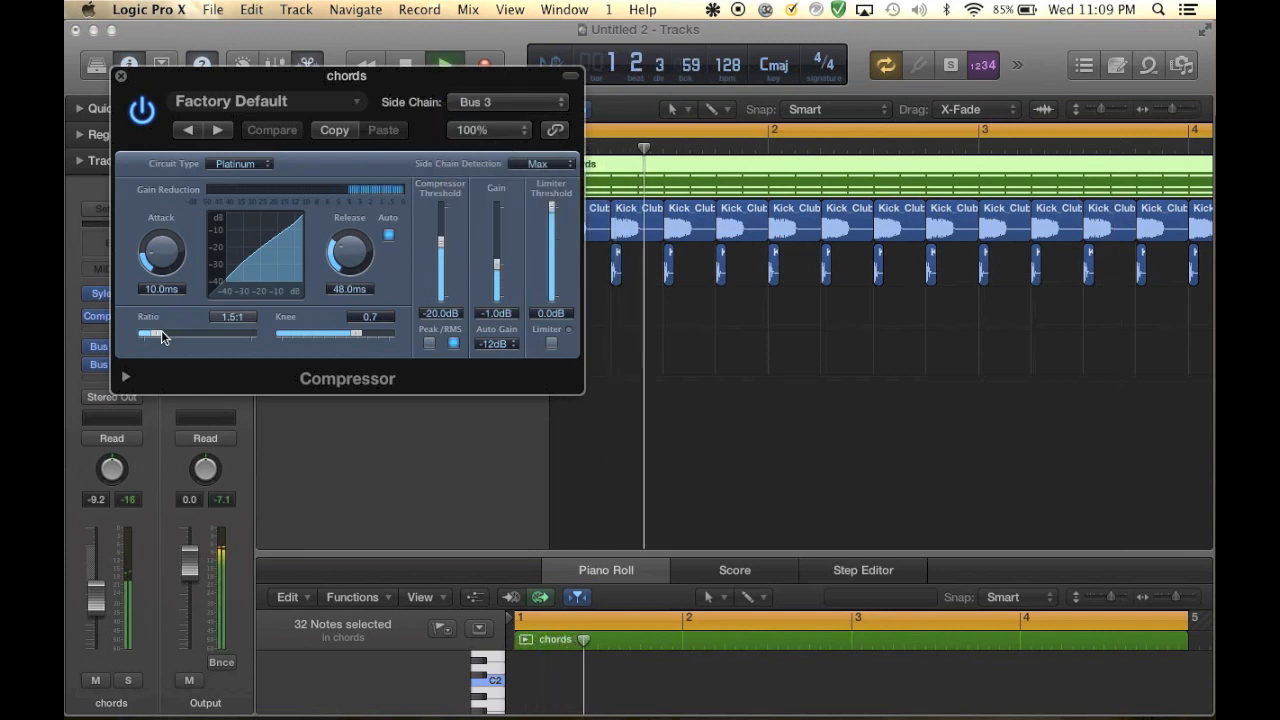
Set the chords compressor ratio to about 6.6:1 and adjust its release time
drag(165, 333, 205, 333)
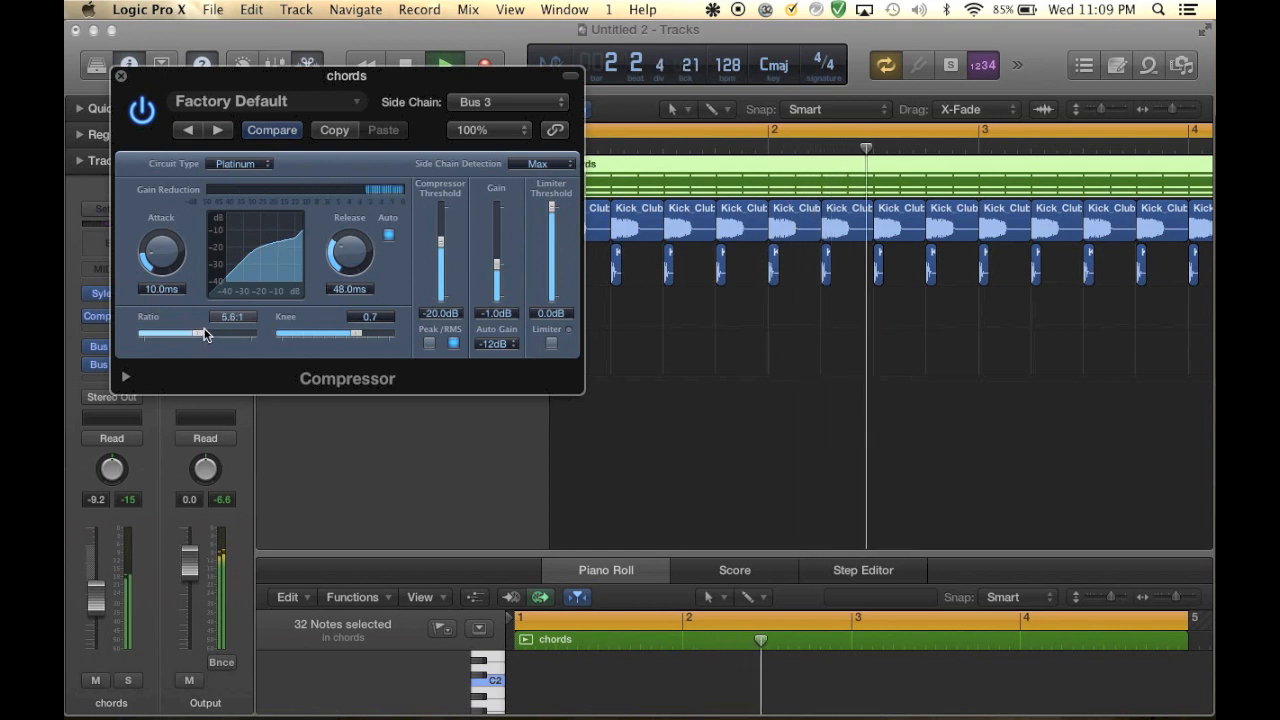
drag(192, 334, 205, 334)
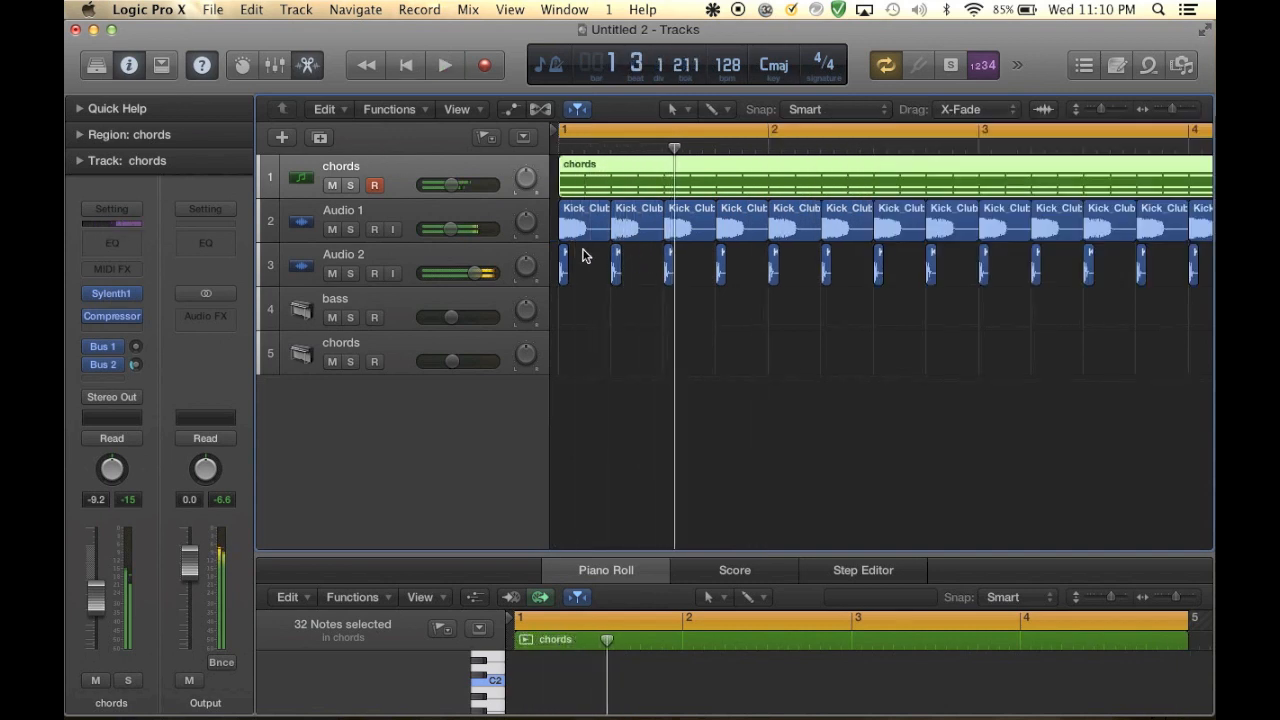
click(111, 316)
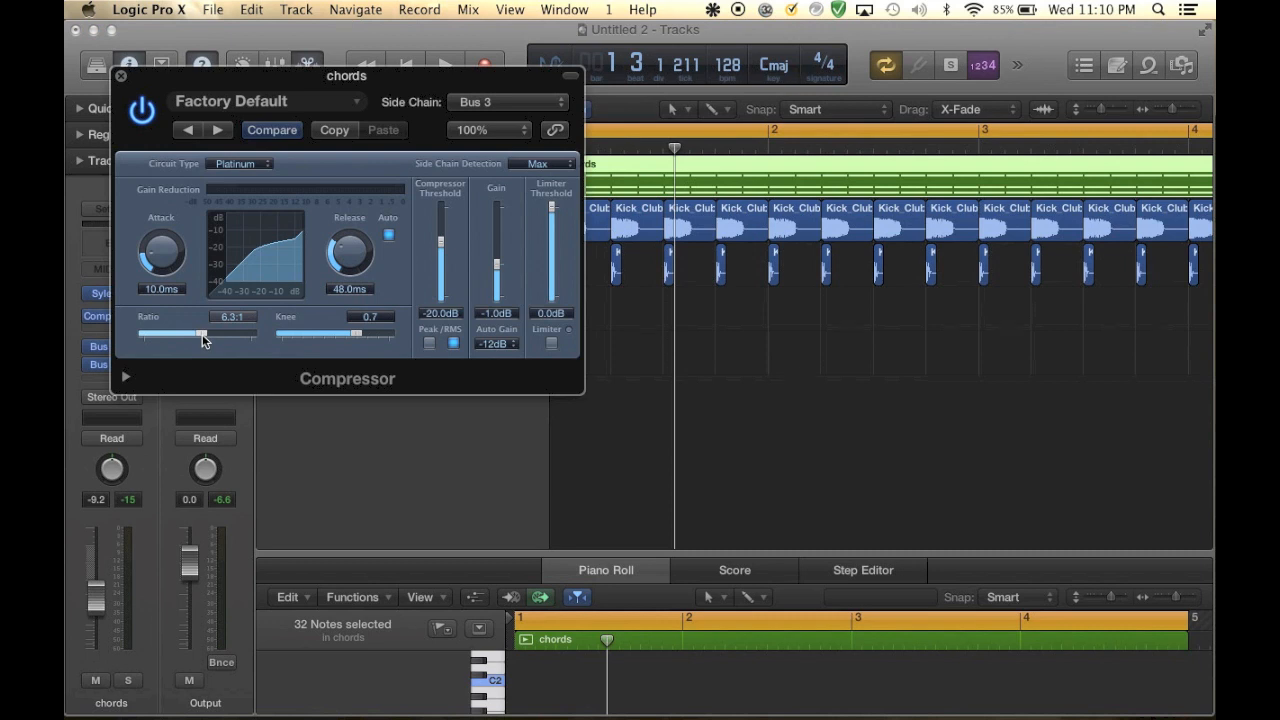
drag(200, 334, 205, 334)
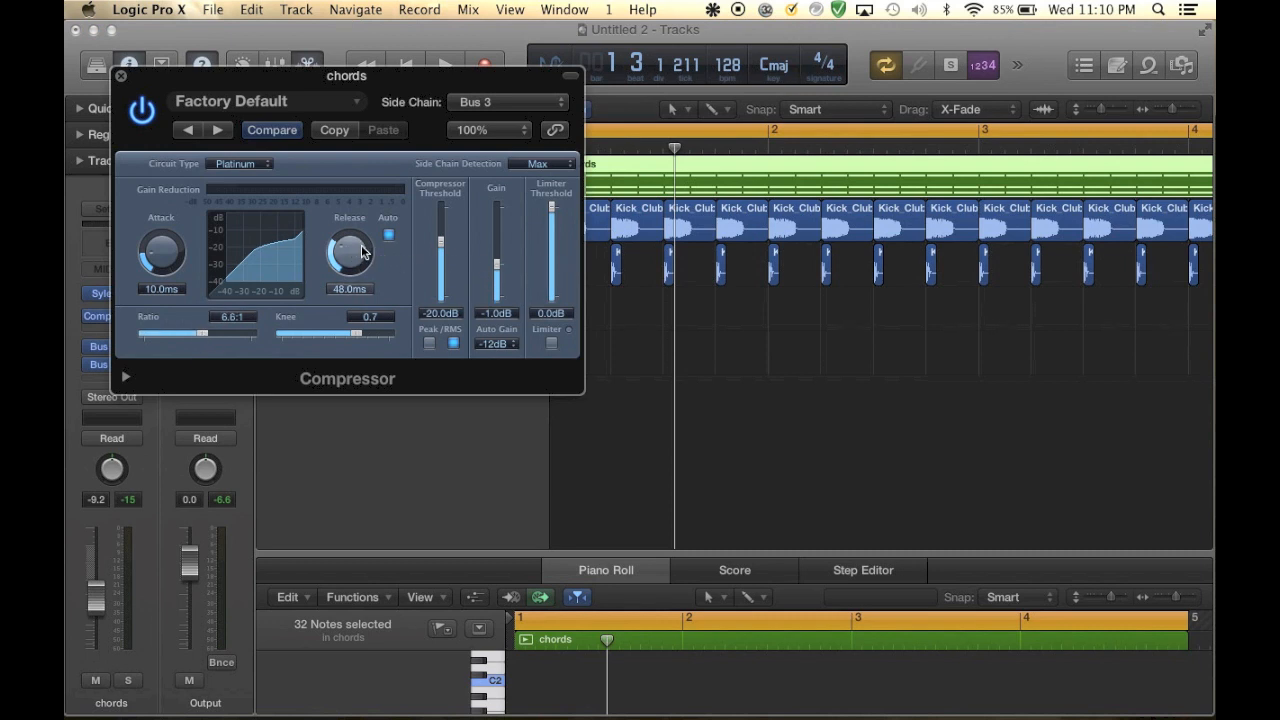
drag(350, 250, 350, 260)
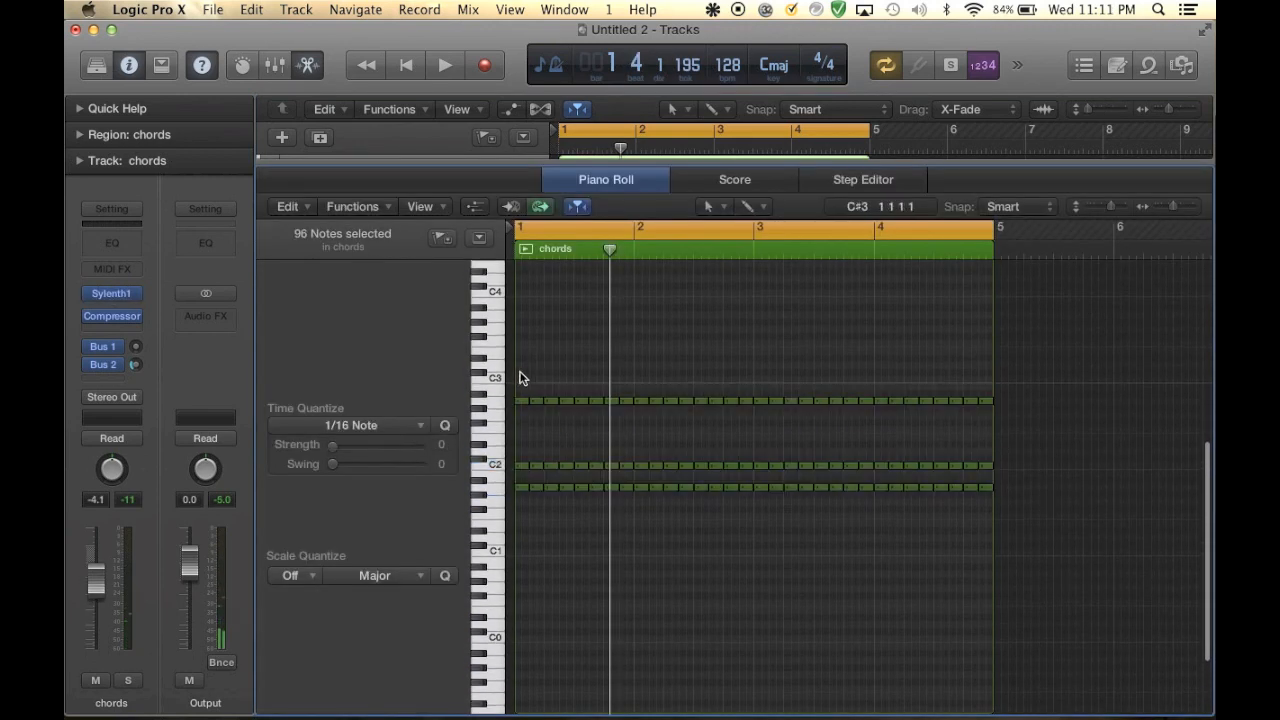
Select the top row of chord notes, Option-drag a copy higher, and play to check
right_click(540, 405)
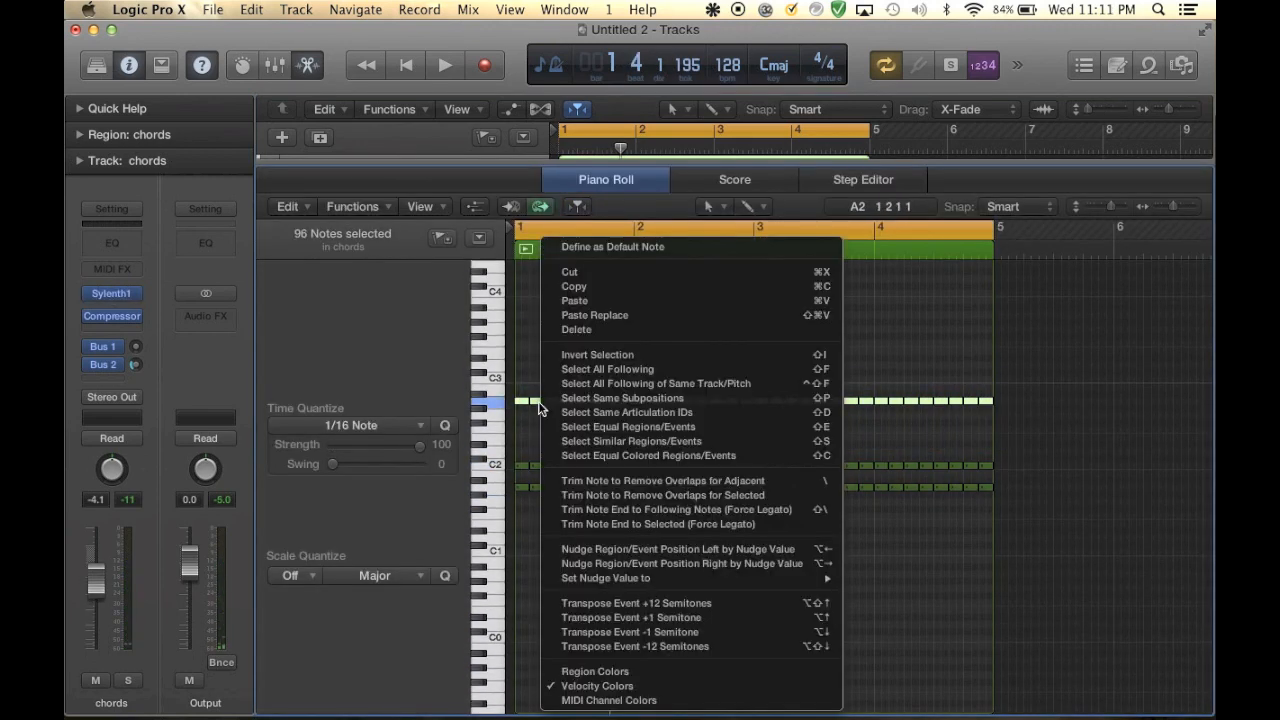
right_click(580, 320)
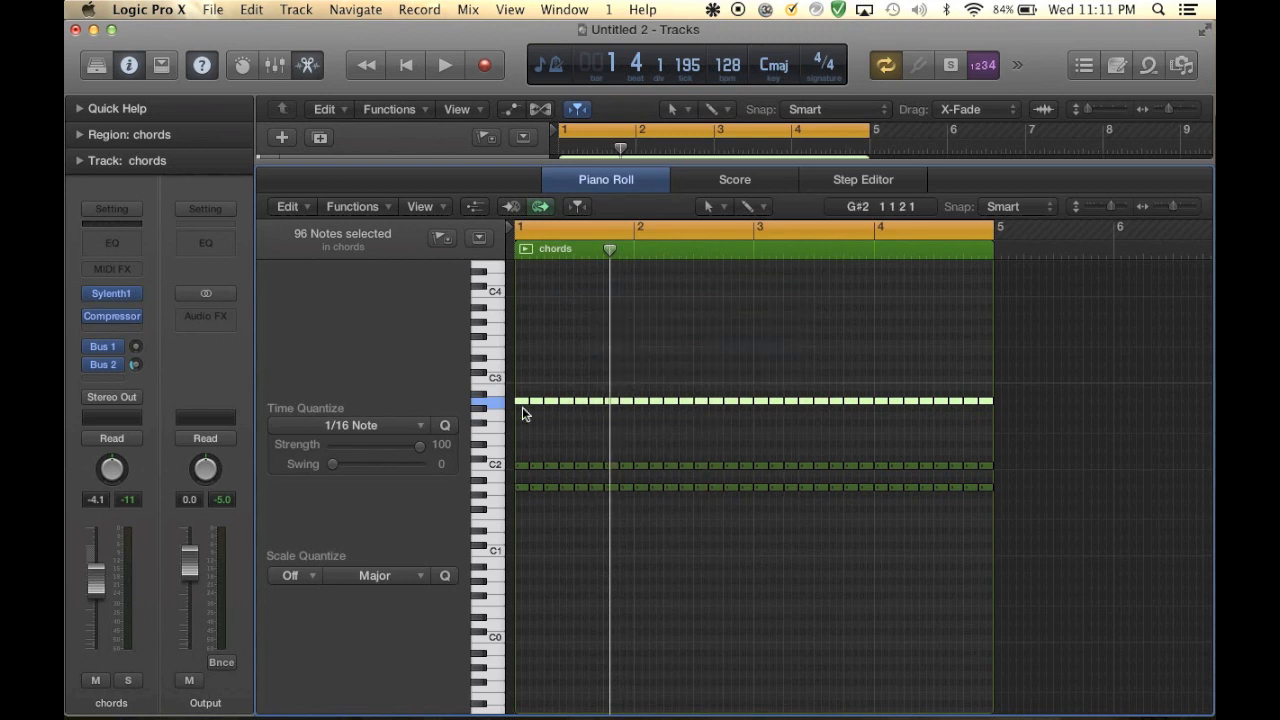
drag(525, 413, 525, 358)
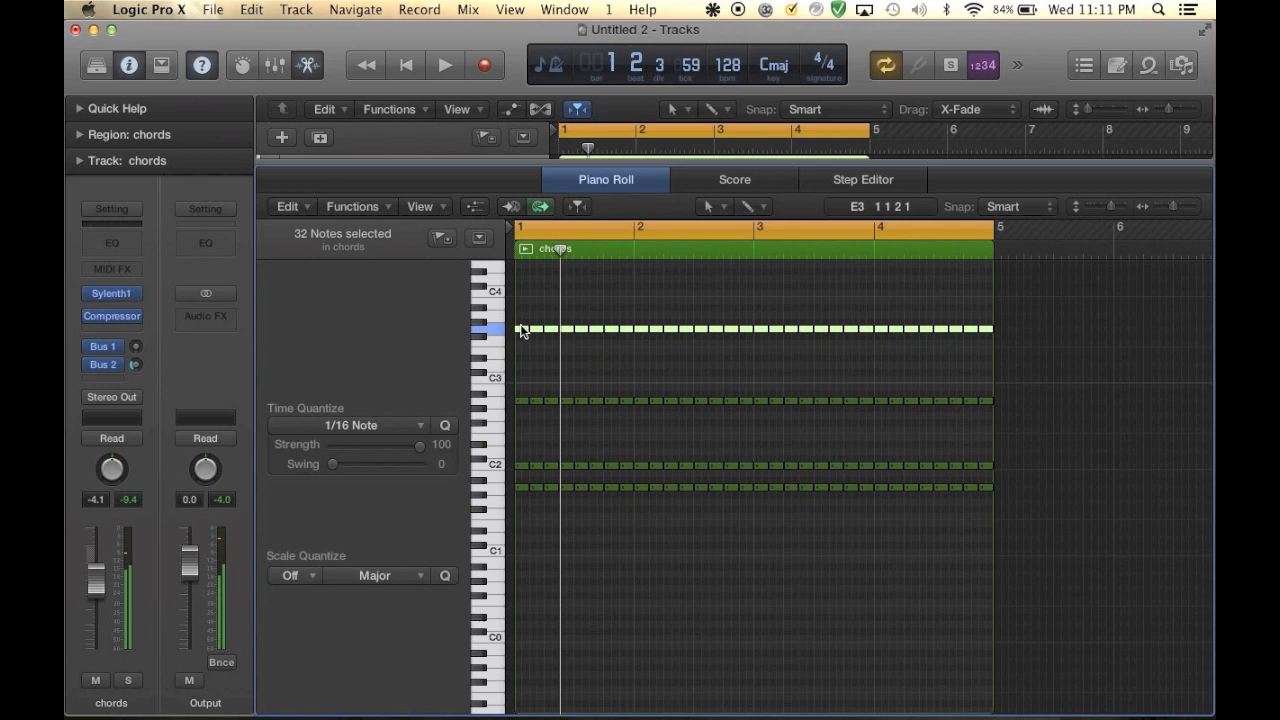
click(444, 64)
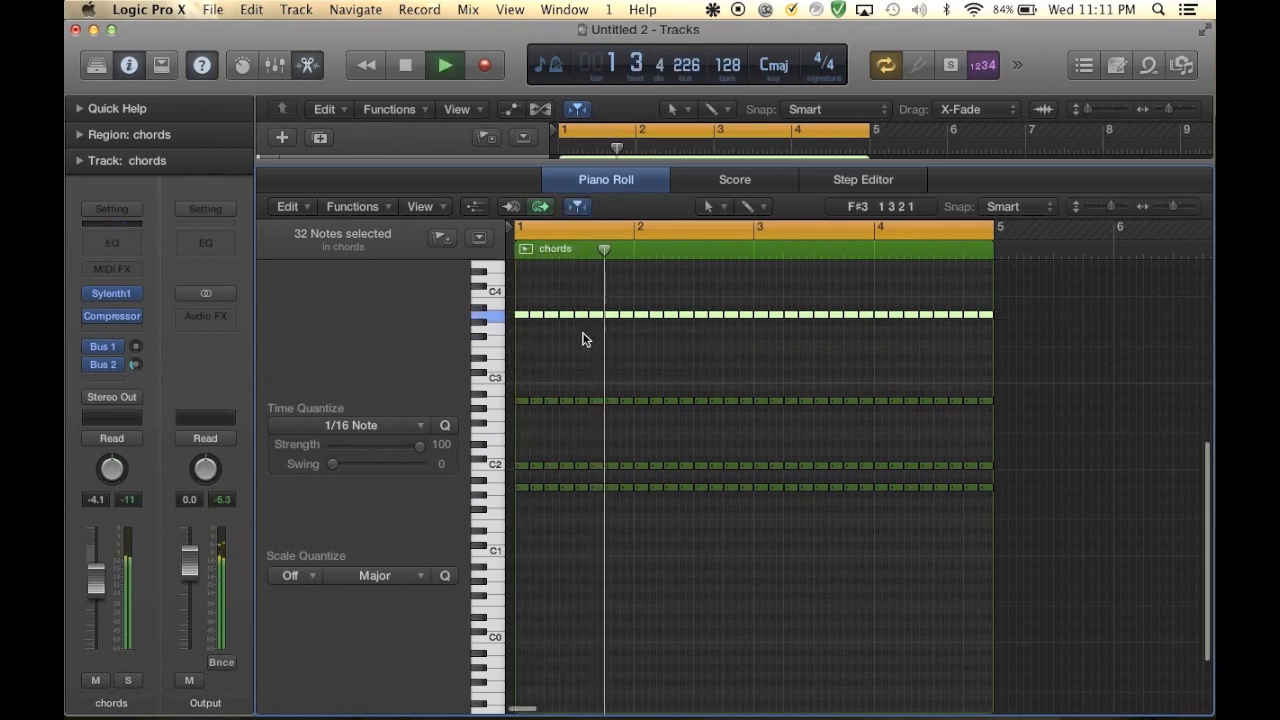
click(111, 293)
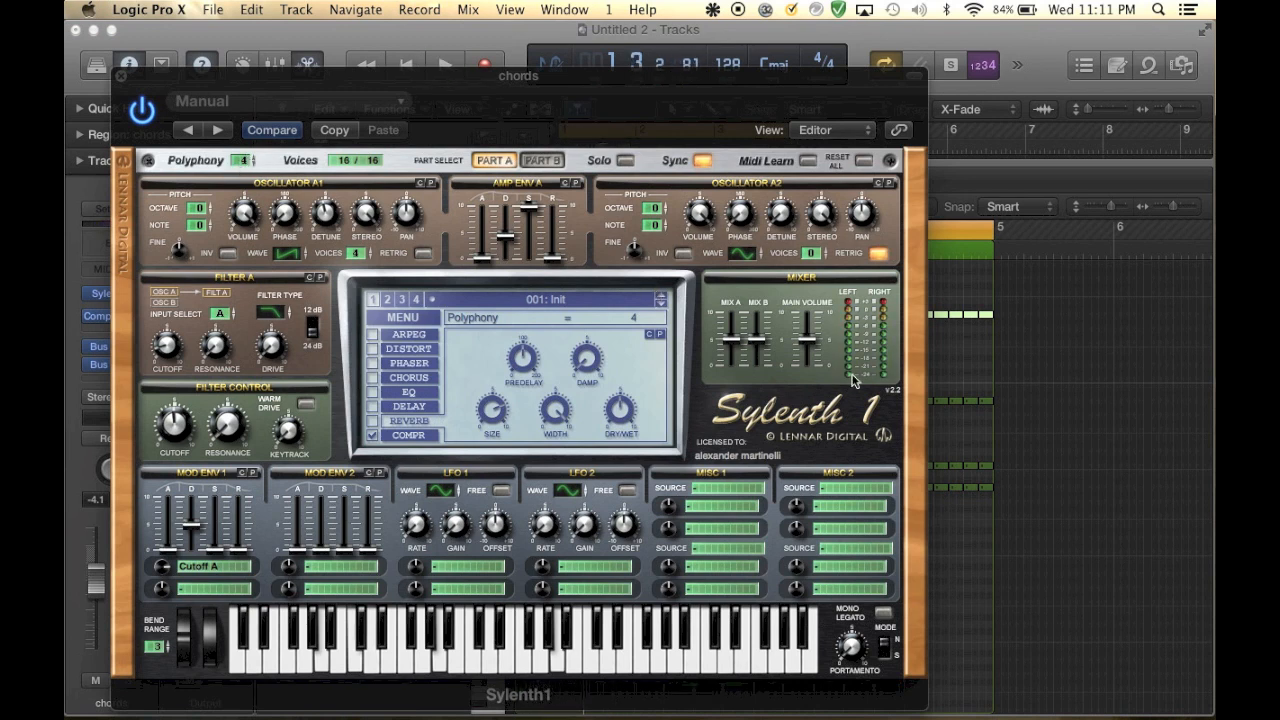
mouse_move(968, 377)
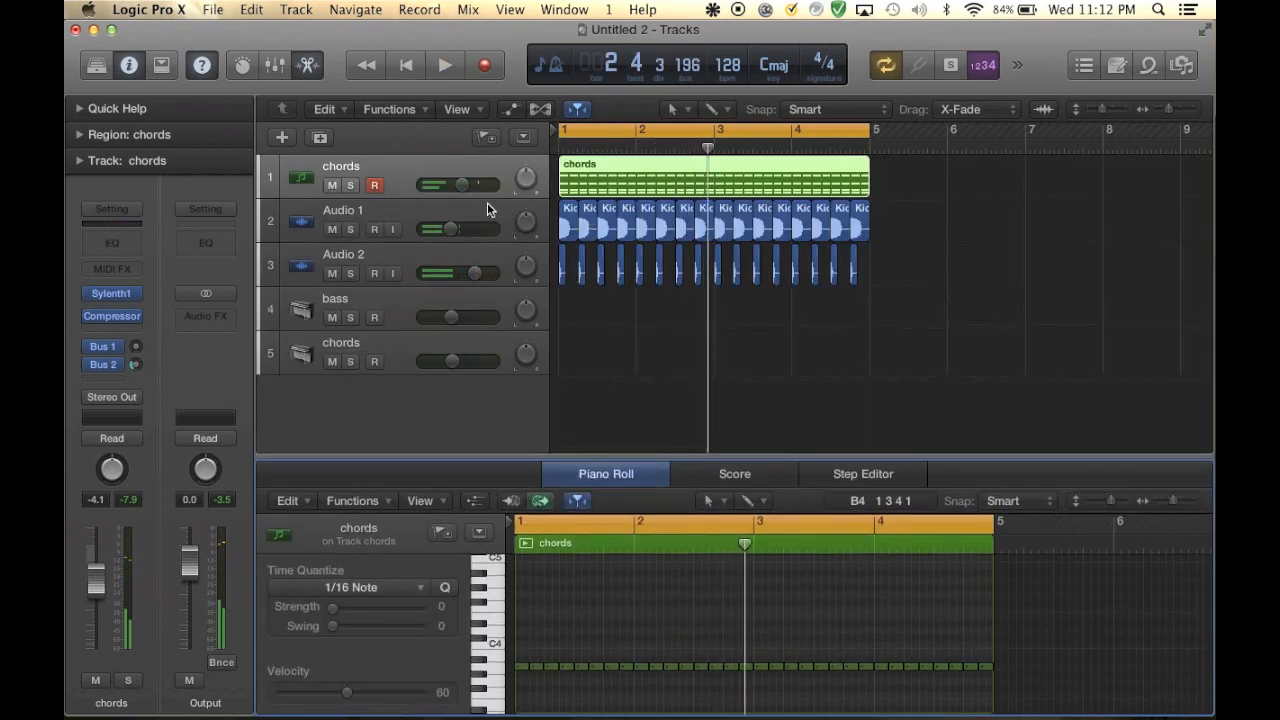
Set Audio 1 to -9.8 dB and chords to about -2.9 dB, then raise the compressor ratio
drag(490, 228, 450, 228)
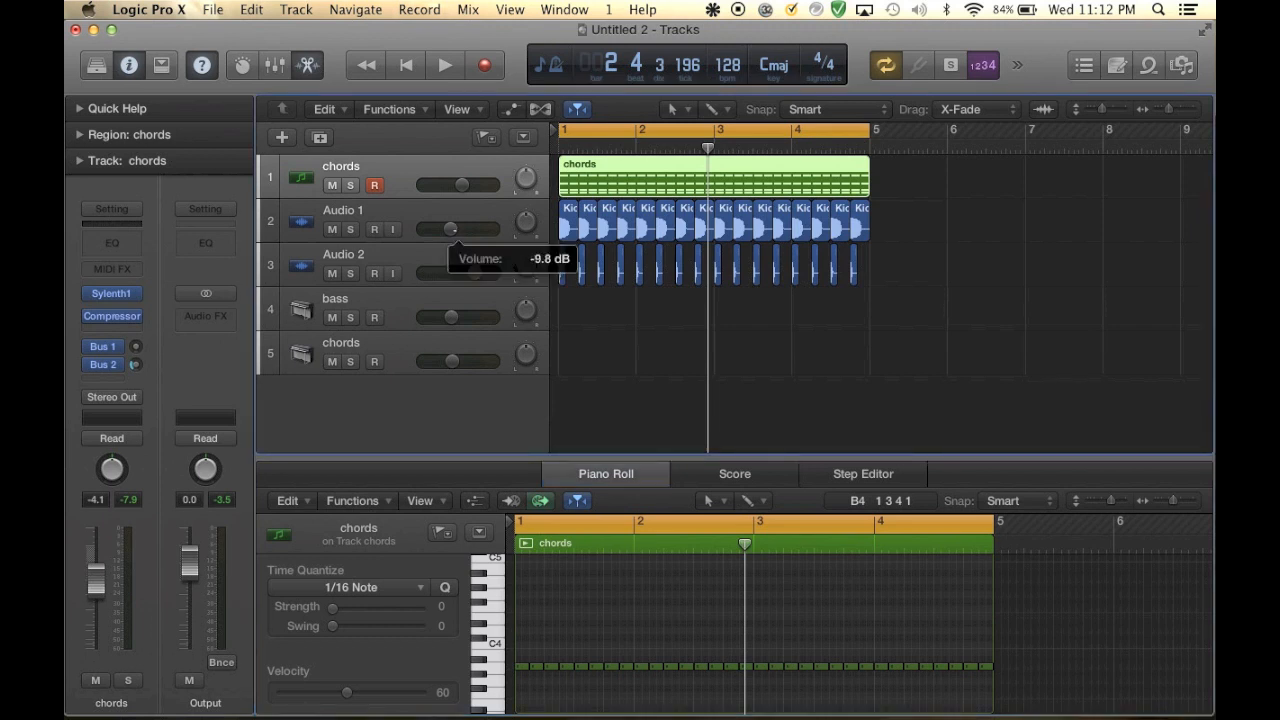
drag(451, 185, 462, 185)
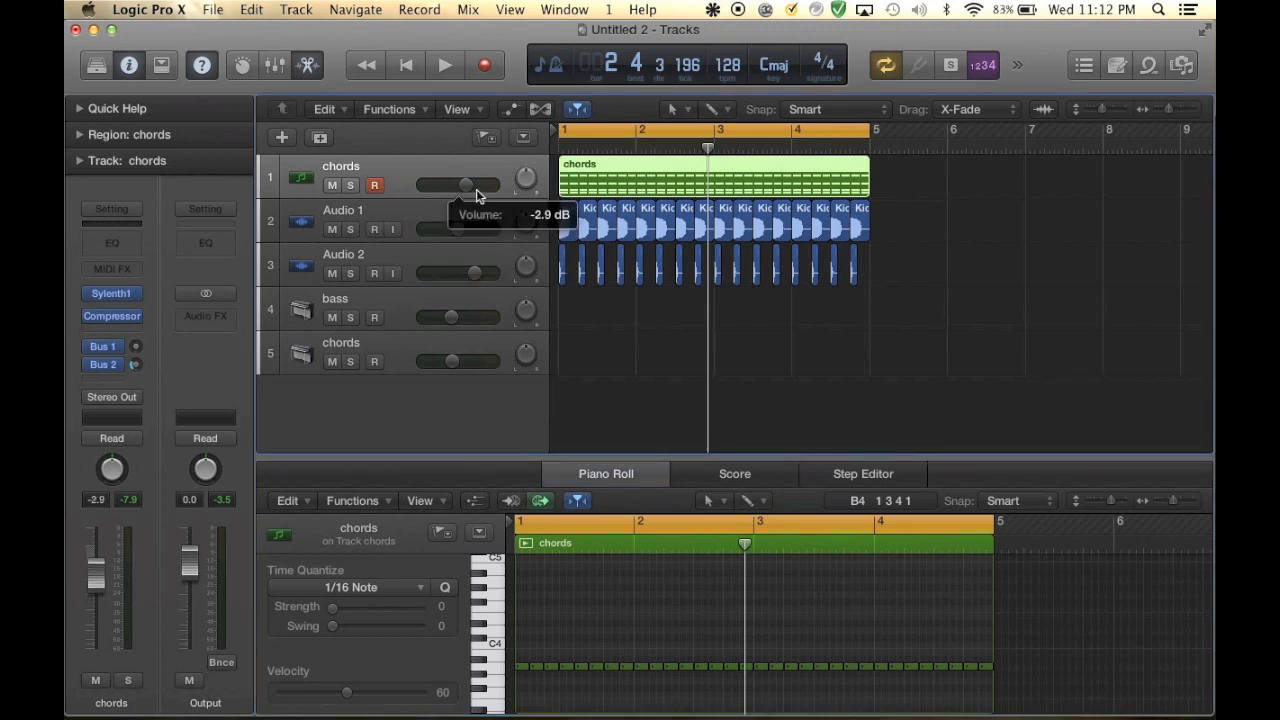
click(444, 65)
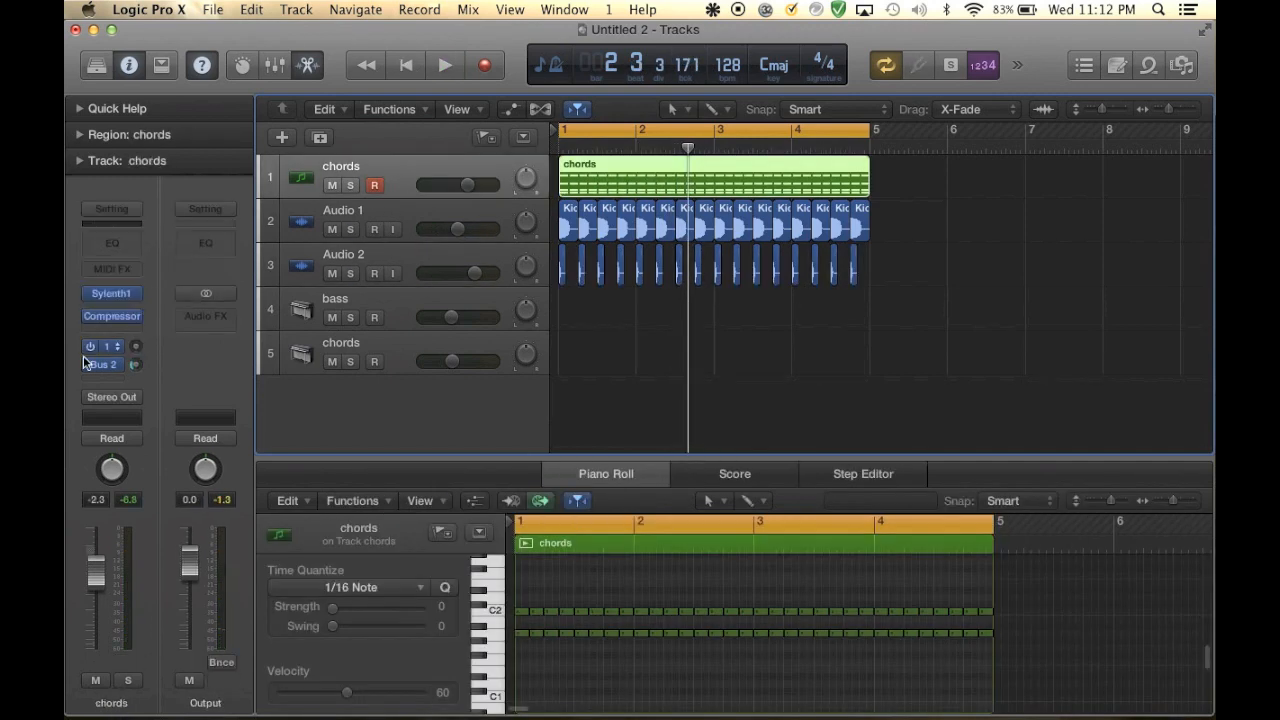
double_click(112, 316)
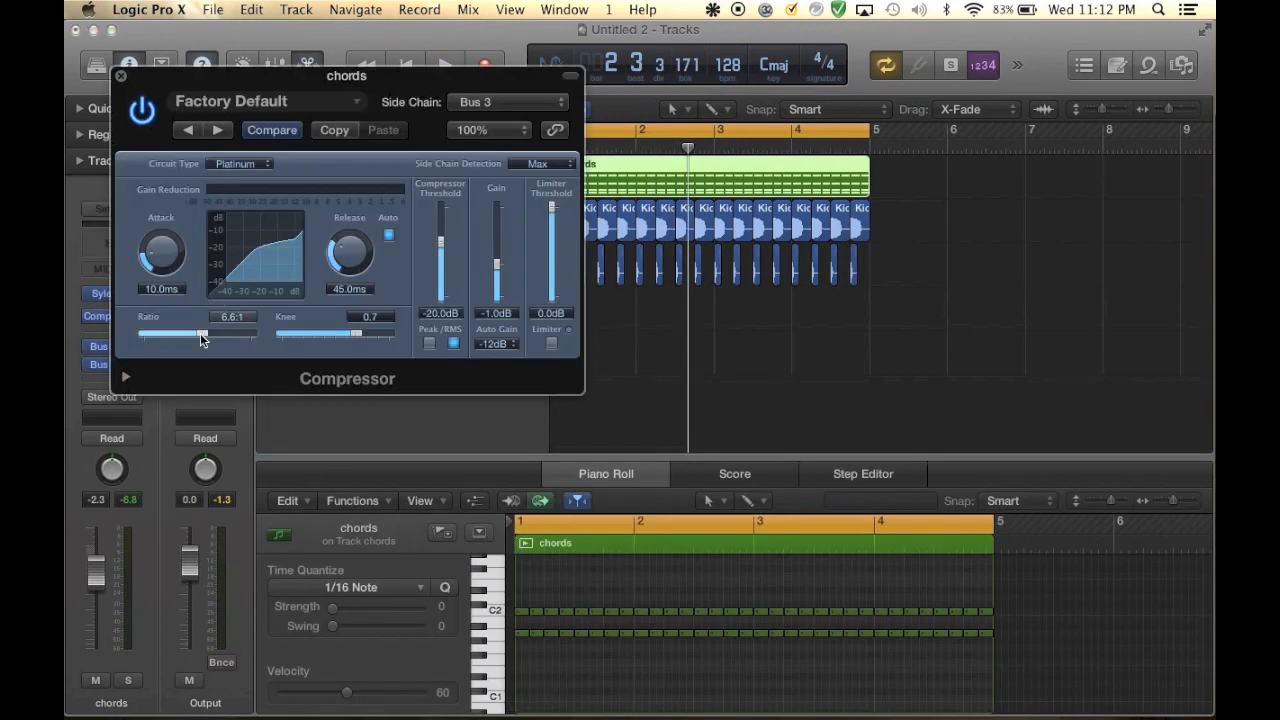
drag(200, 333, 240, 333)
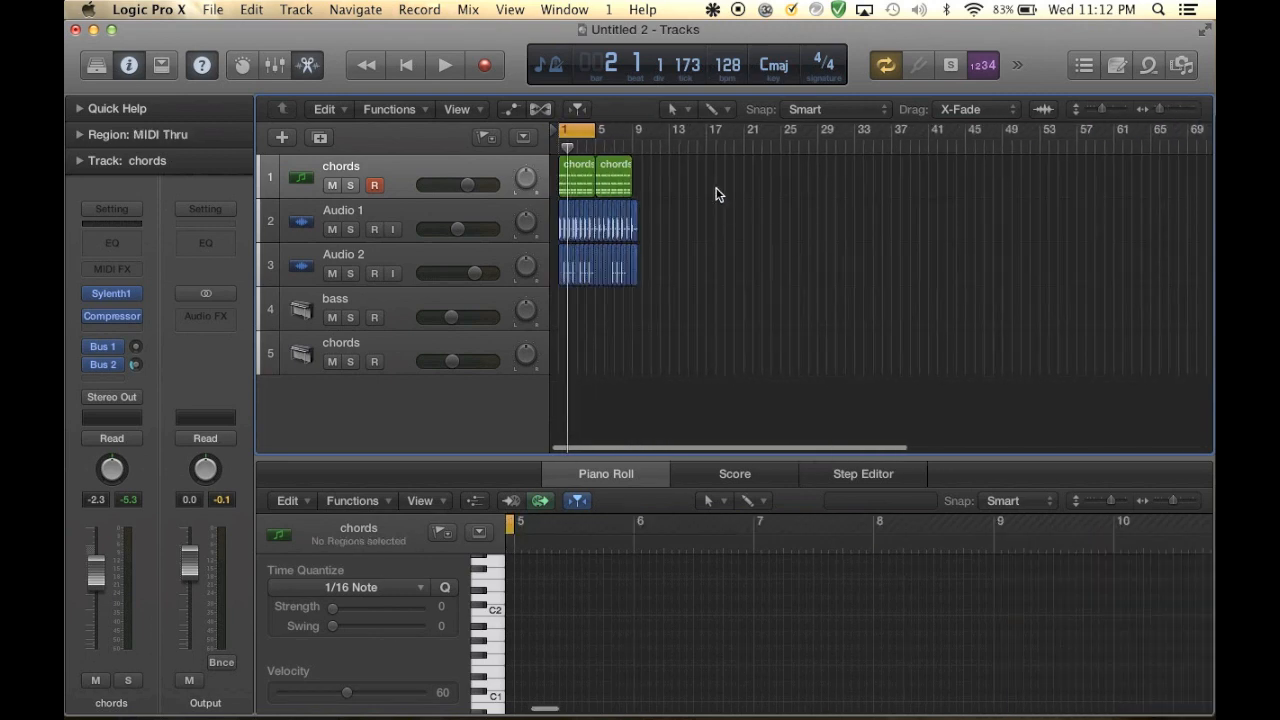
Select and move chord notes in the Piano Roll, then extend chords and drum regions to bar 17
click(578, 178)
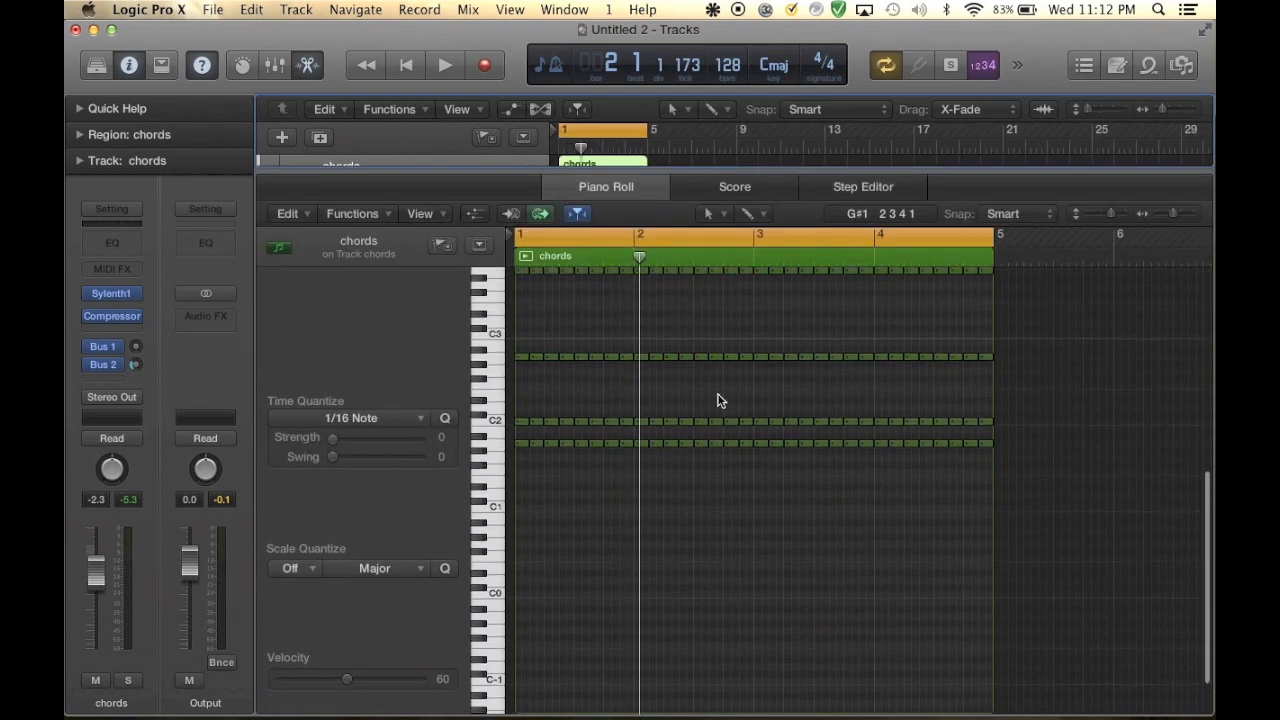
click(444, 64)
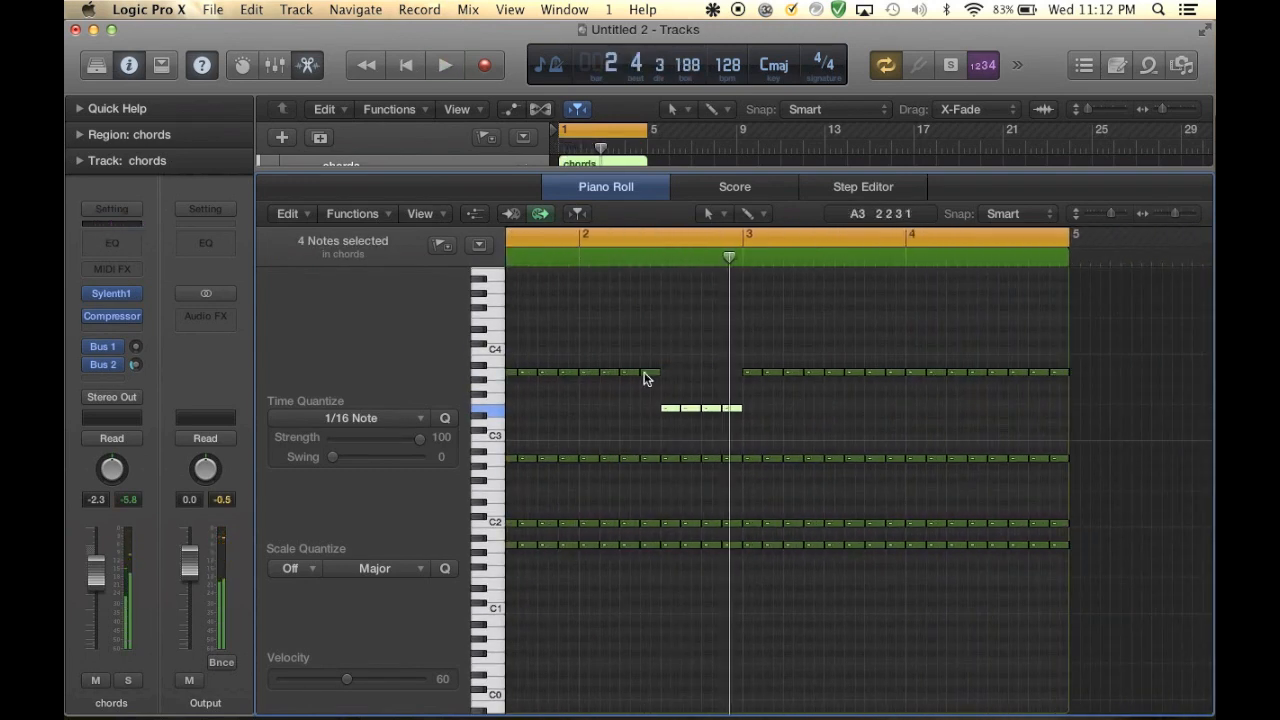
click(445, 65)
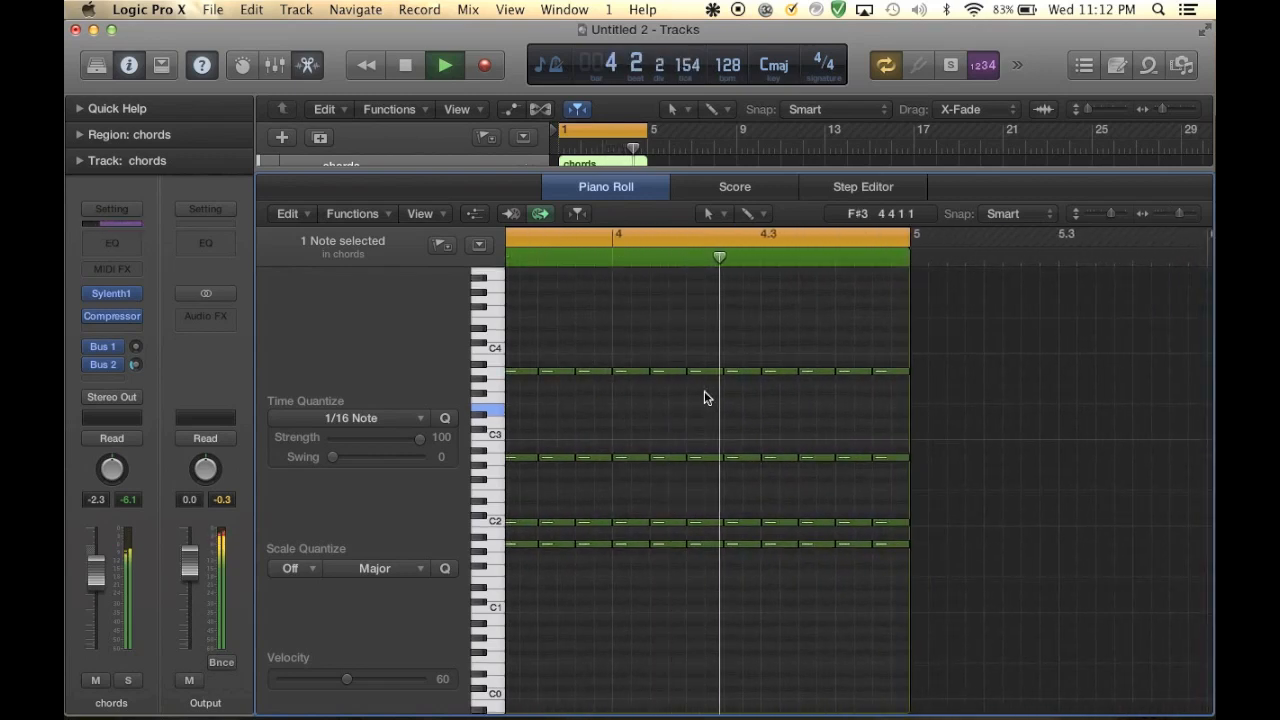
click(745, 373)
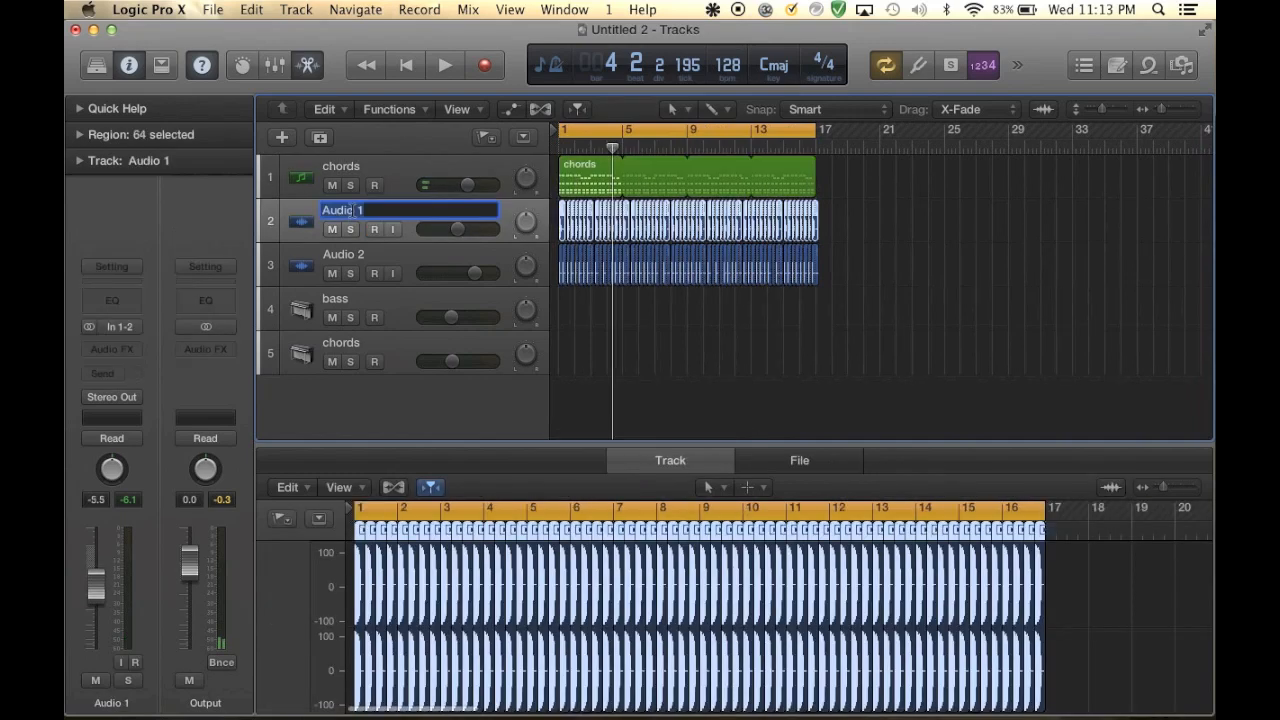
Rename track Audio 1 to 'kick' and Audio 2 to 'INVIZ'
text(kick)
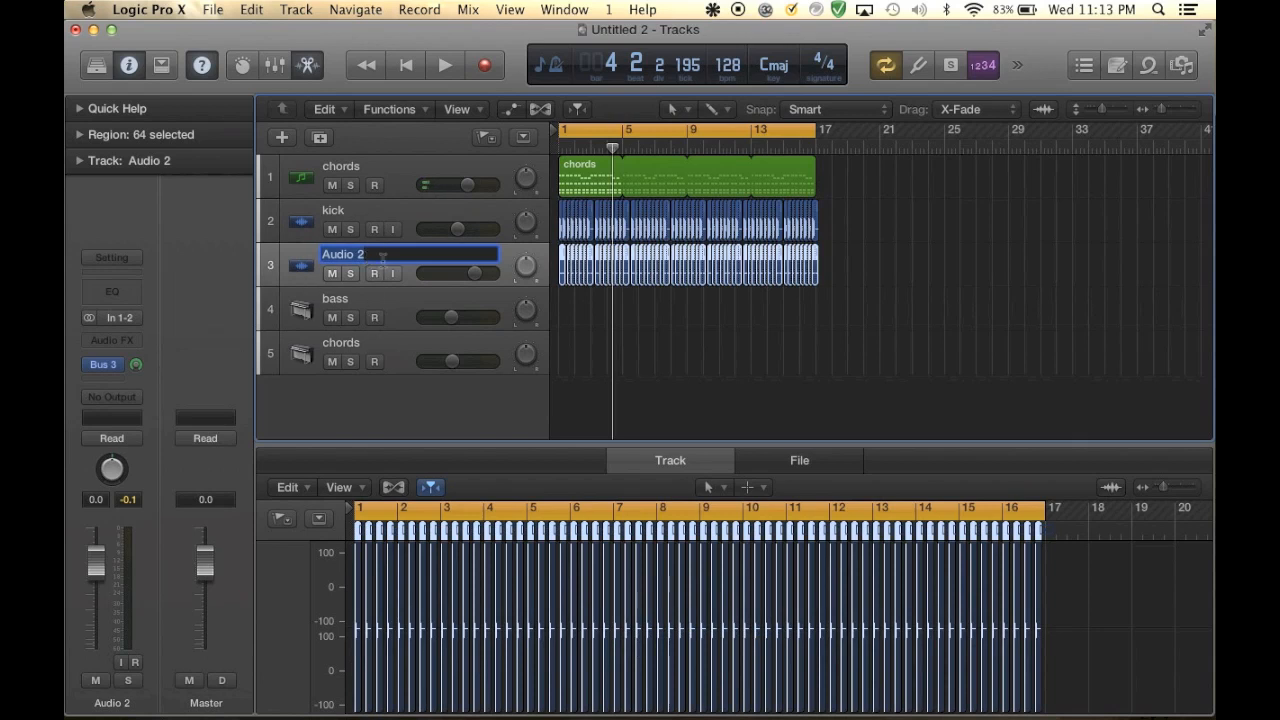
text(INVIZ)
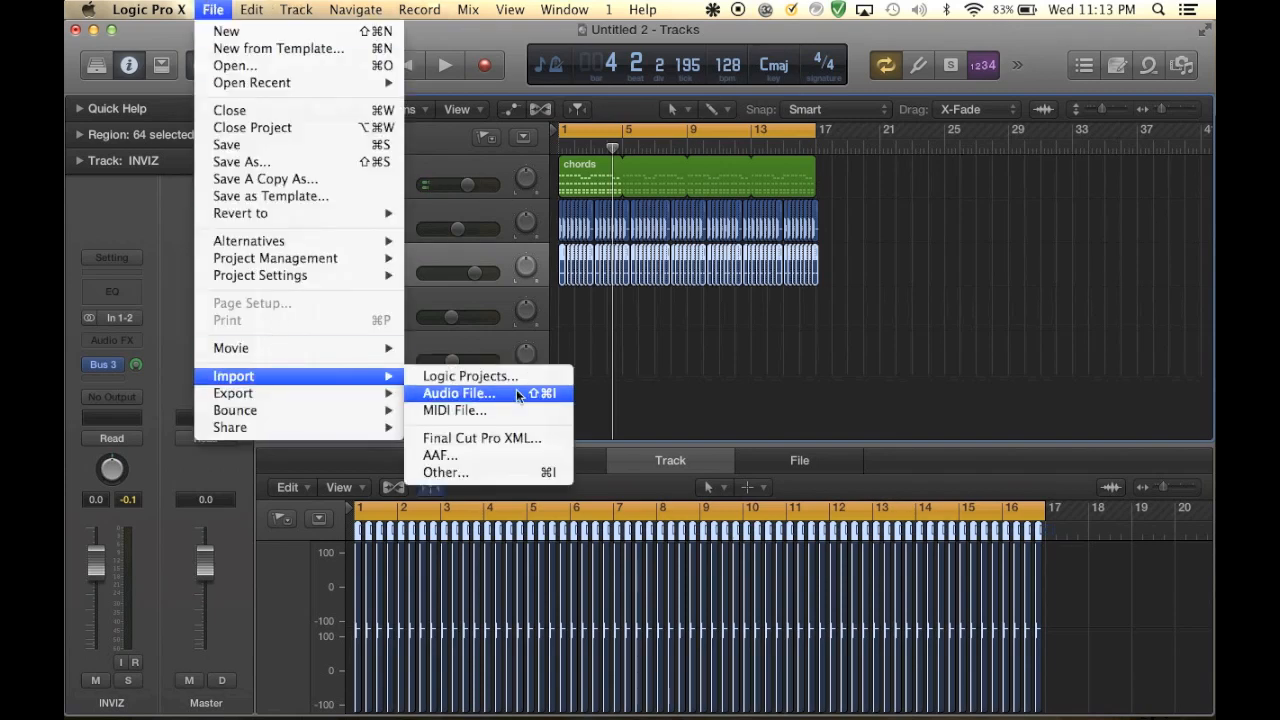
mouse_move(503, 398)
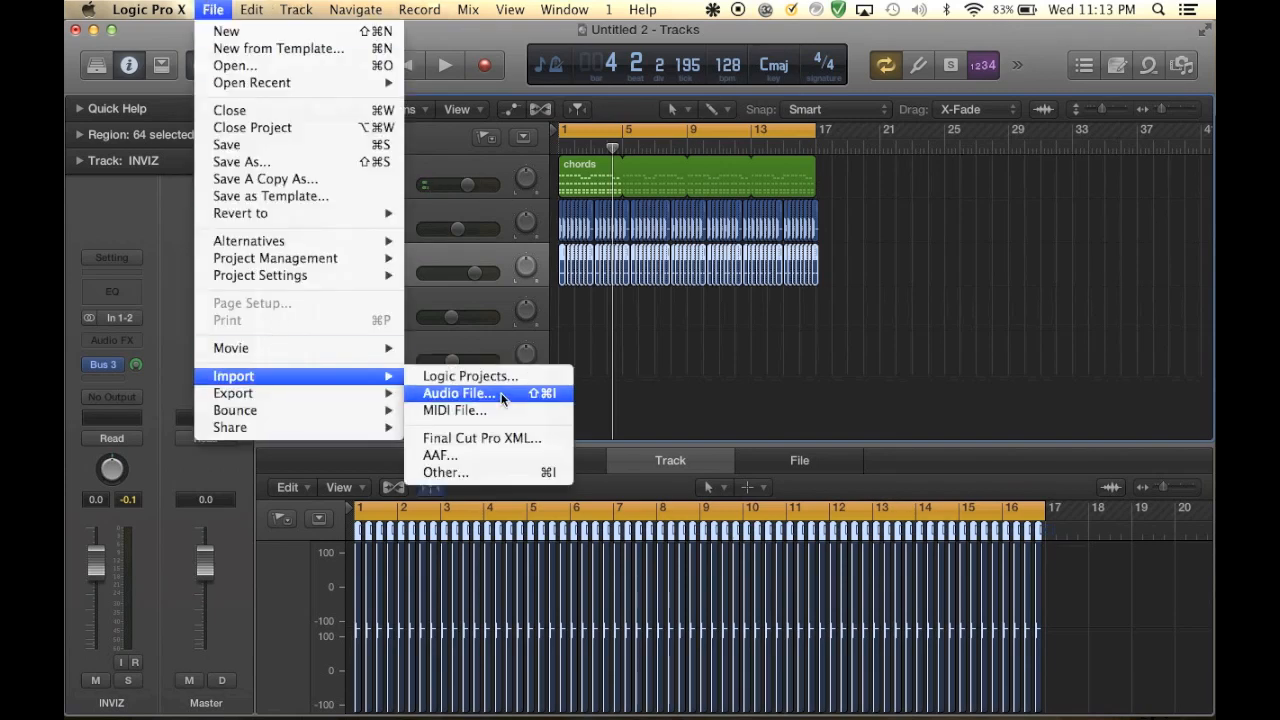
Import Clap_5.wav from Downloads onto Audio 3, adjust its start and repeat it
click(459, 393)
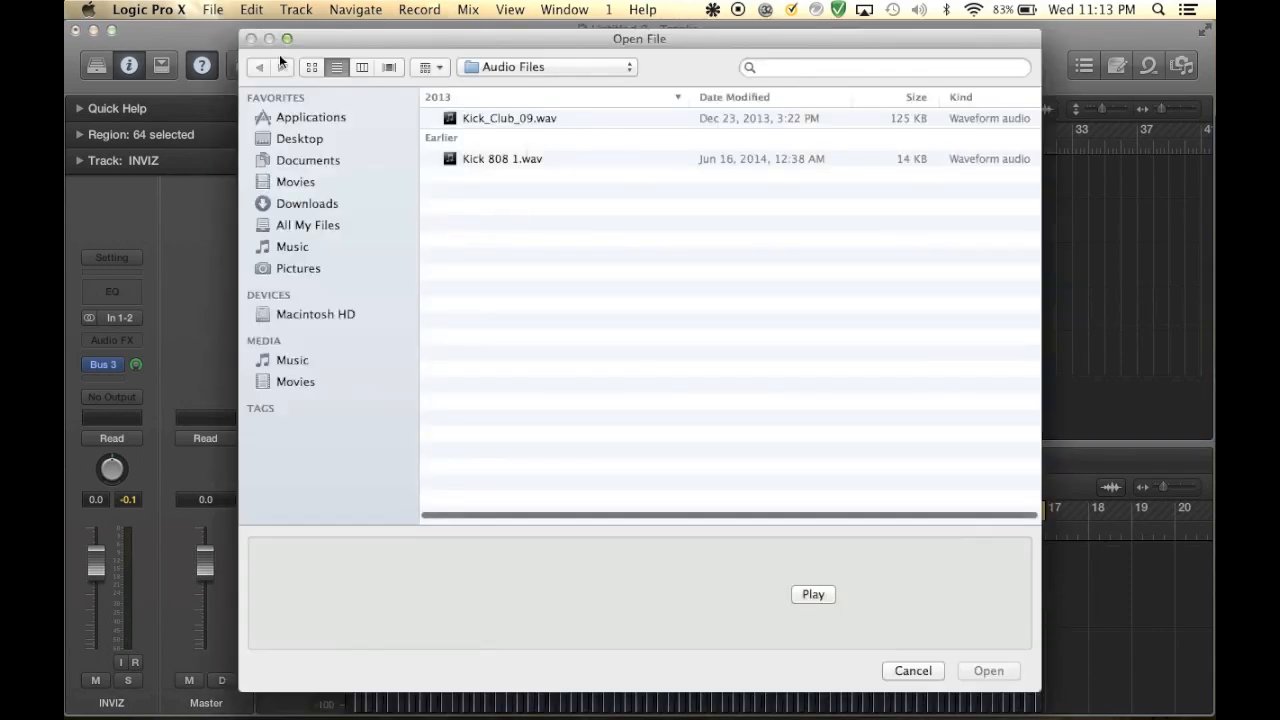
mouse_move(330, 205)
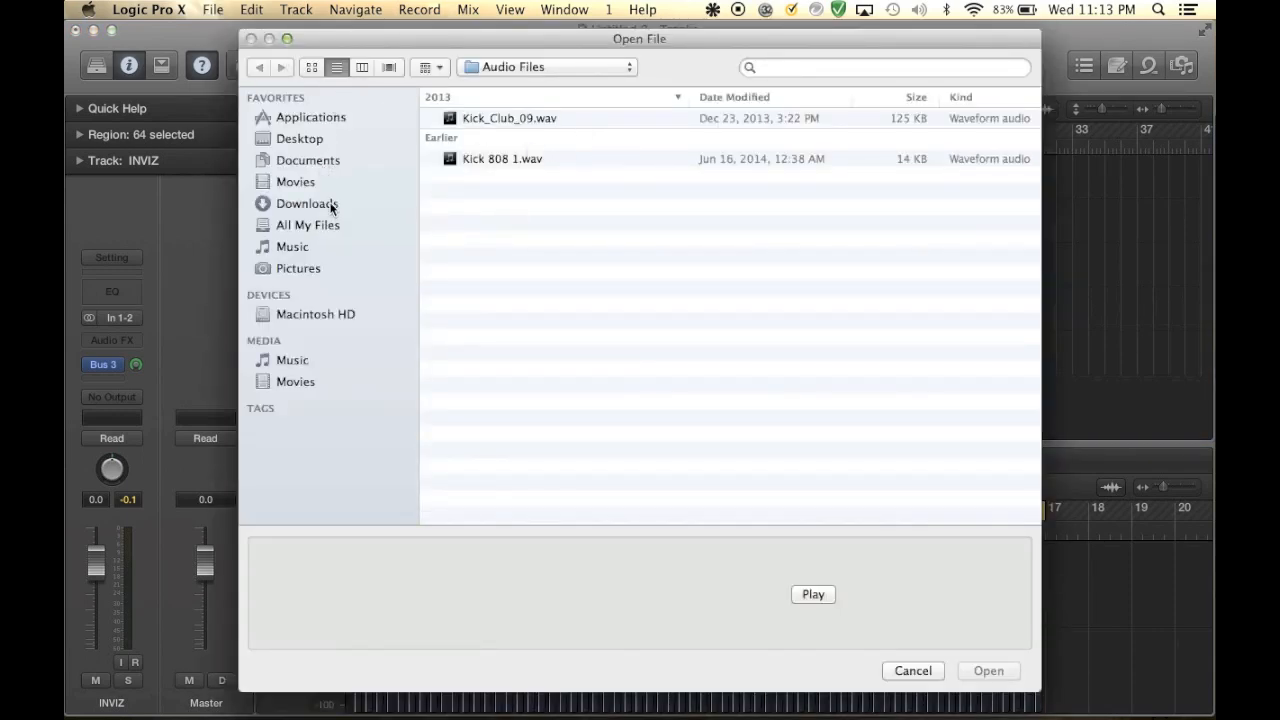
click(987, 670)
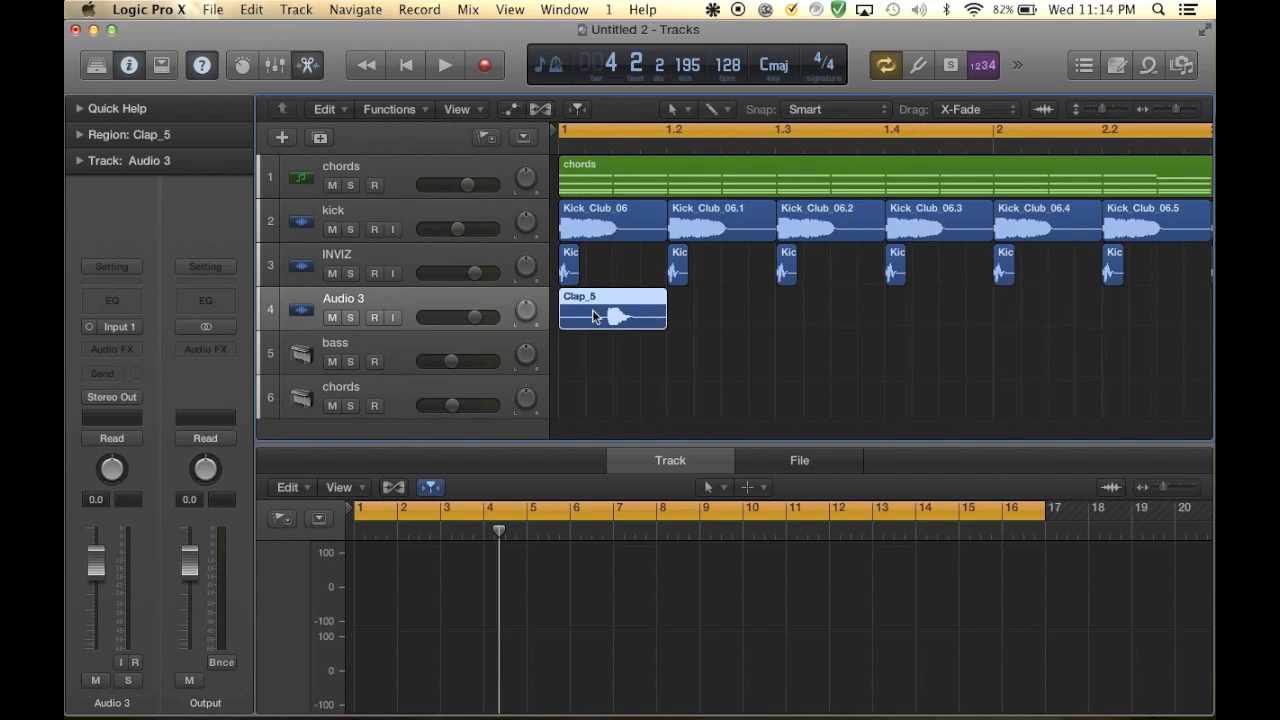
mouse_move(568, 326)
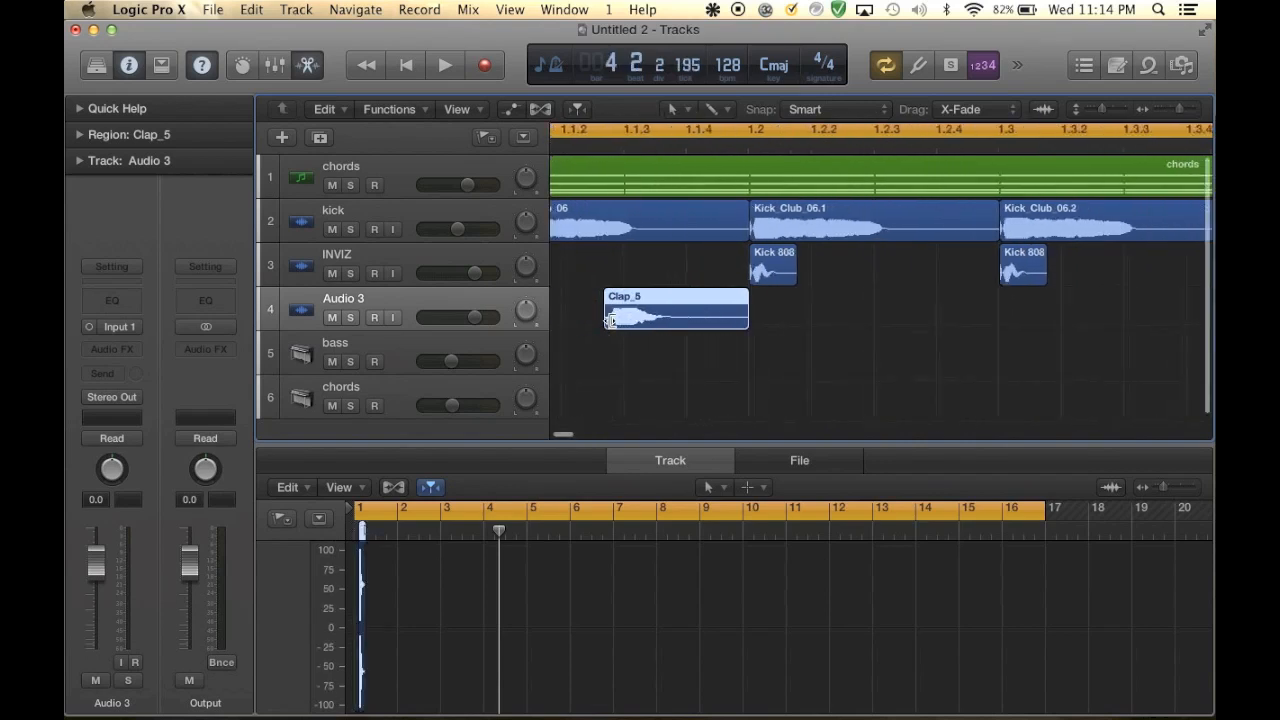
drag(745, 309, 1180, 309)
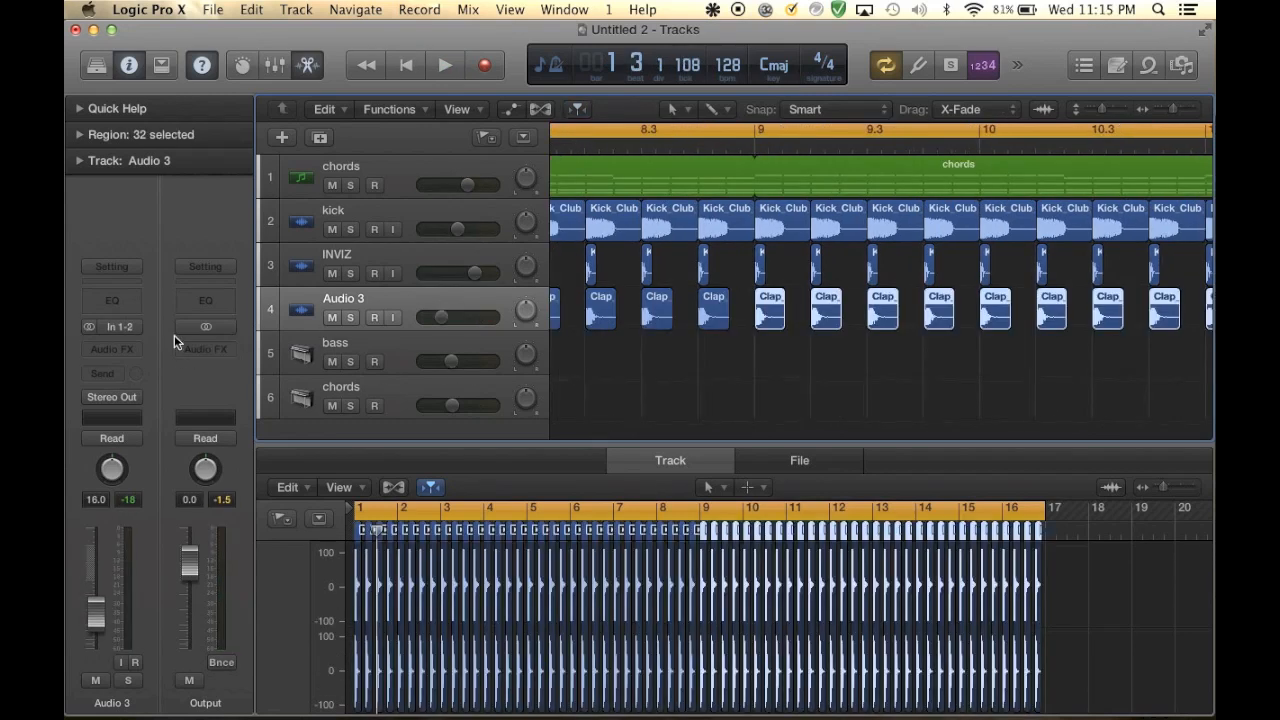
Send the Audio 3 clap to Bus 2 and insert Space Designer on that reverb aux
click(111, 373)
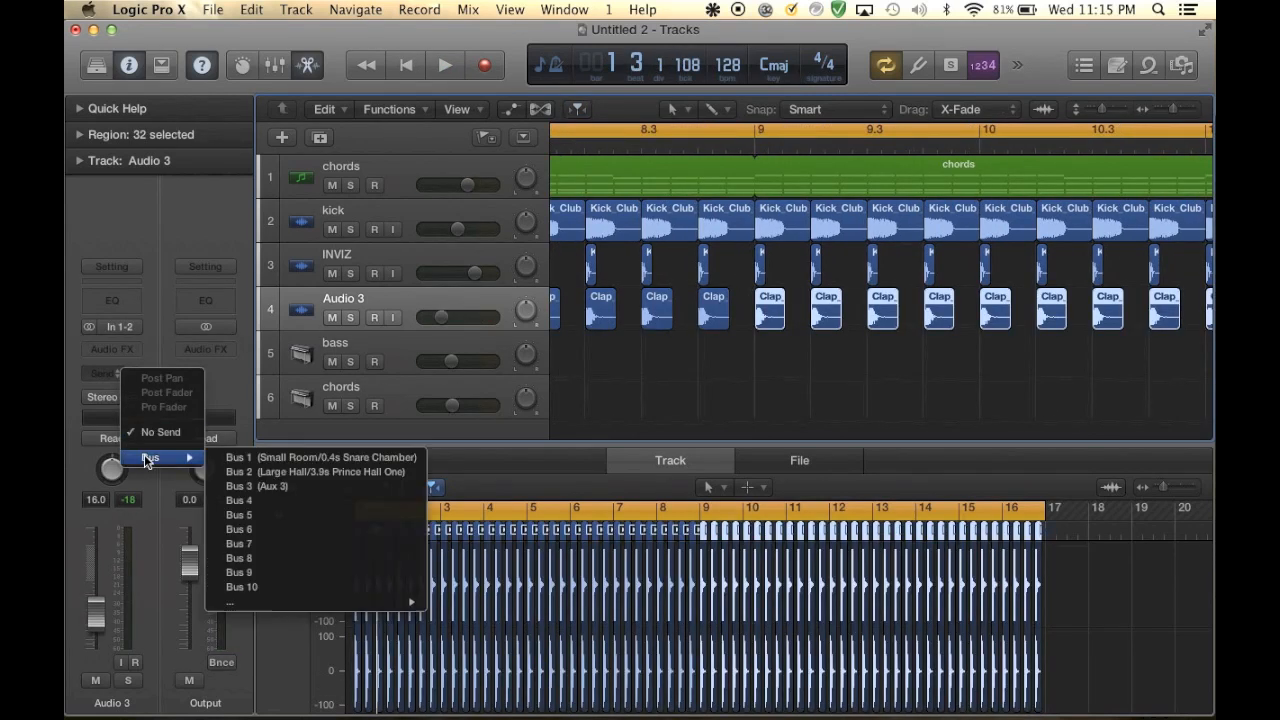
click(315, 471)
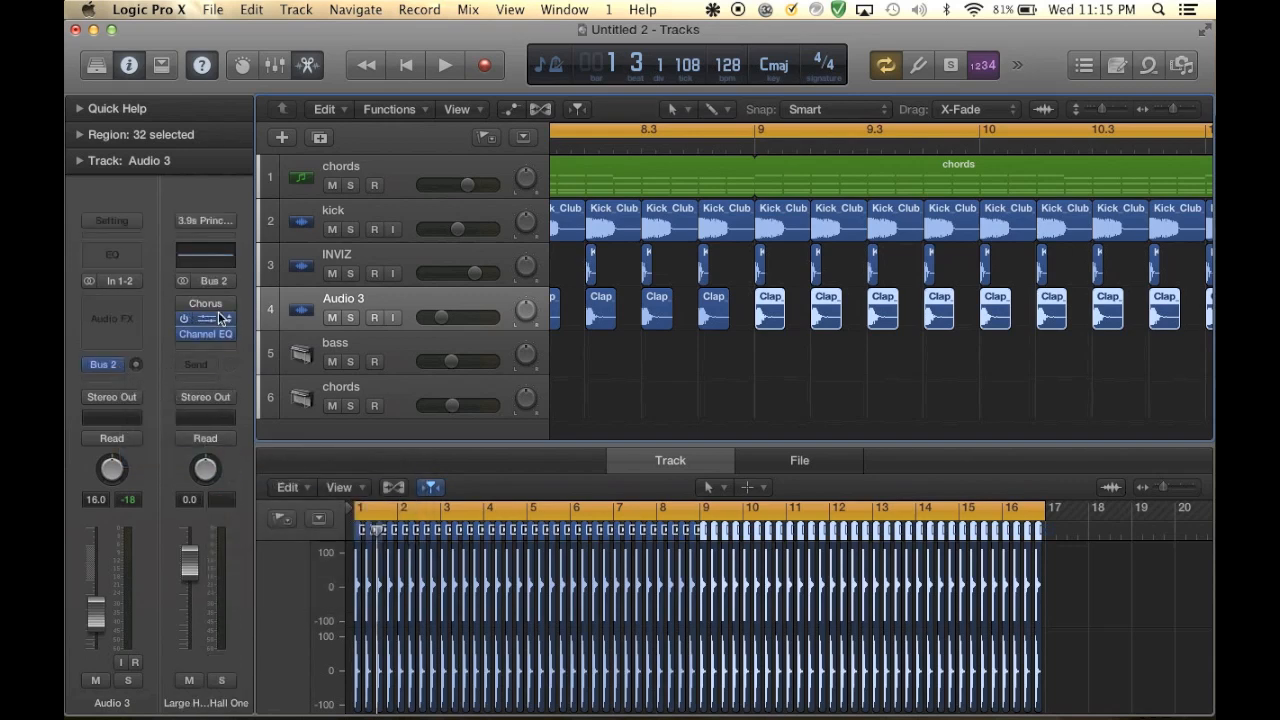
click(205, 318)
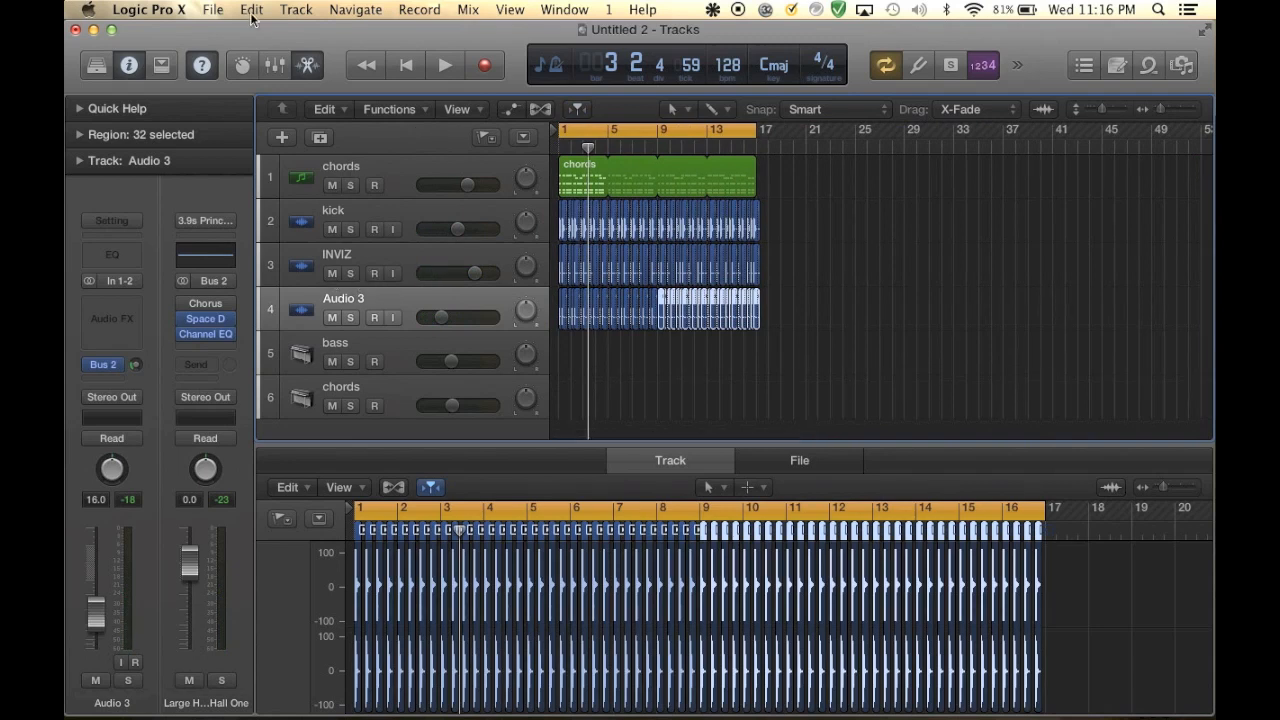
click(295, 9)
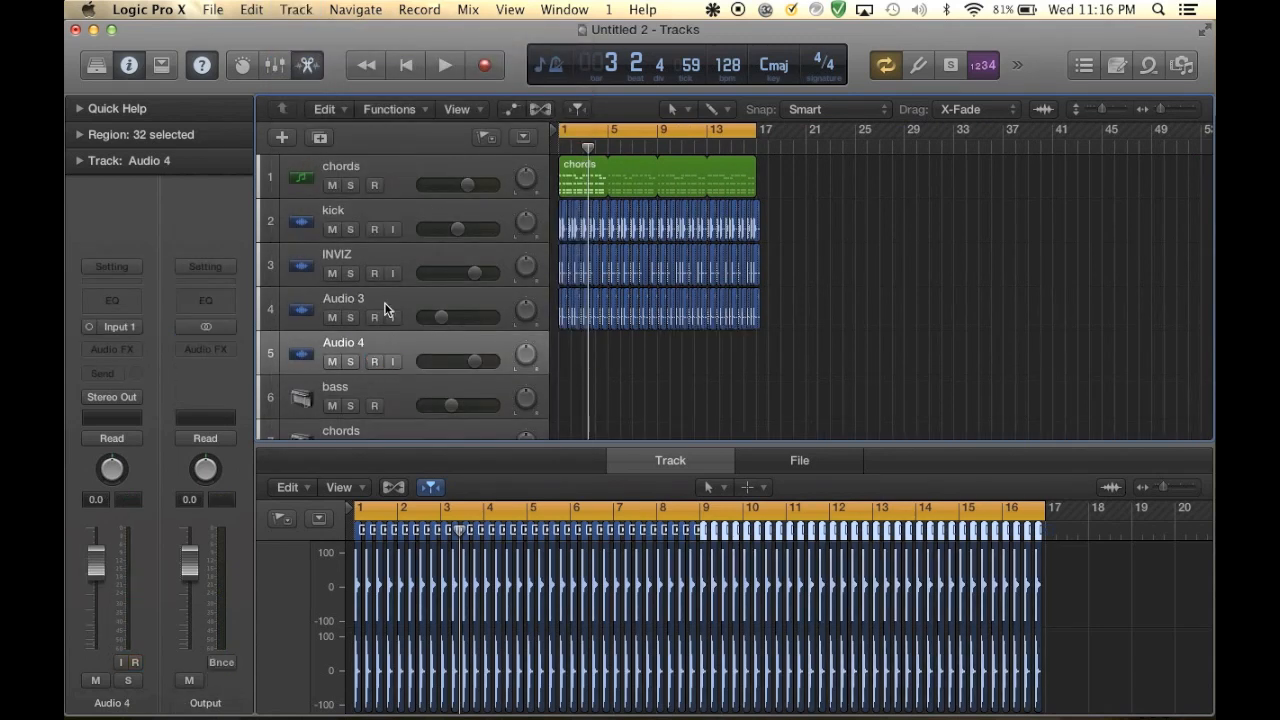
Import Ride_06 from the Desktop onto Audio 4, position it and repeat it across 16 bars
click(212, 9)
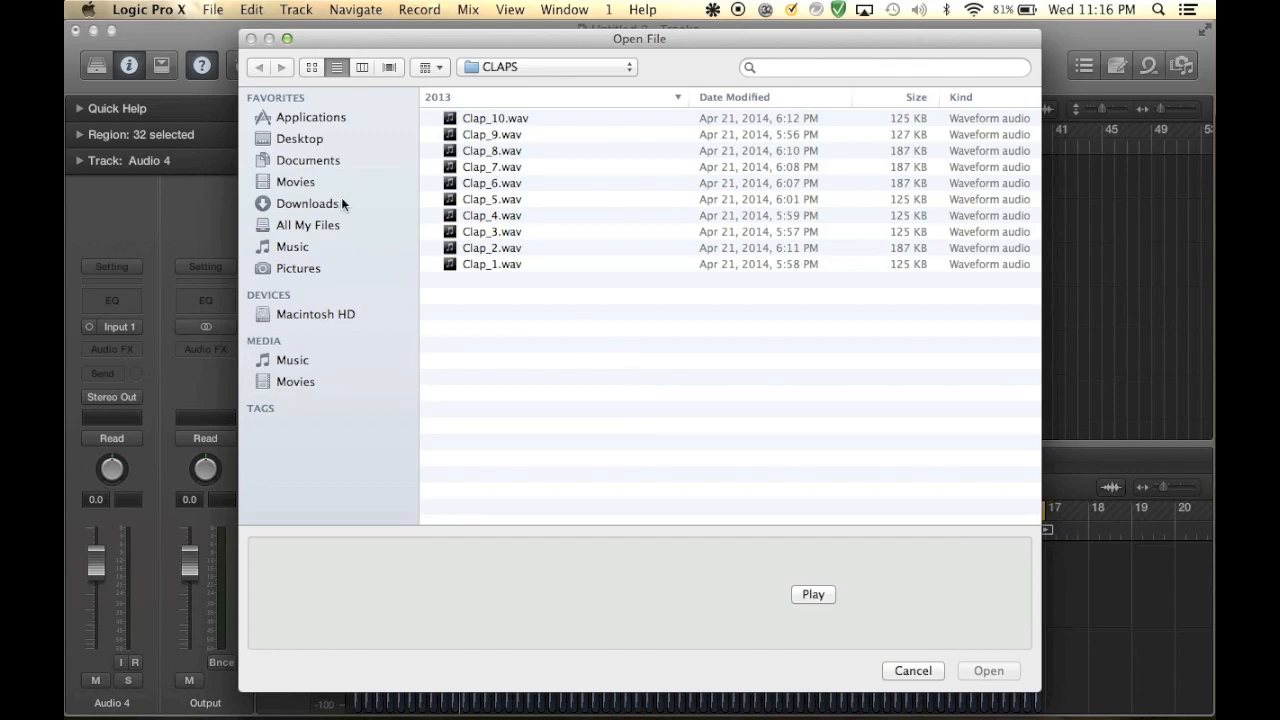
click(301, 138)
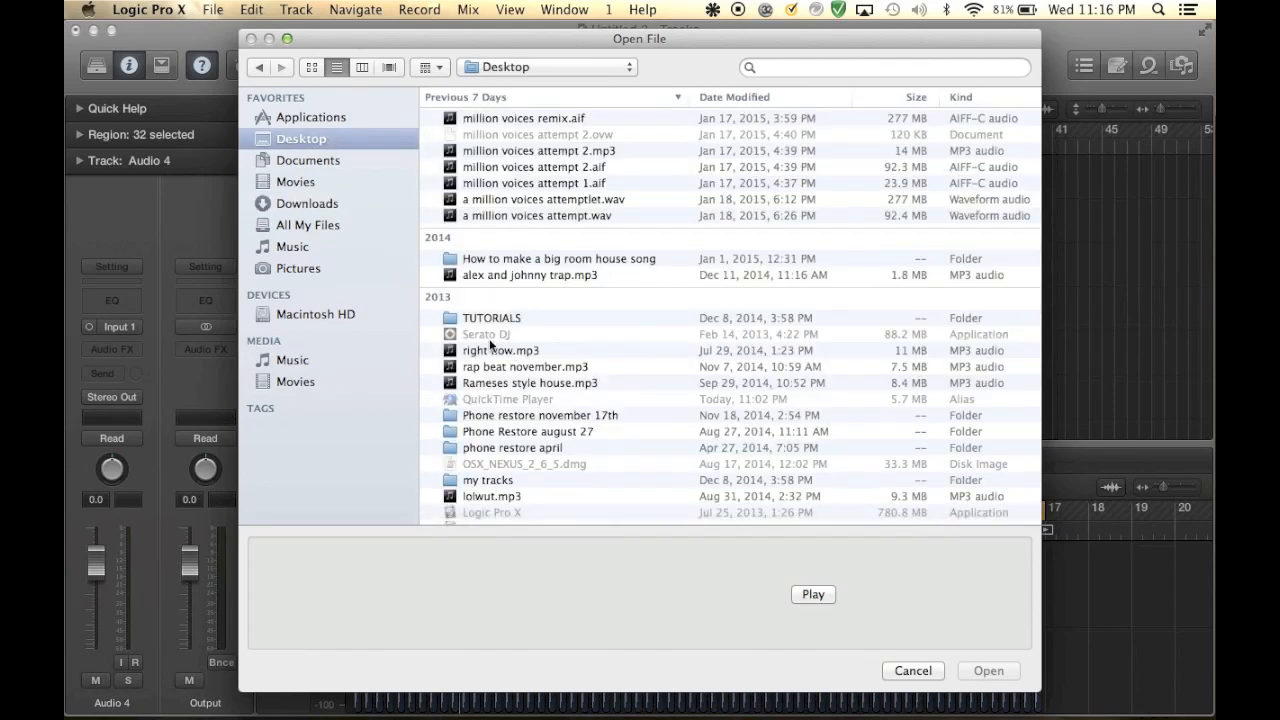
mouse_move(518, 258)
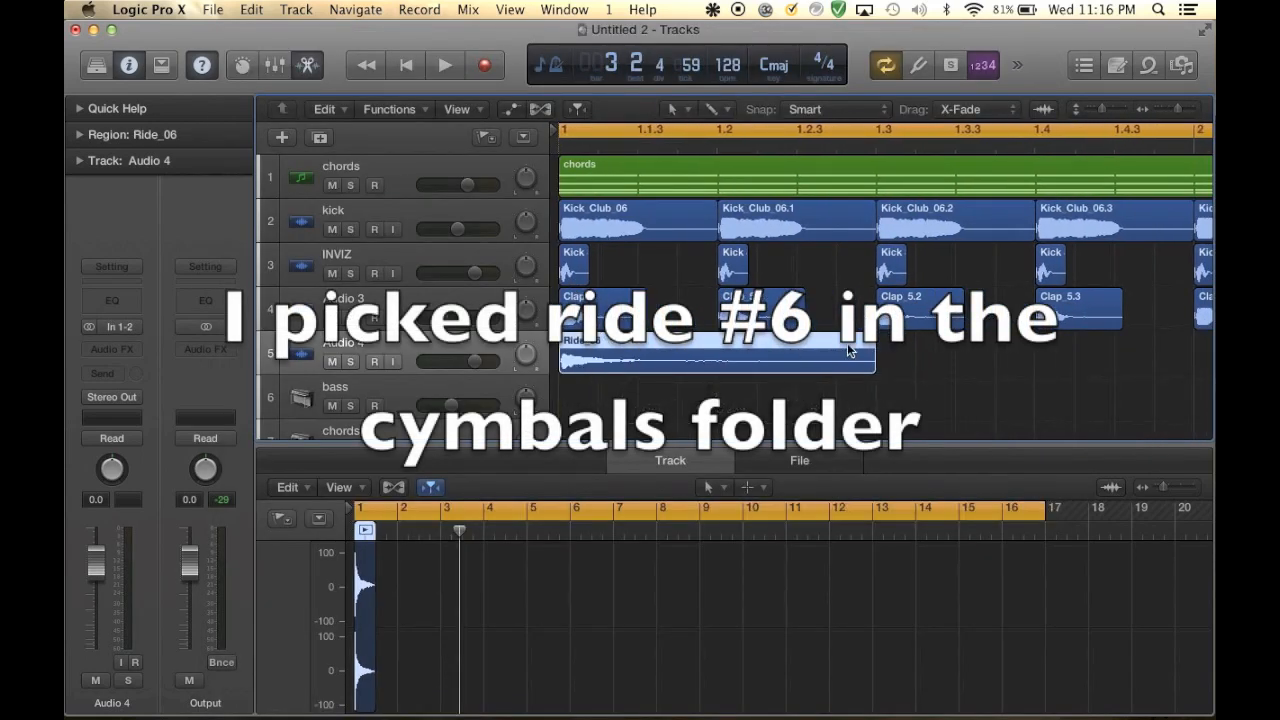
drag(873, 360, 730, 360)
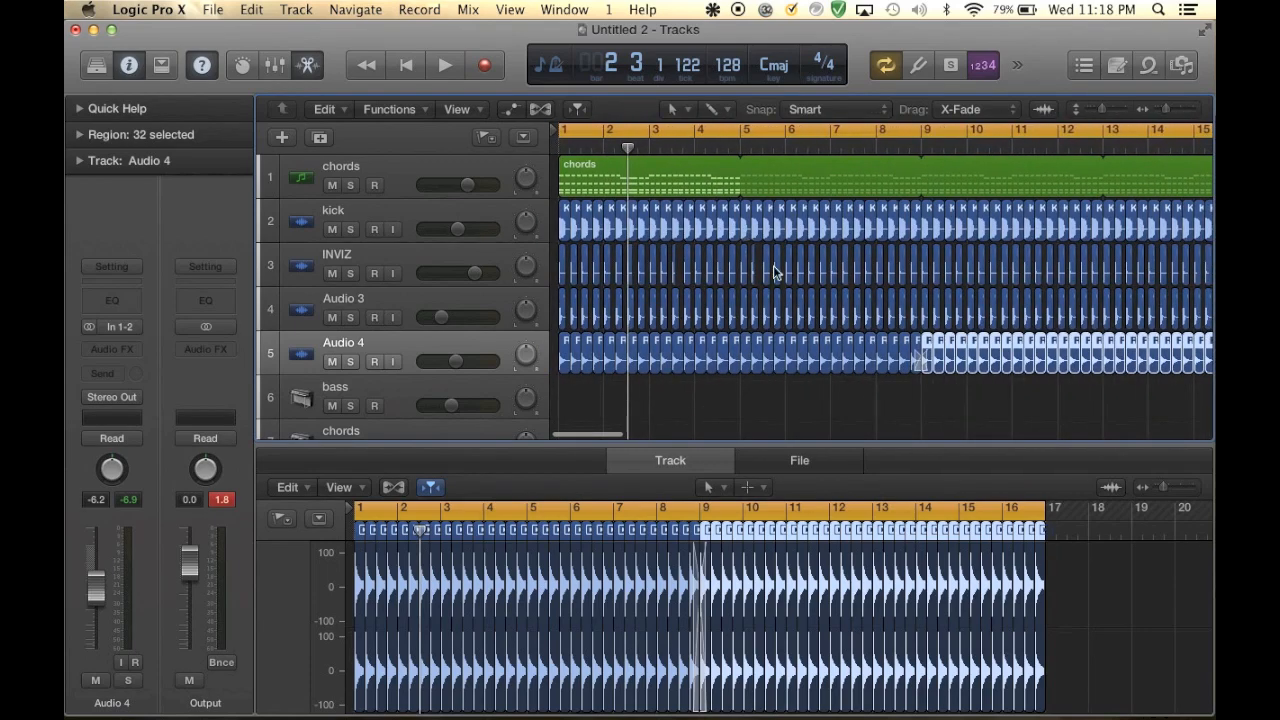
scroll(right, 3)
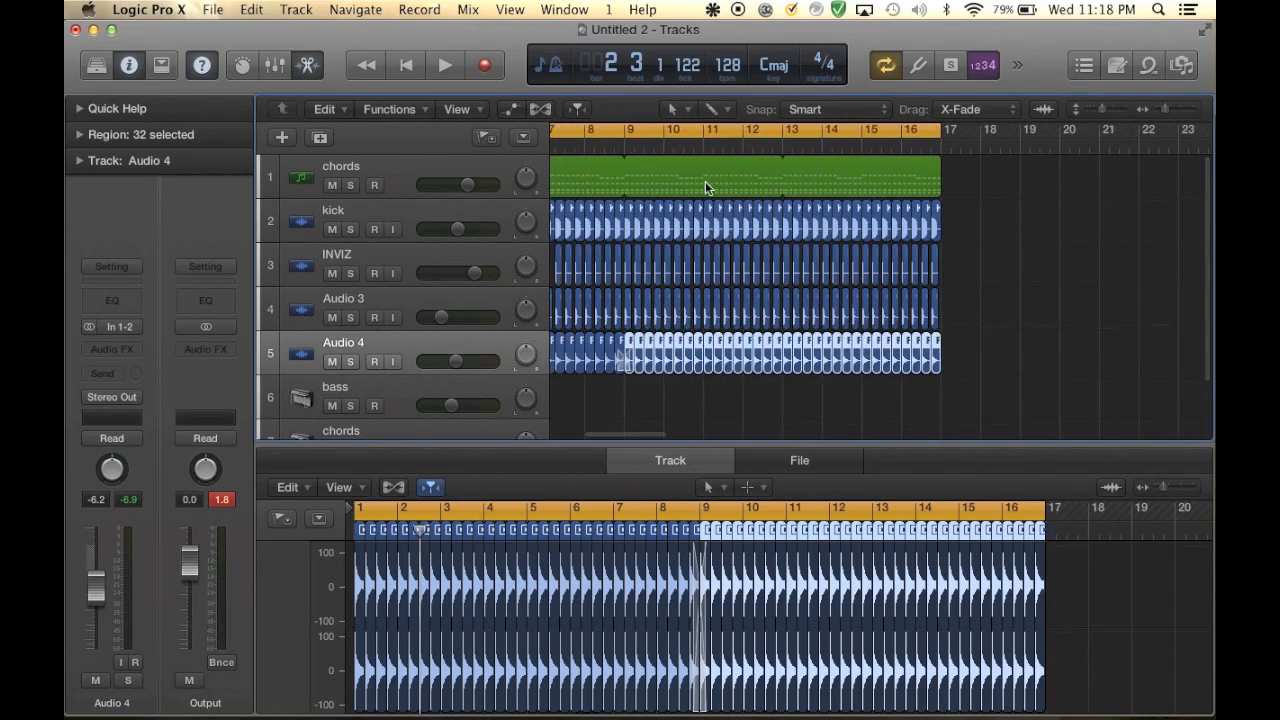
scroll(left, 3)
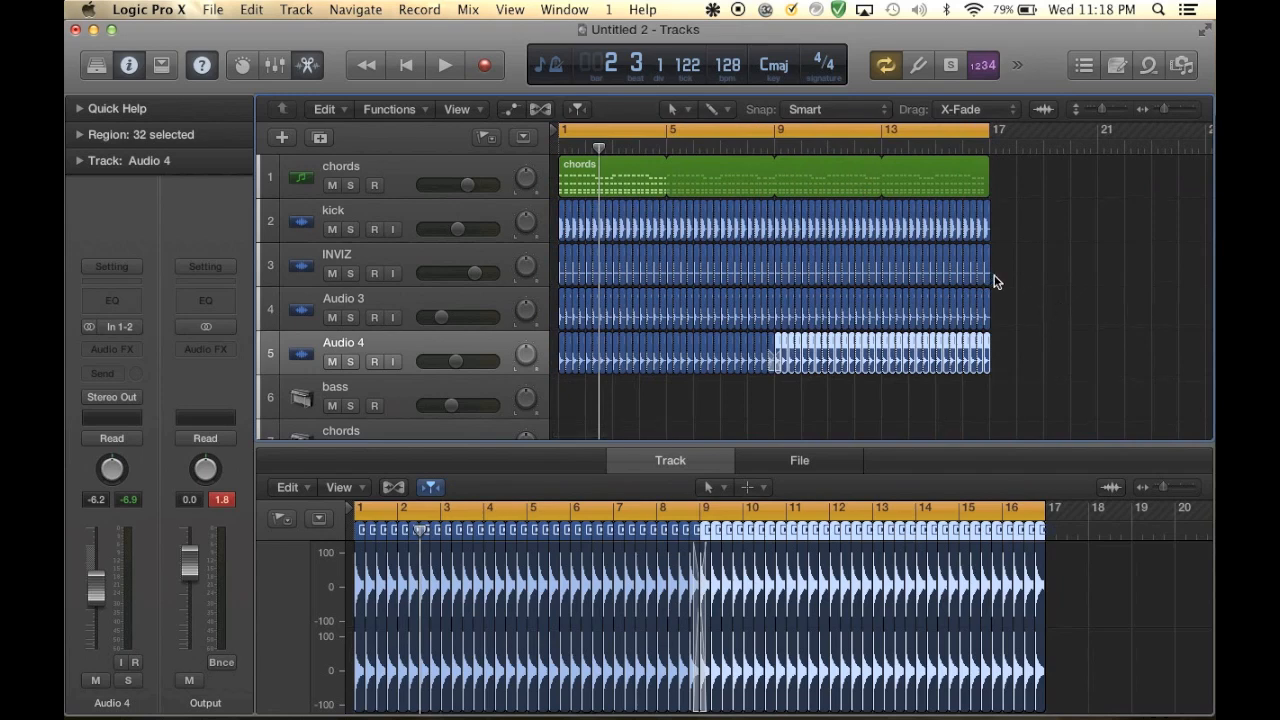
mouse_move(660, 145)
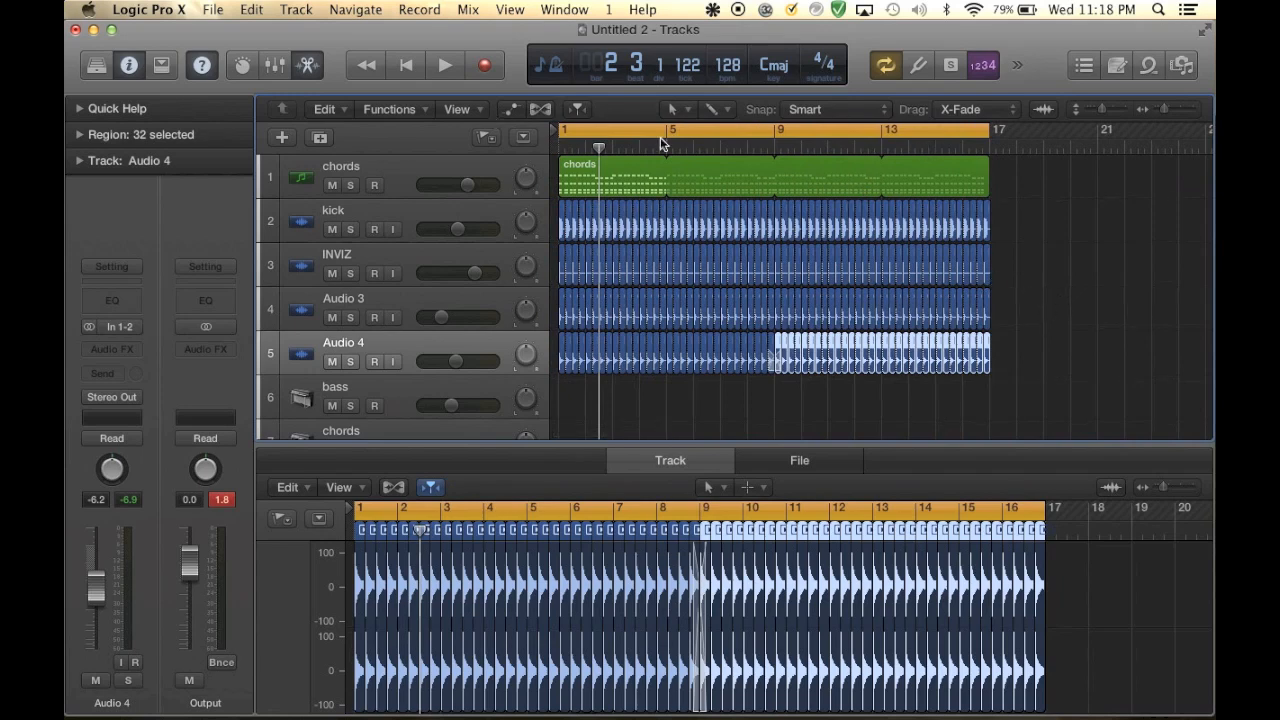
mouse_move(857, 222)
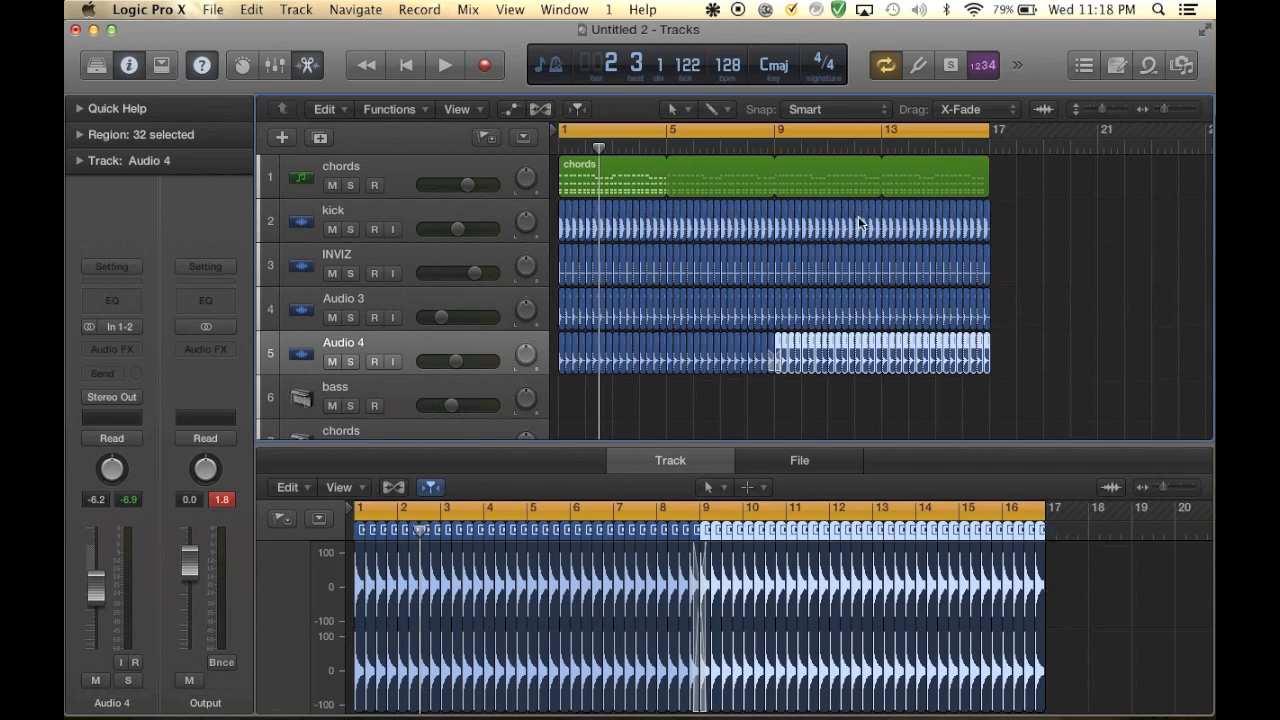